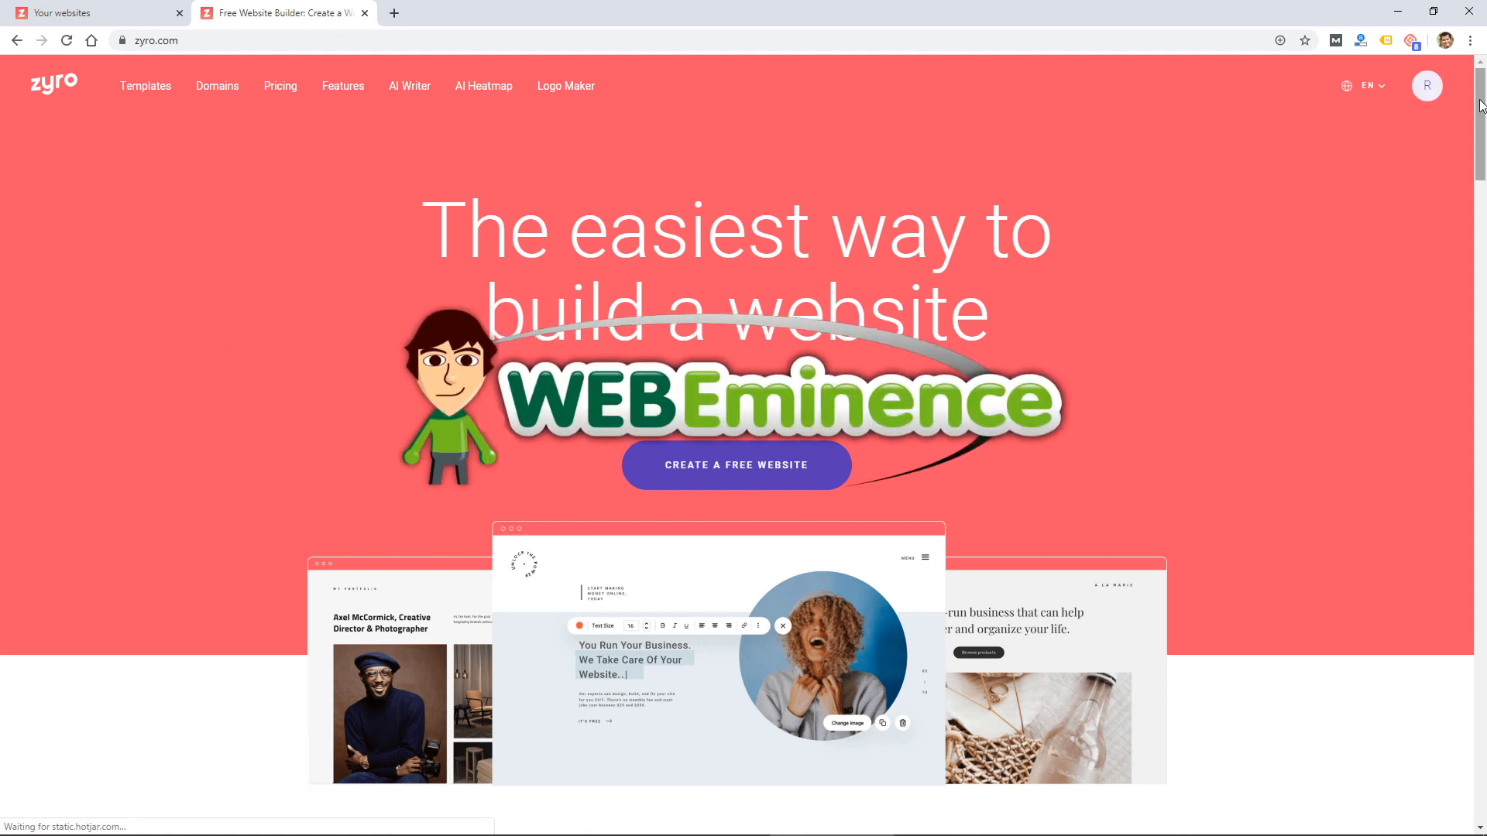
Scroll down through the Zyro homepage.
scroll("down", 3)
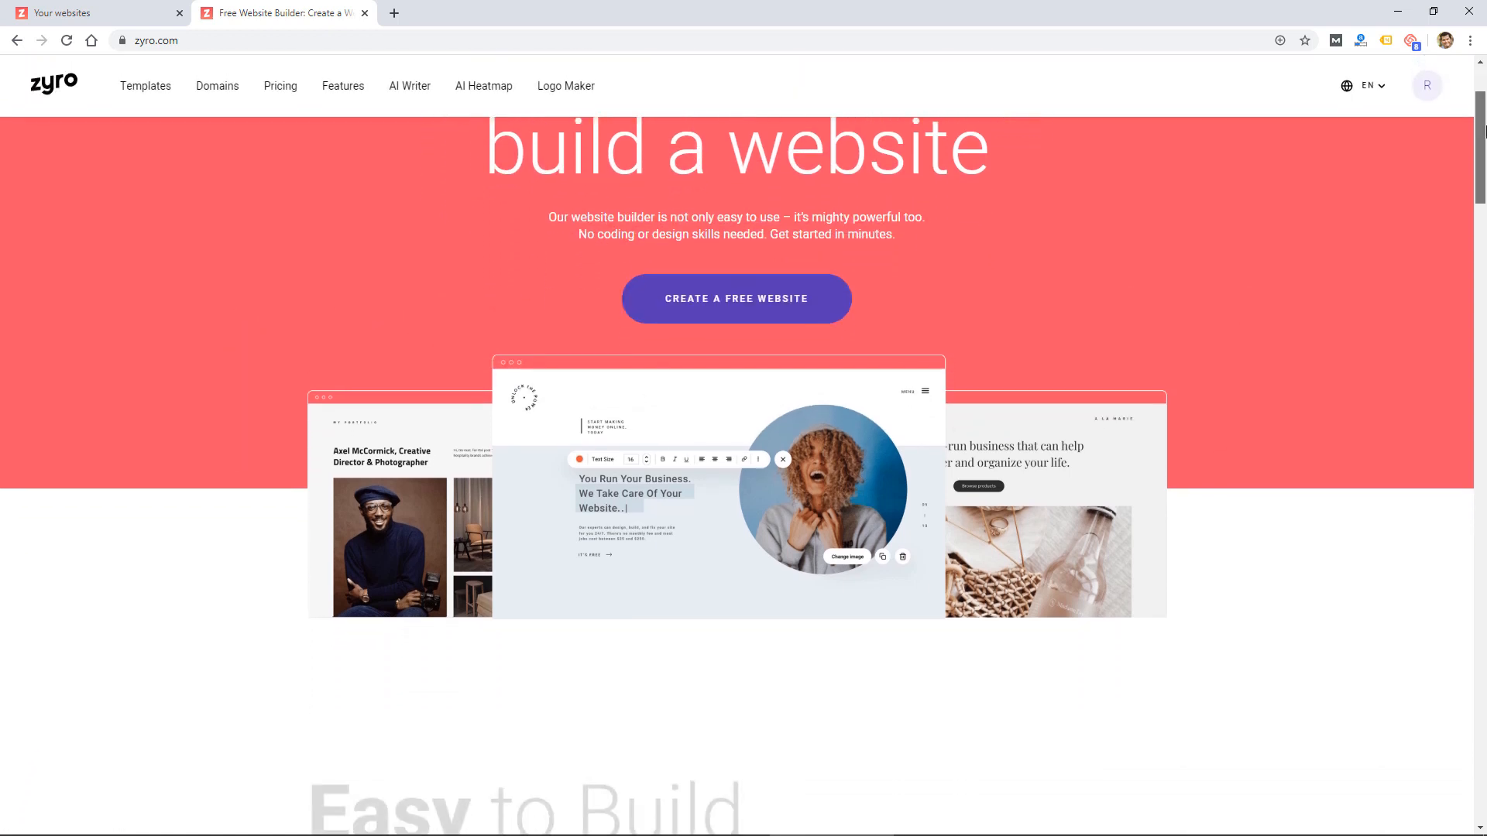
scroll("down", 3)
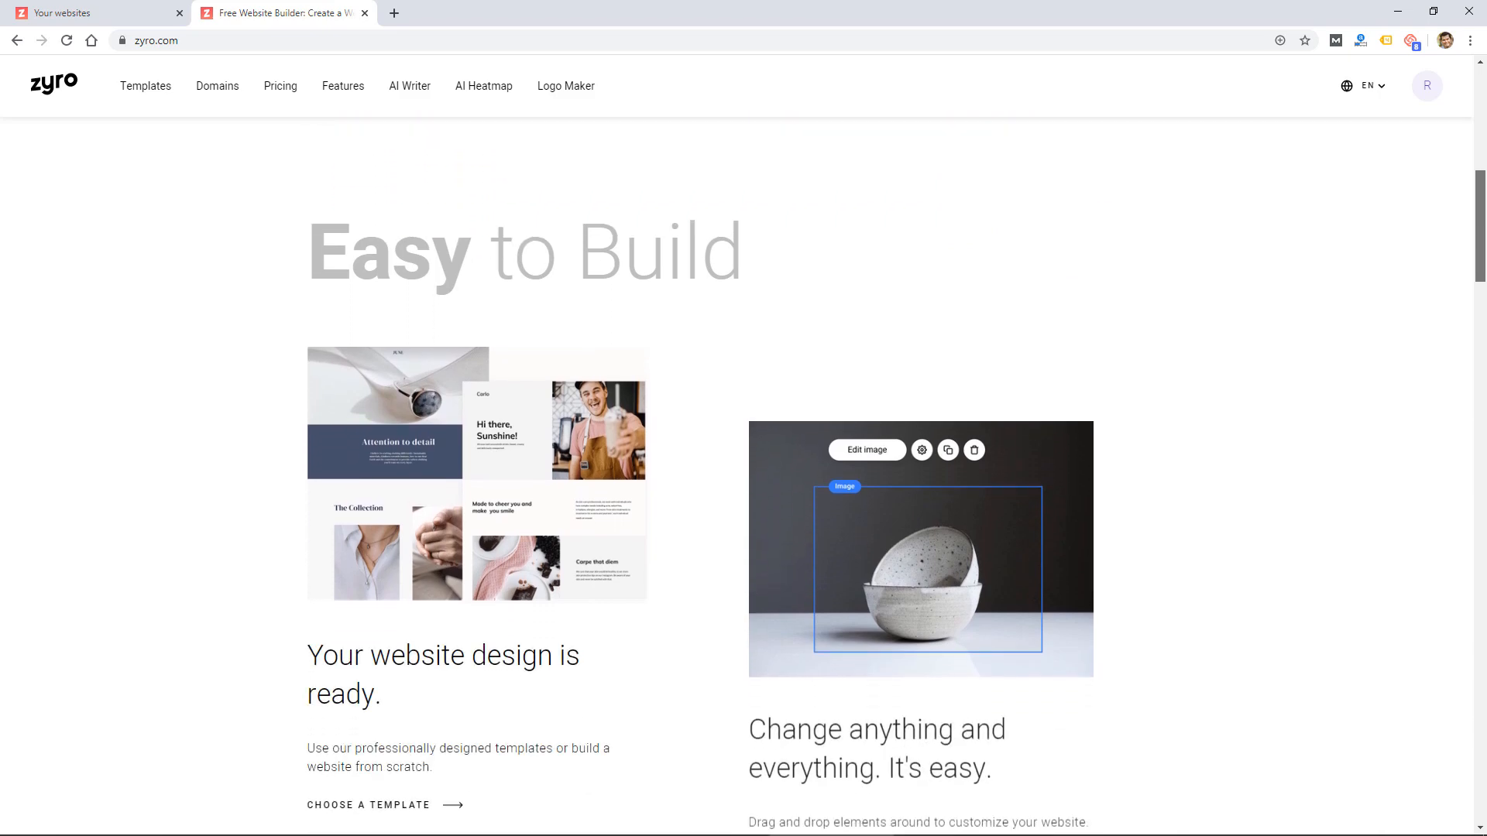
scroll("down", 3)
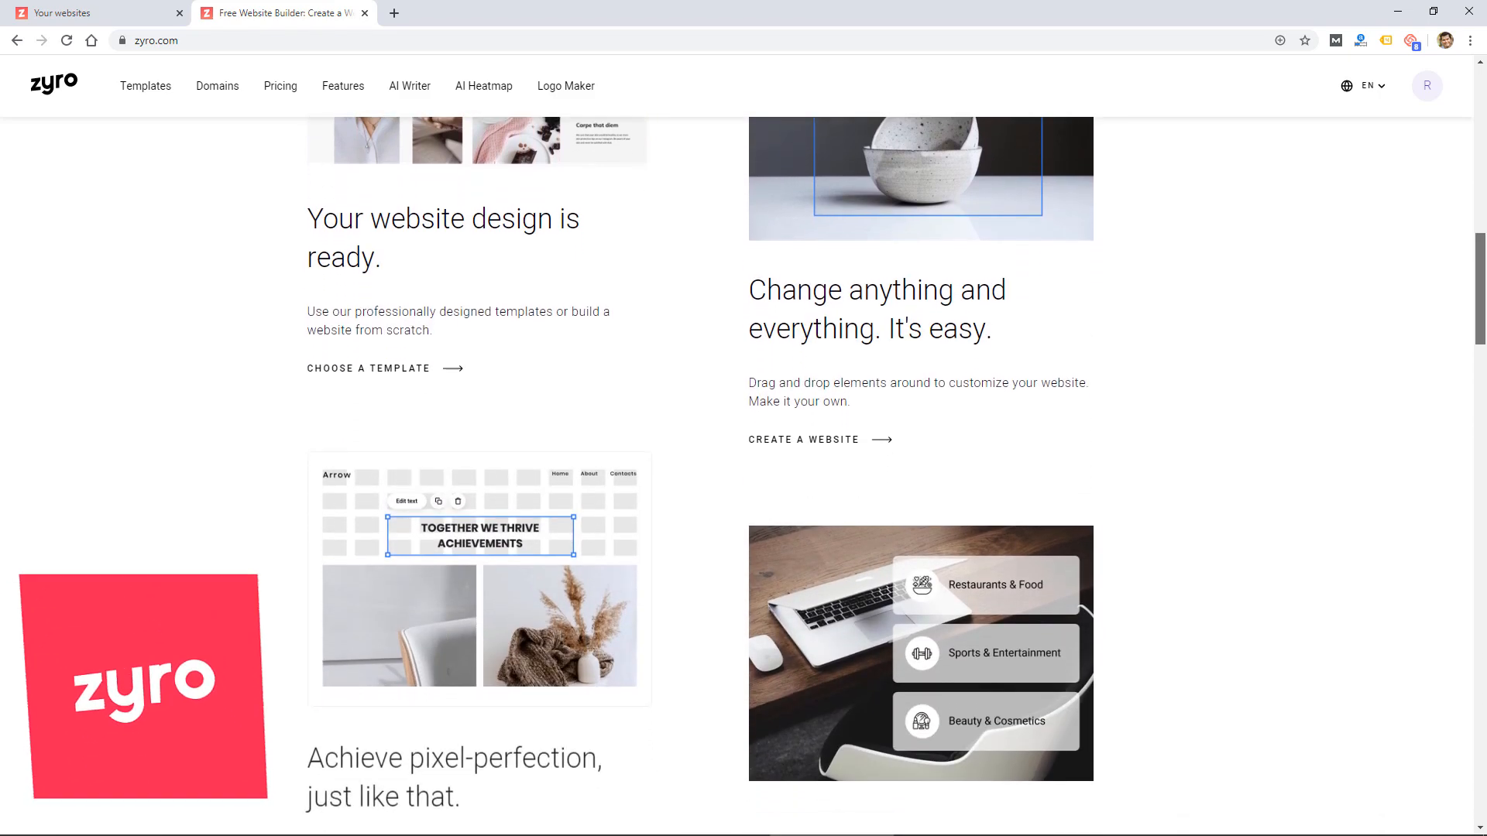
scroll("down", 3)
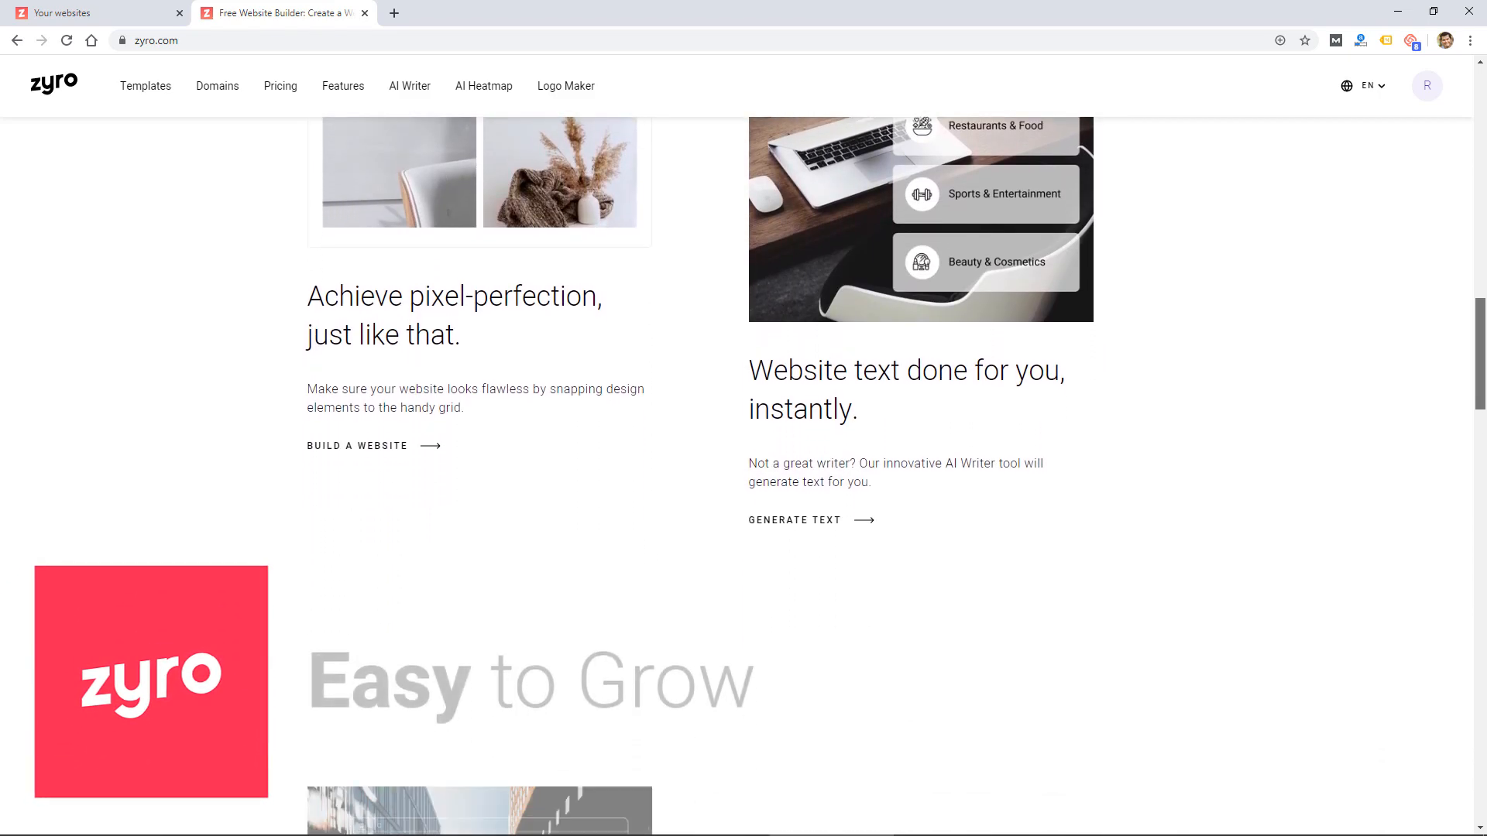
scroll("down", 3)
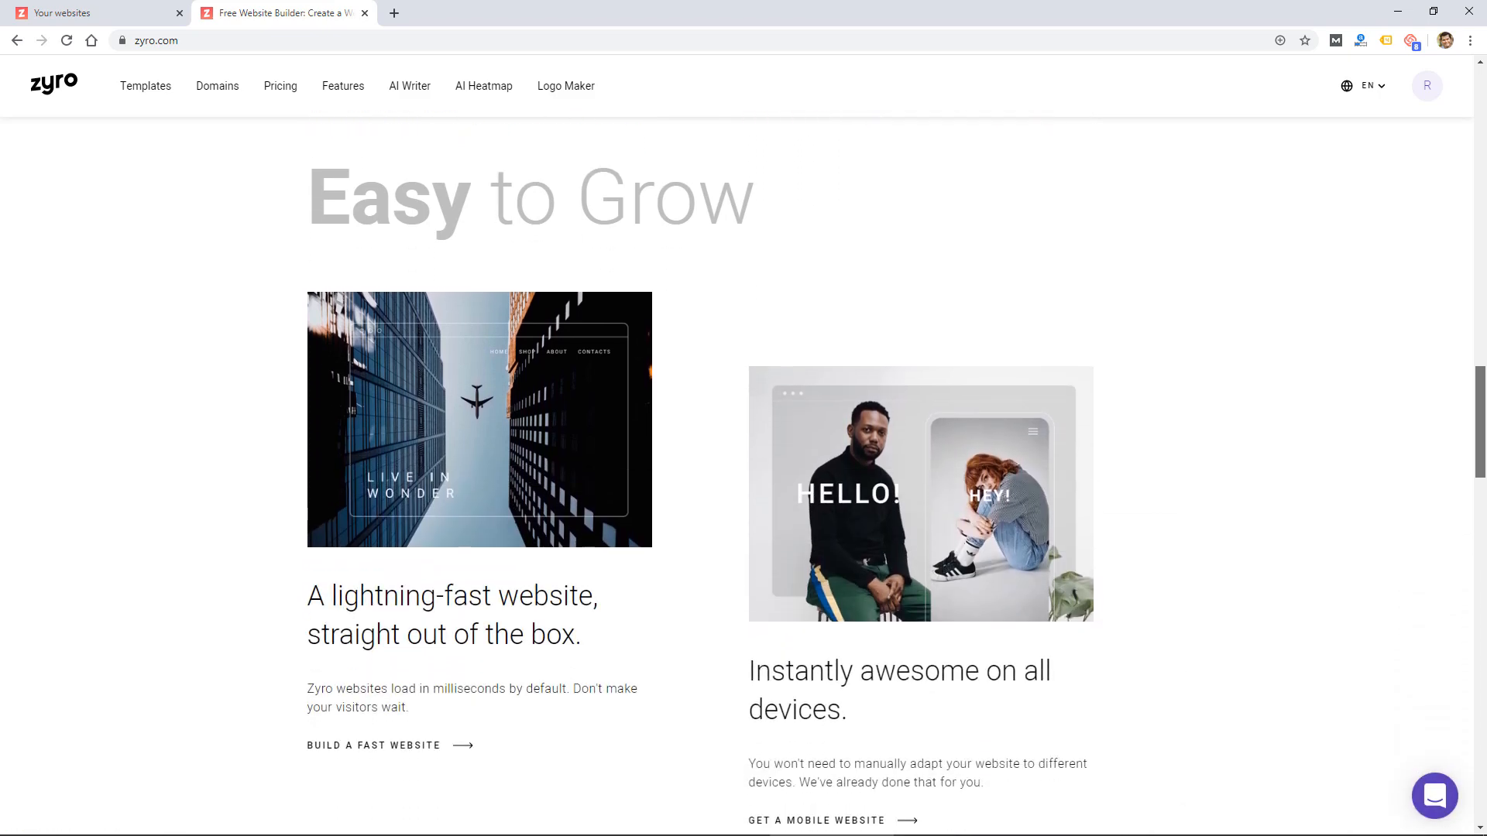
scroll("down", 3)
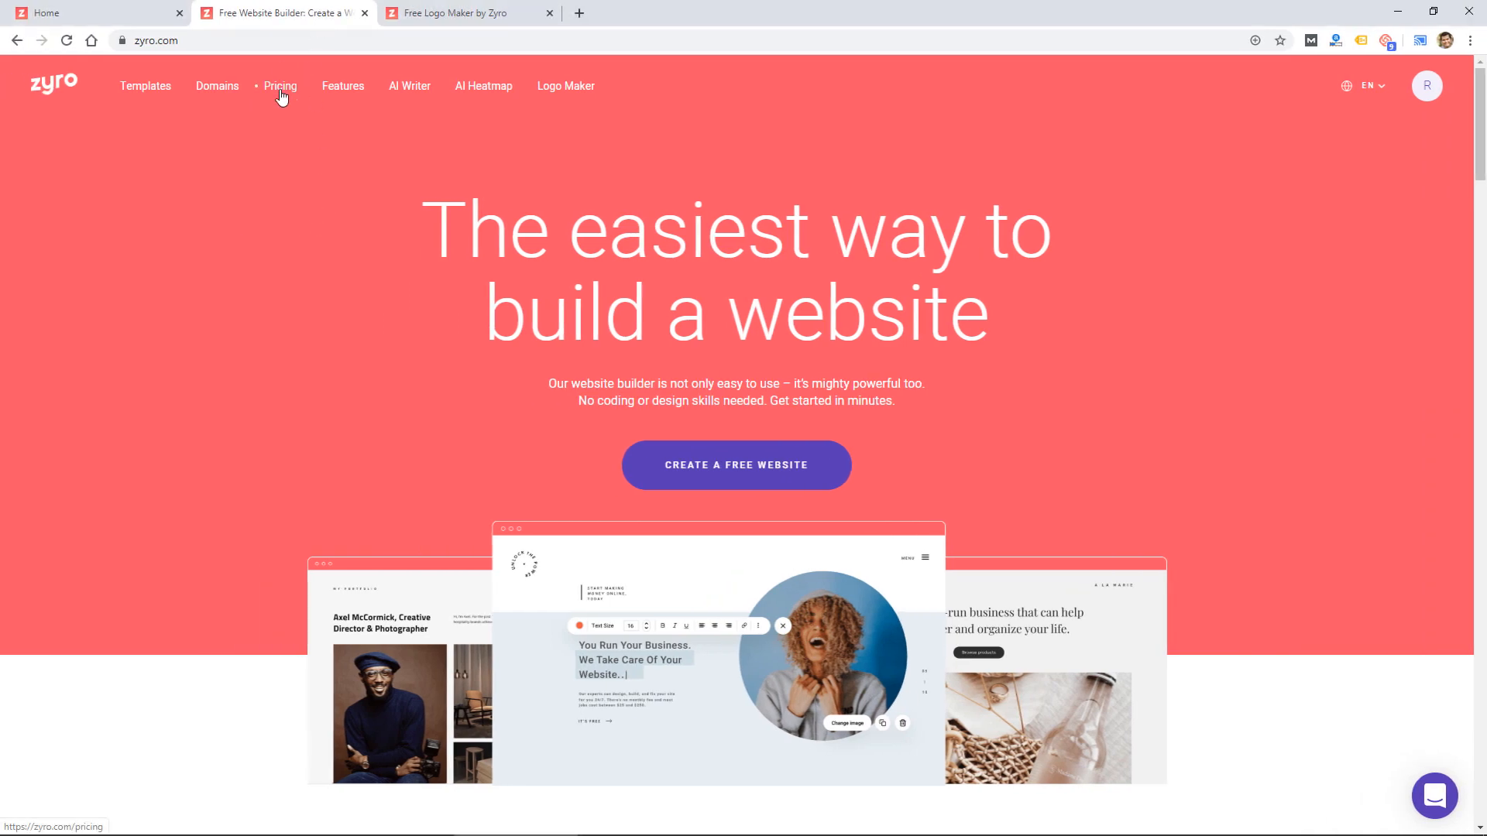
Open Pricing and read through the Free, Basic and Unleashed plan features.
left_click(280, 85)
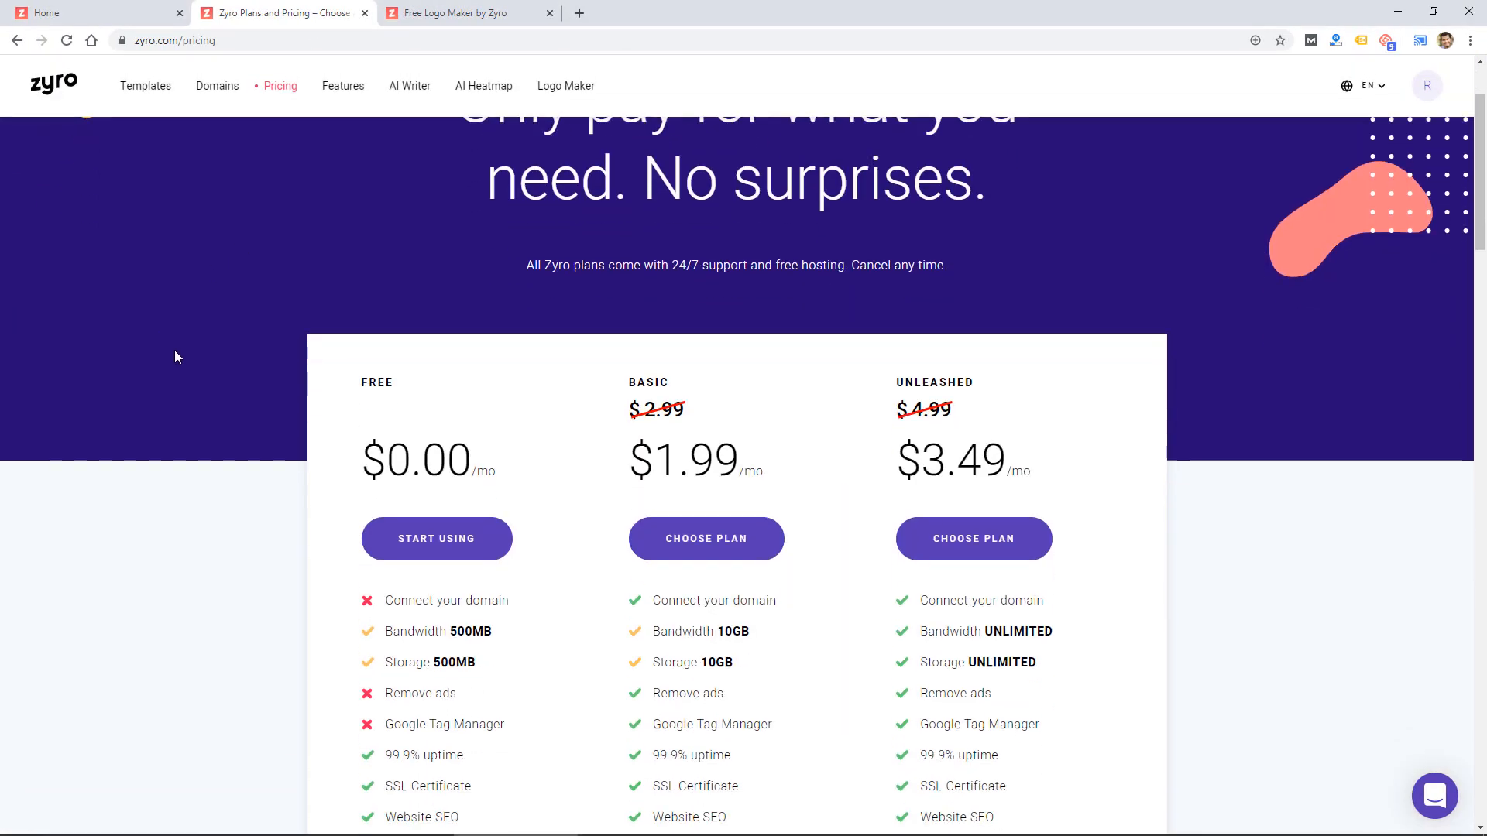
scroll("down", 3)
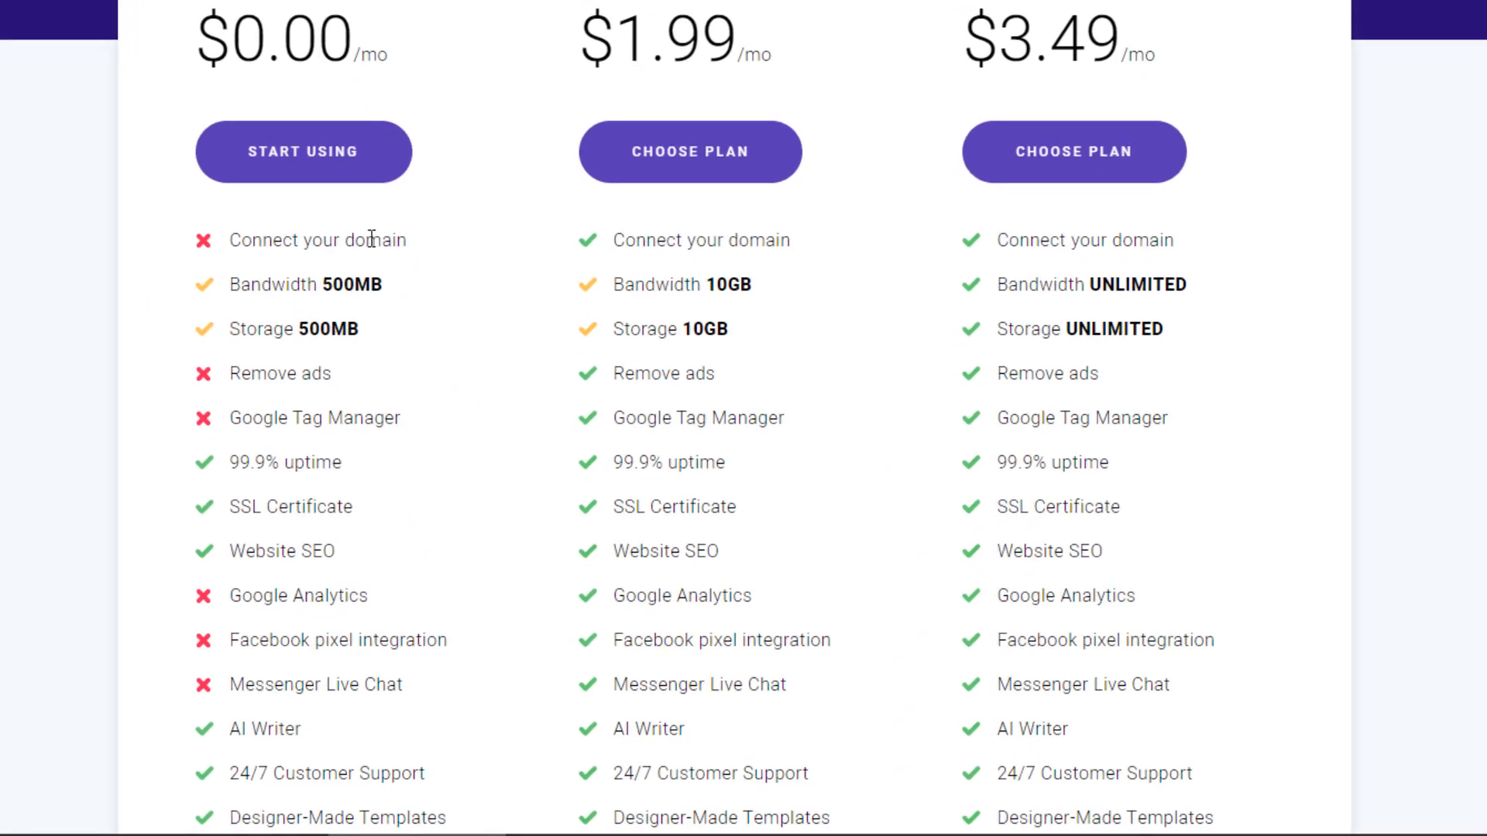
mouse_move(275, 246)
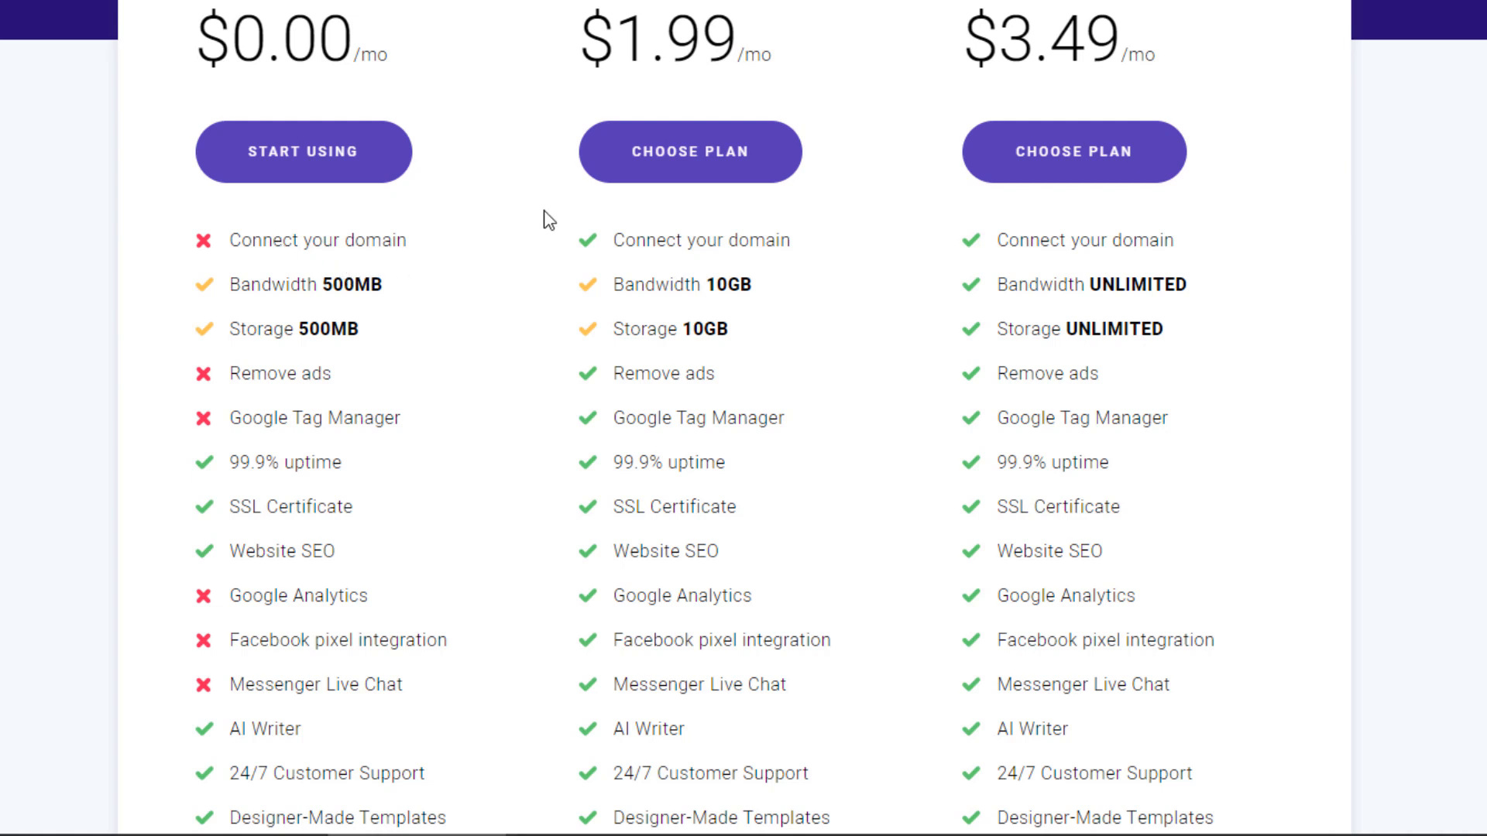
scroll("down", 3)
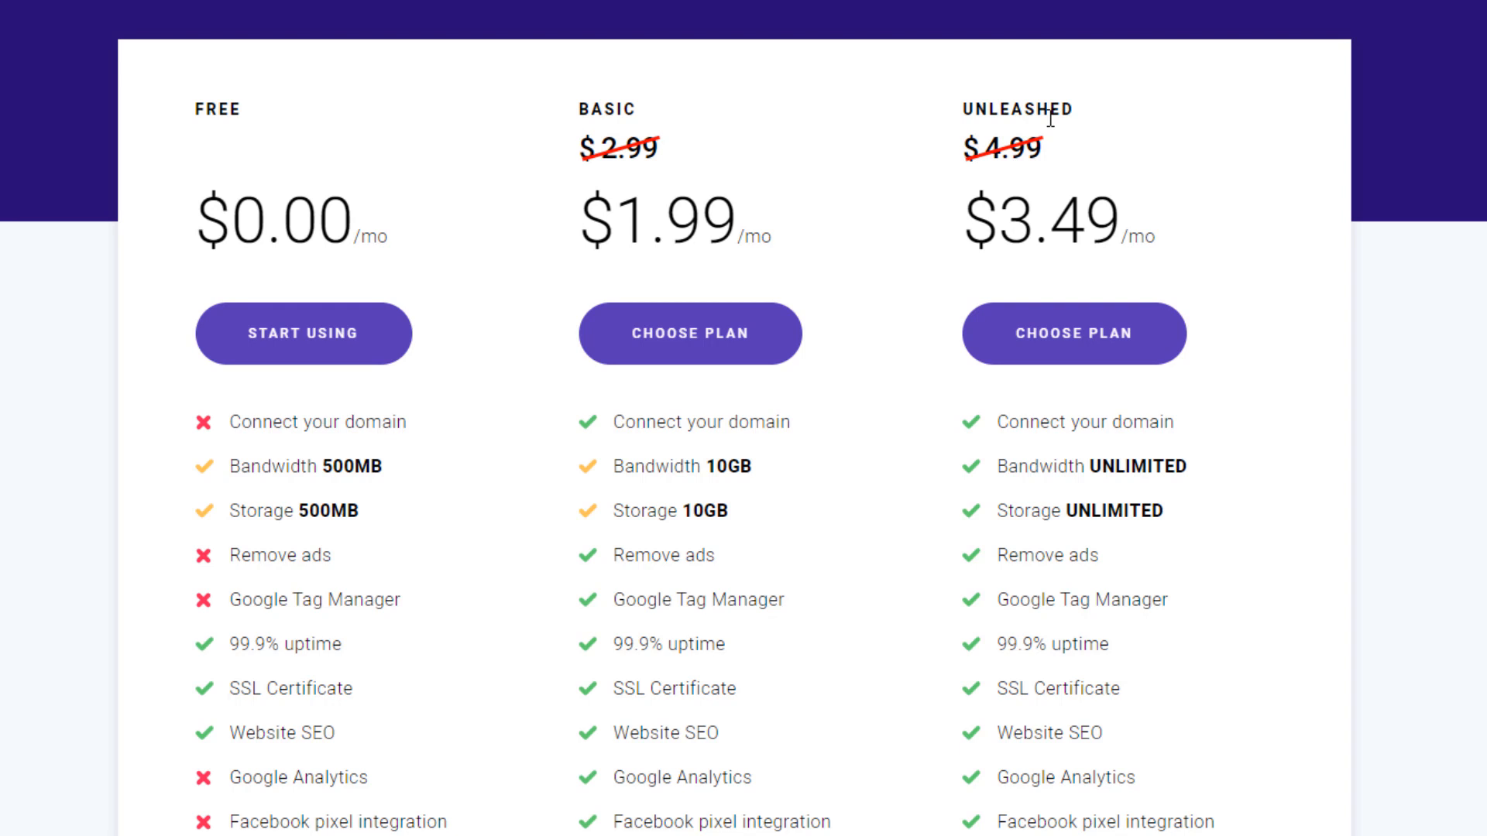
mouse_move(786, 194)
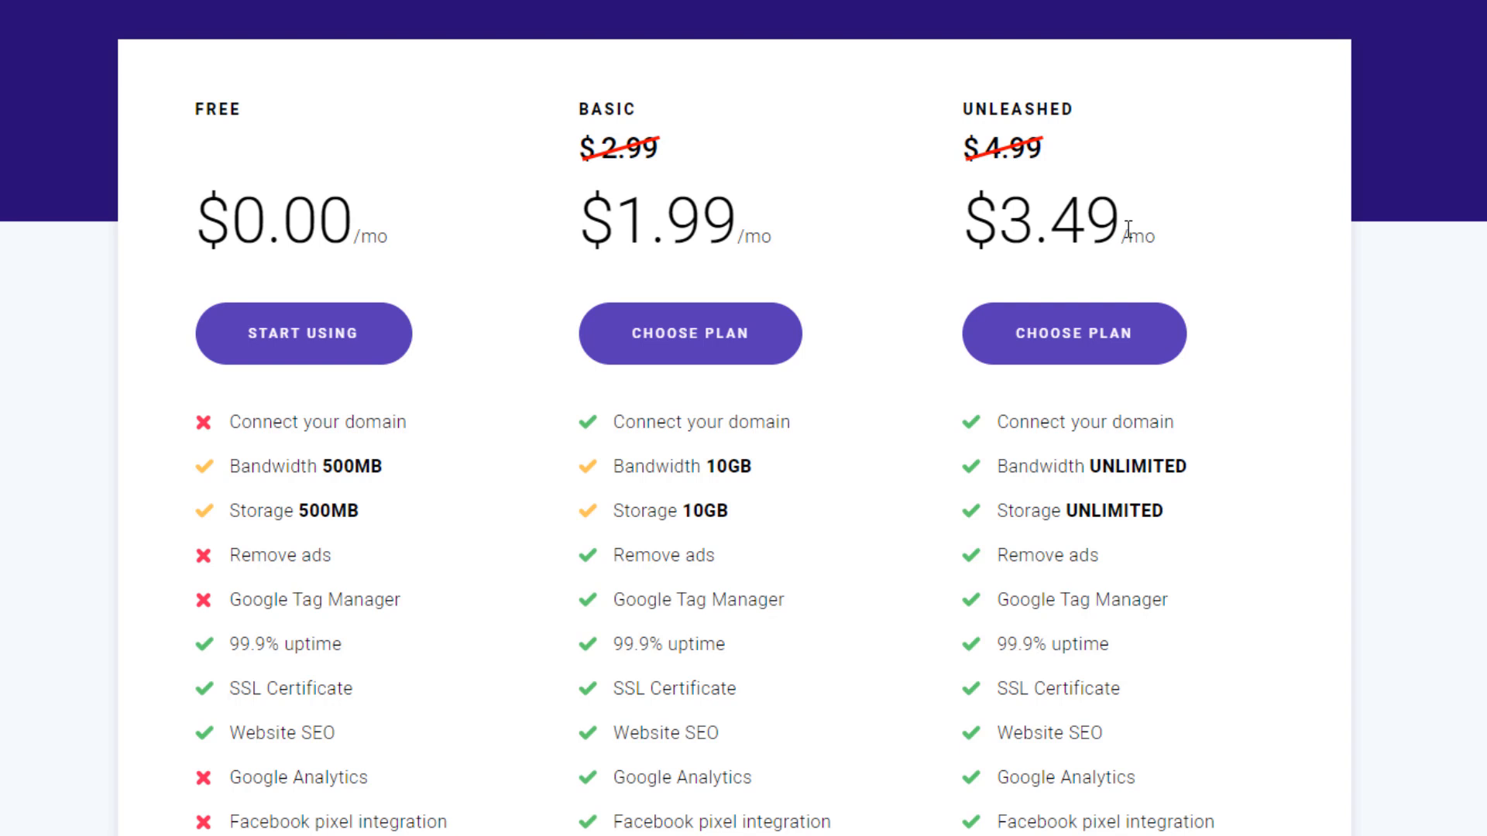
mouse_move(1124, 225)
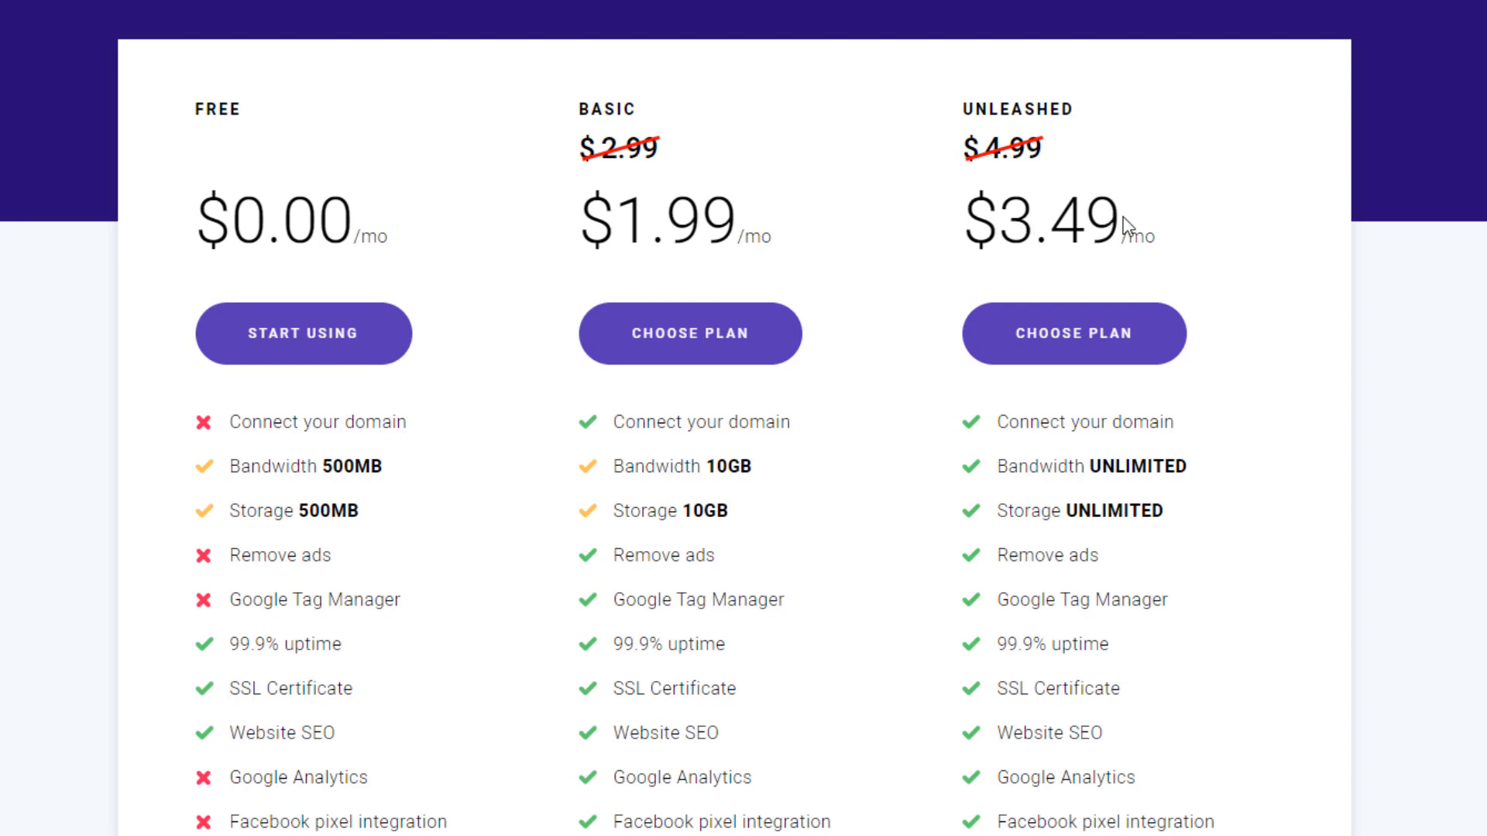
mouse_move(719, 237)
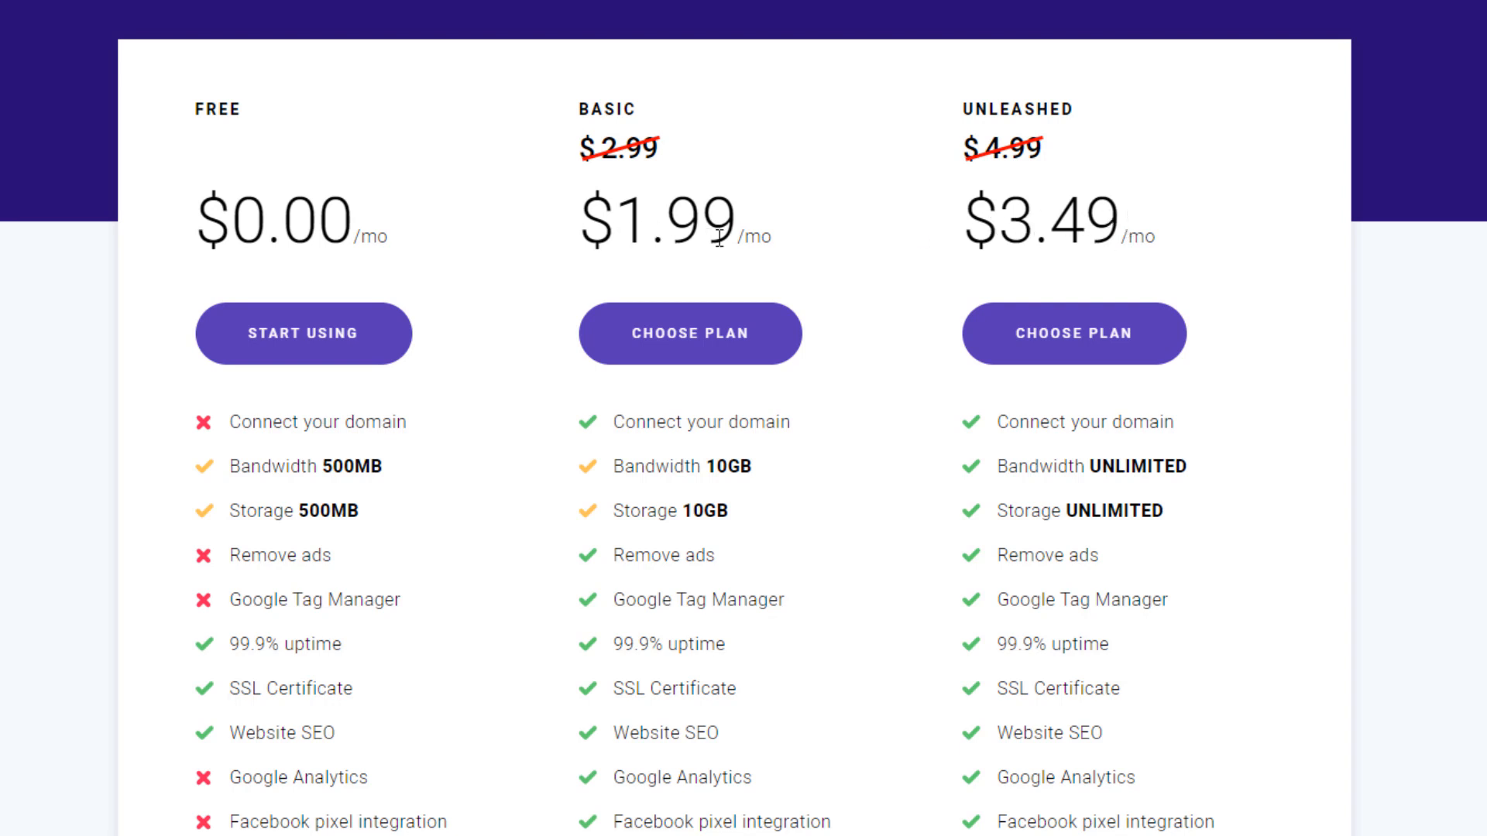
scroll("down", 3)
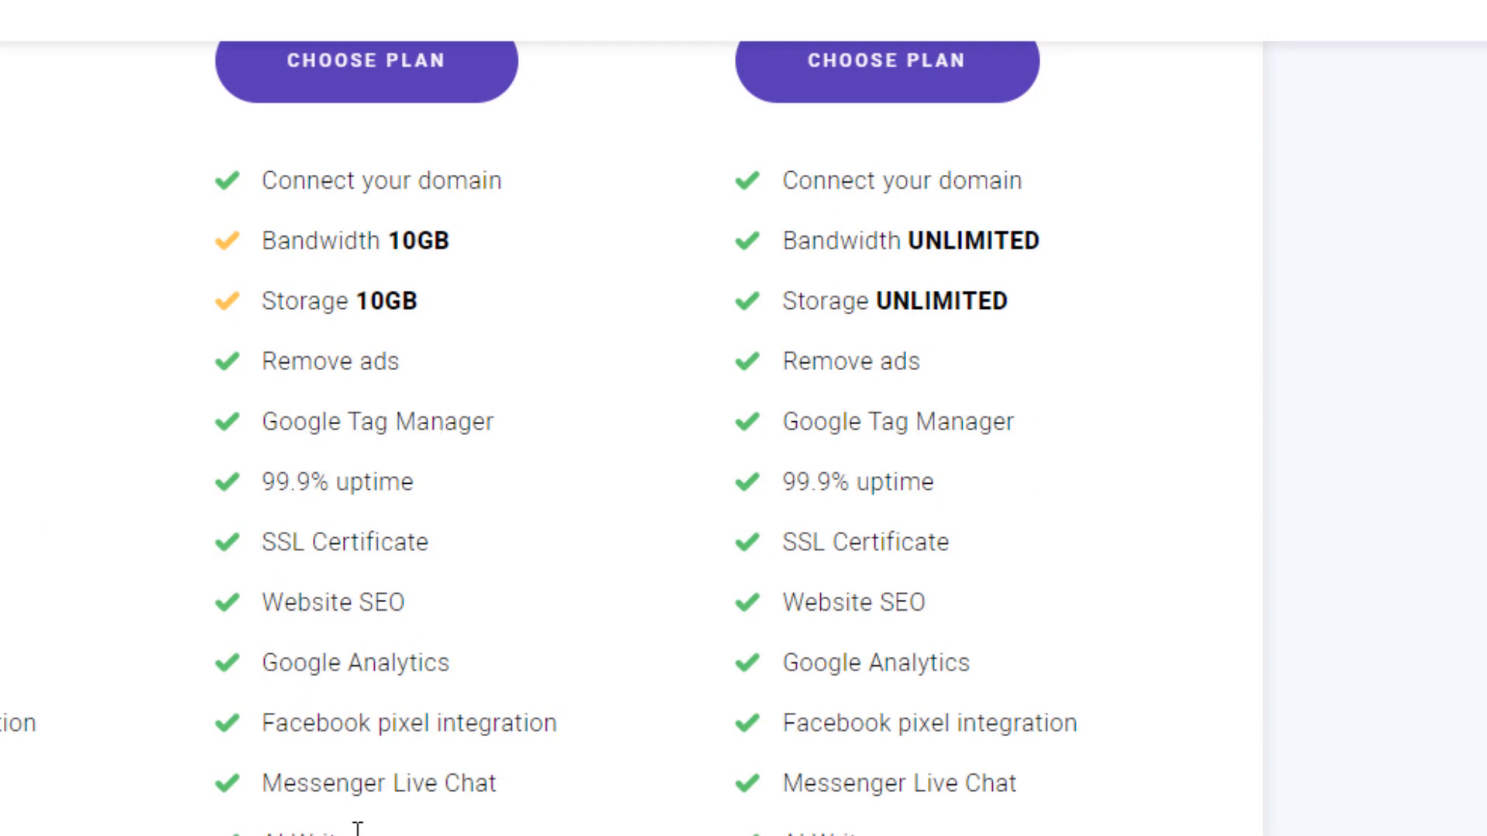
scroll("down", 3)
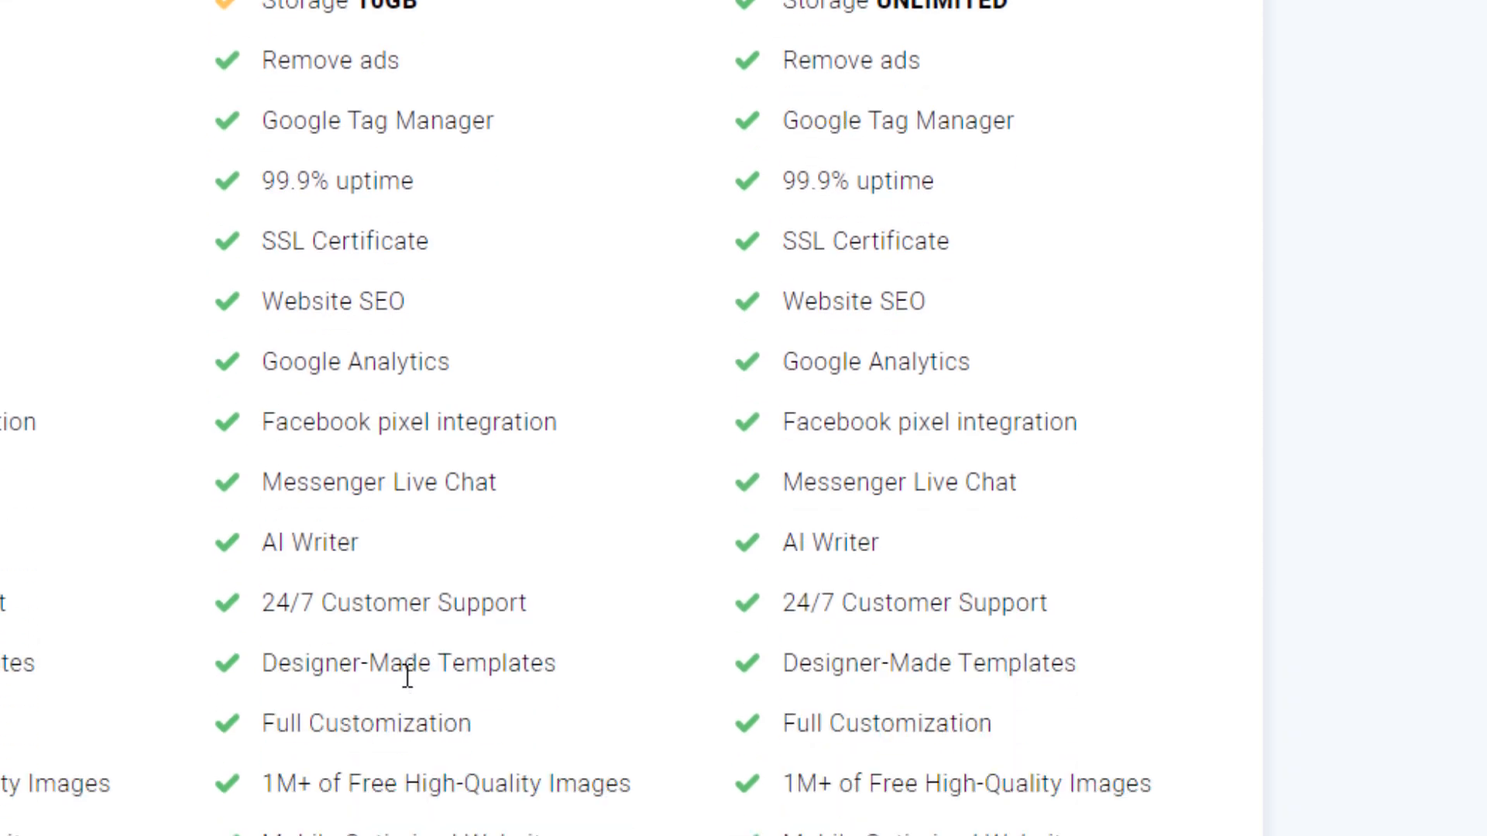
scroll("down", 3)
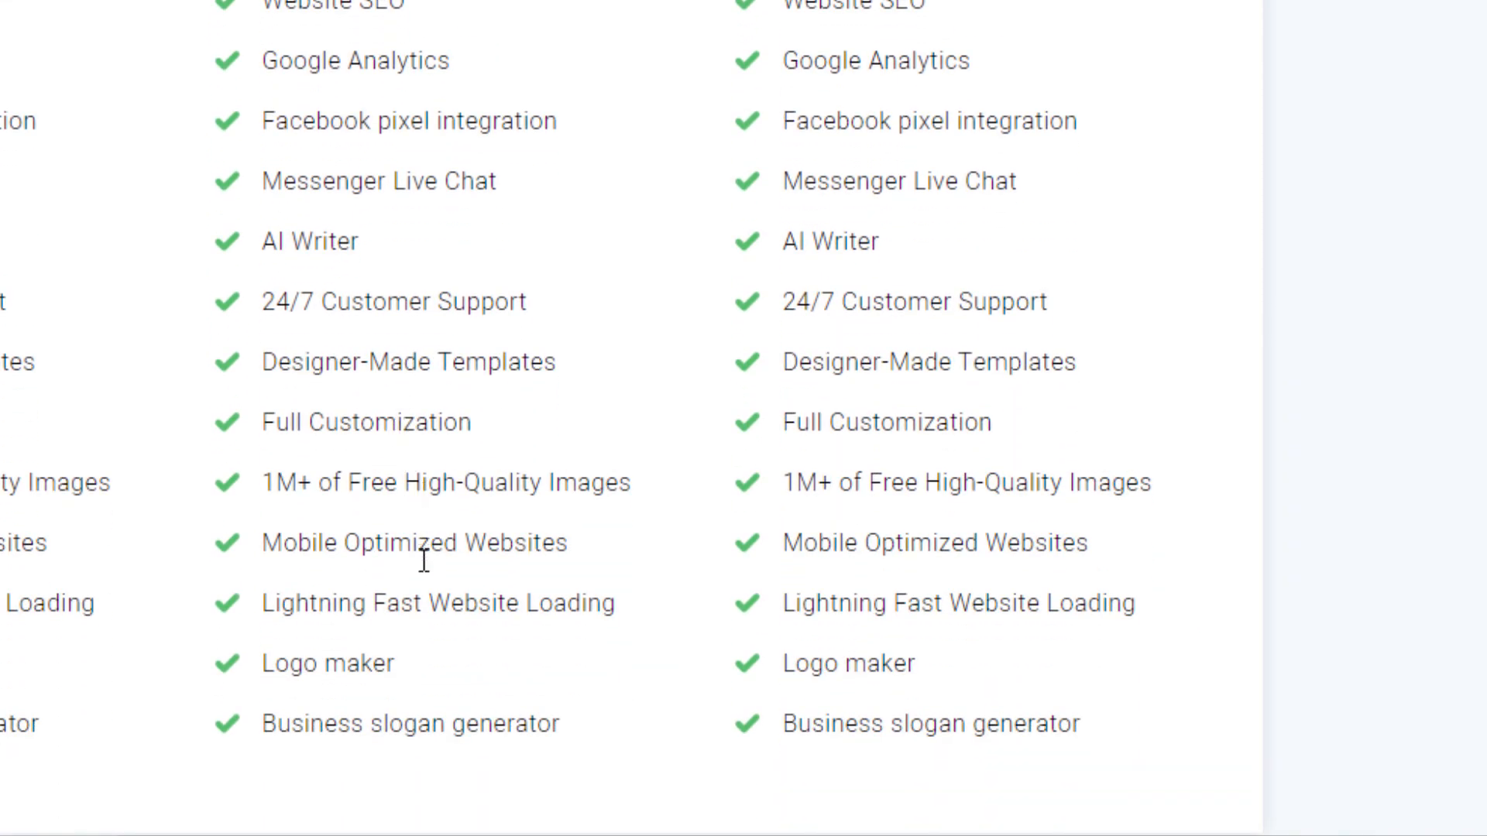
mouse_move(389, 617)
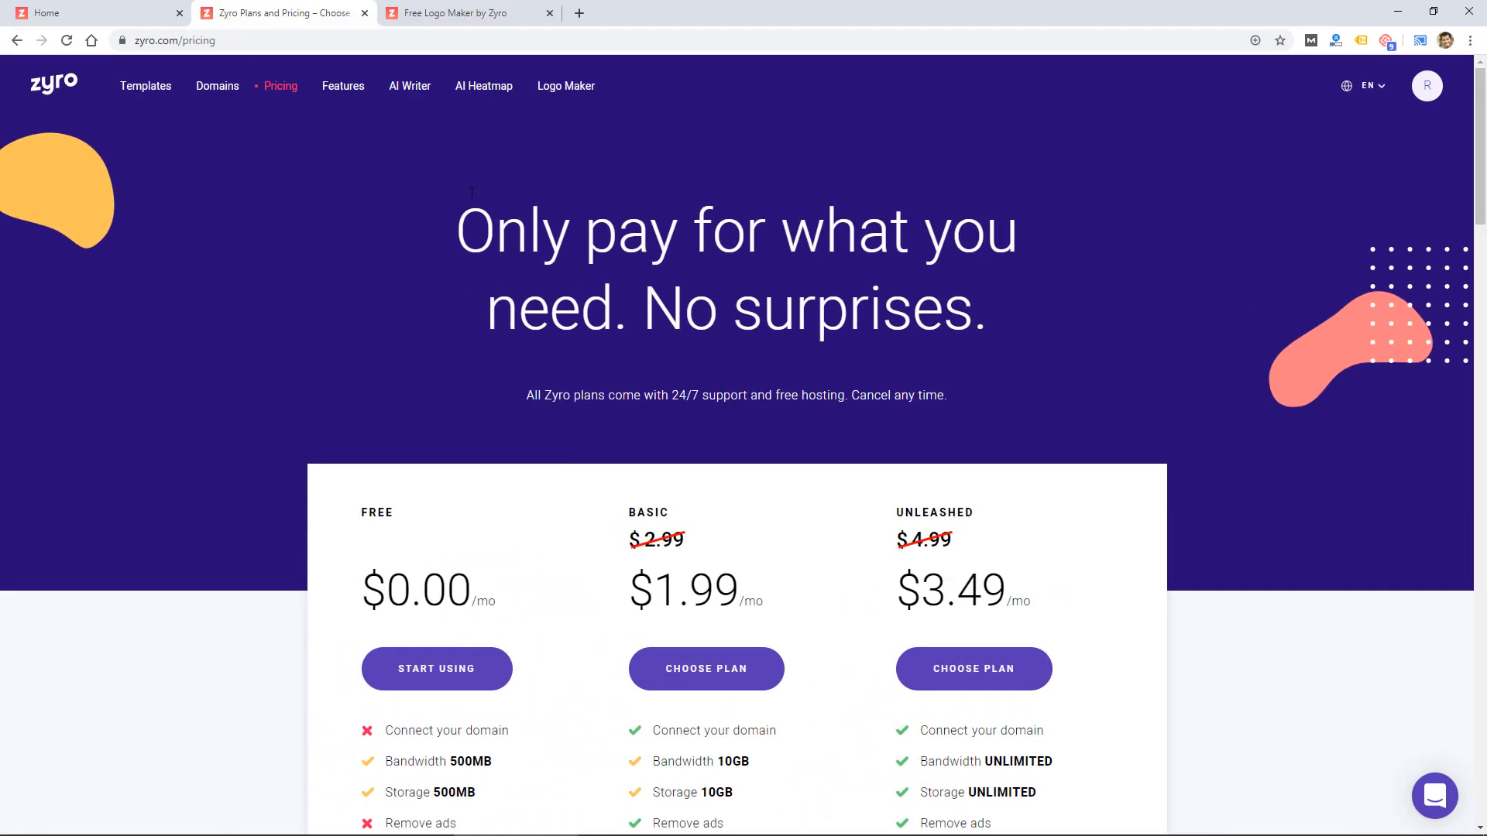
mouse_move(410, 85)
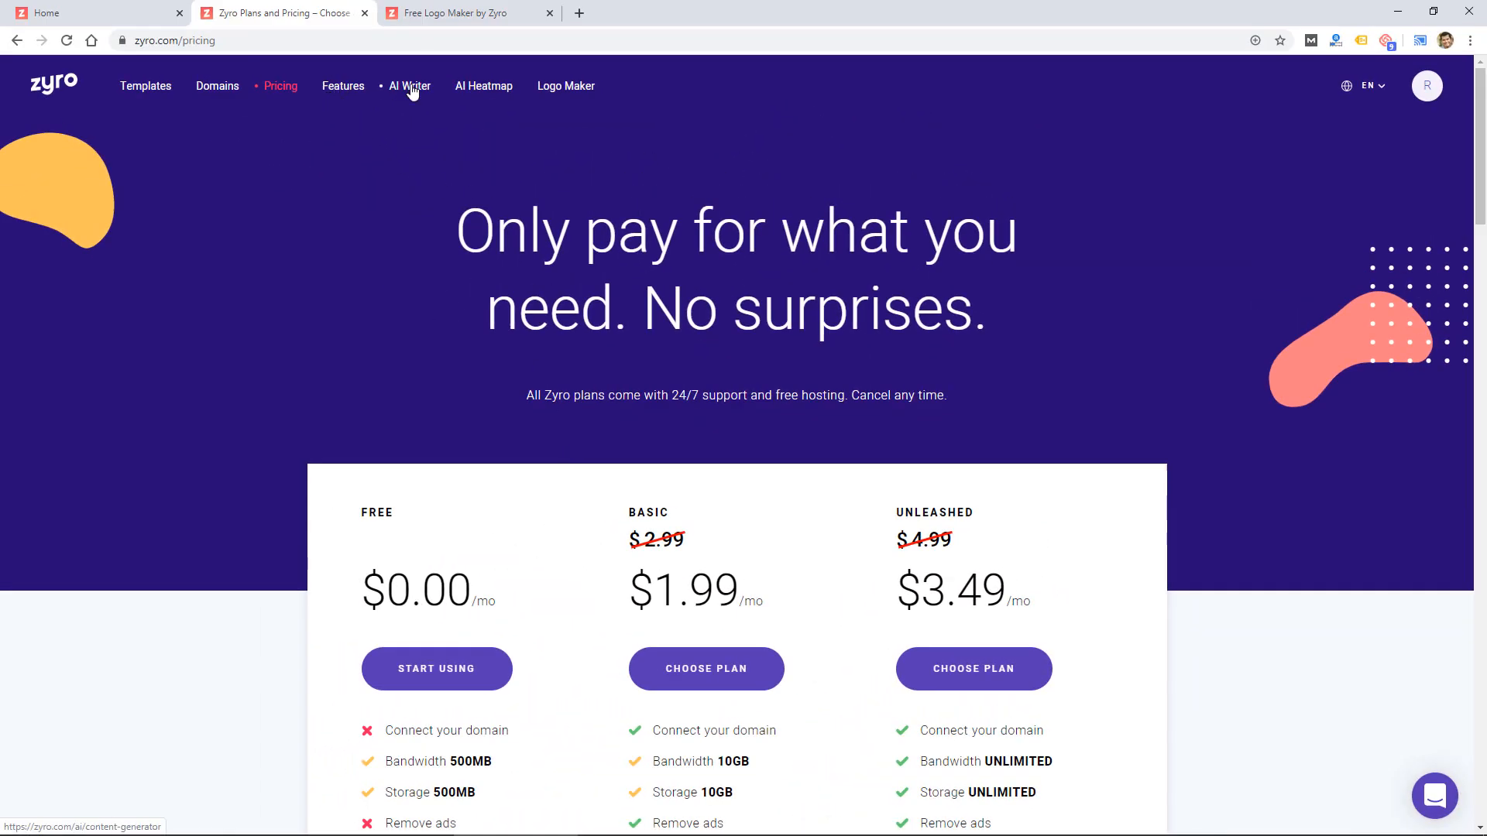
Open AI Writer, choose Restaurants & Food, and continue to the specific restaurant types.
left_click(410, 85)
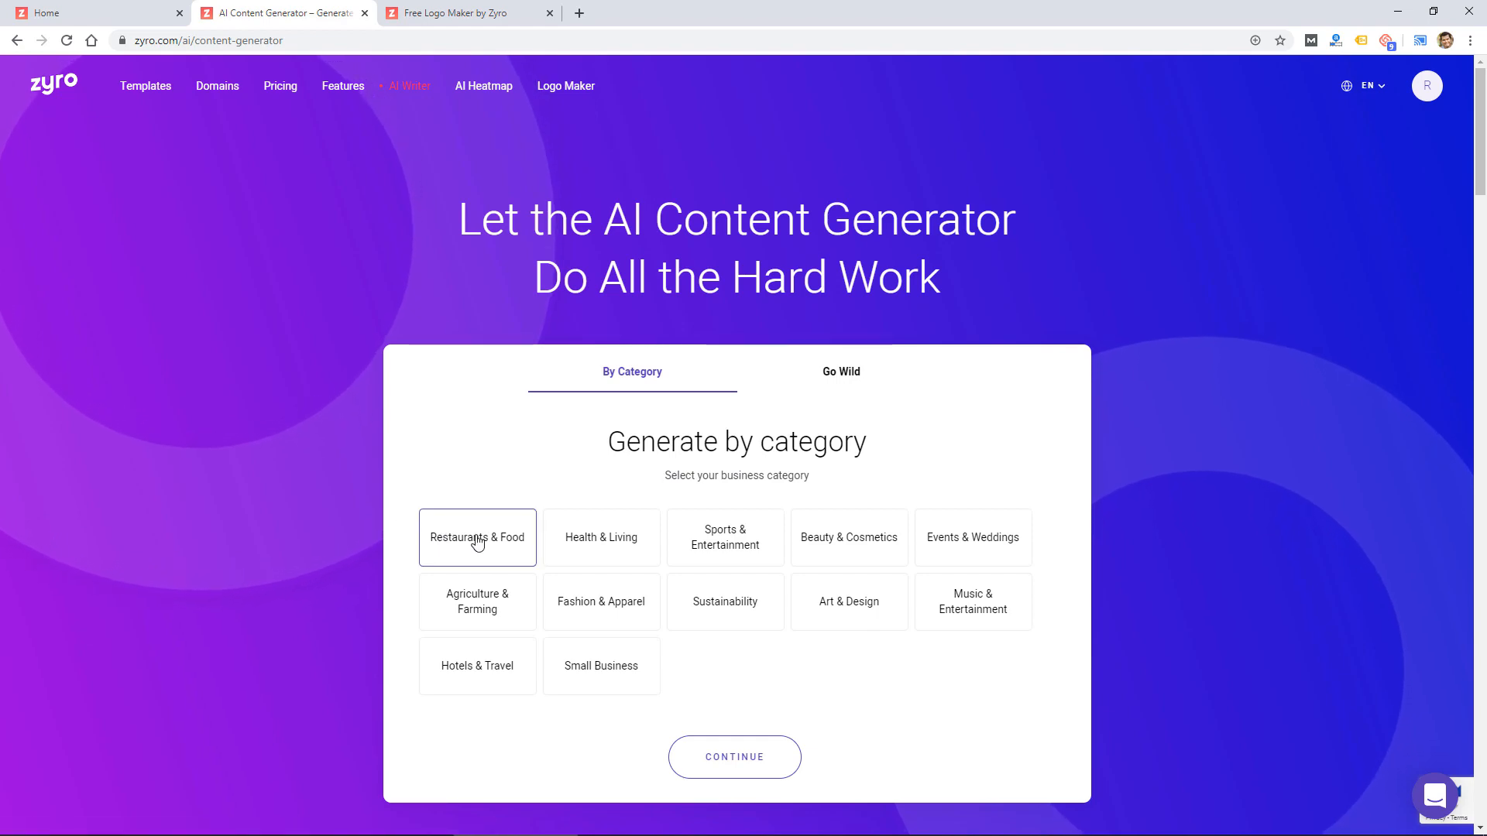
left_click(477, 538)
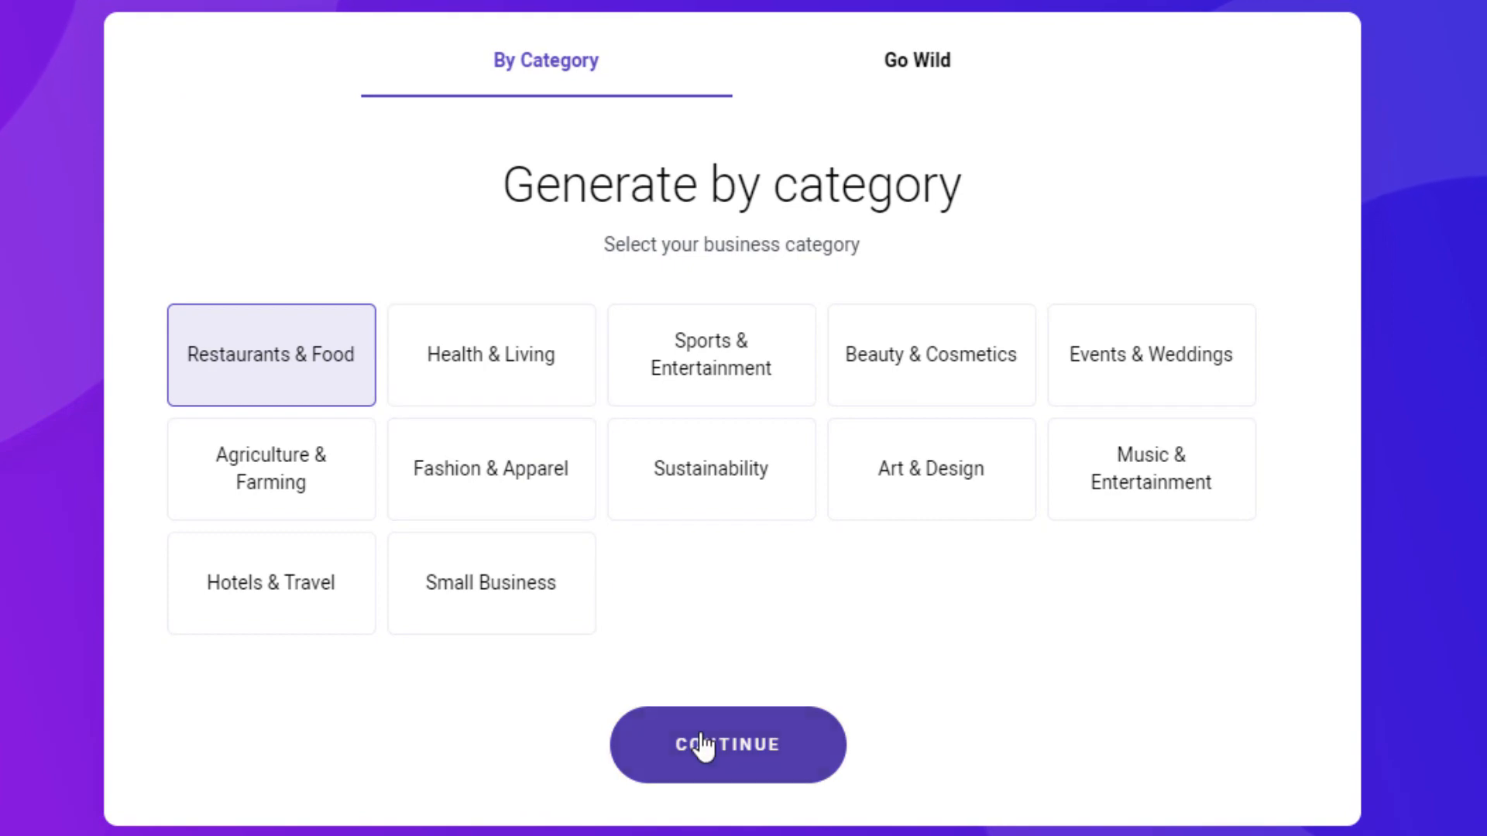
left_click(727, 745)
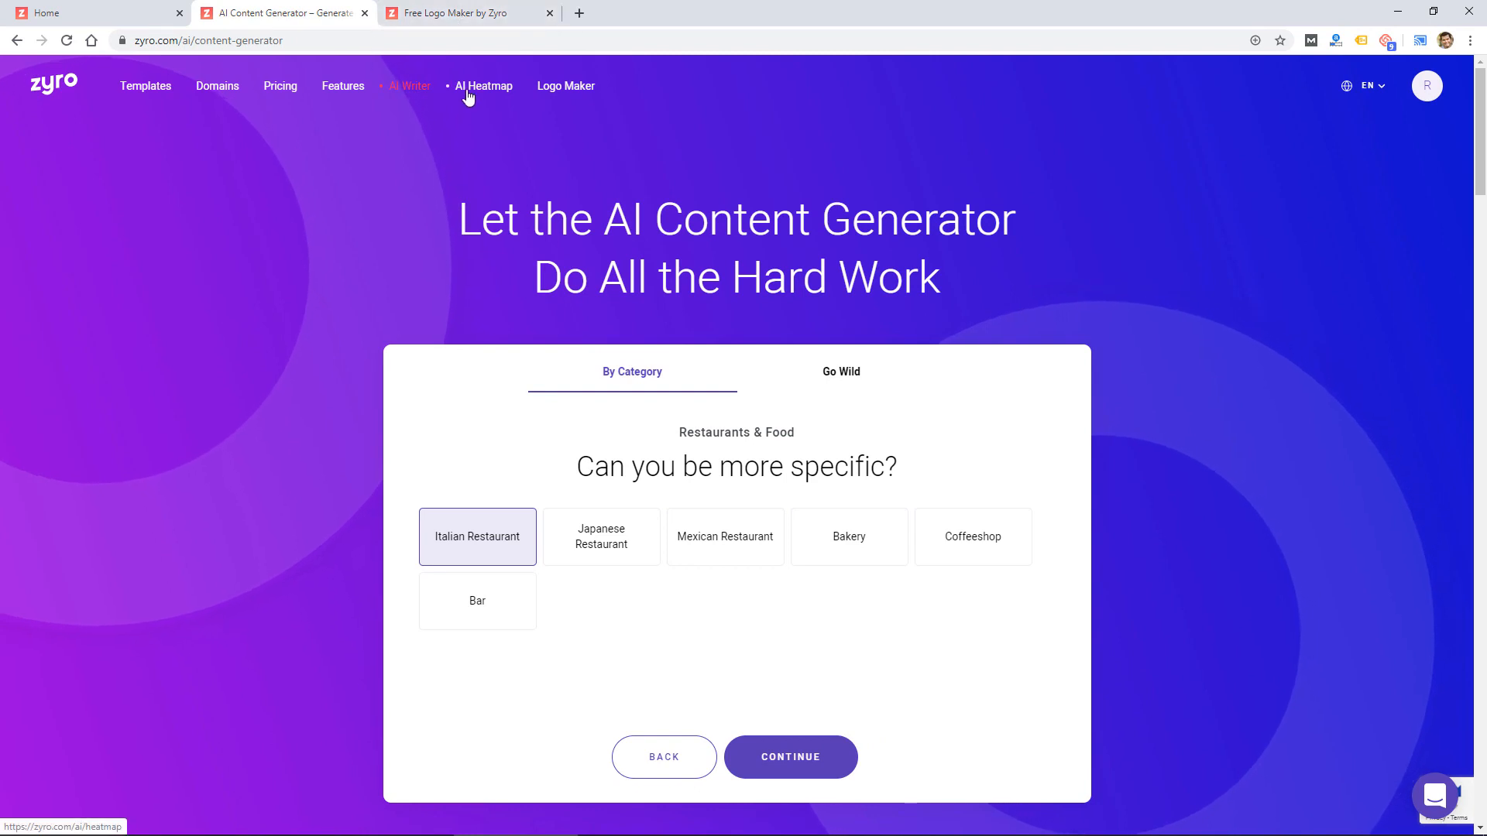
Read the AI Heatmap page's explanation of visitor focus prediction, then return upward.
left_click(482, 85)
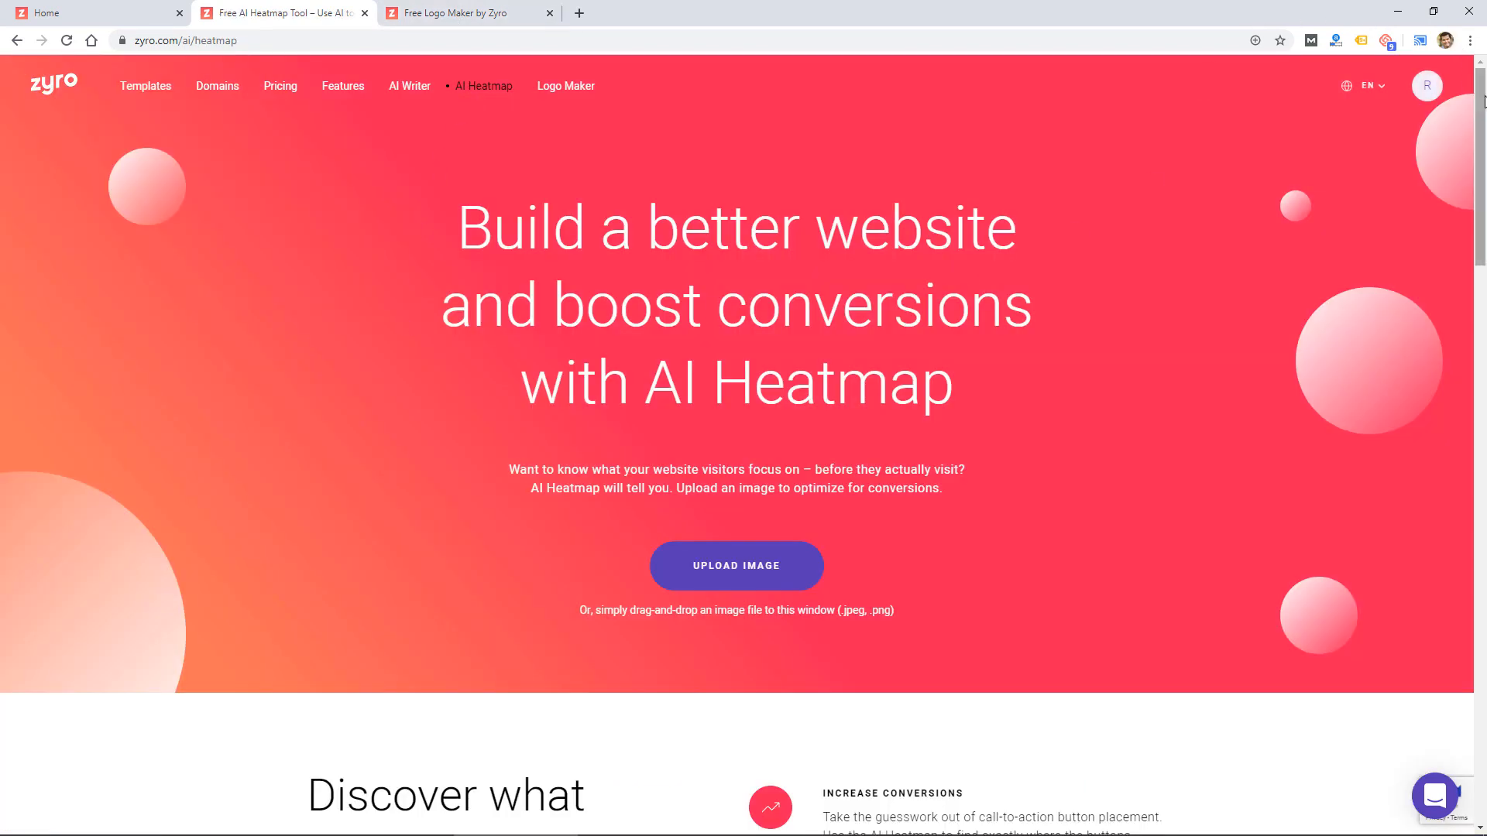
scroll("down", 3)
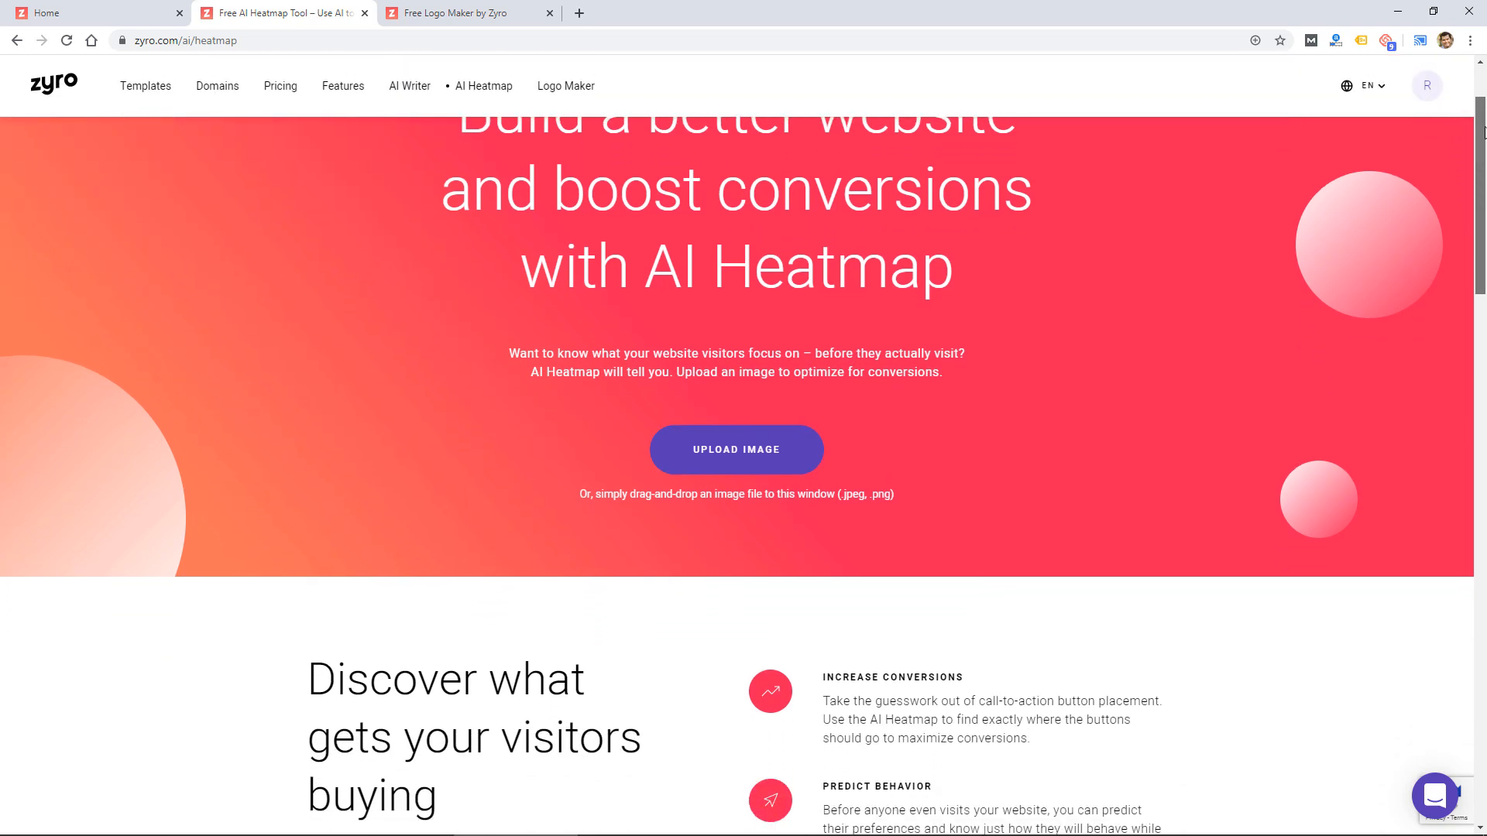
scroll("down", 3)
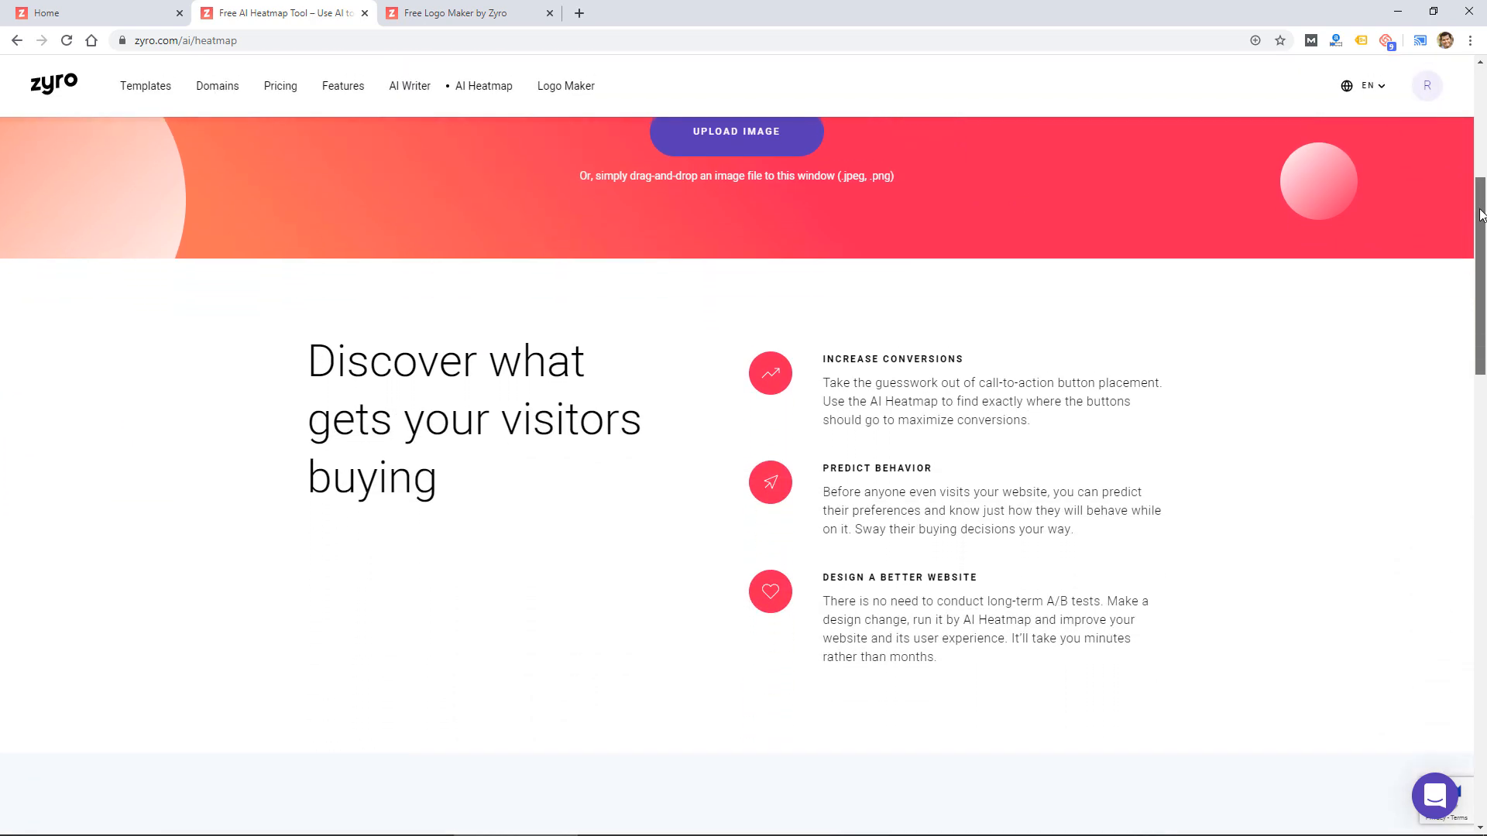
scroll("down", 3)
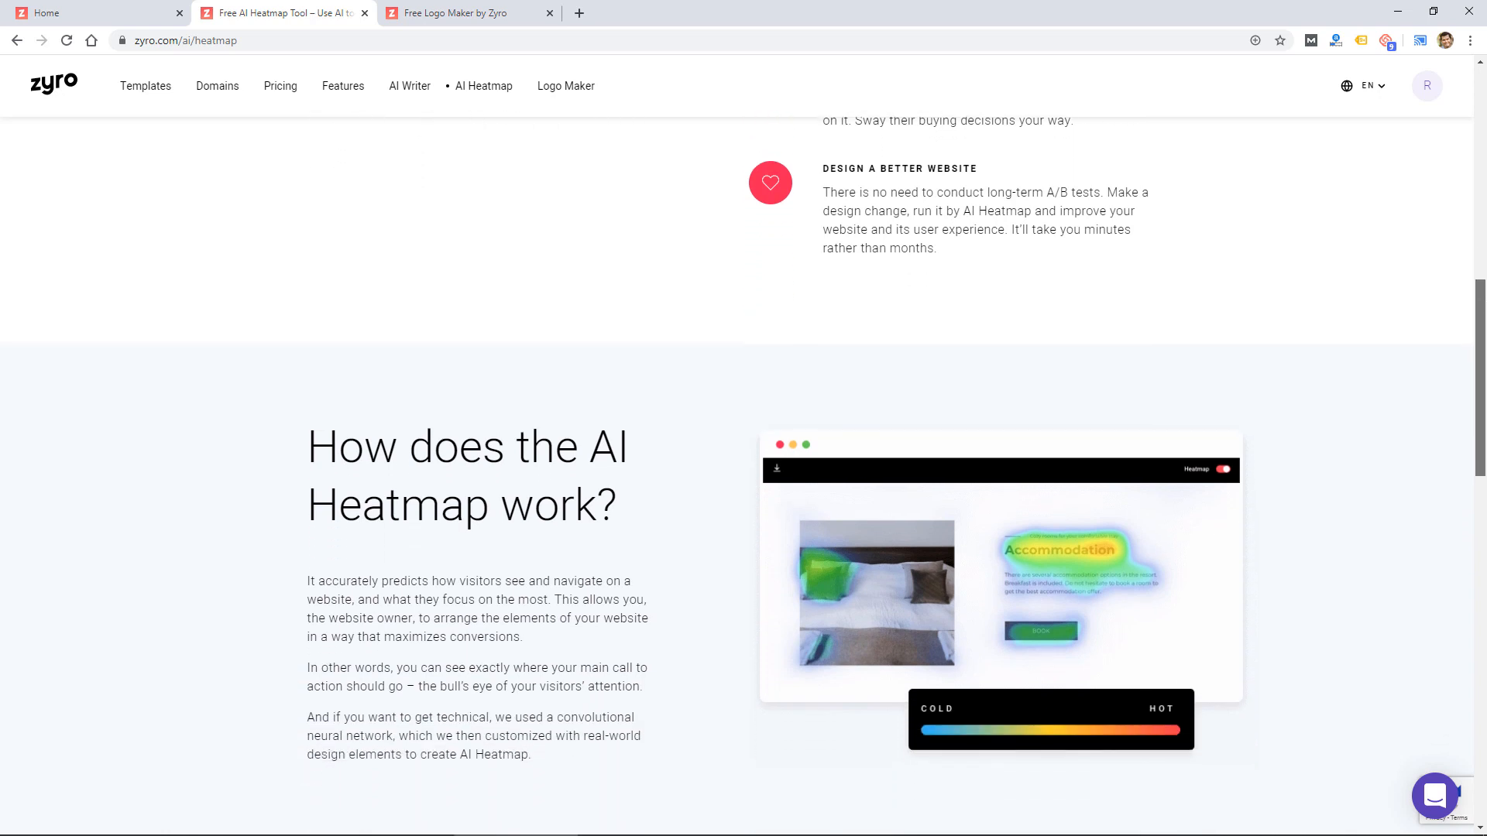
scroll("down", 3)
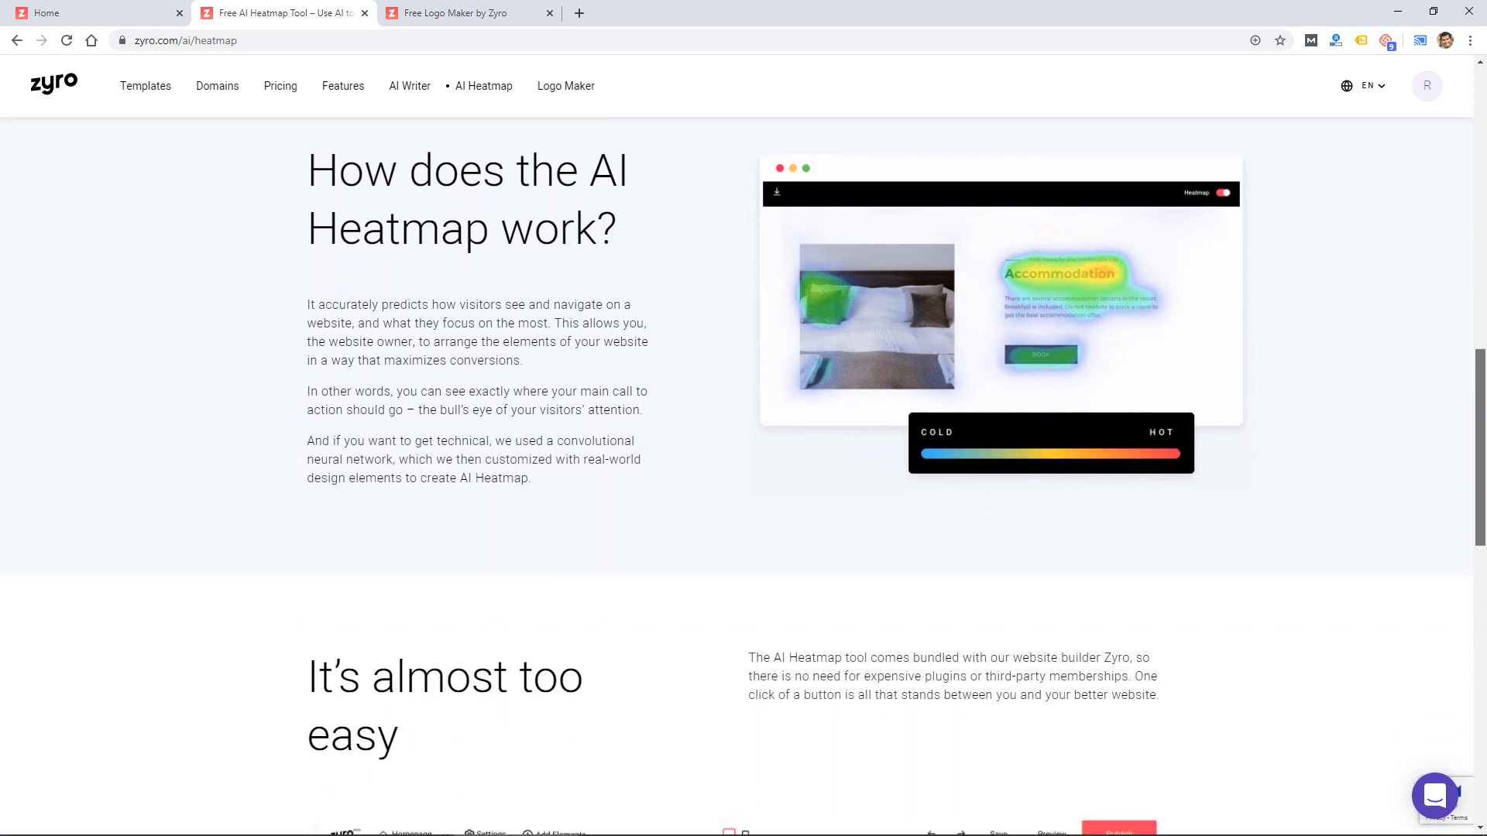
scroll("down", 3)
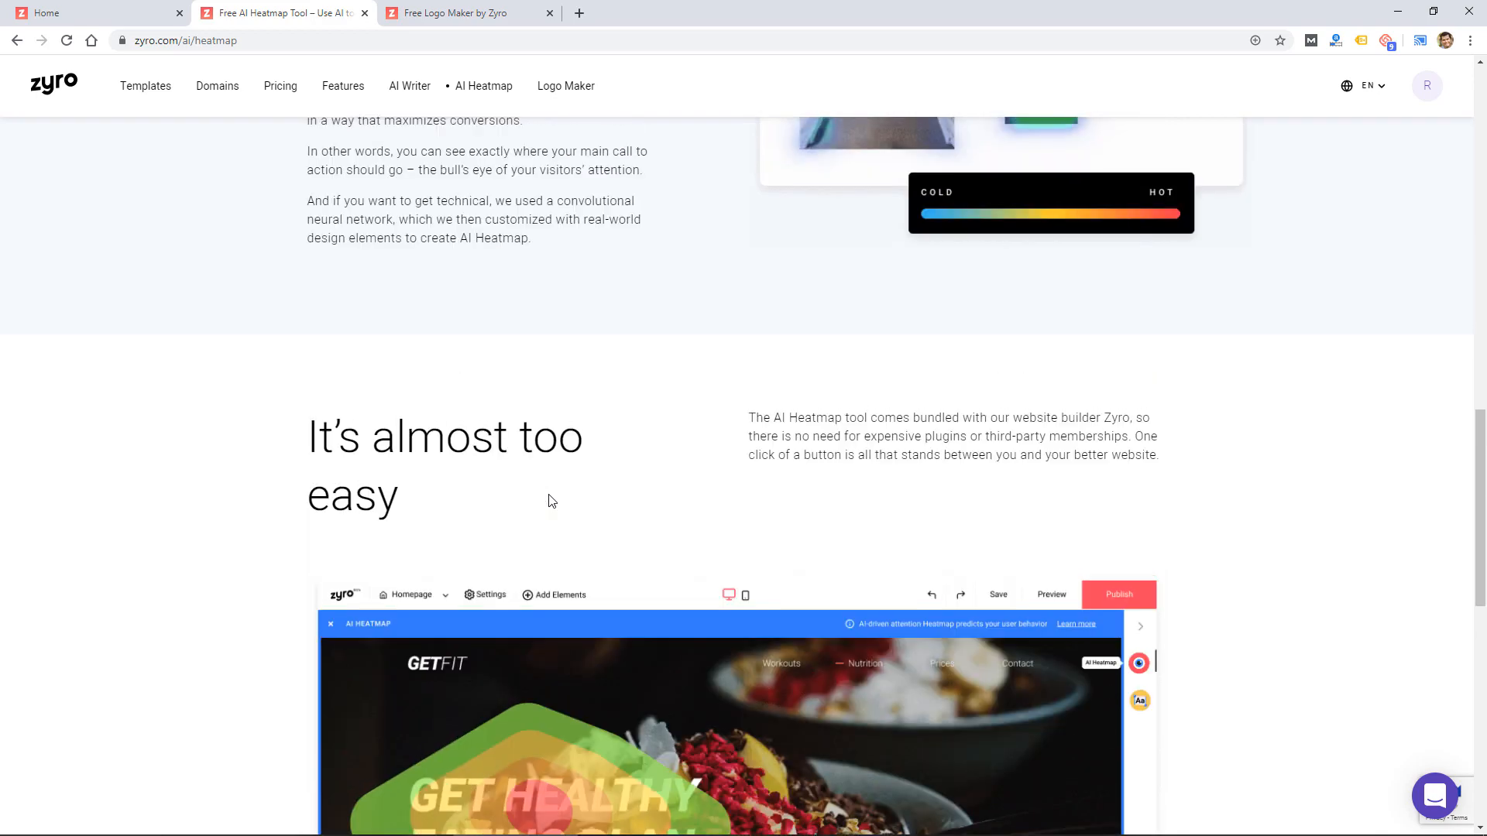
scroll("up", 3)
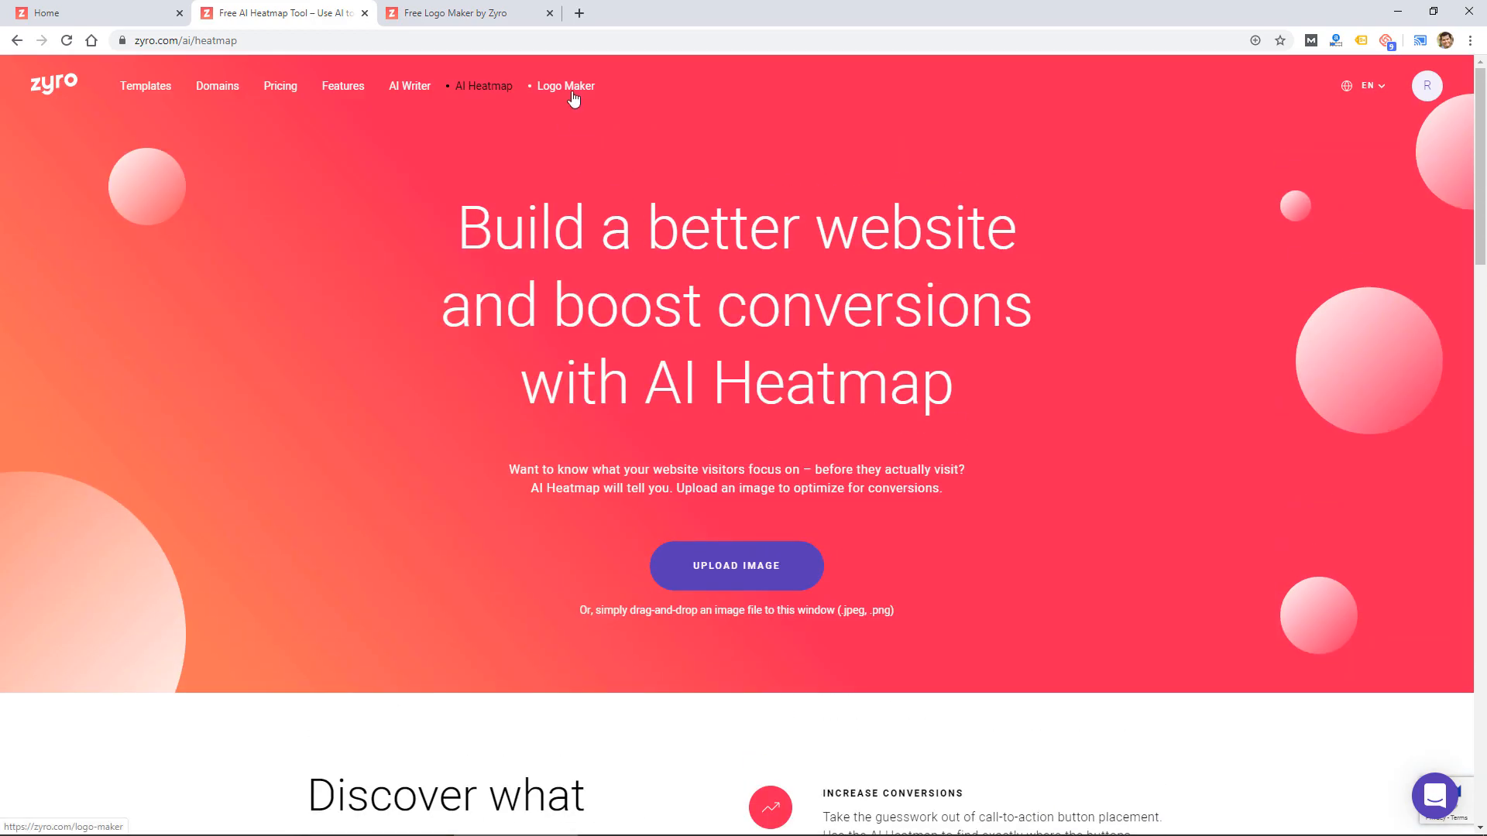
Start a new logo in Logo Maker and swap the polyhedron symbol for a square outline.
left_click(566, 85)
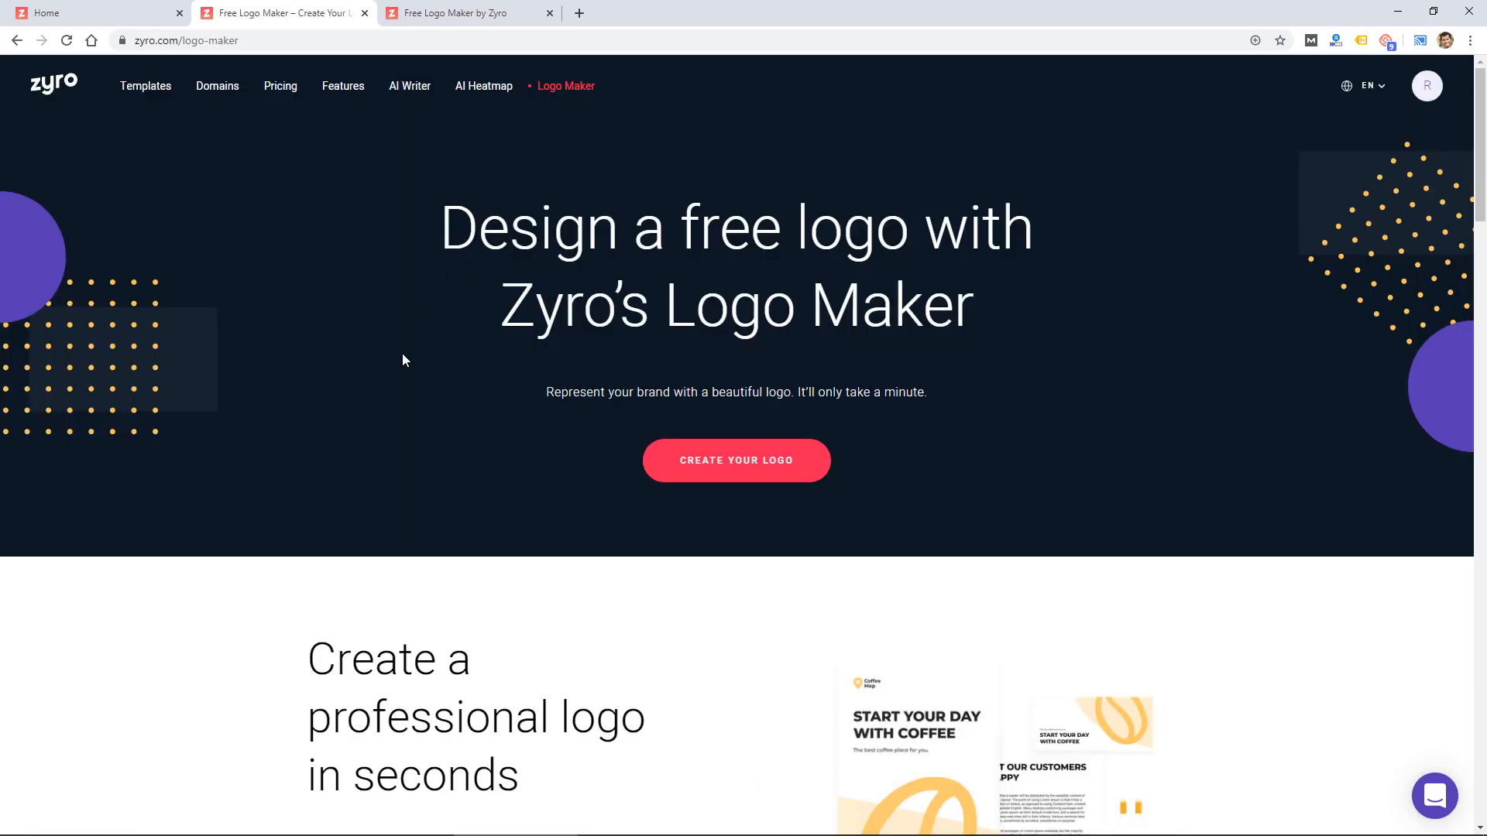
mouse_move(765, 460)
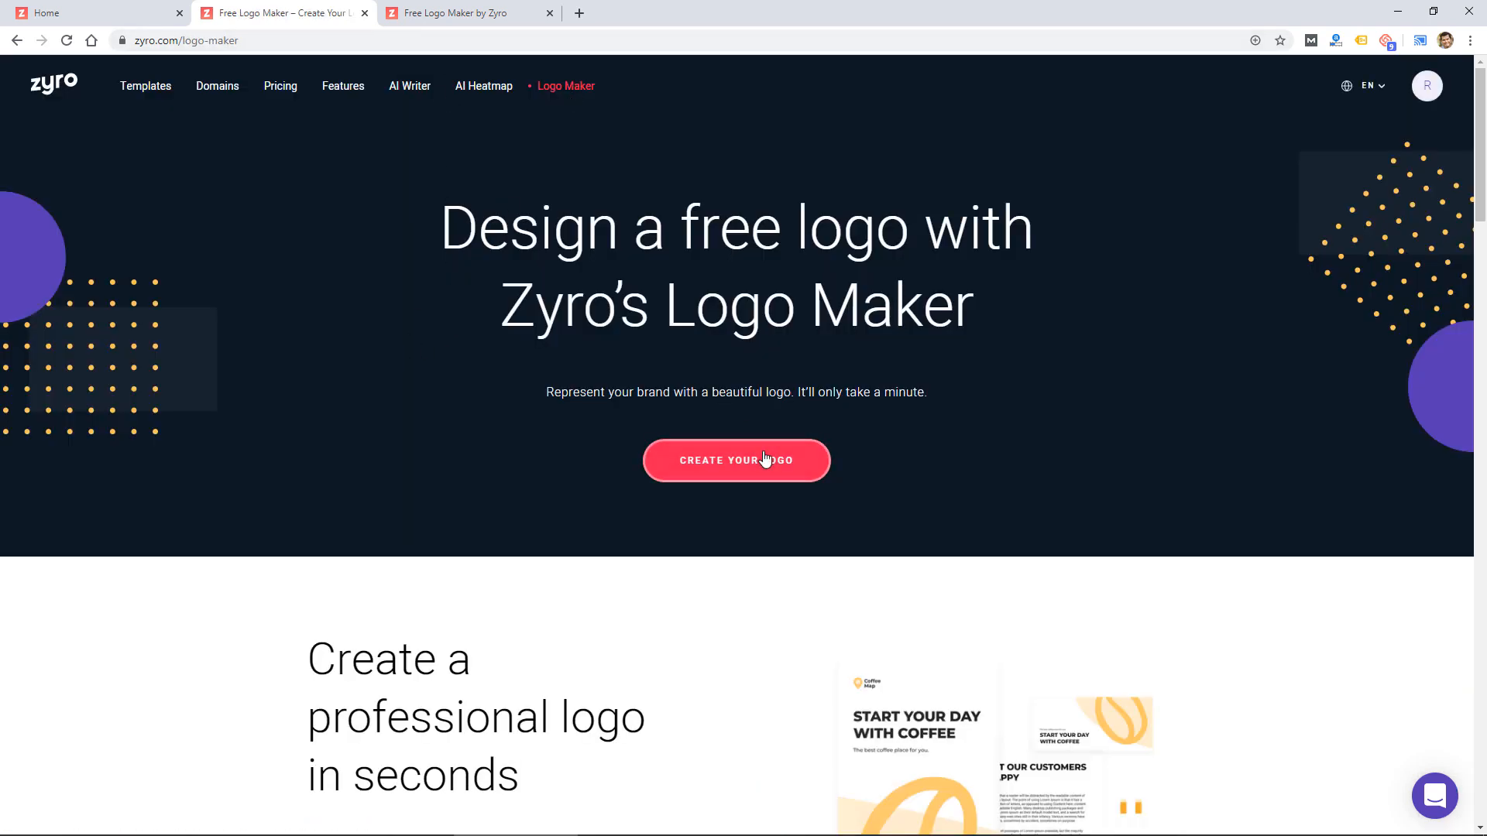
left_click(737, 460)
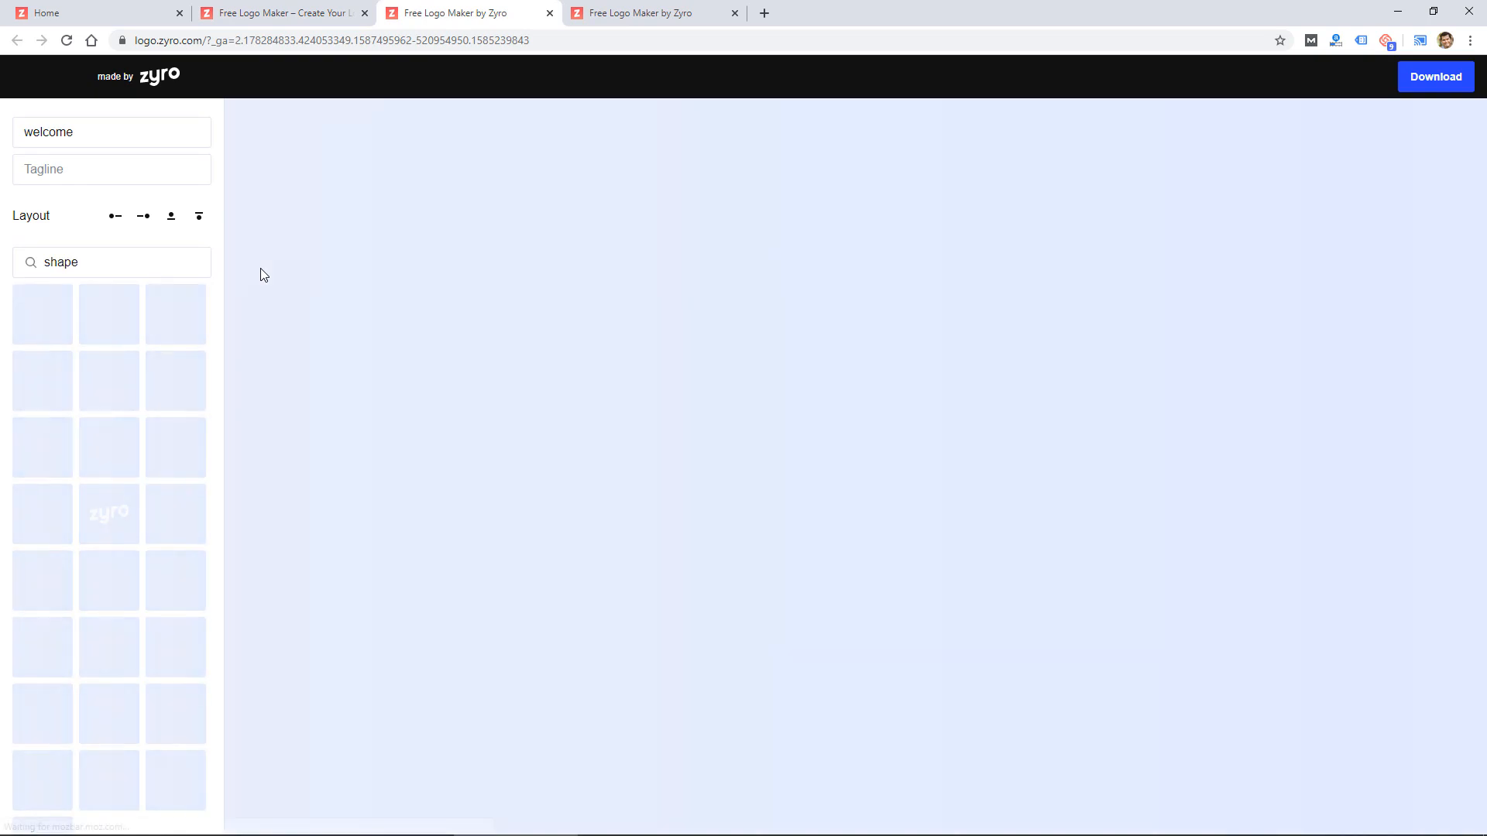
left_click(42, 581)
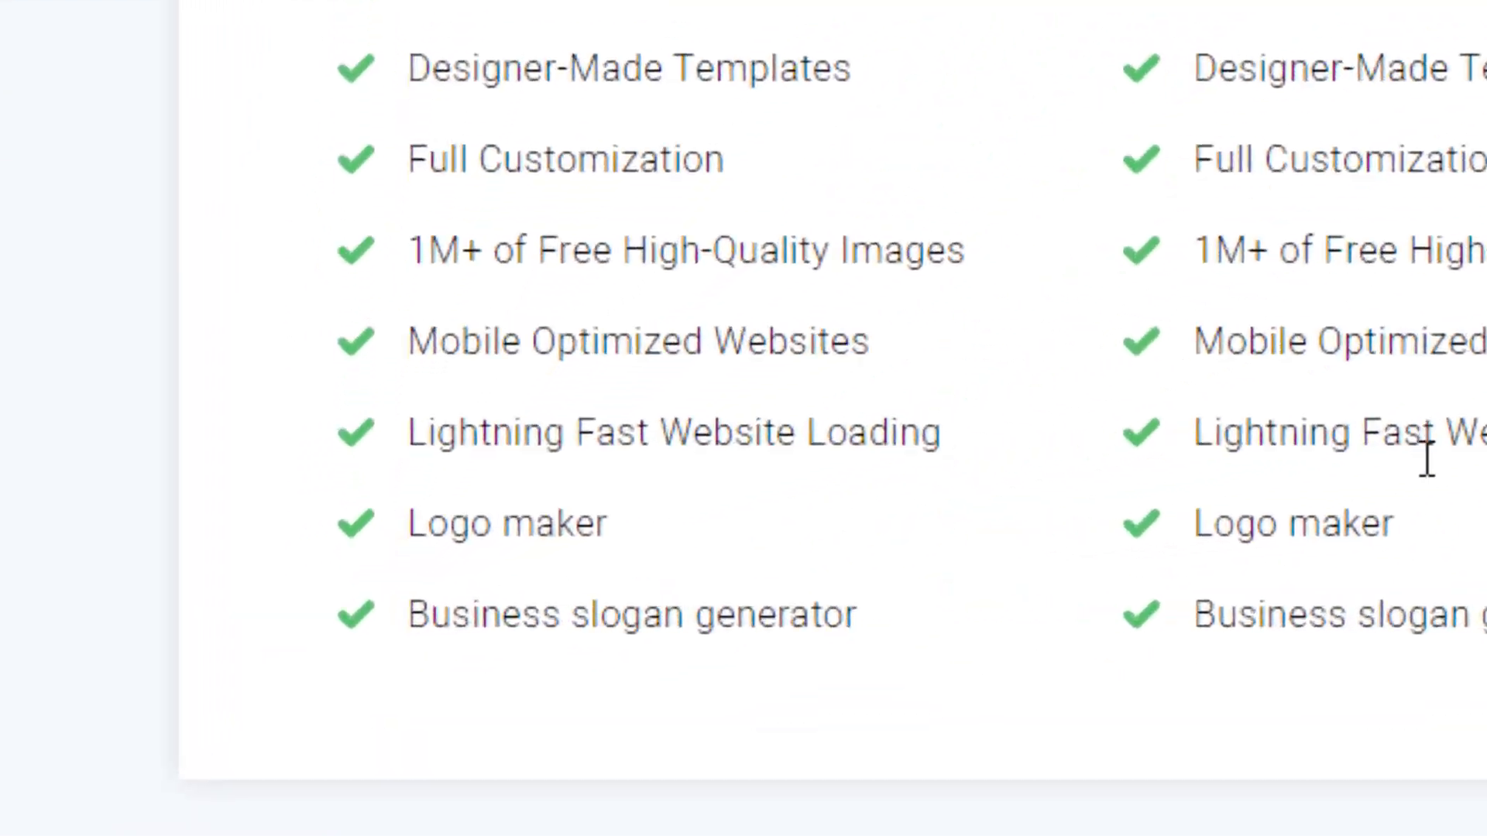
scroll("down", 3)
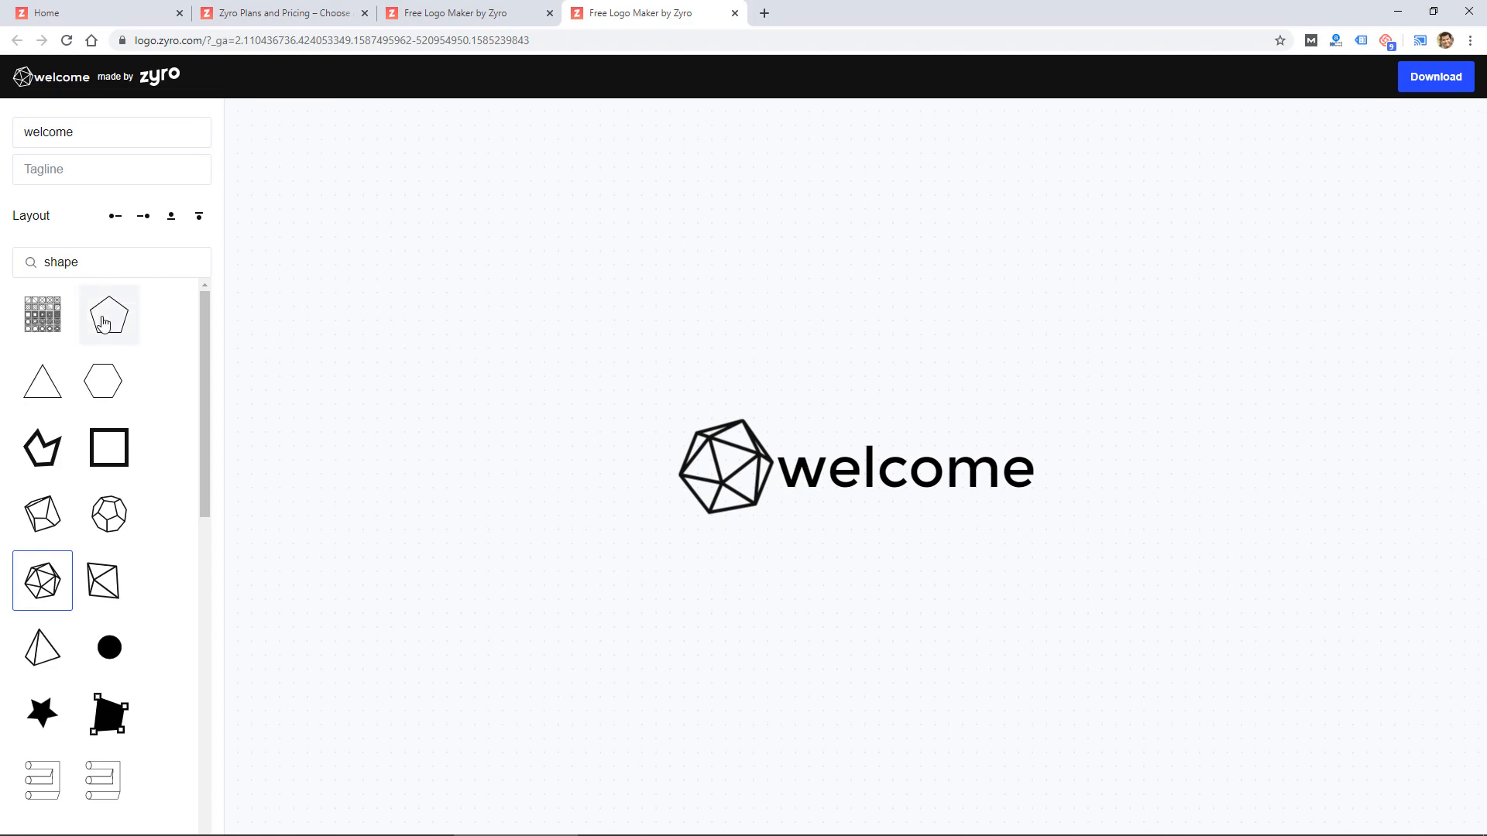
scroll("down", 3)
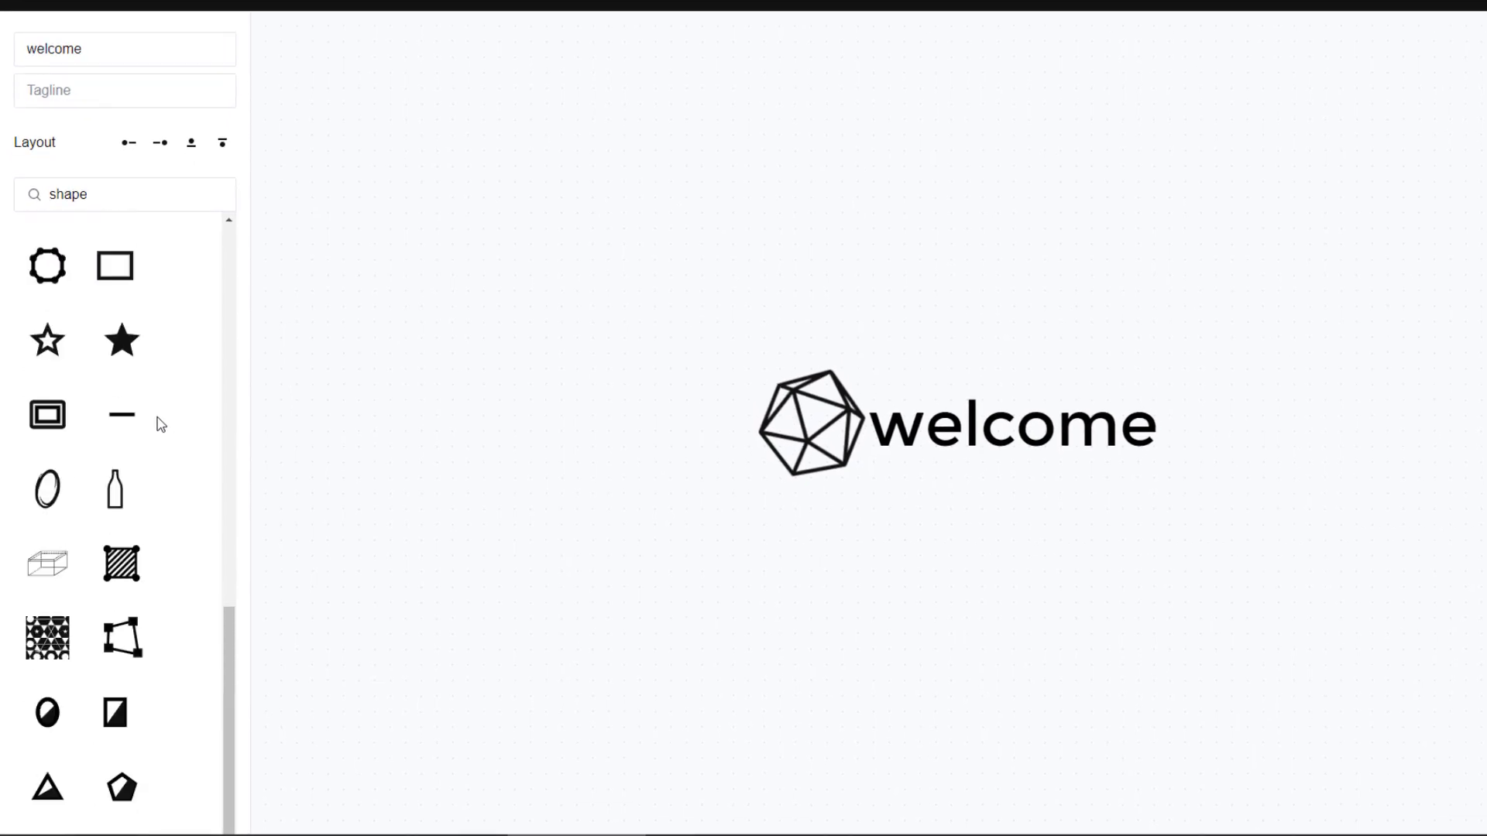
scroll("down", 3)
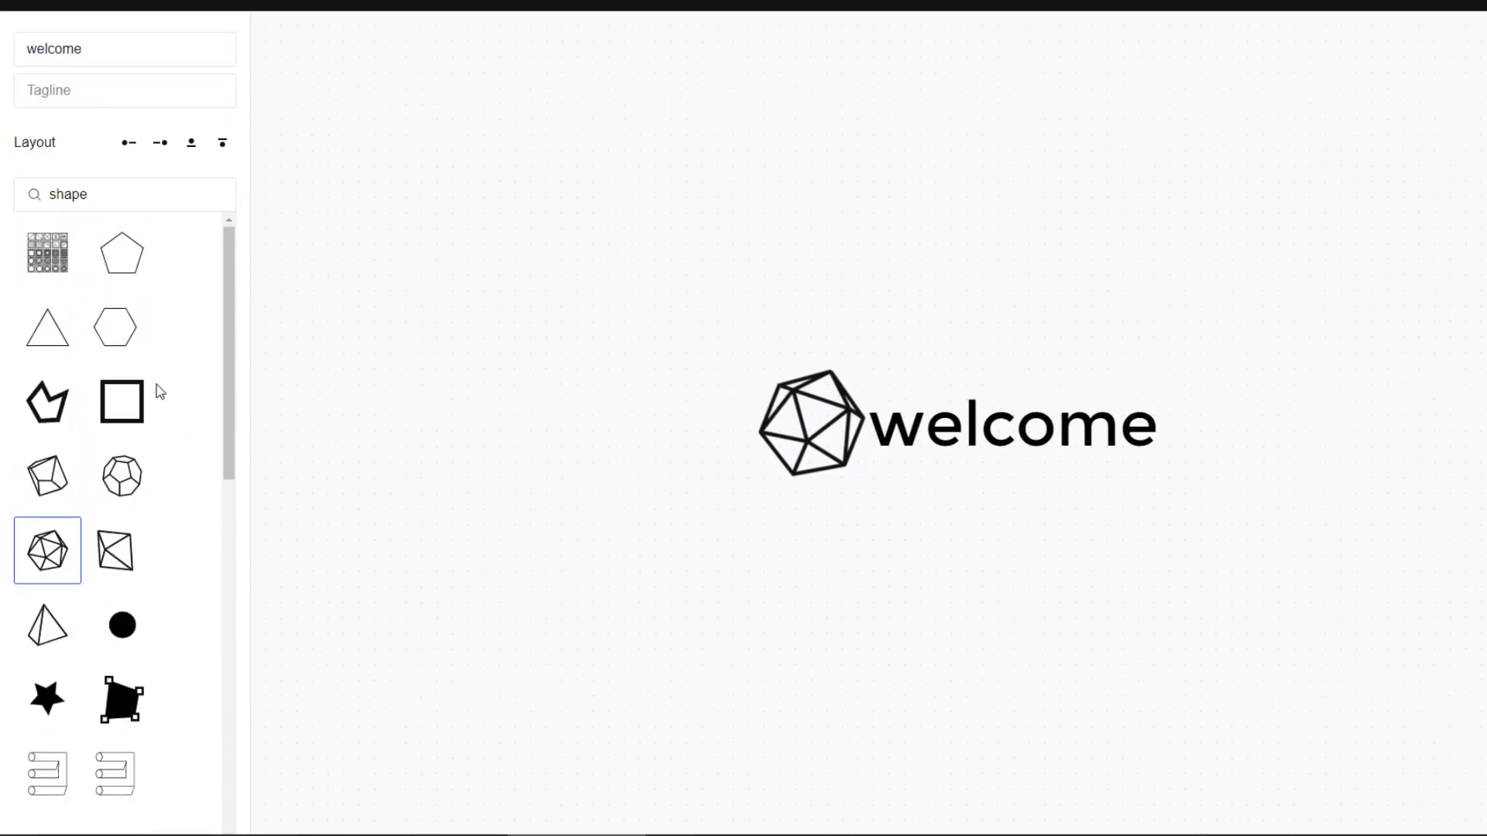
left_click(121, 401)
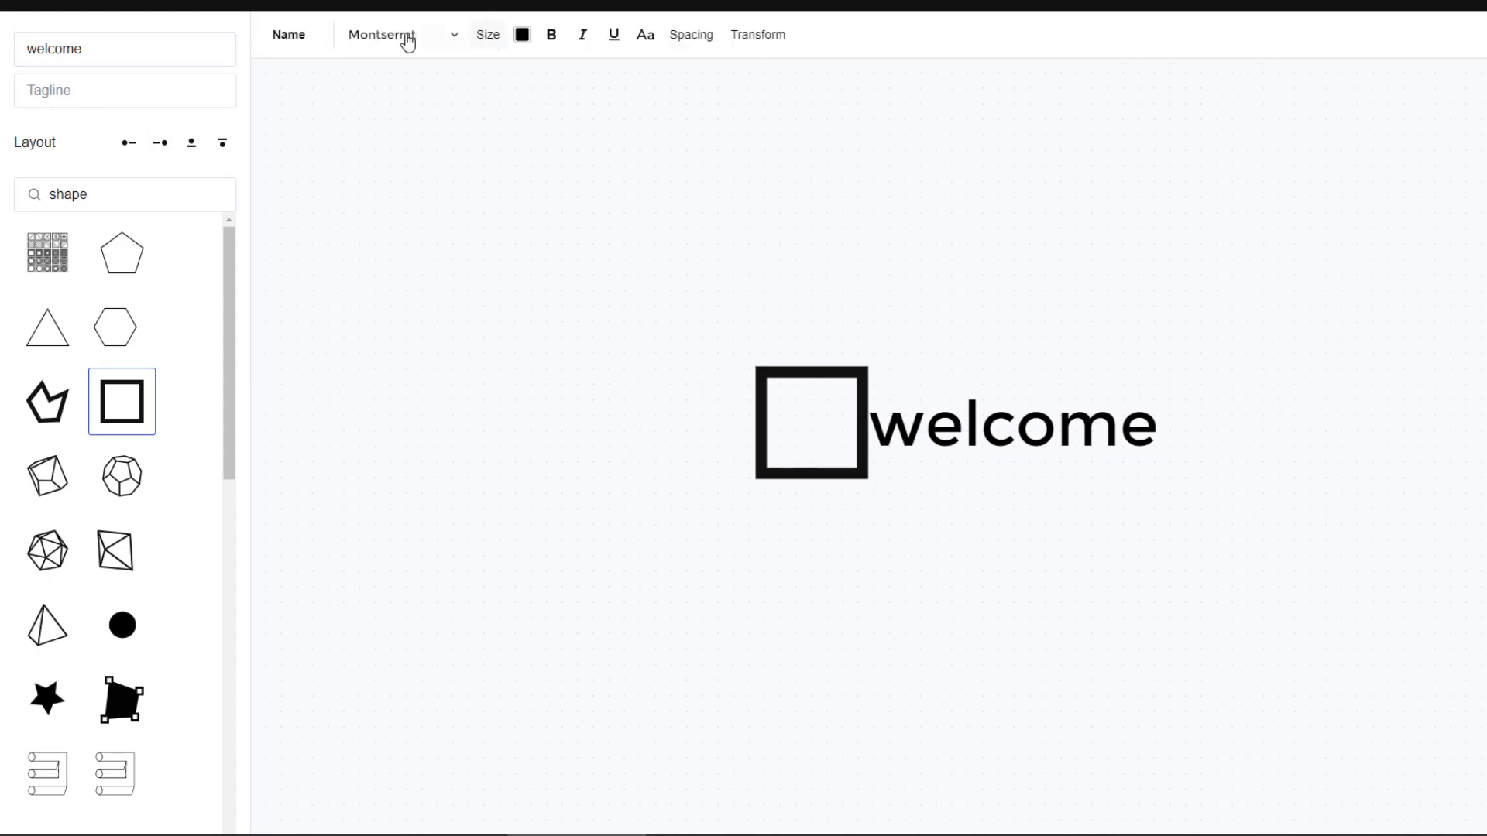
mouse_move(946, 396)
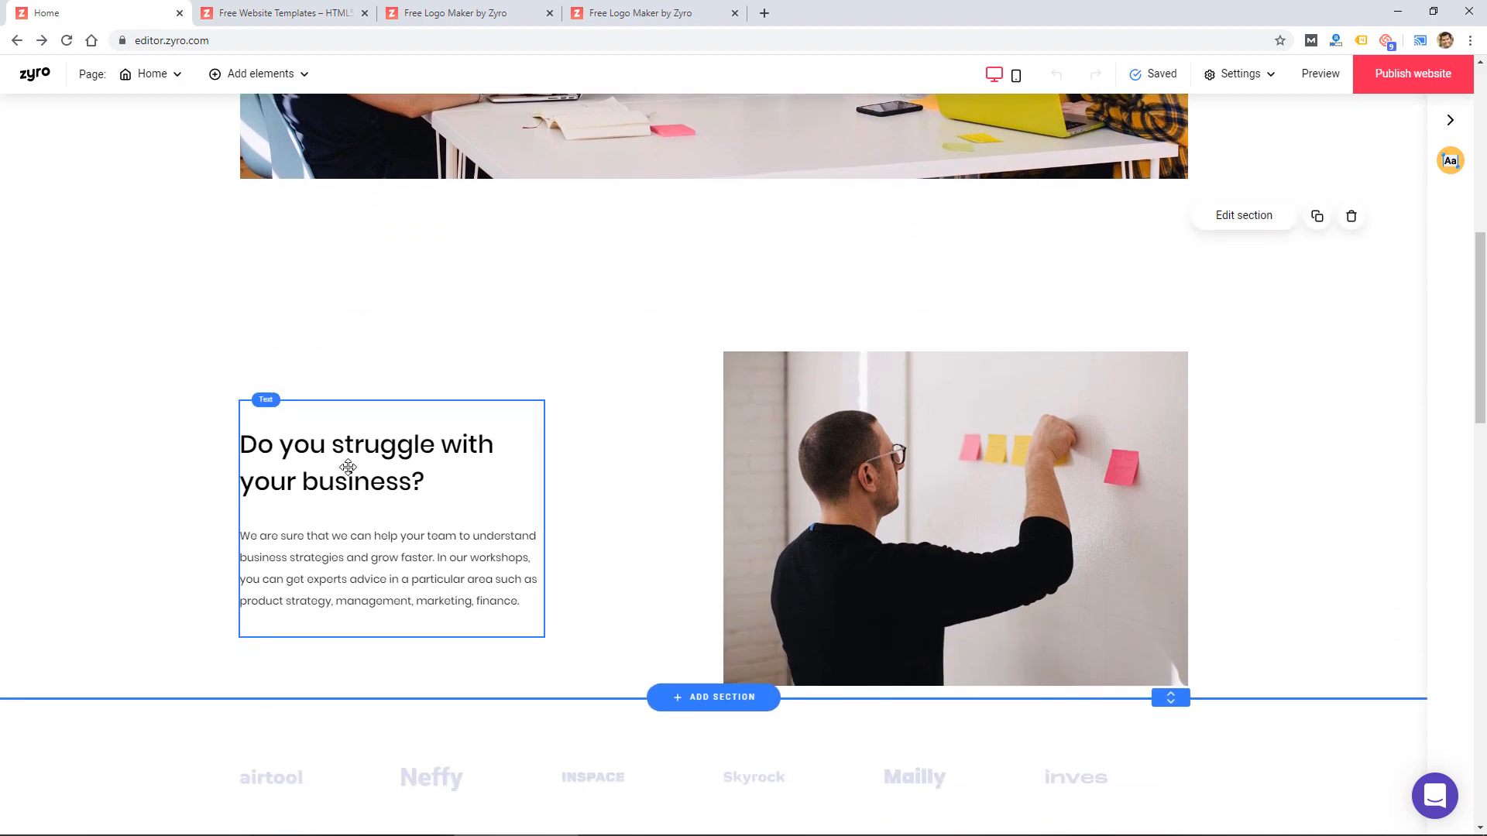
Switch to the Free Website Templates tab and browse down through the template cards.
left_click(280, 12)
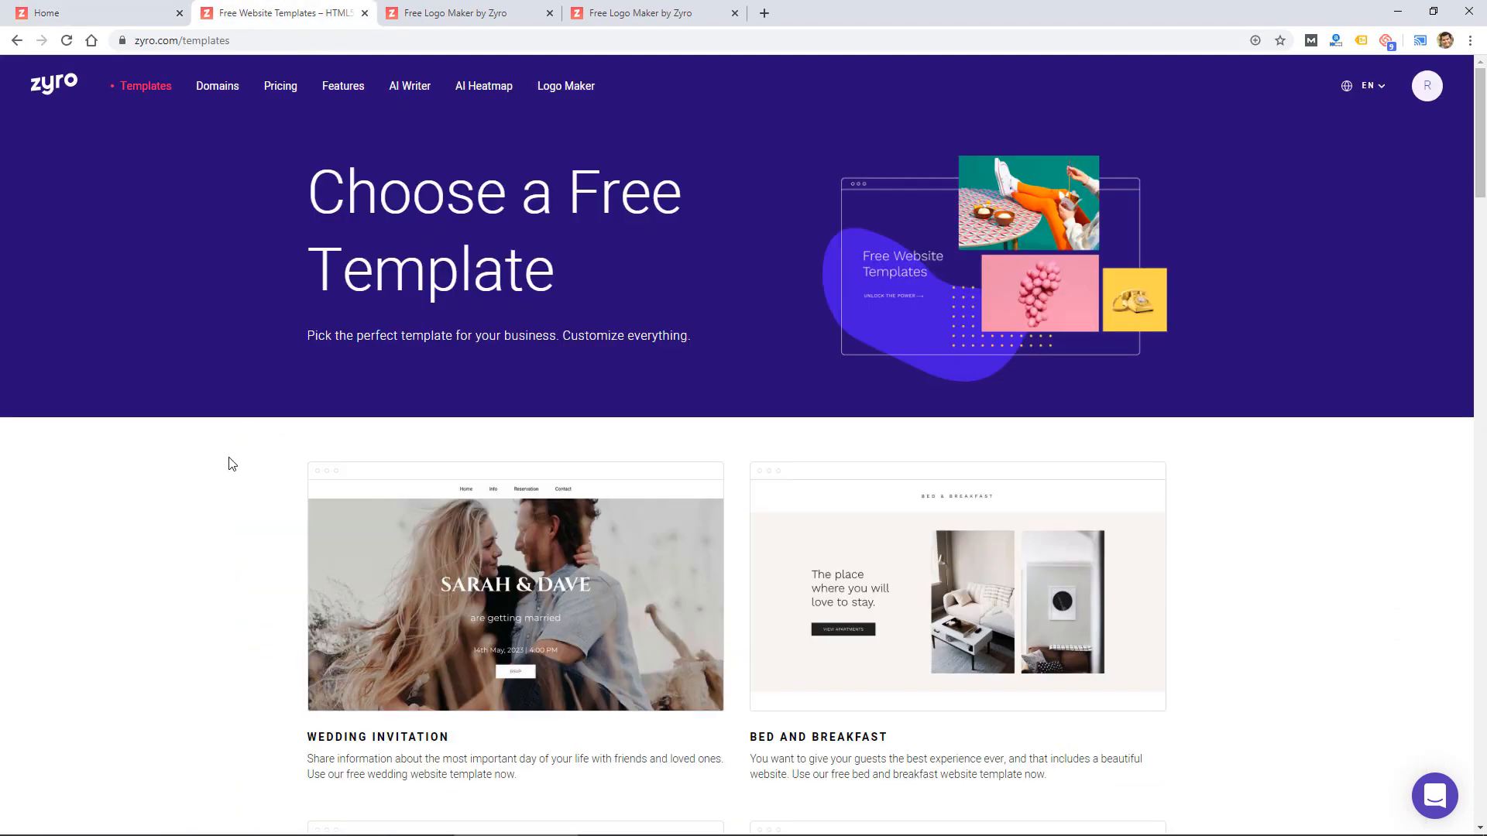
scroll("down", 3)
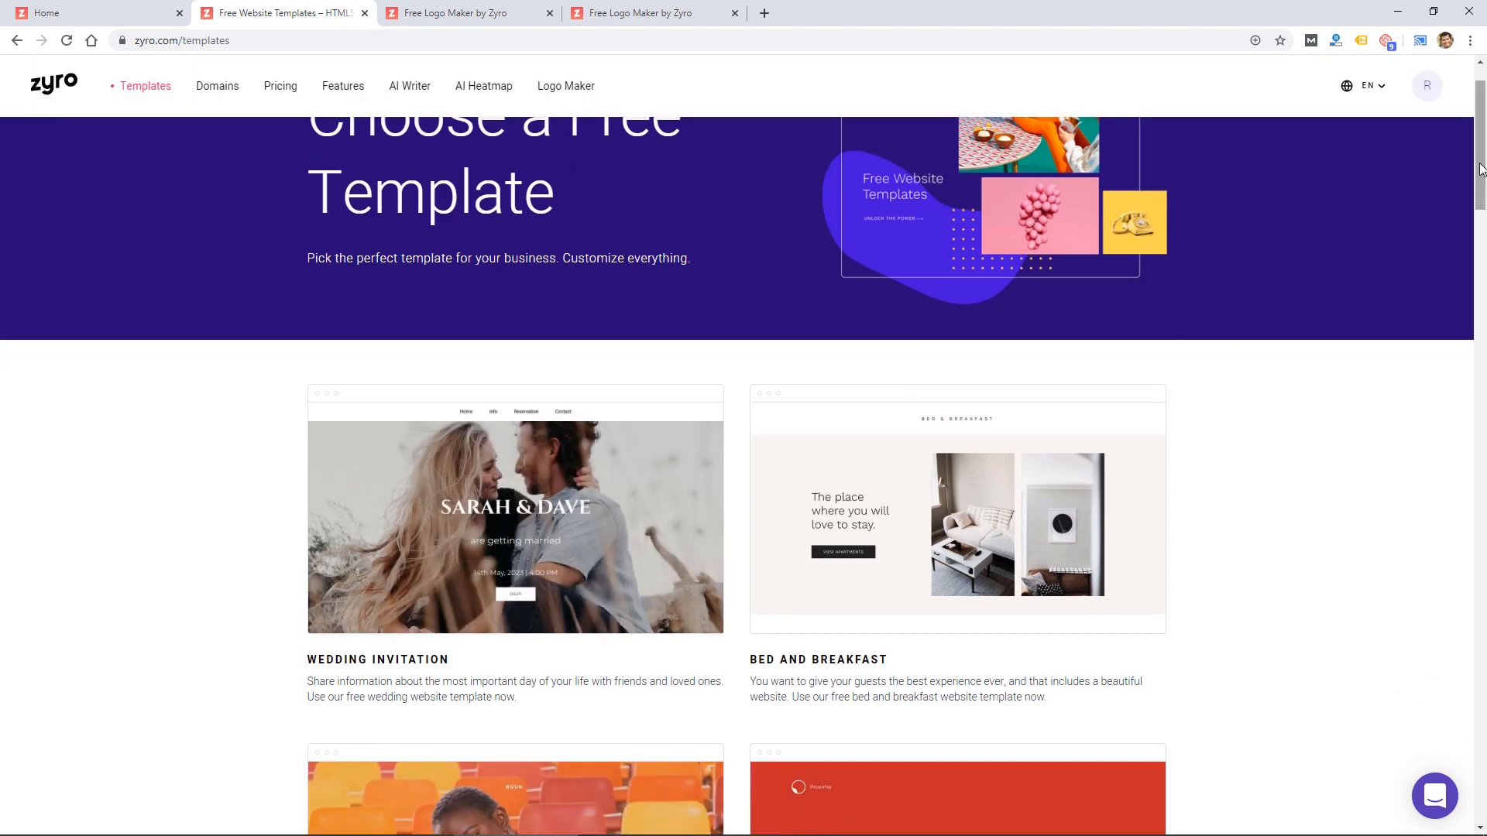
scroll("down", 3)
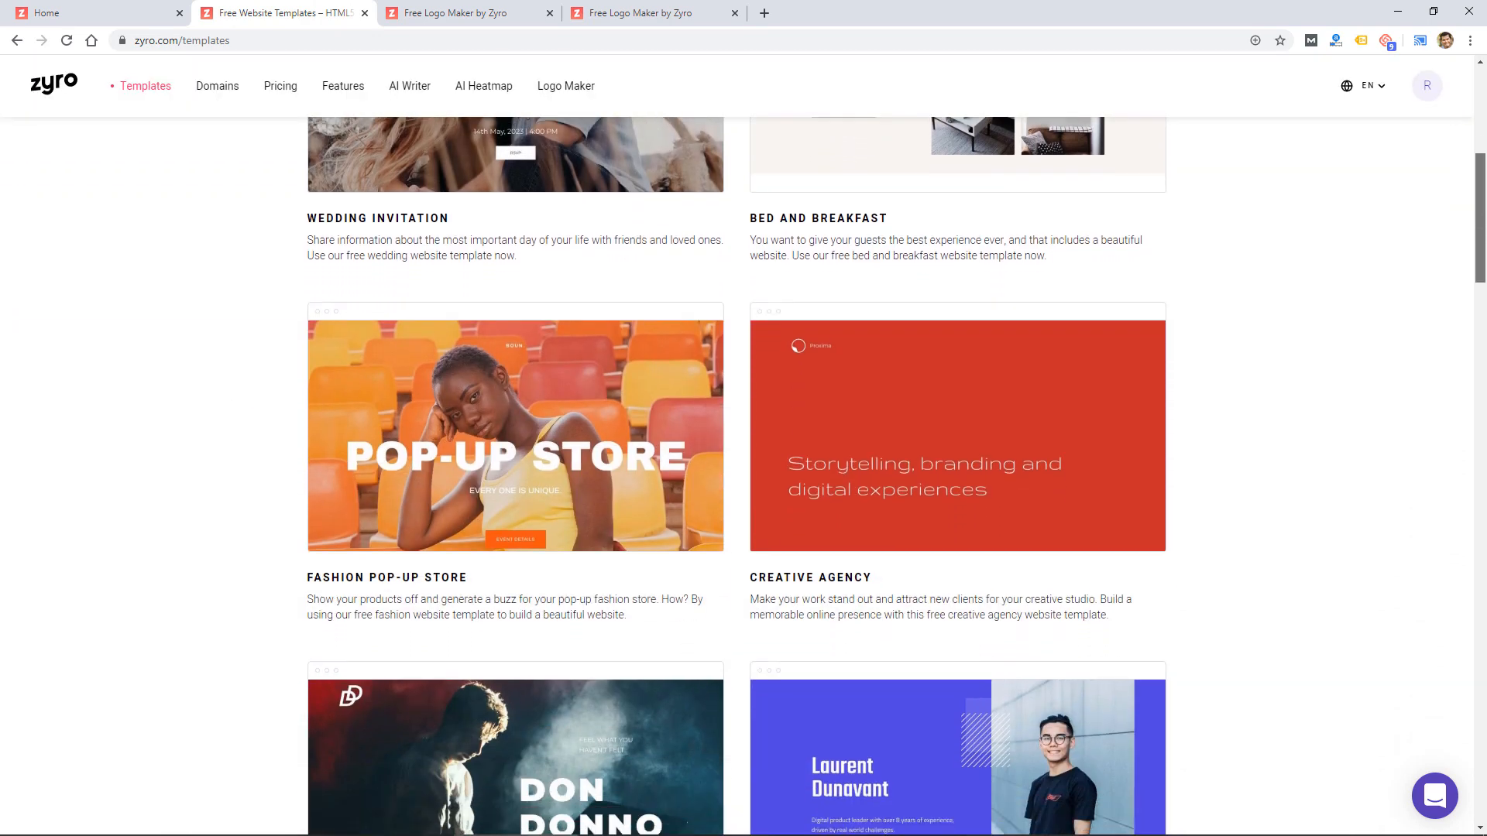
scroll("down", 3)
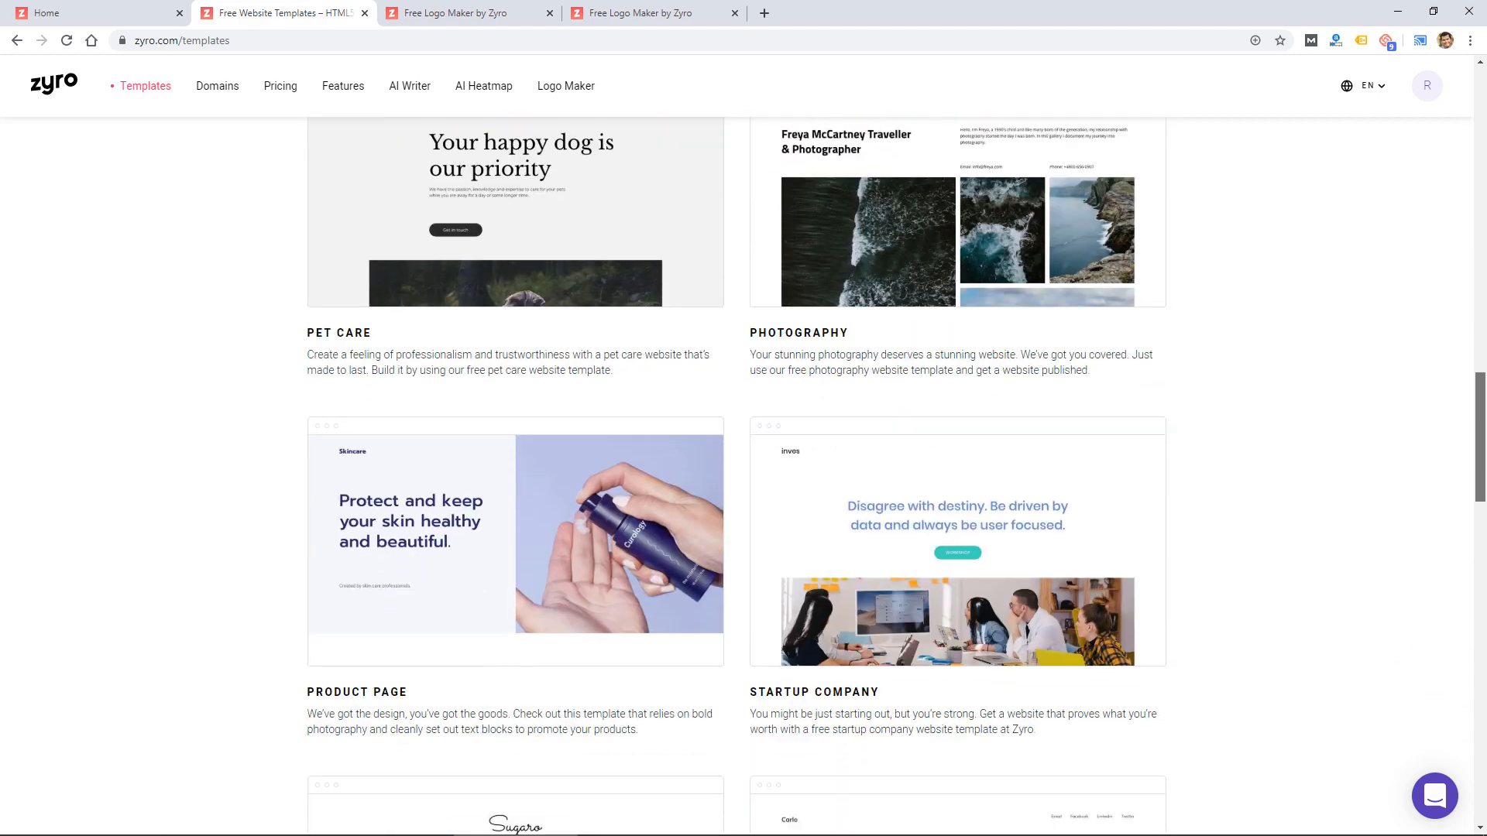
scroll("down", 3)
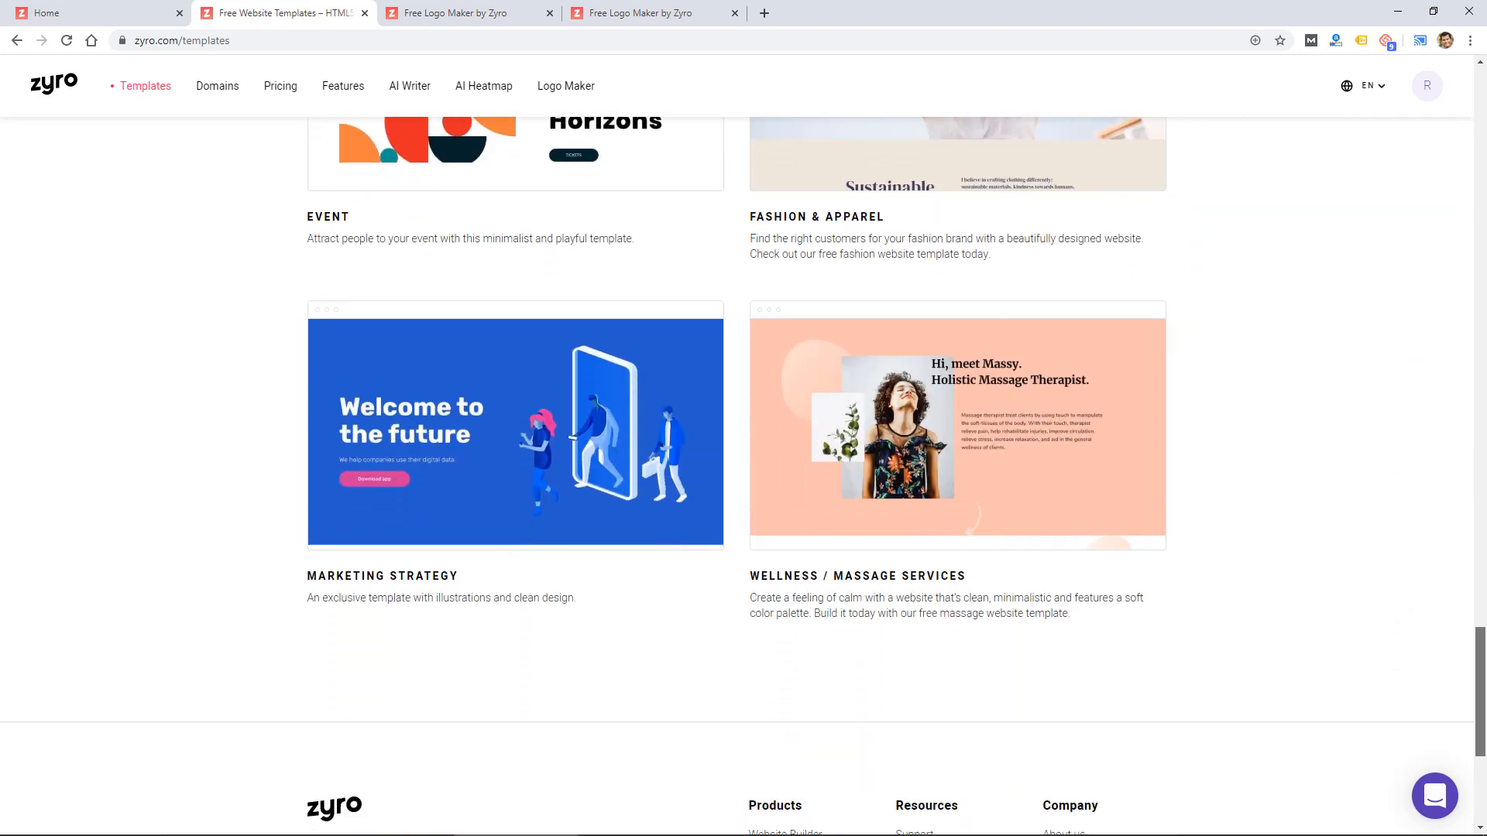
scroll("down", 3)
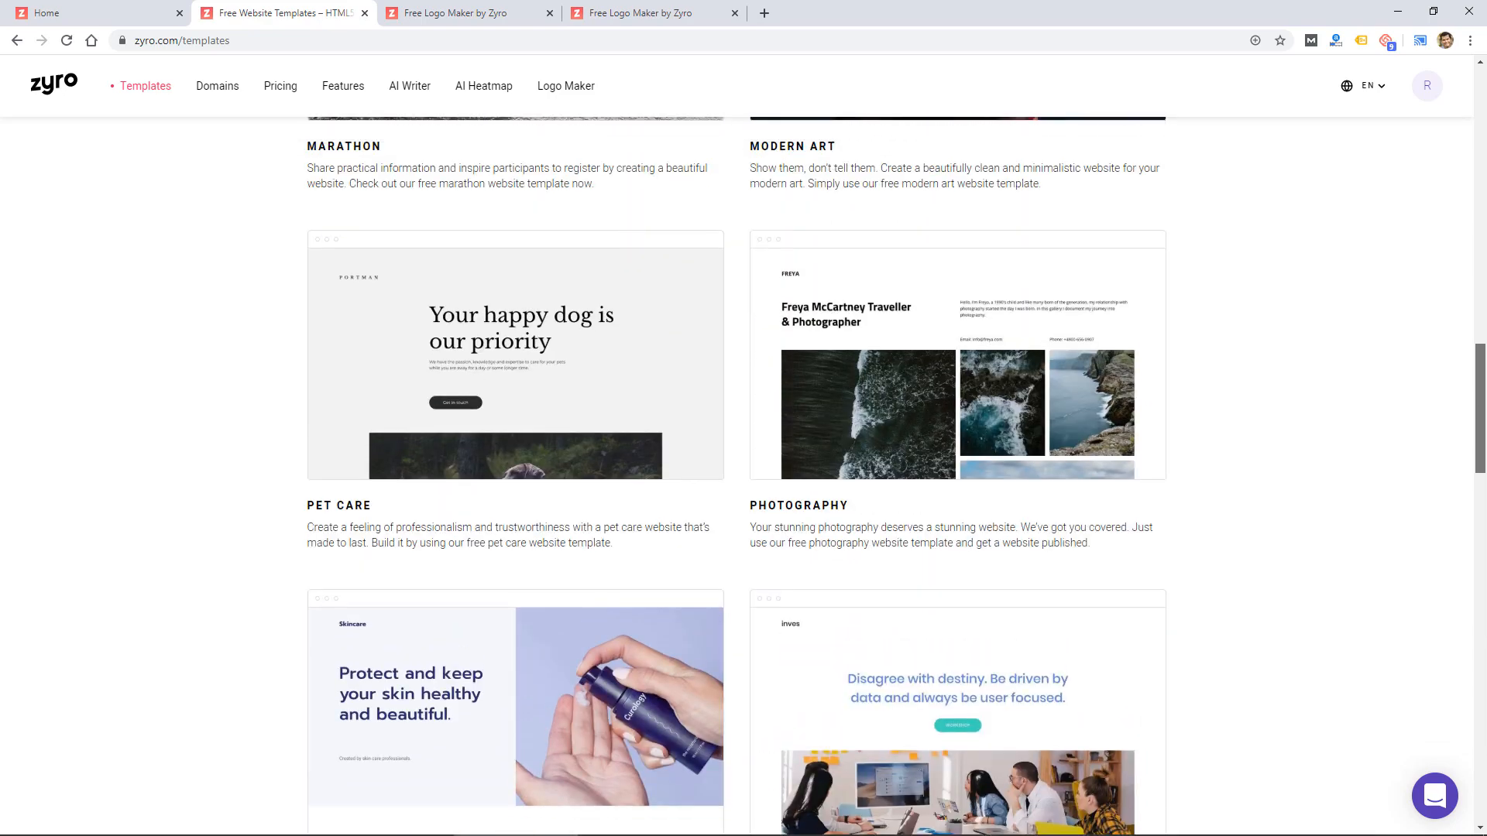
scroll("up", 3)
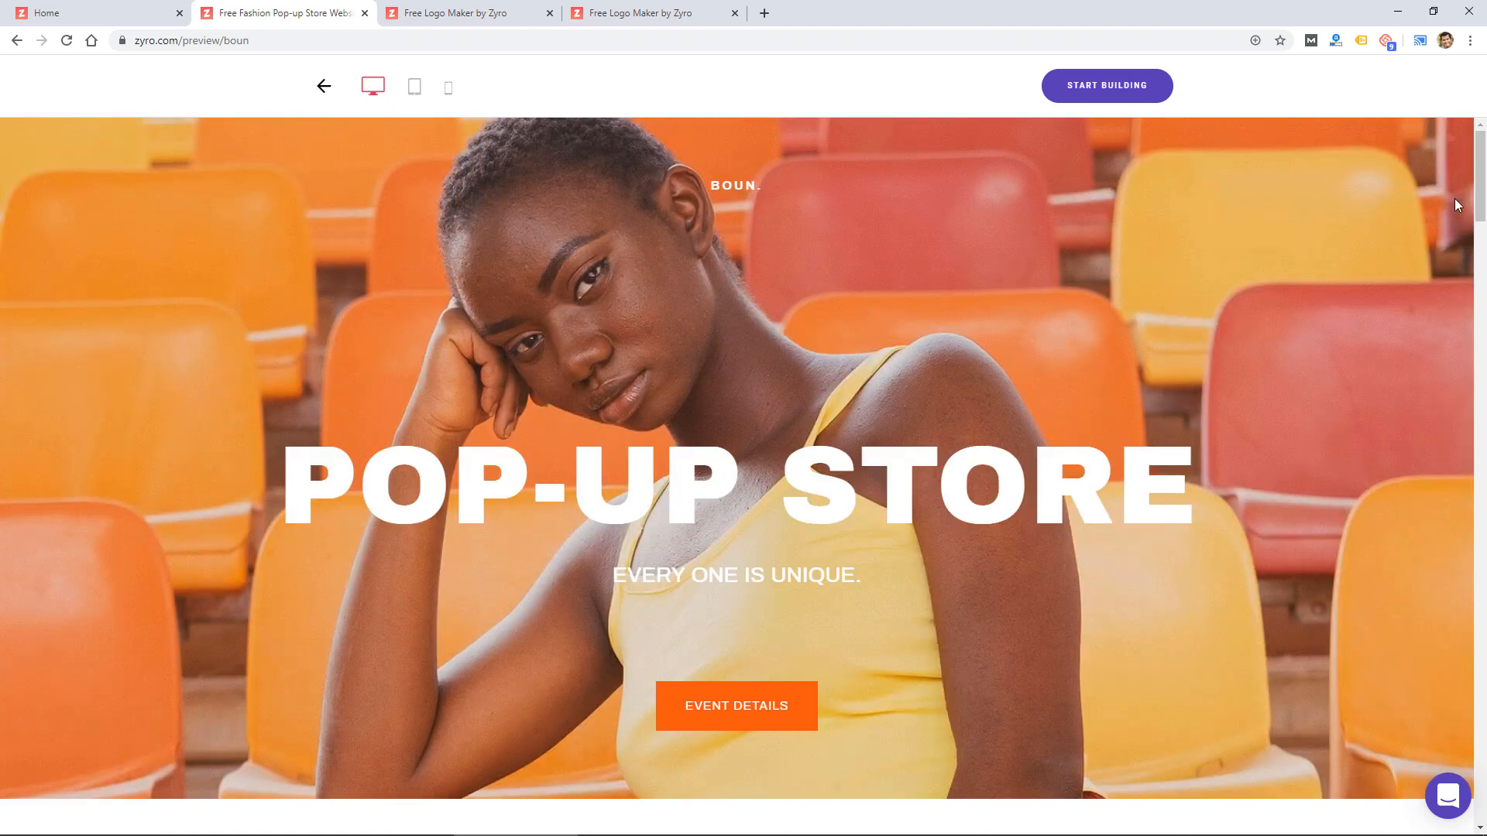
Scroll the Fashion Pop-up Store template preview through its sections to the location map.
scroll("down", 3)
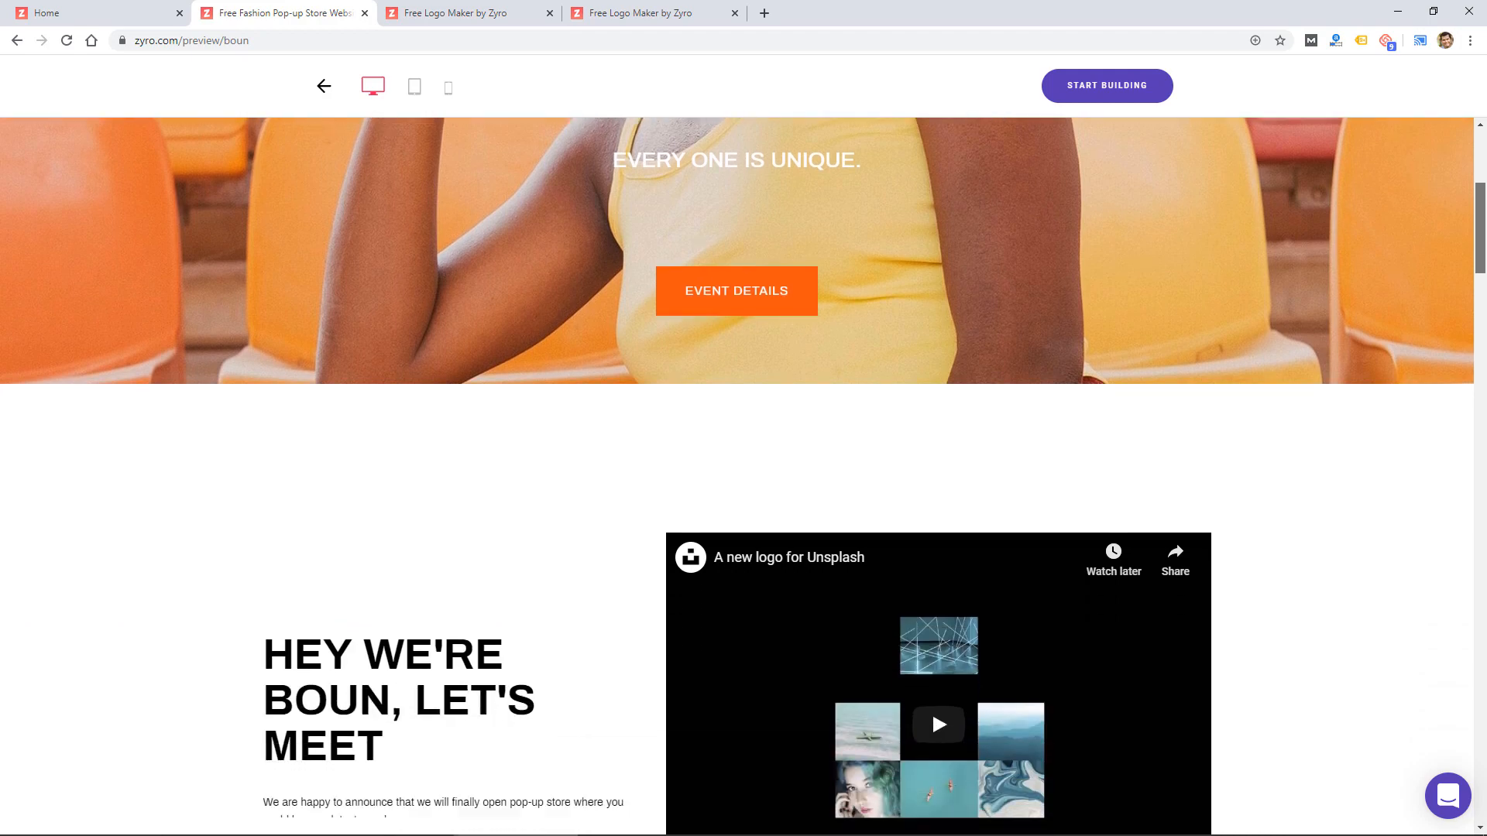
scroll("down", 3)
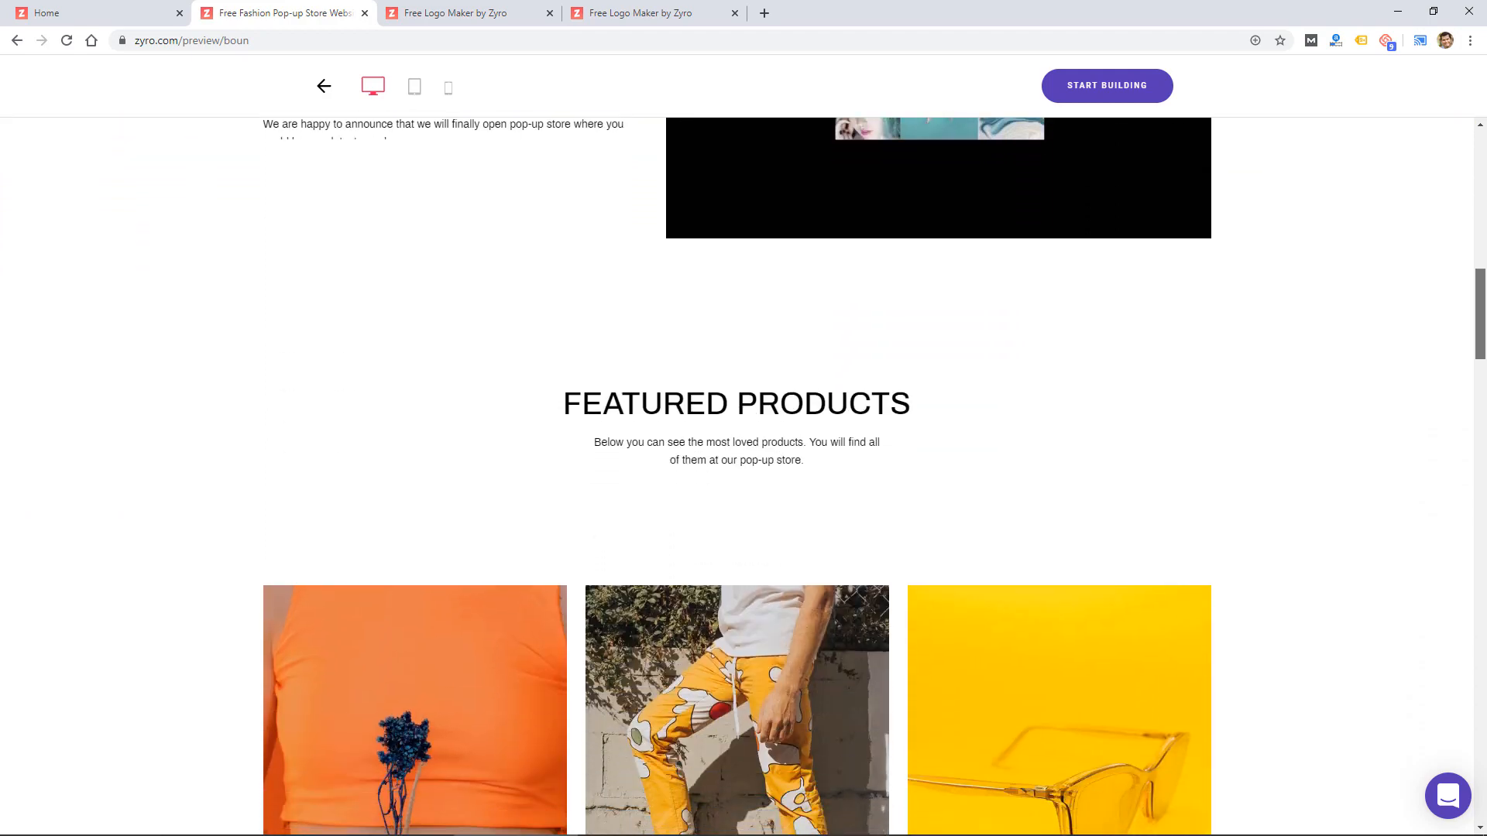
scroll("down", 3)
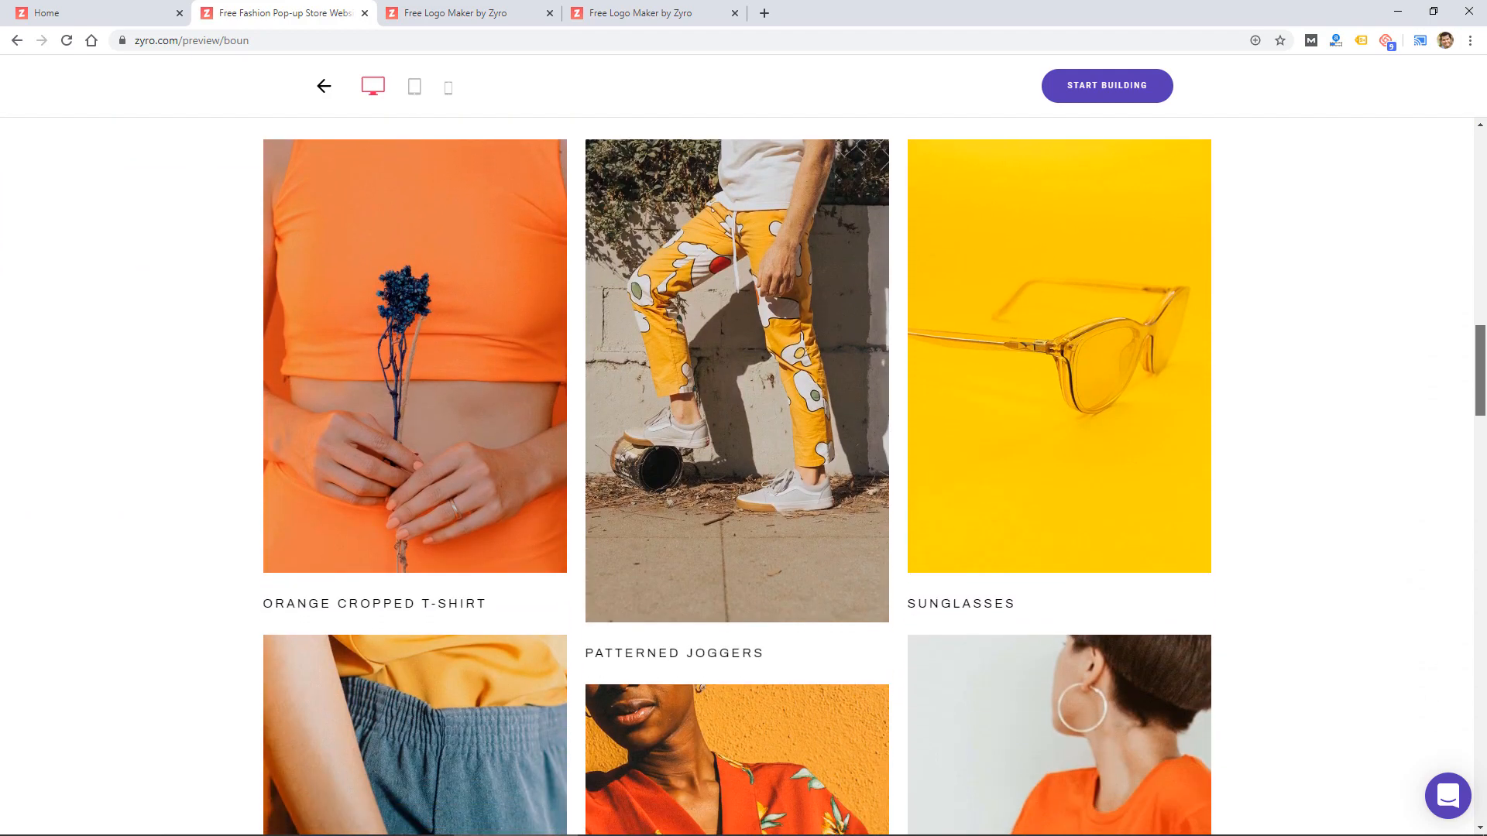
scroll("down", 3)
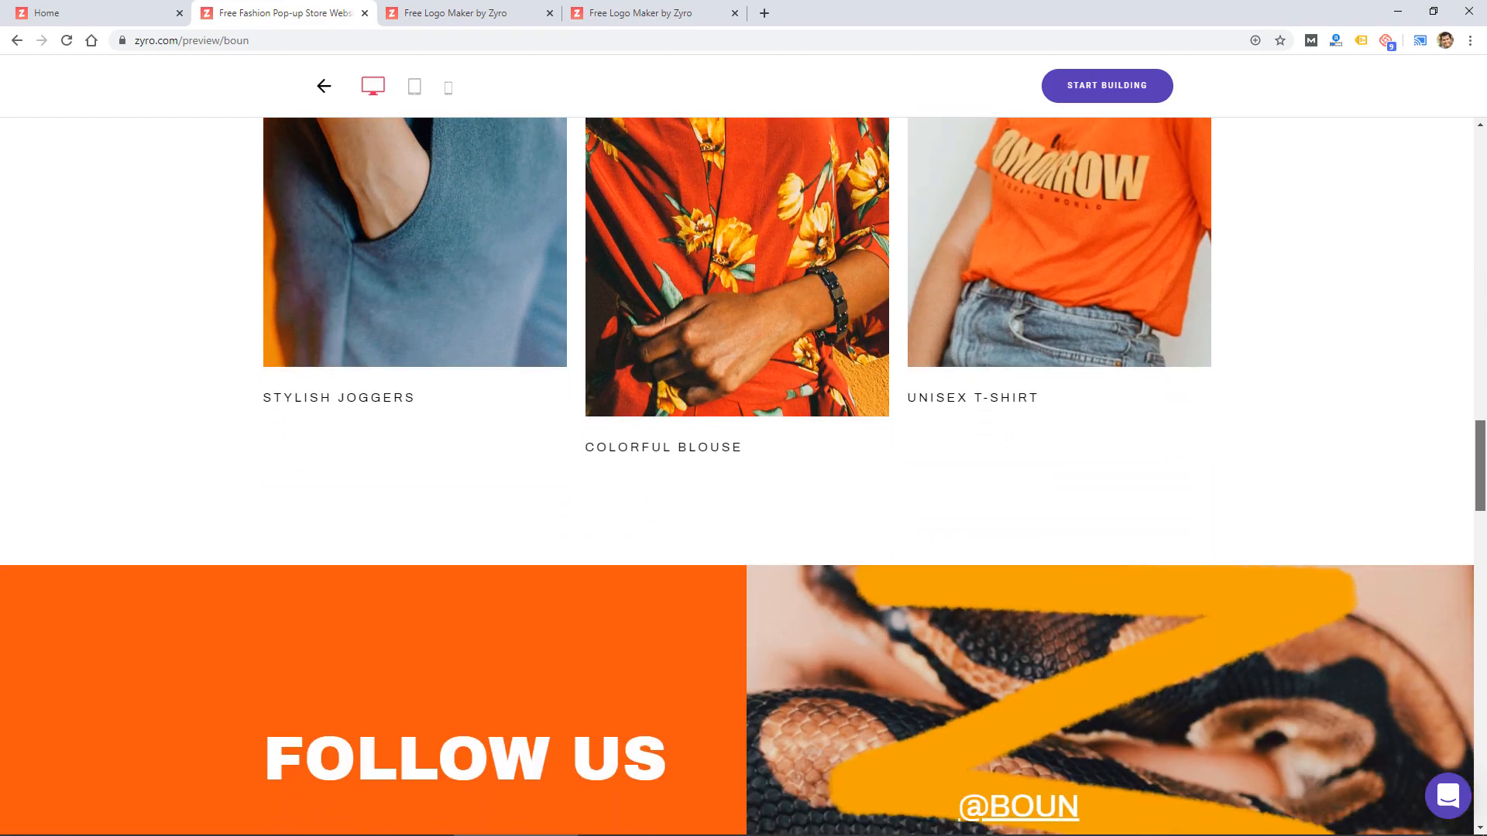
scroll("down", 3)
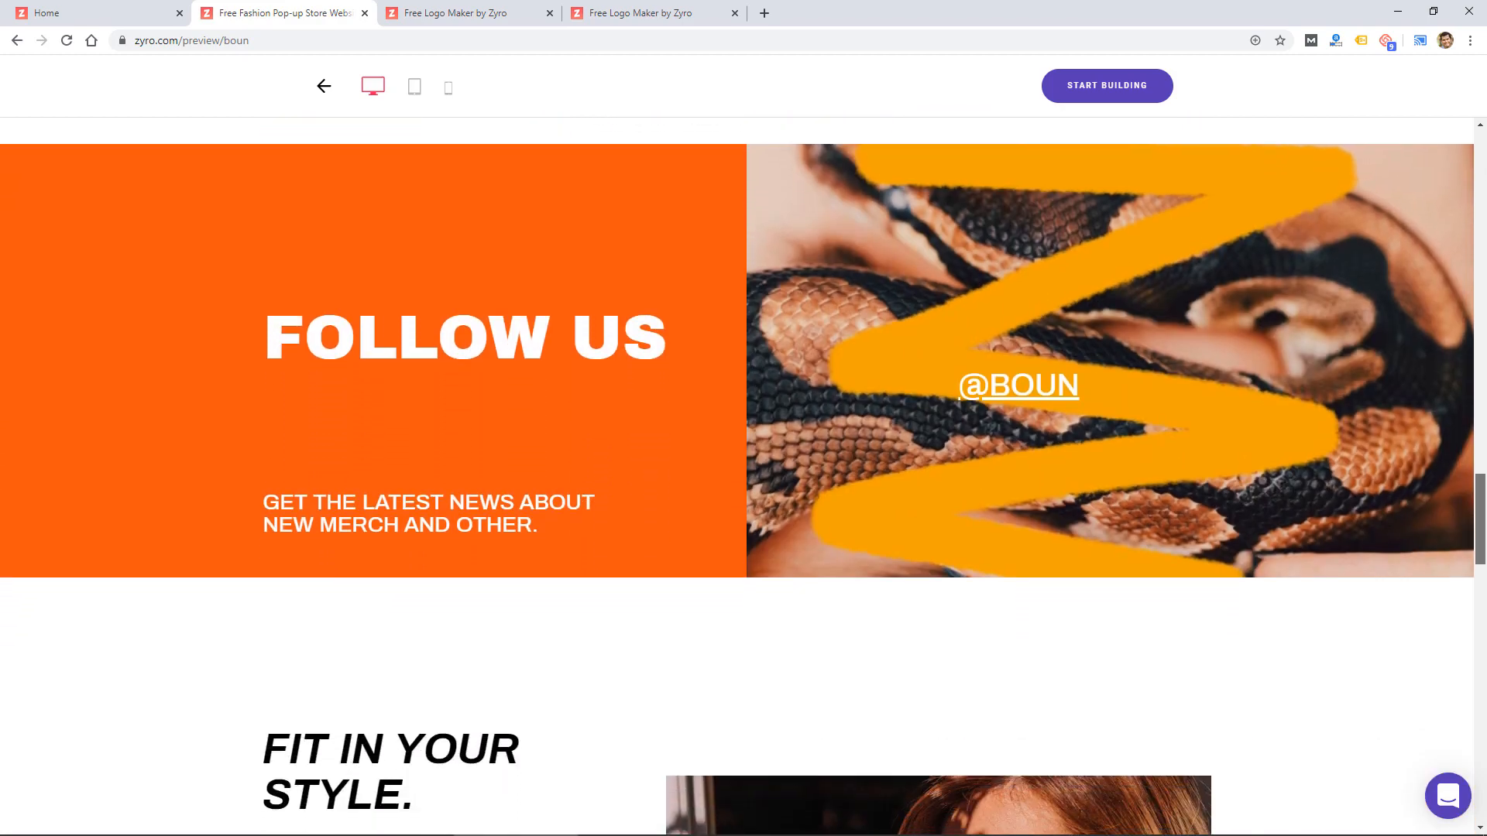
scroll("down", 3)
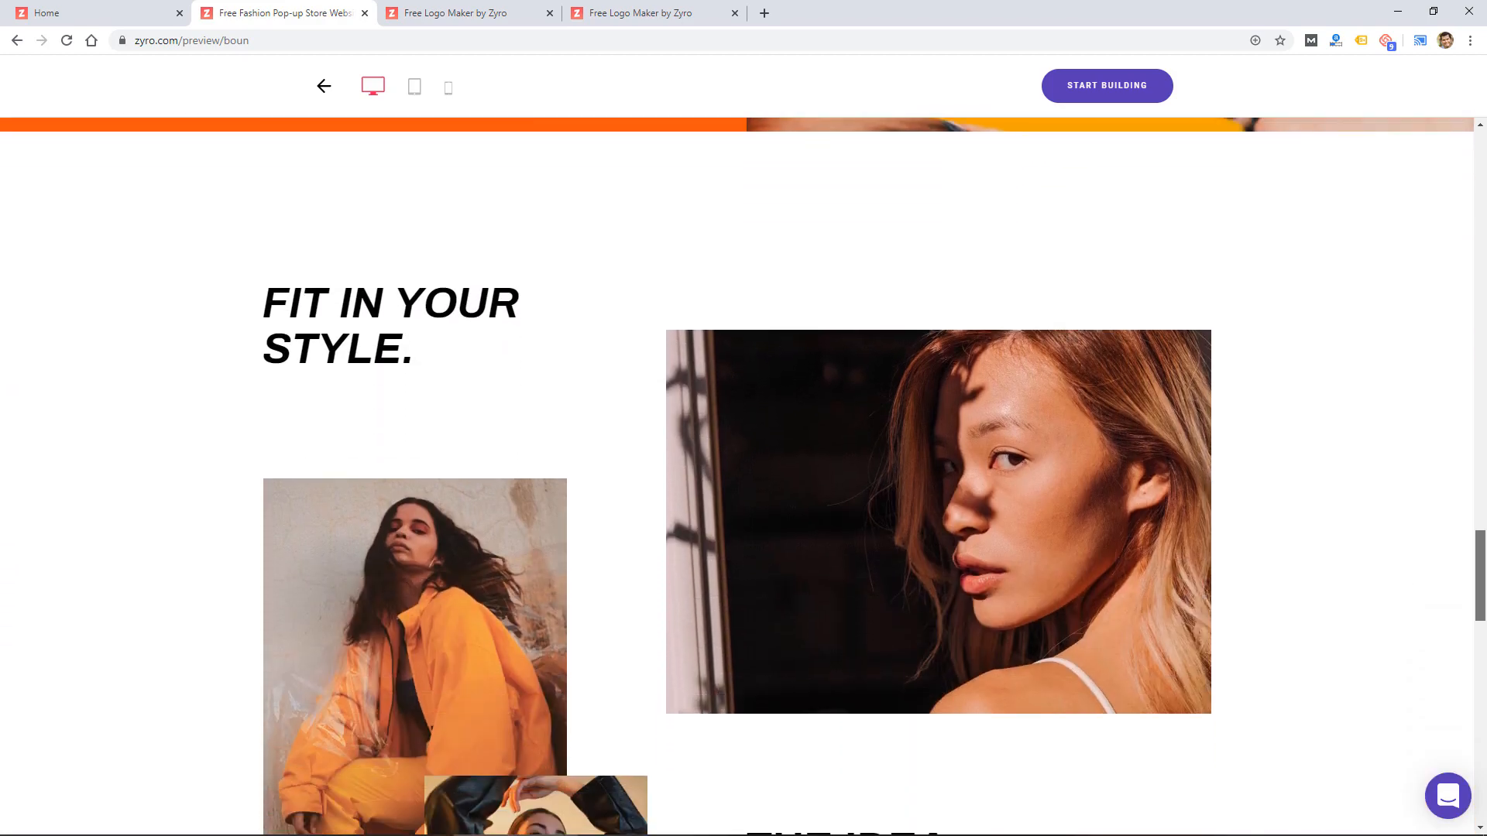
scroll("down", 3)
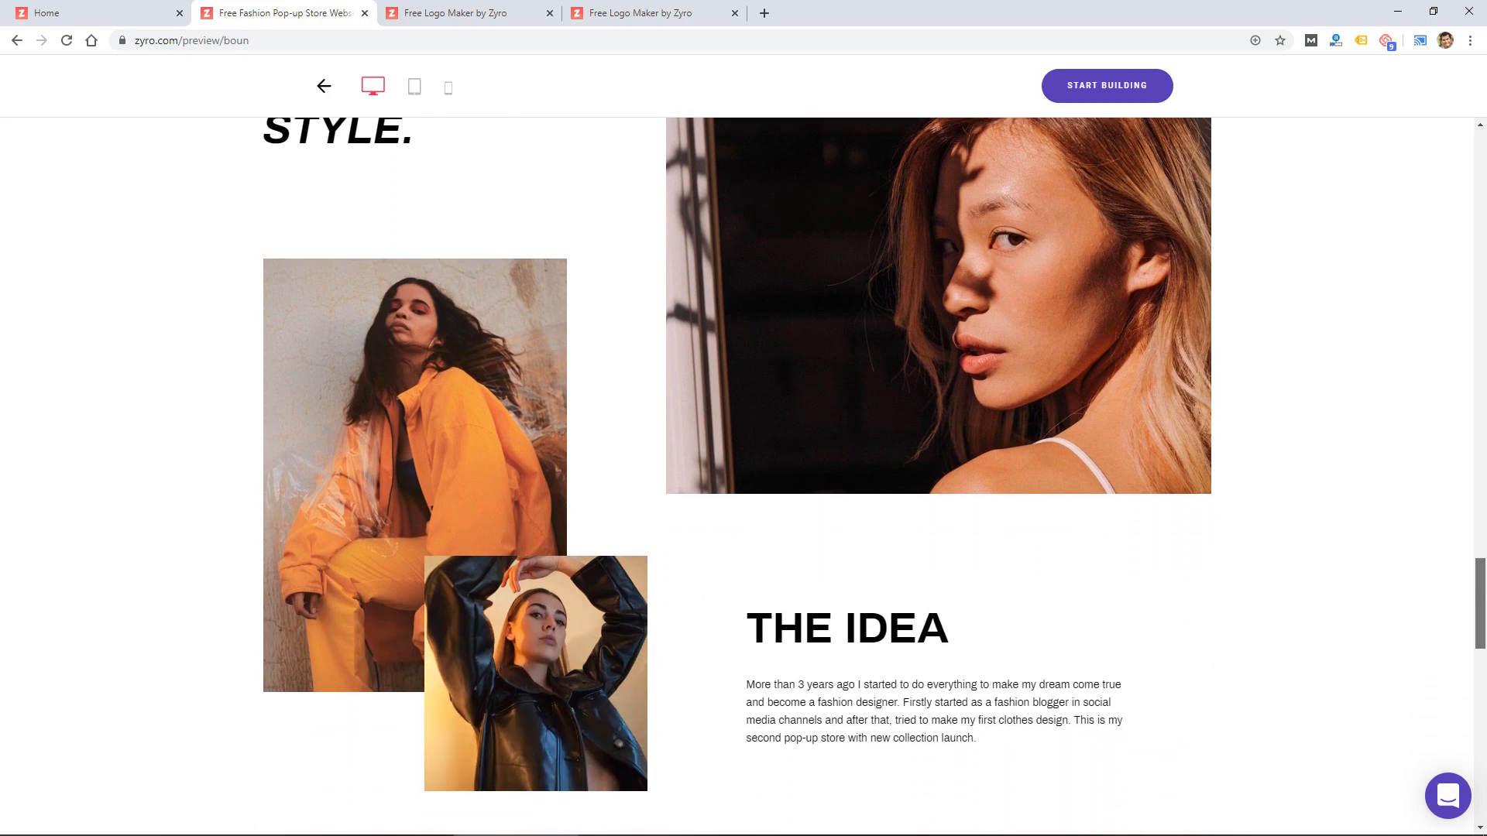
scroll("down", 3)
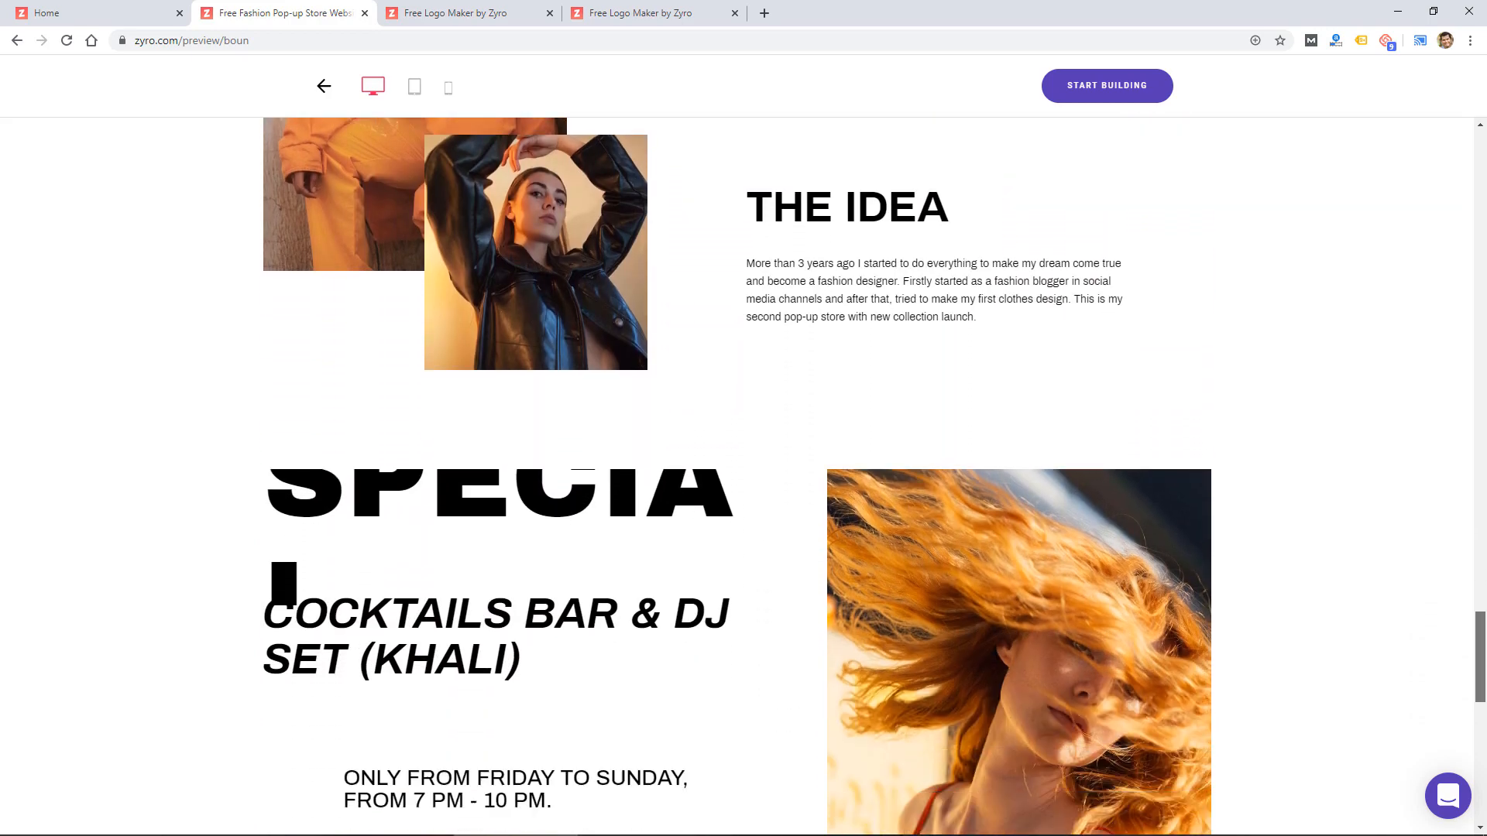
scroll("down", 3)
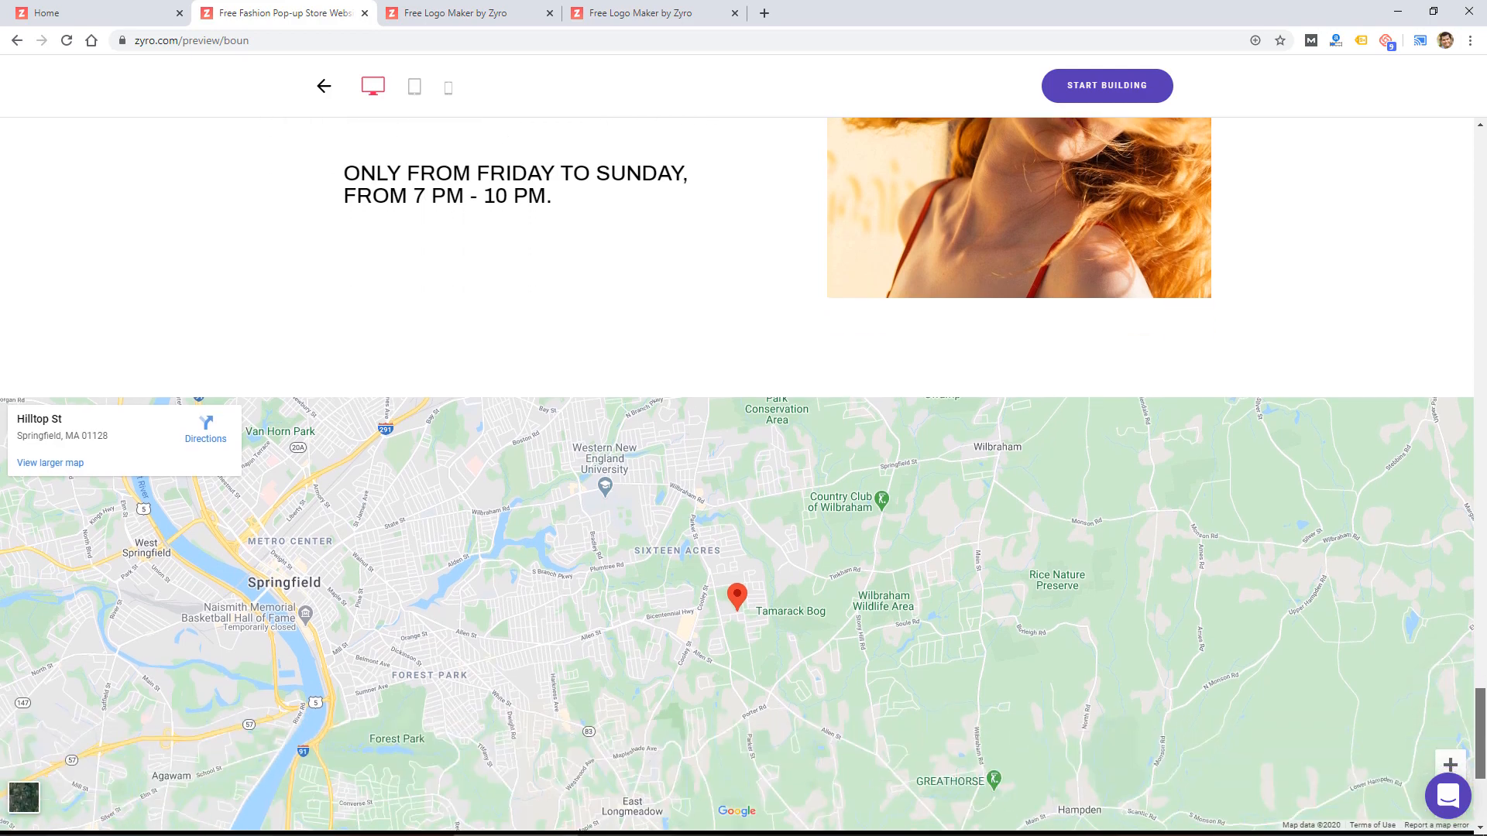
scroll("up", 3)
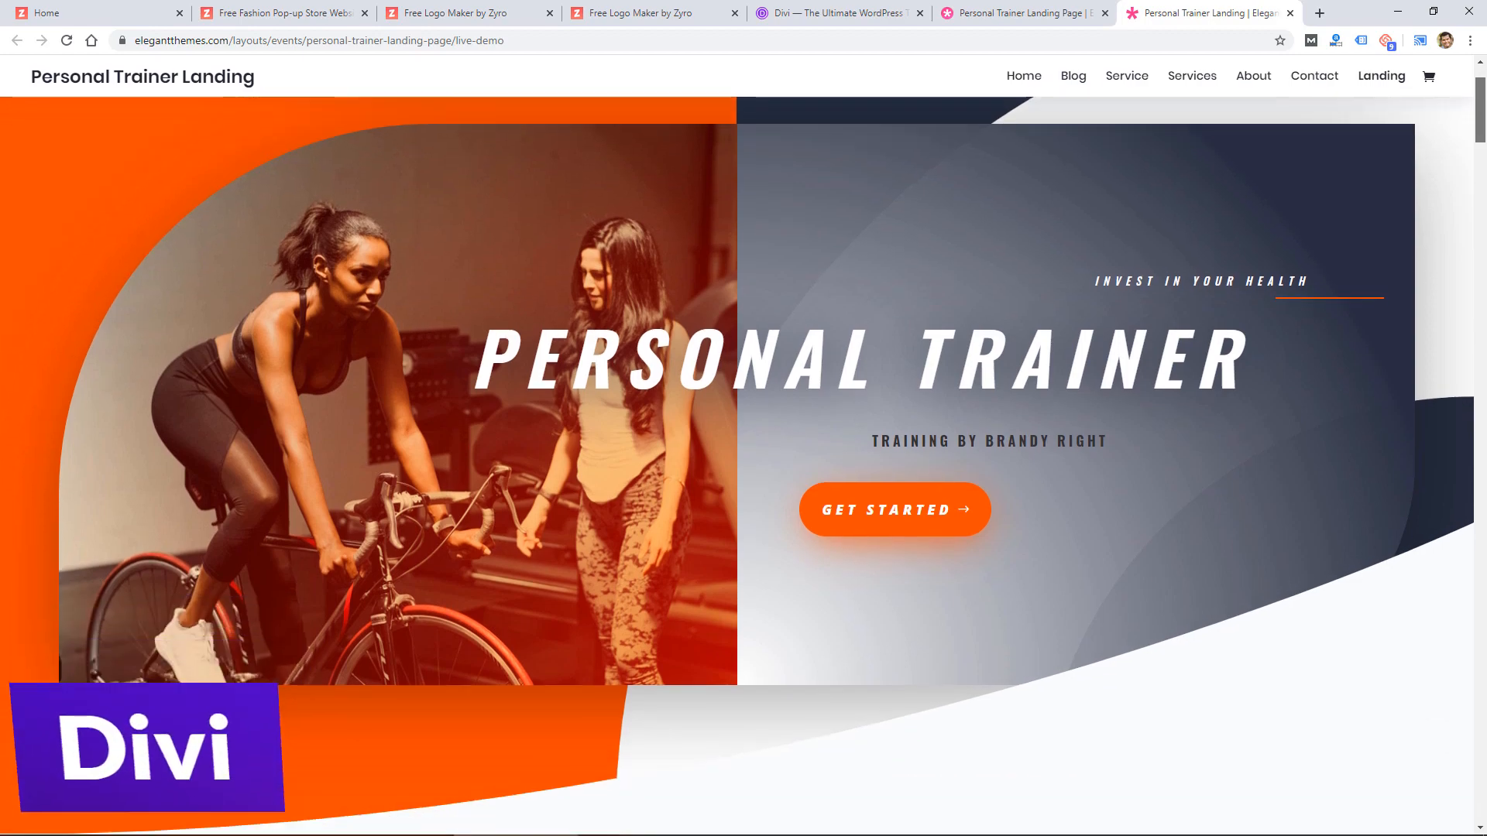
Scroll the Personal Trainer Landing demo past testimonials and pricing tables to What You Get.
scroll("down", 3)
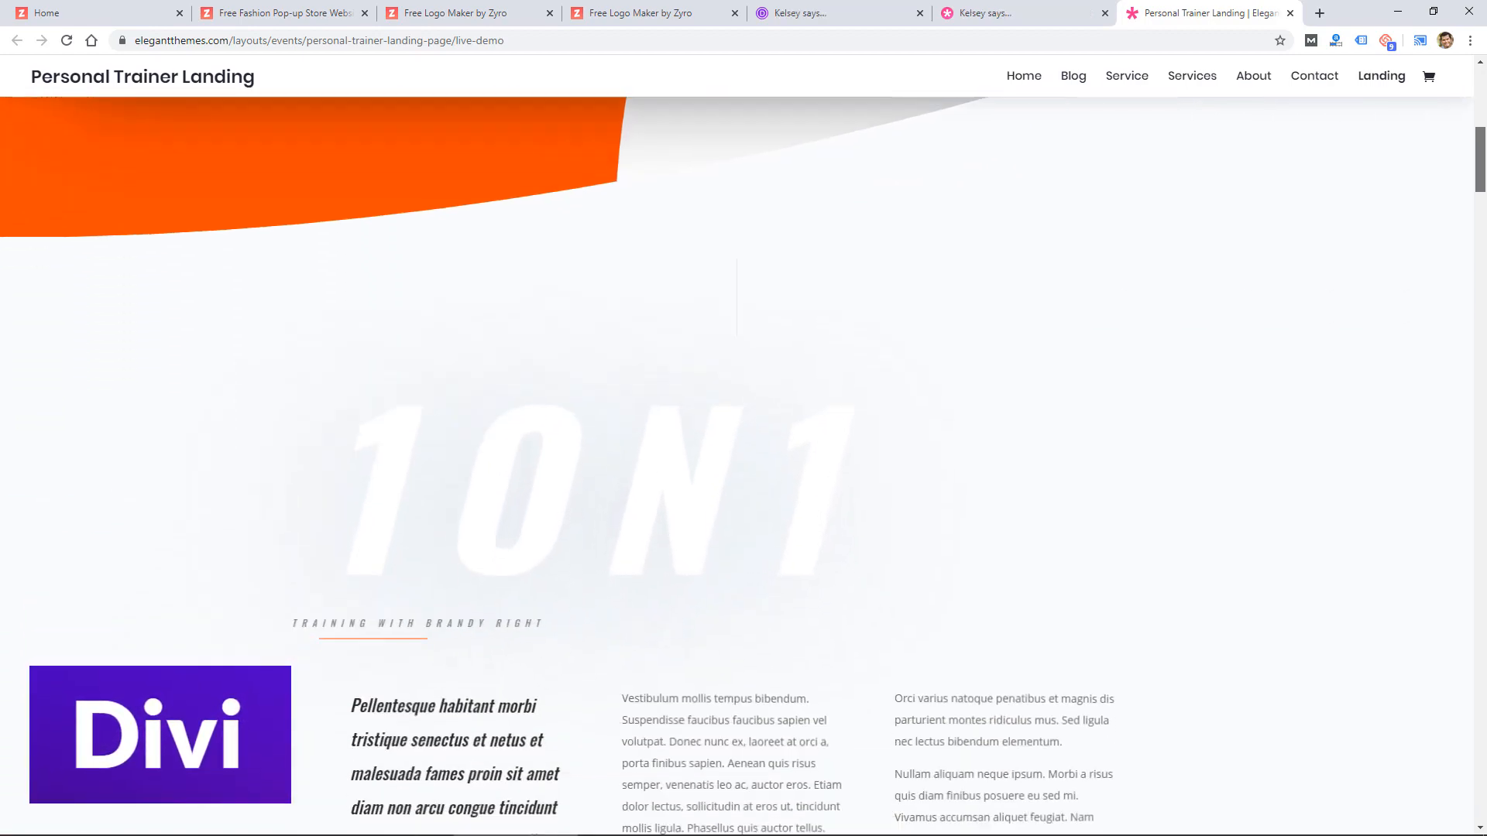
scroll("down", 3)
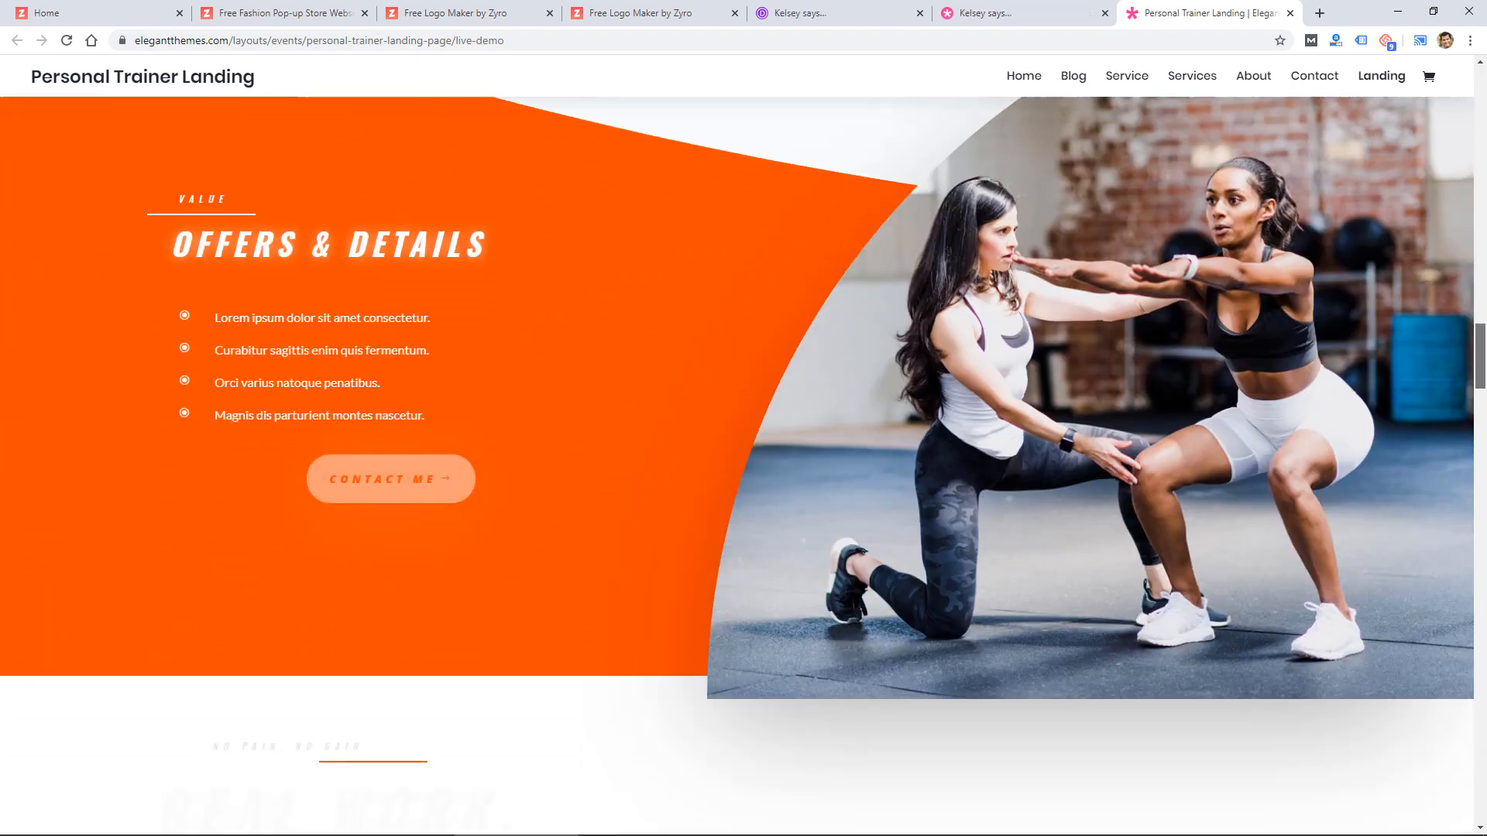
scroll("down", 3)
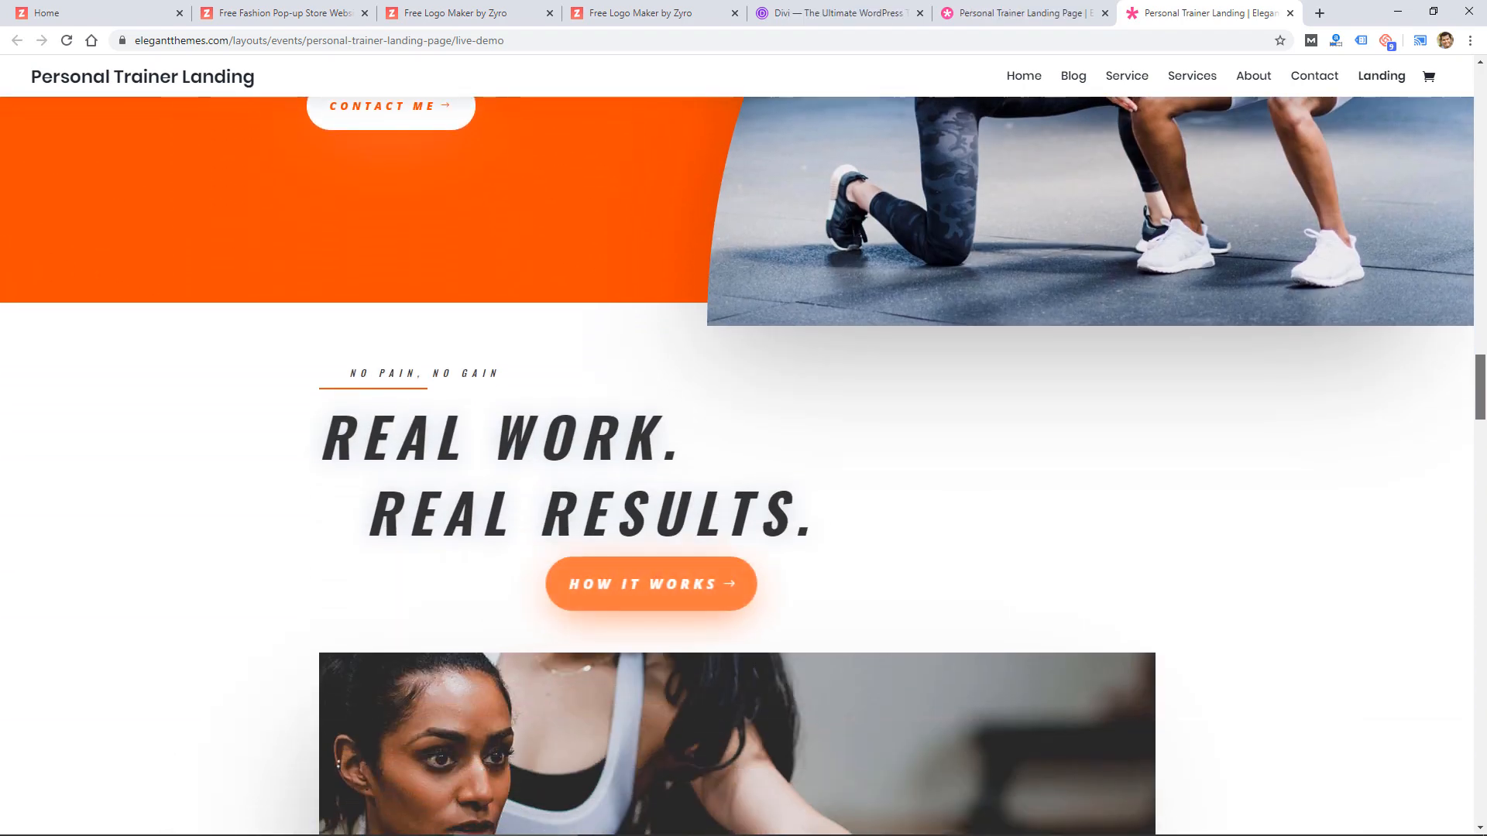
scroll("down", 3)
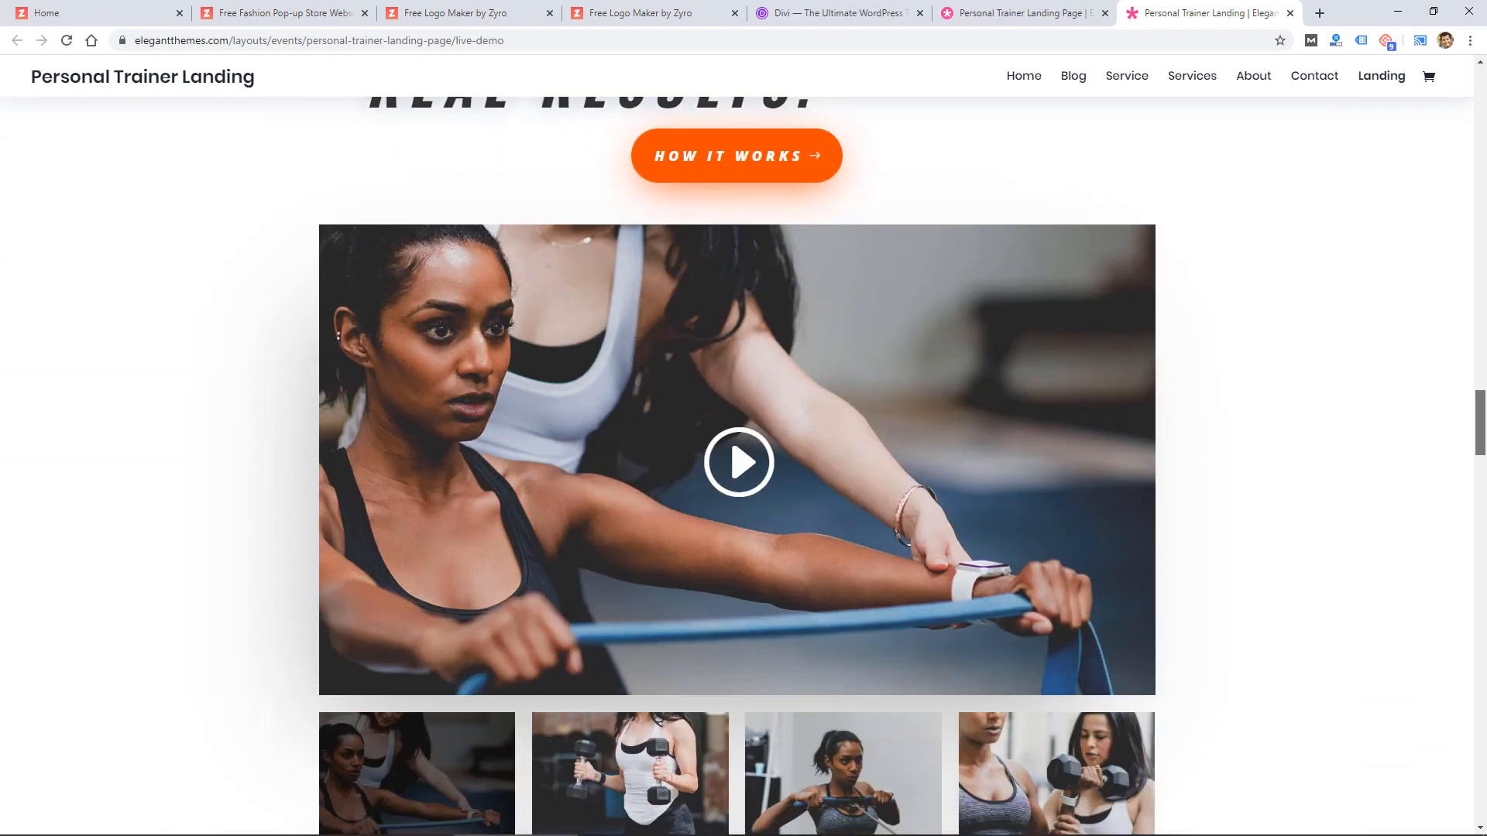
scroll("down", 3)
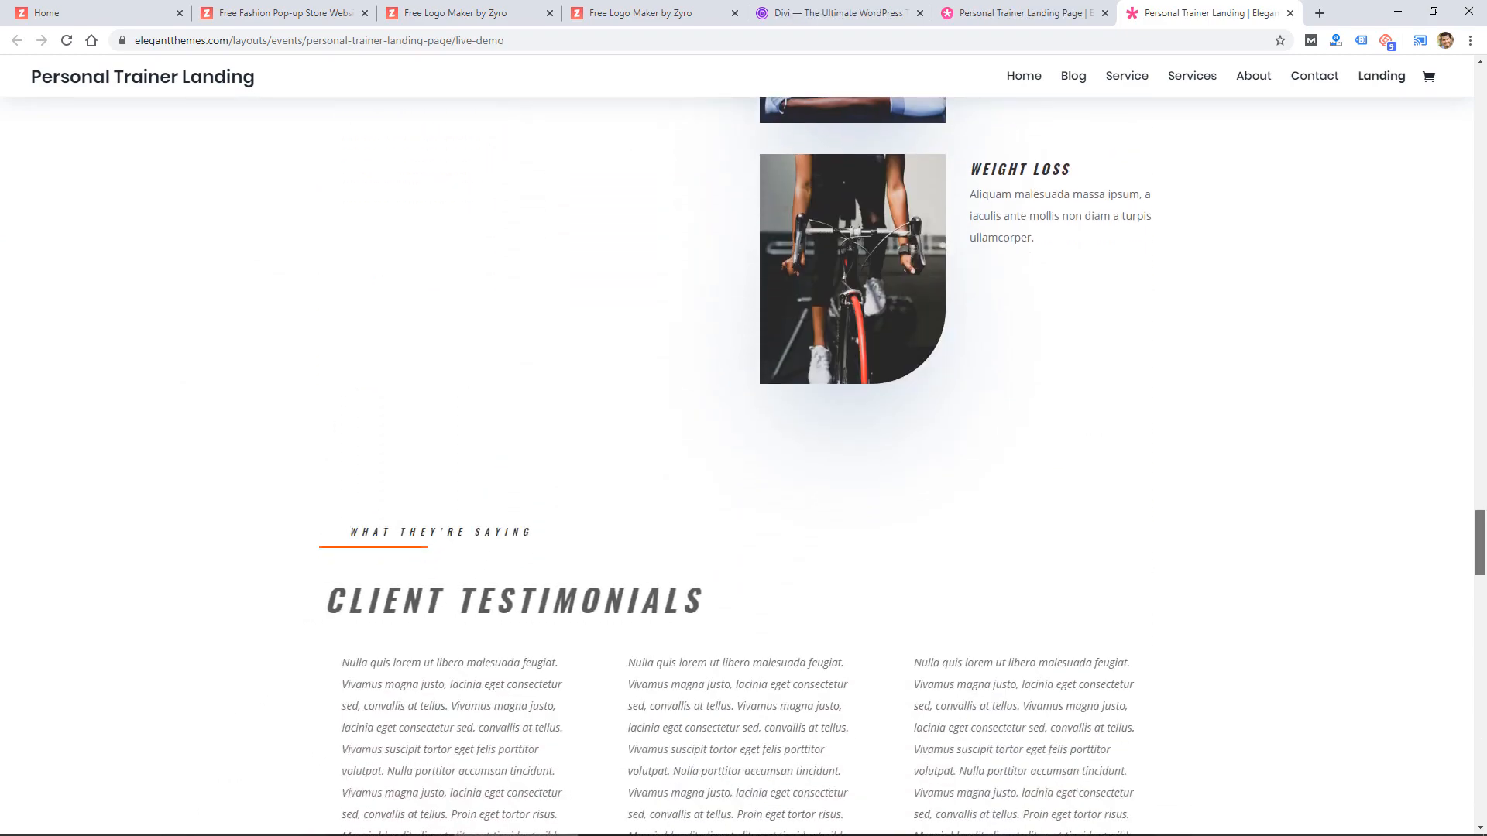
scroll("down", 3)
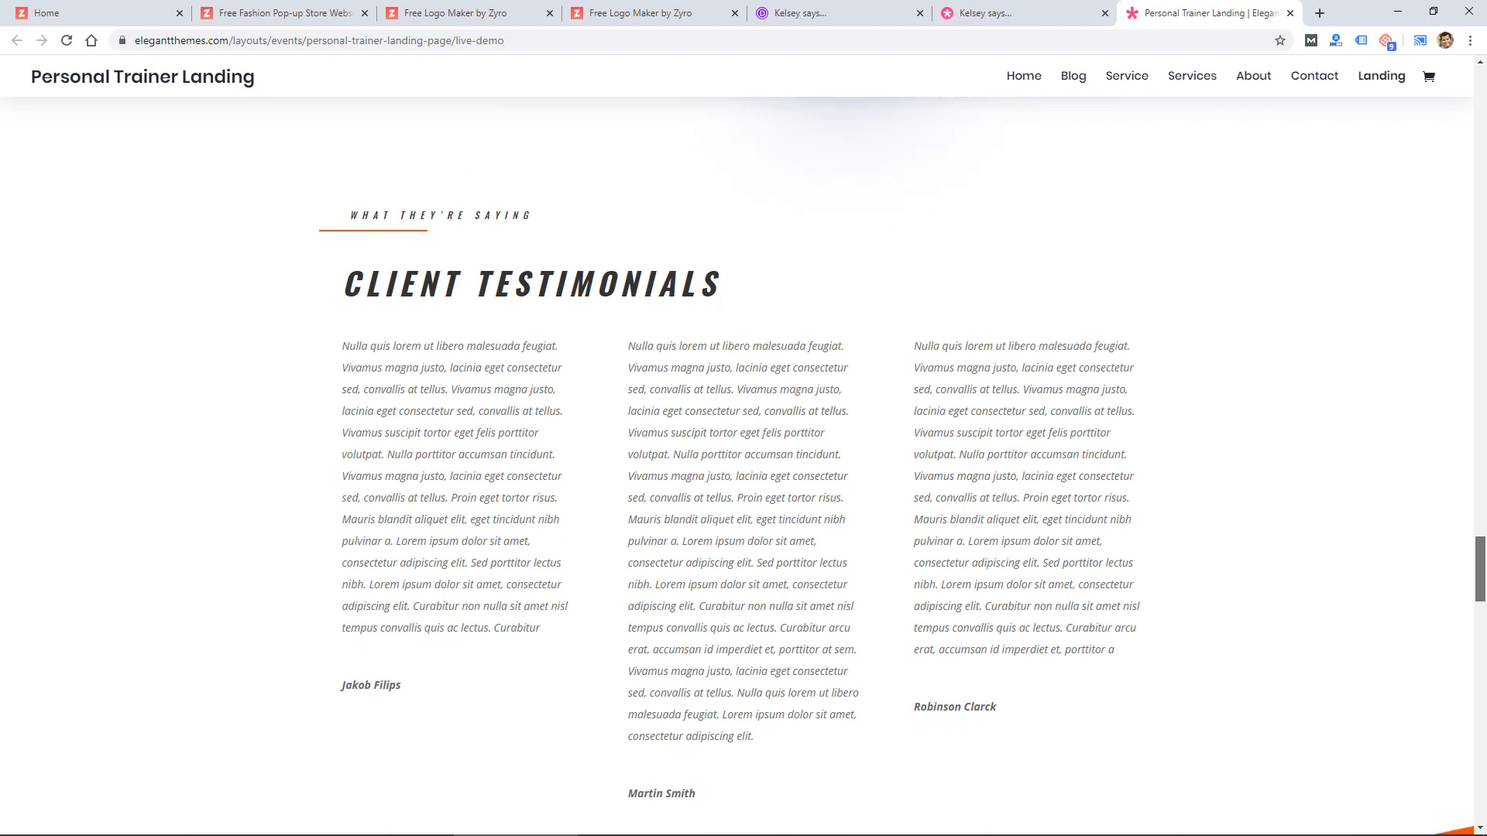
scroll("down", 3)
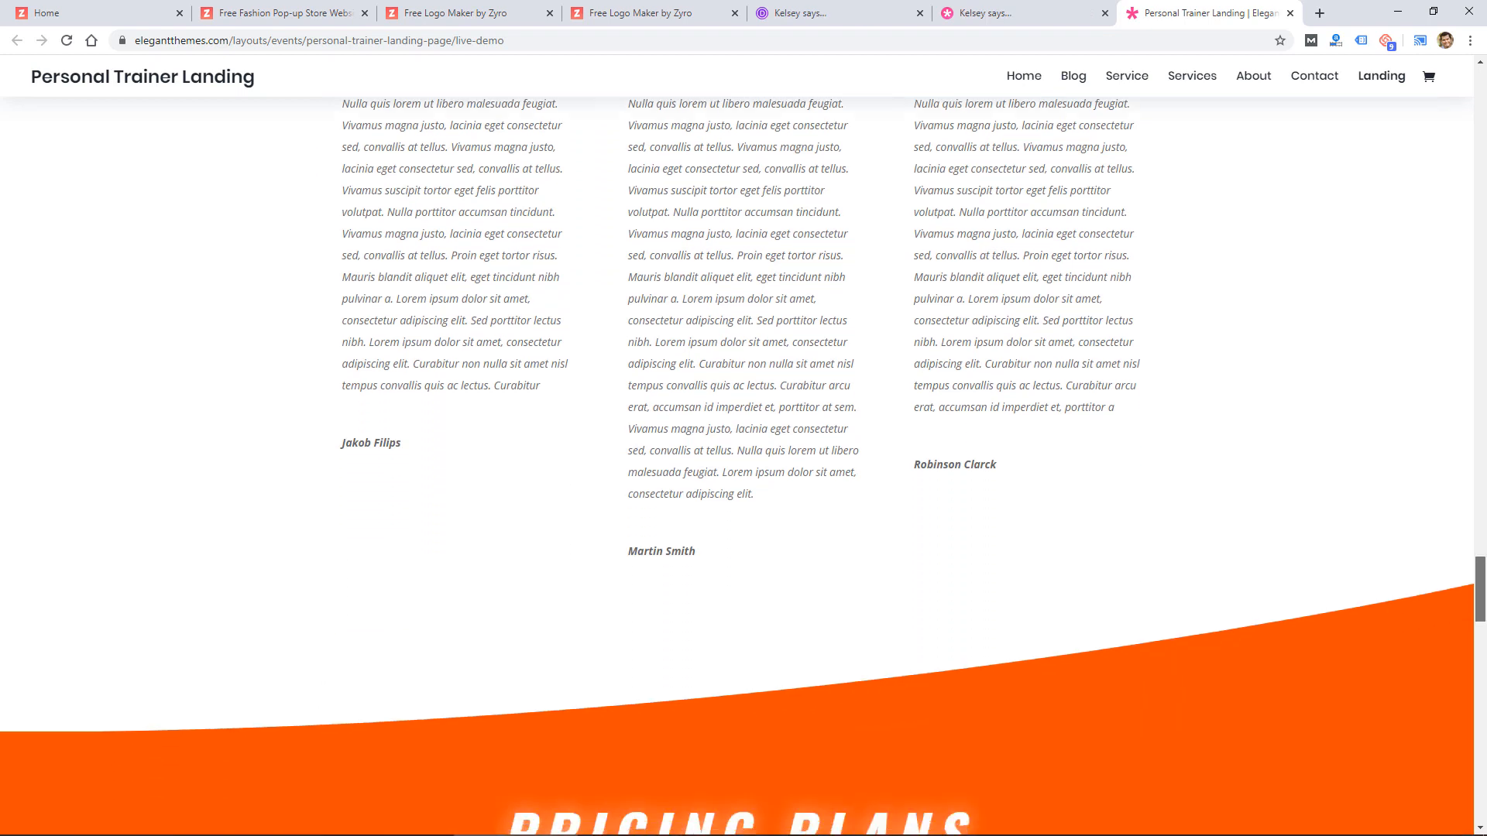
scroll("down", 3)
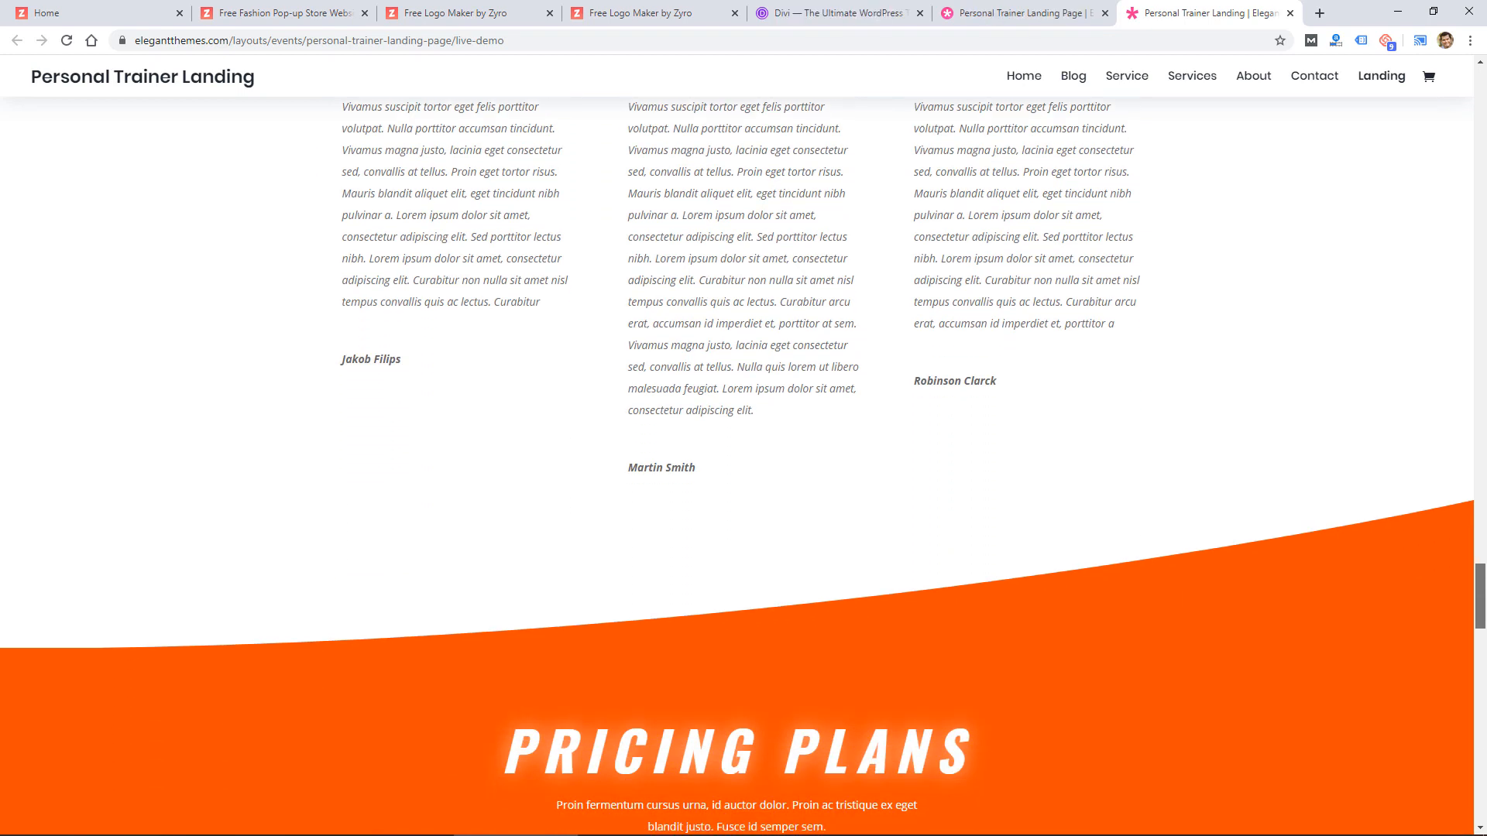
scroll("down", 3)
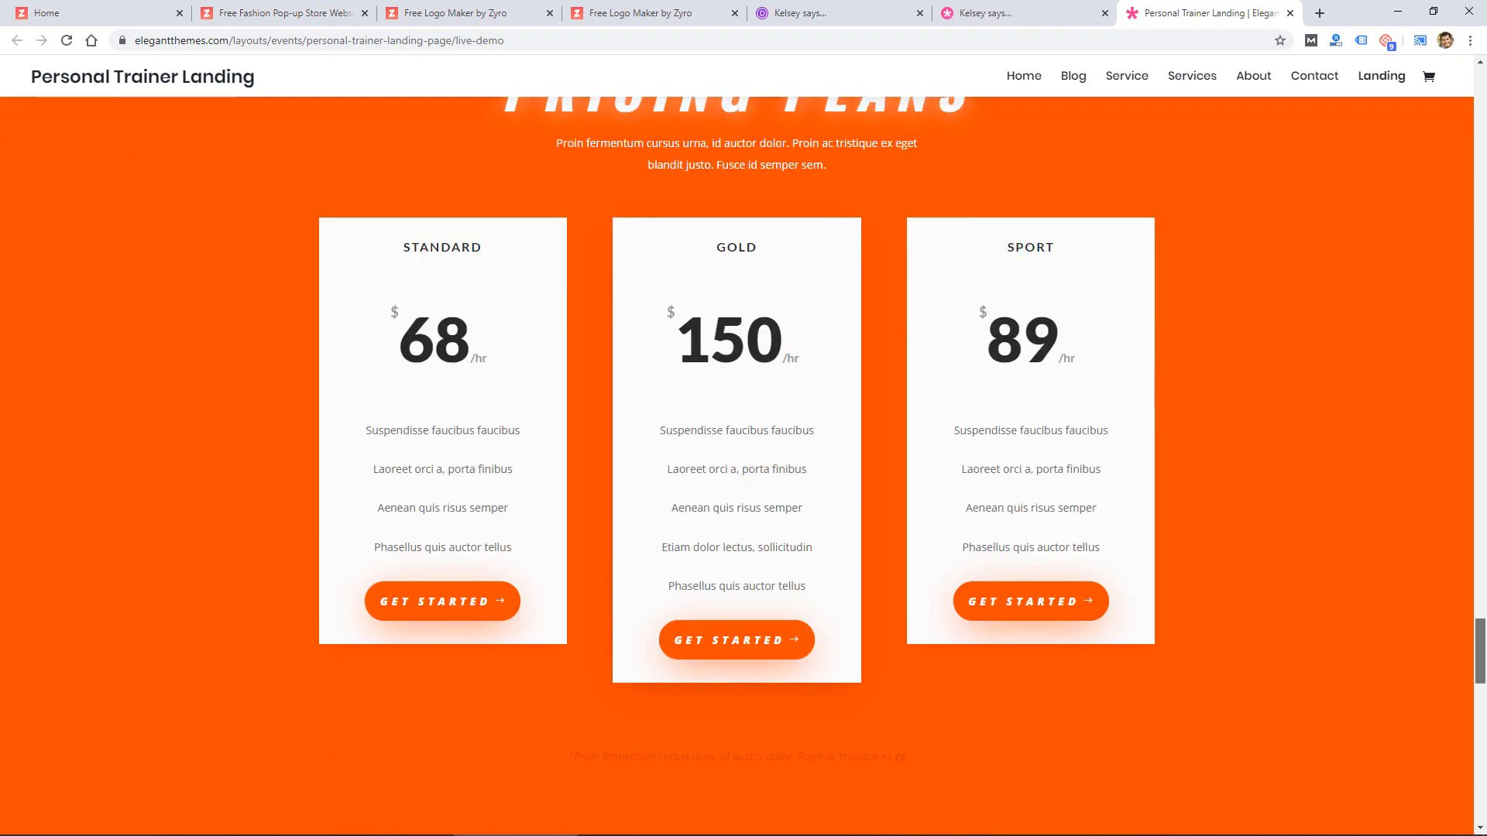
scroll("down", 3)
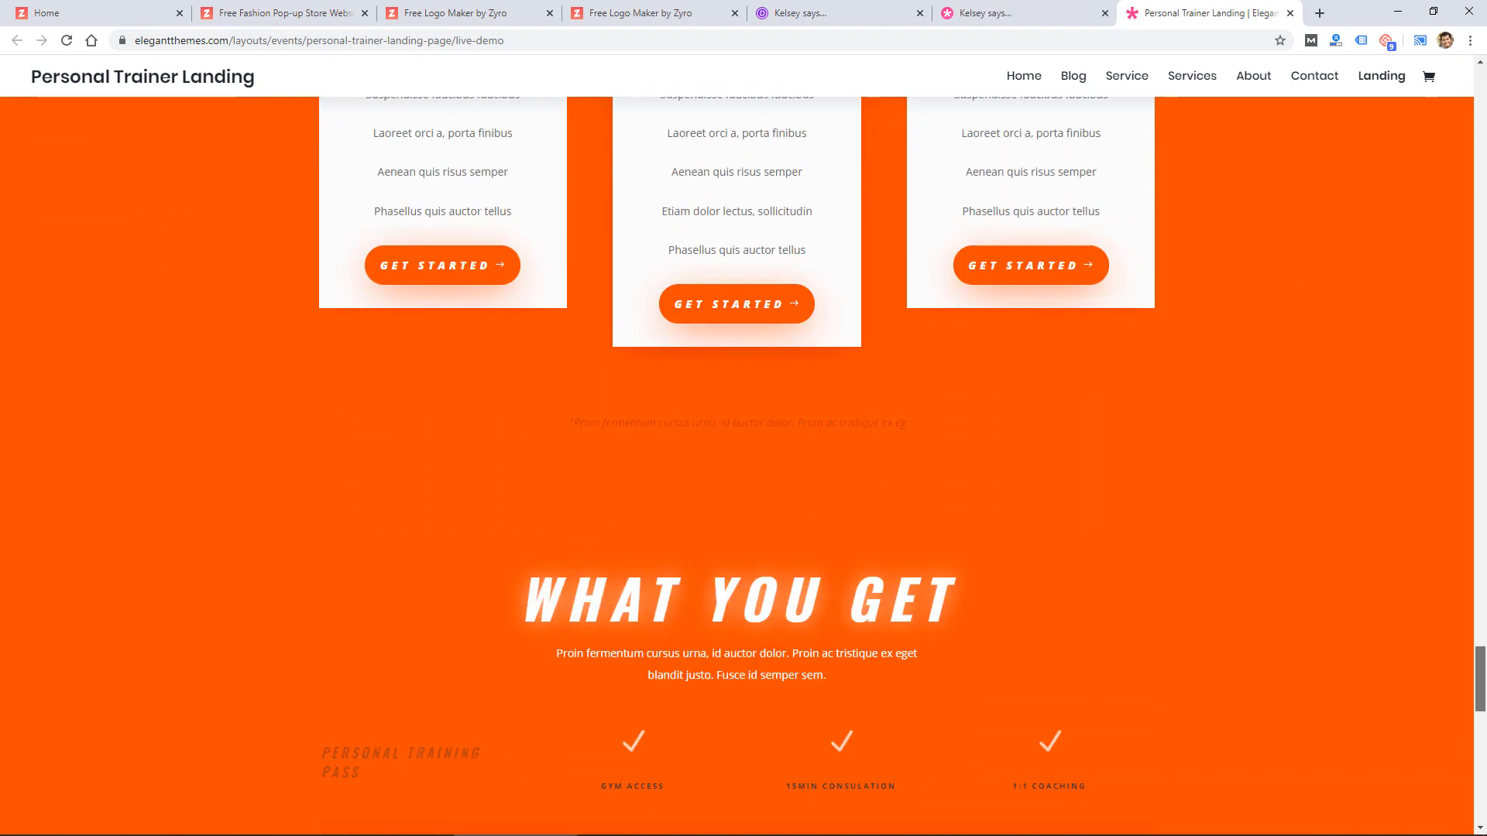
Return to the Free Creative Agency Website tab and browse its project portfolio.
left_click(282, 12)
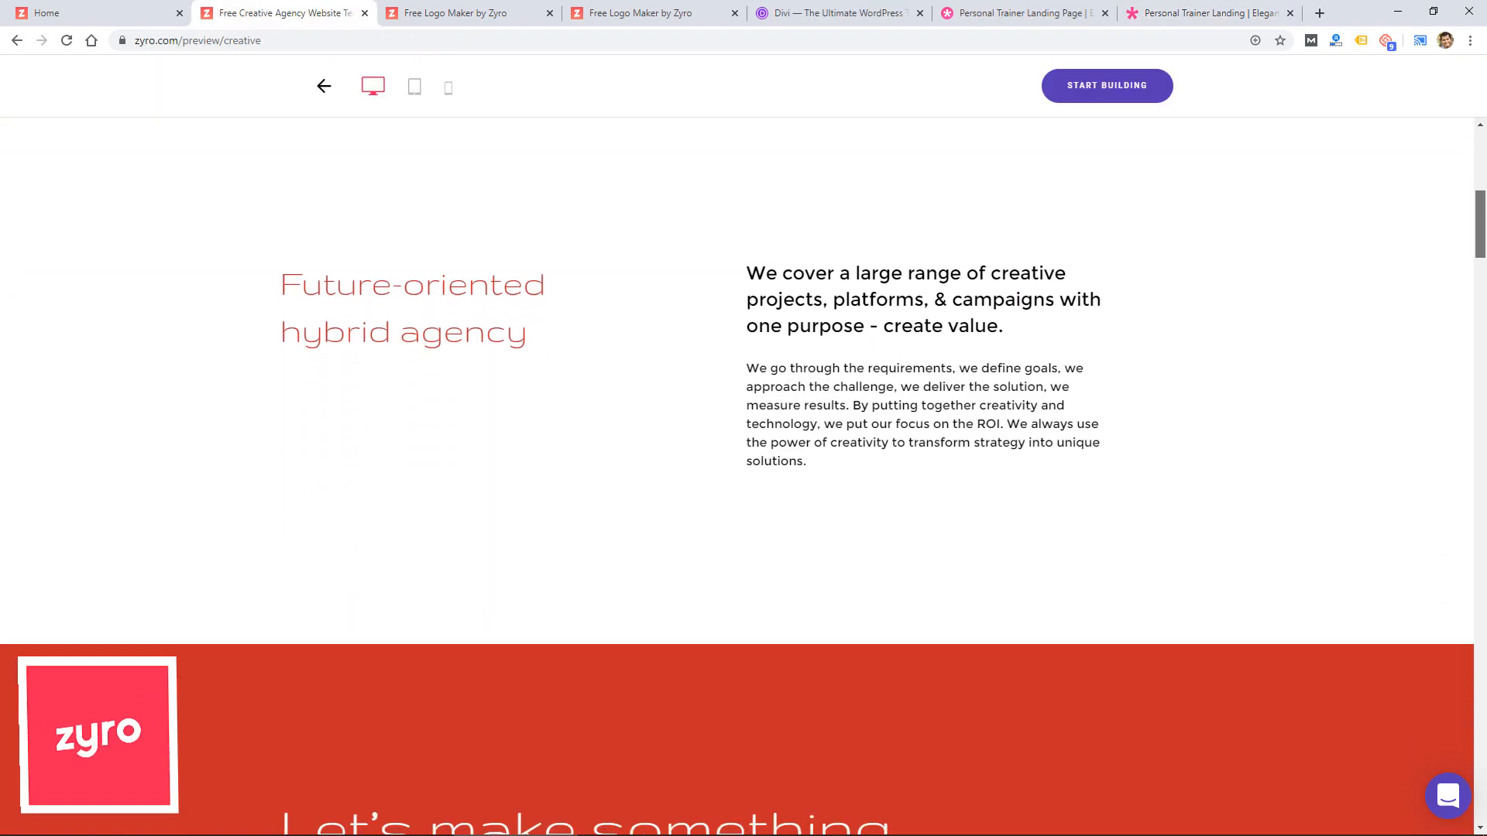
scroll("down", 3)
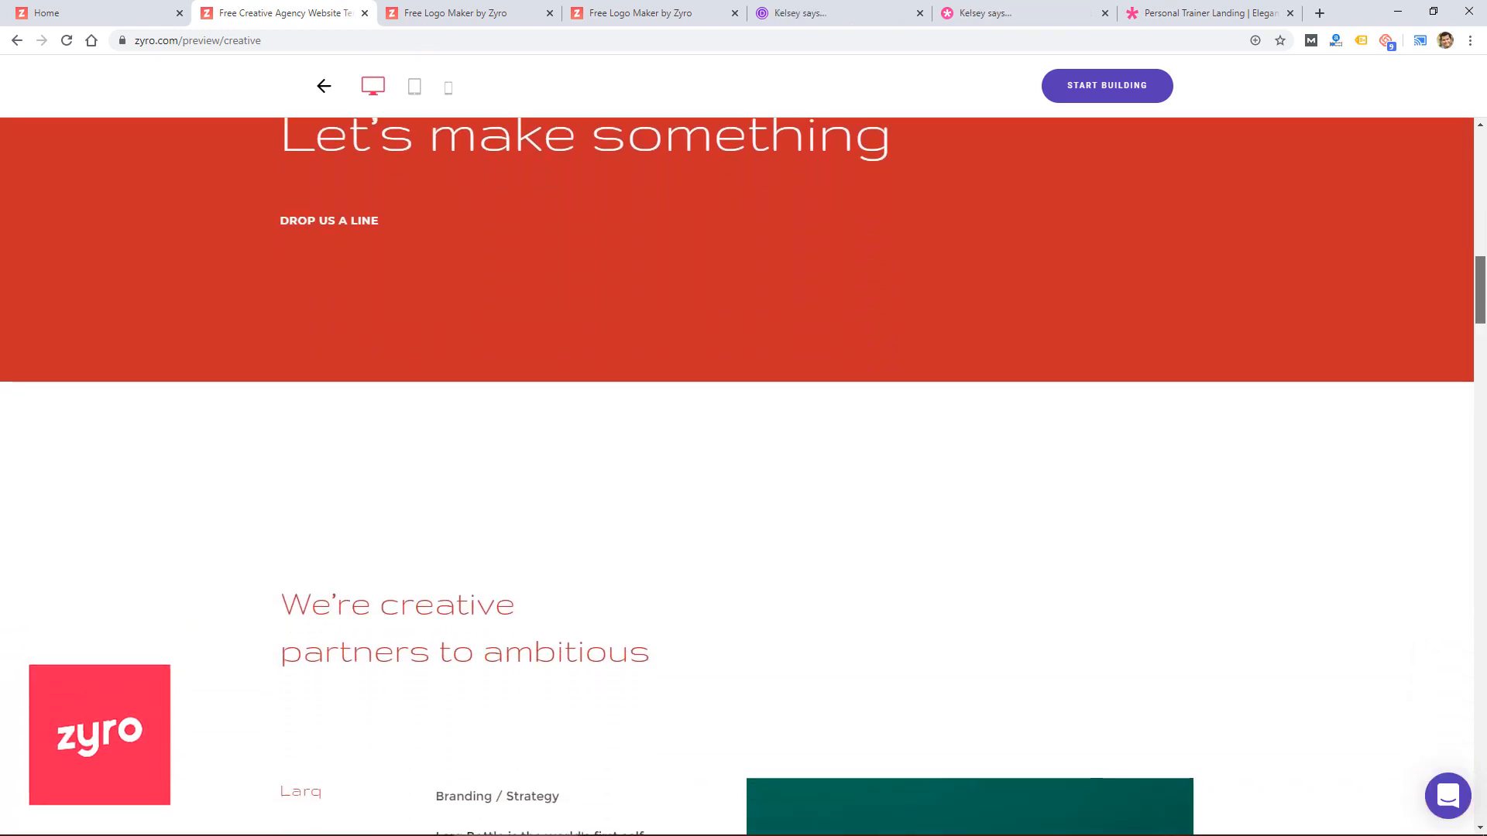
scroll("down", 3)
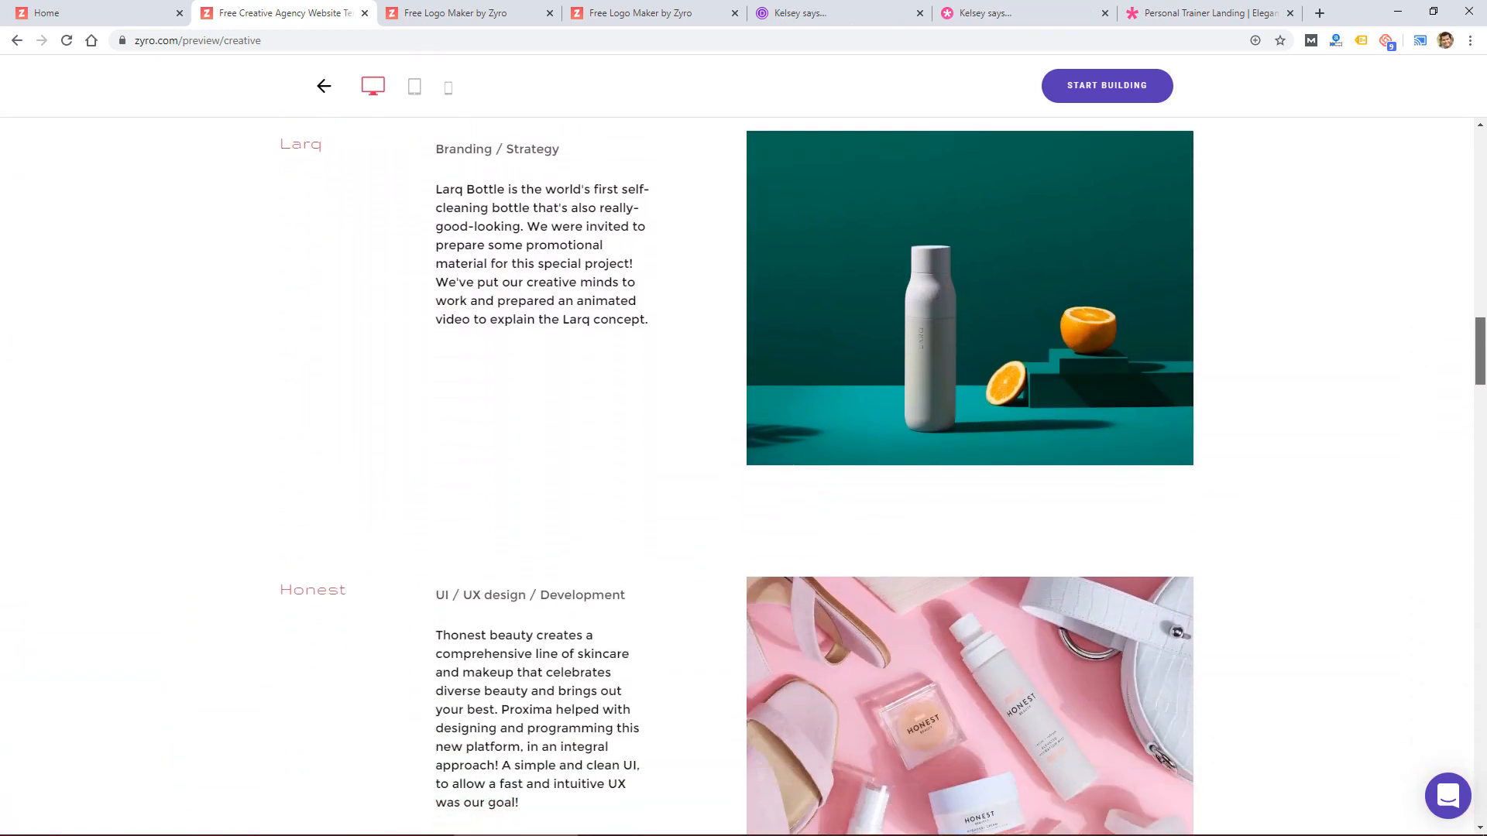
scroll("down", 3)
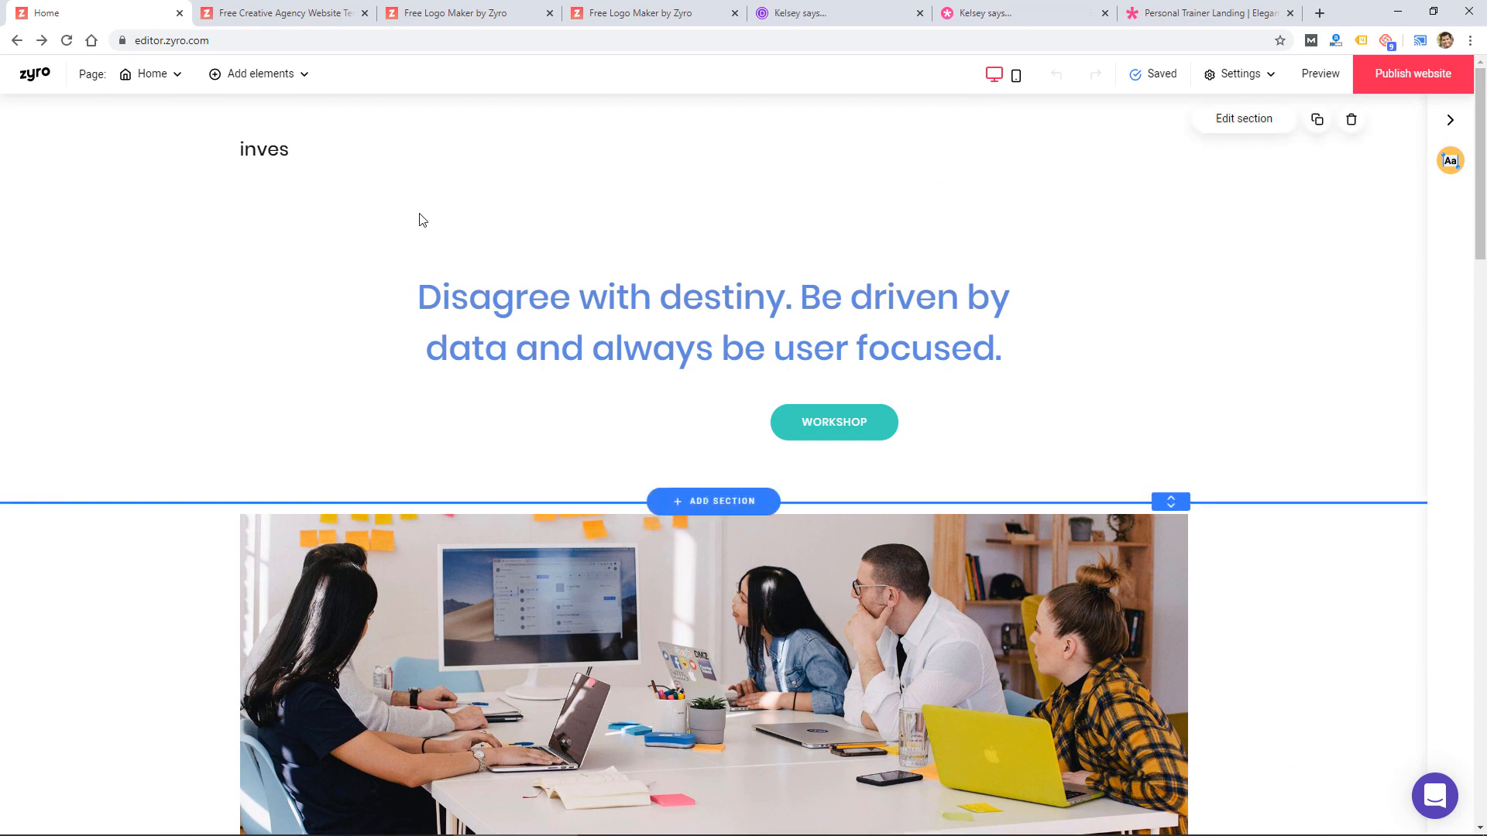
mouse_move(268, 170)
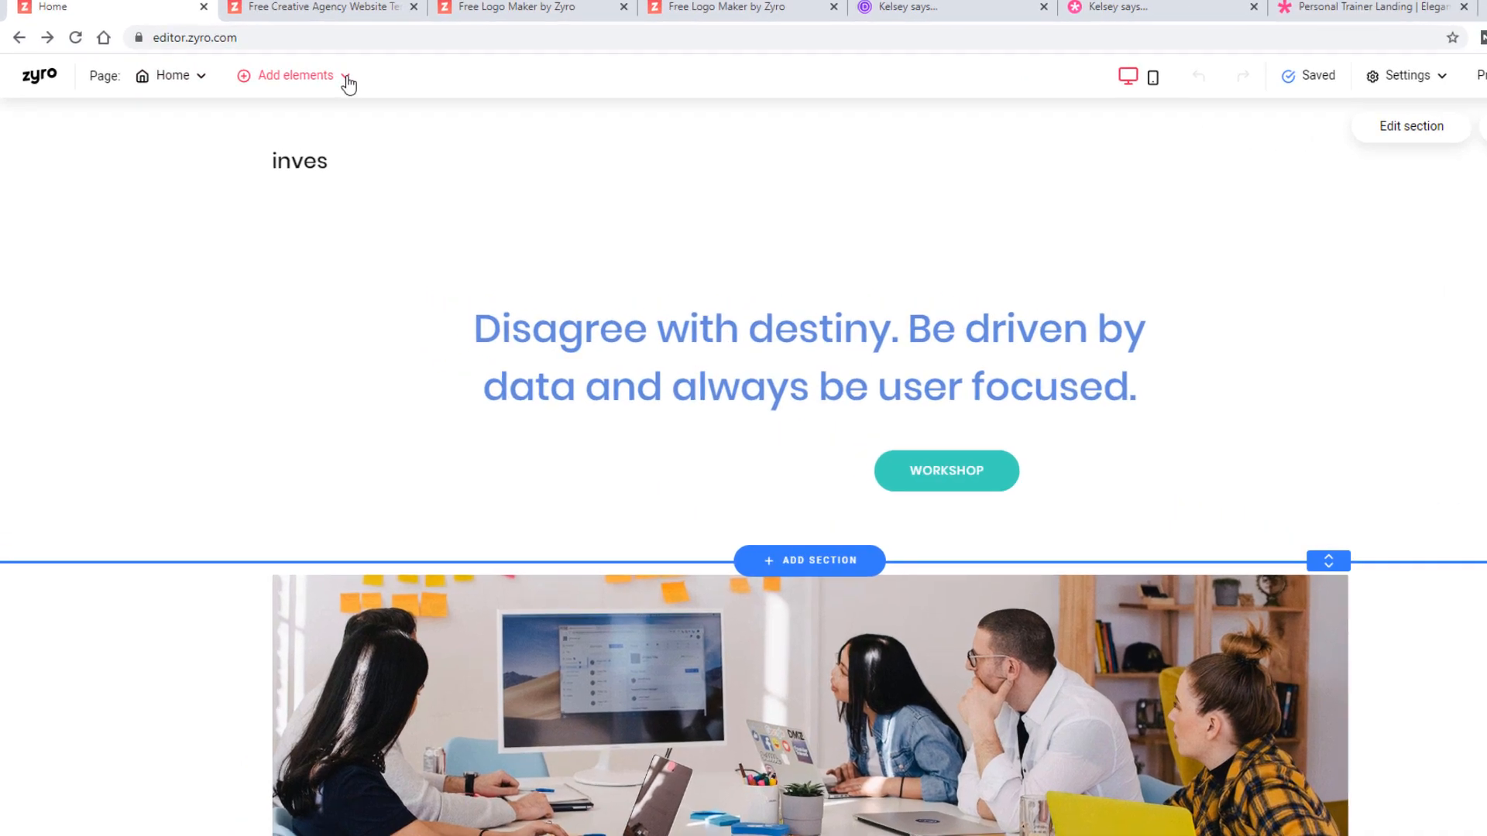
left_click(294, 75)
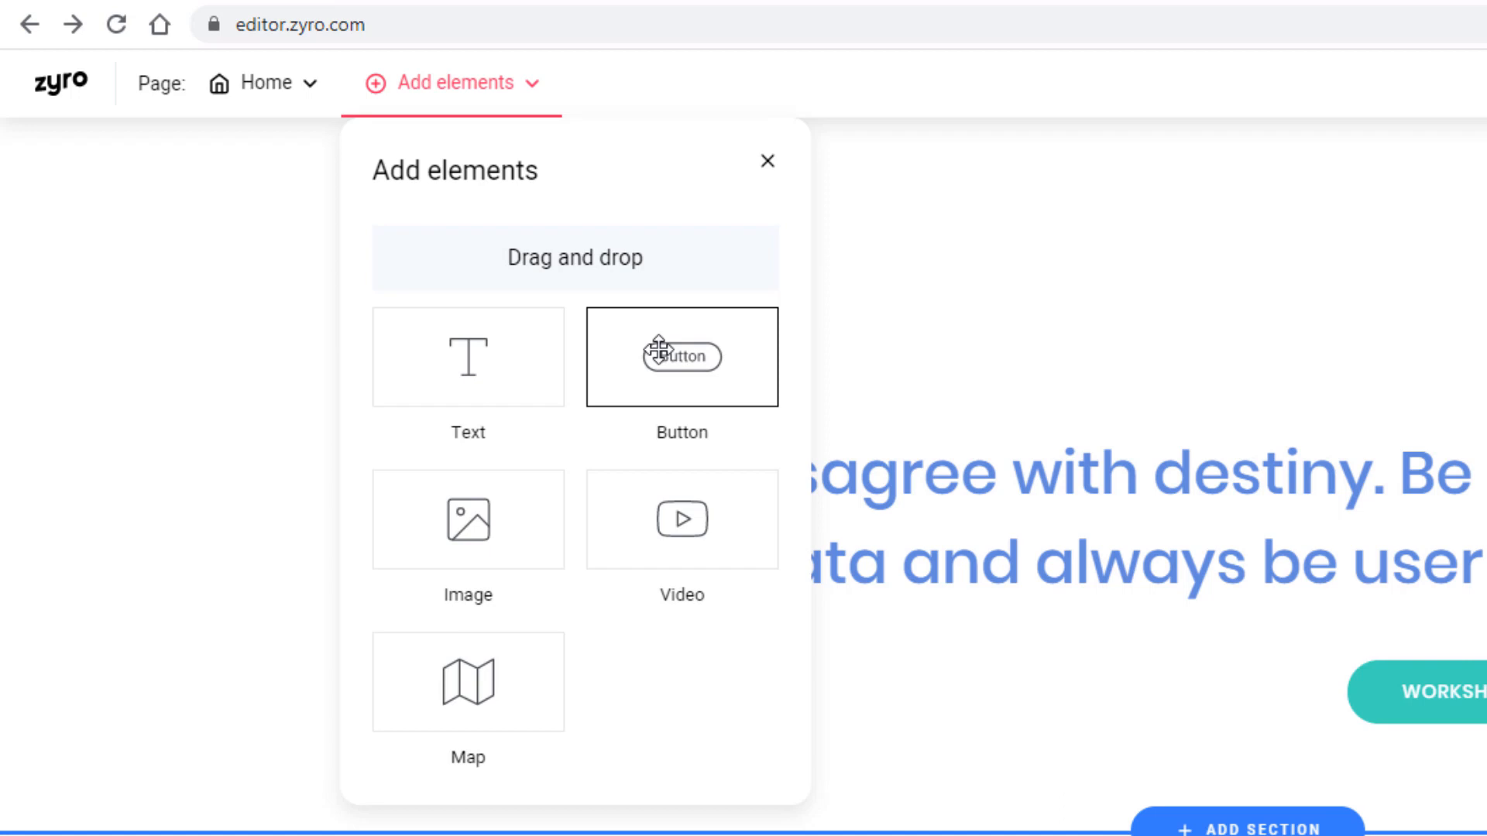
mouse_move(472, 181)
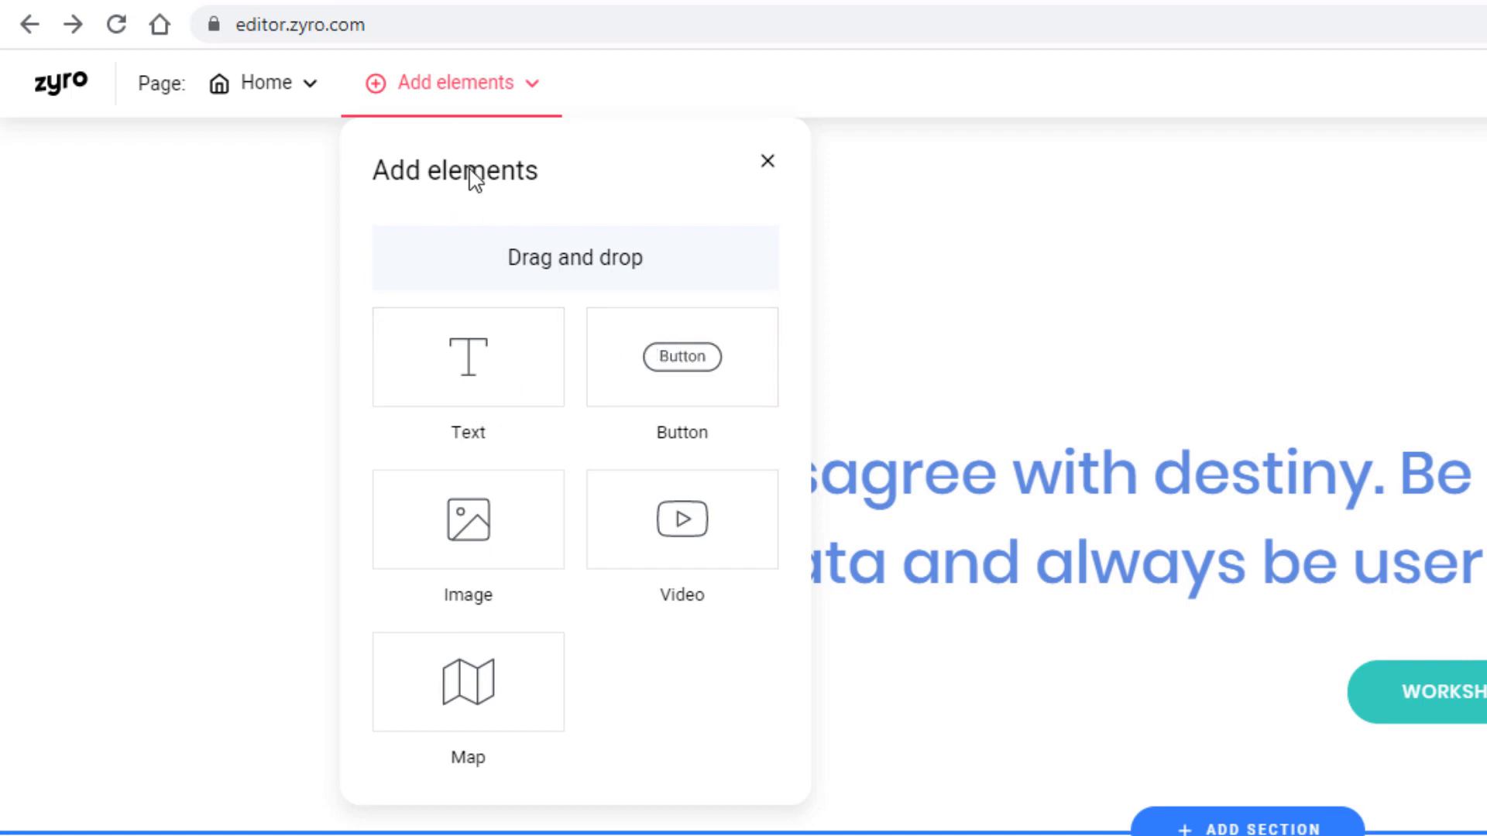
mouse_move(467, 409)
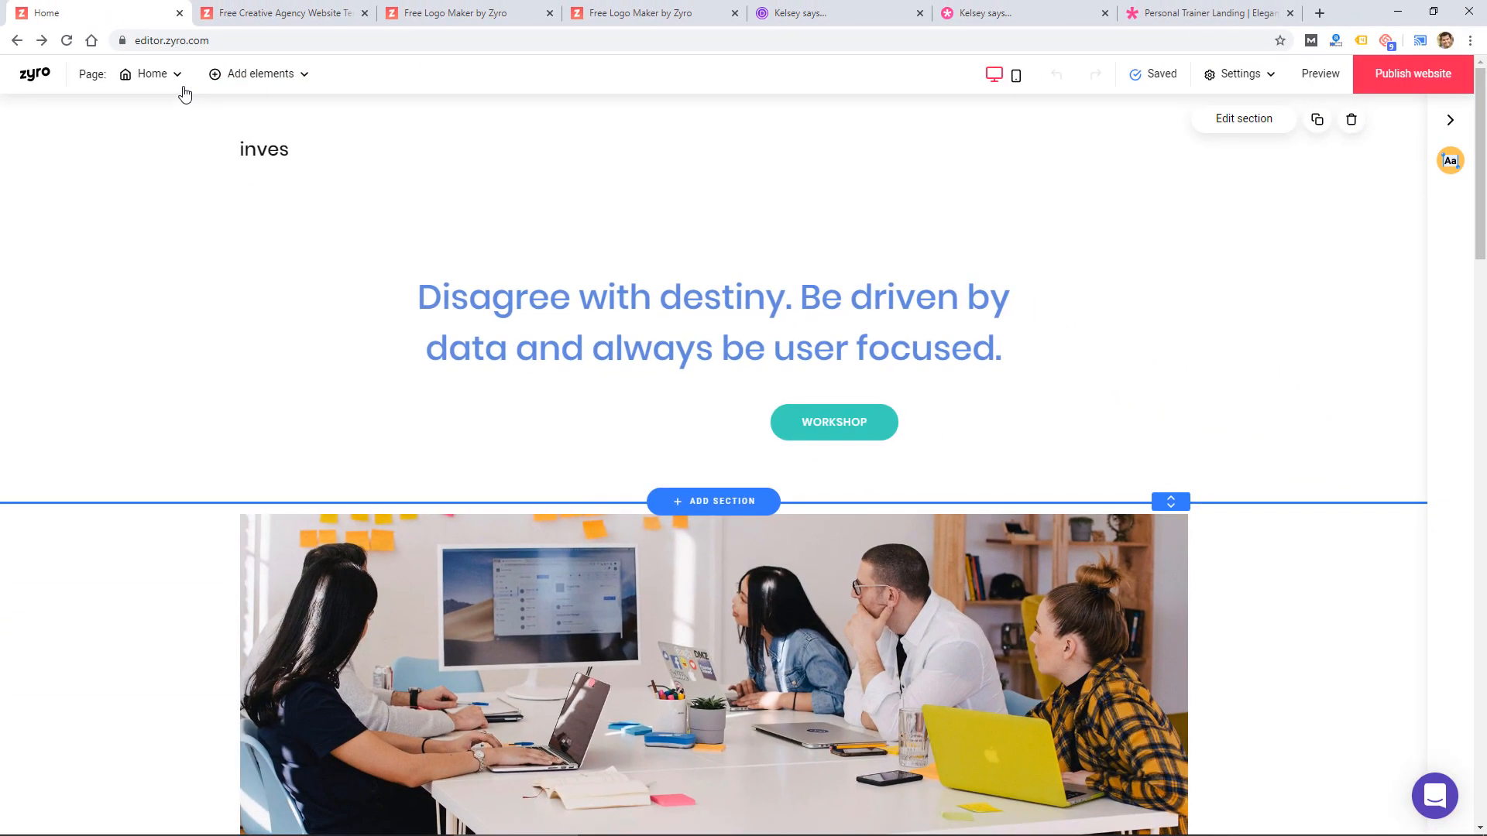
left_click(152, 72)
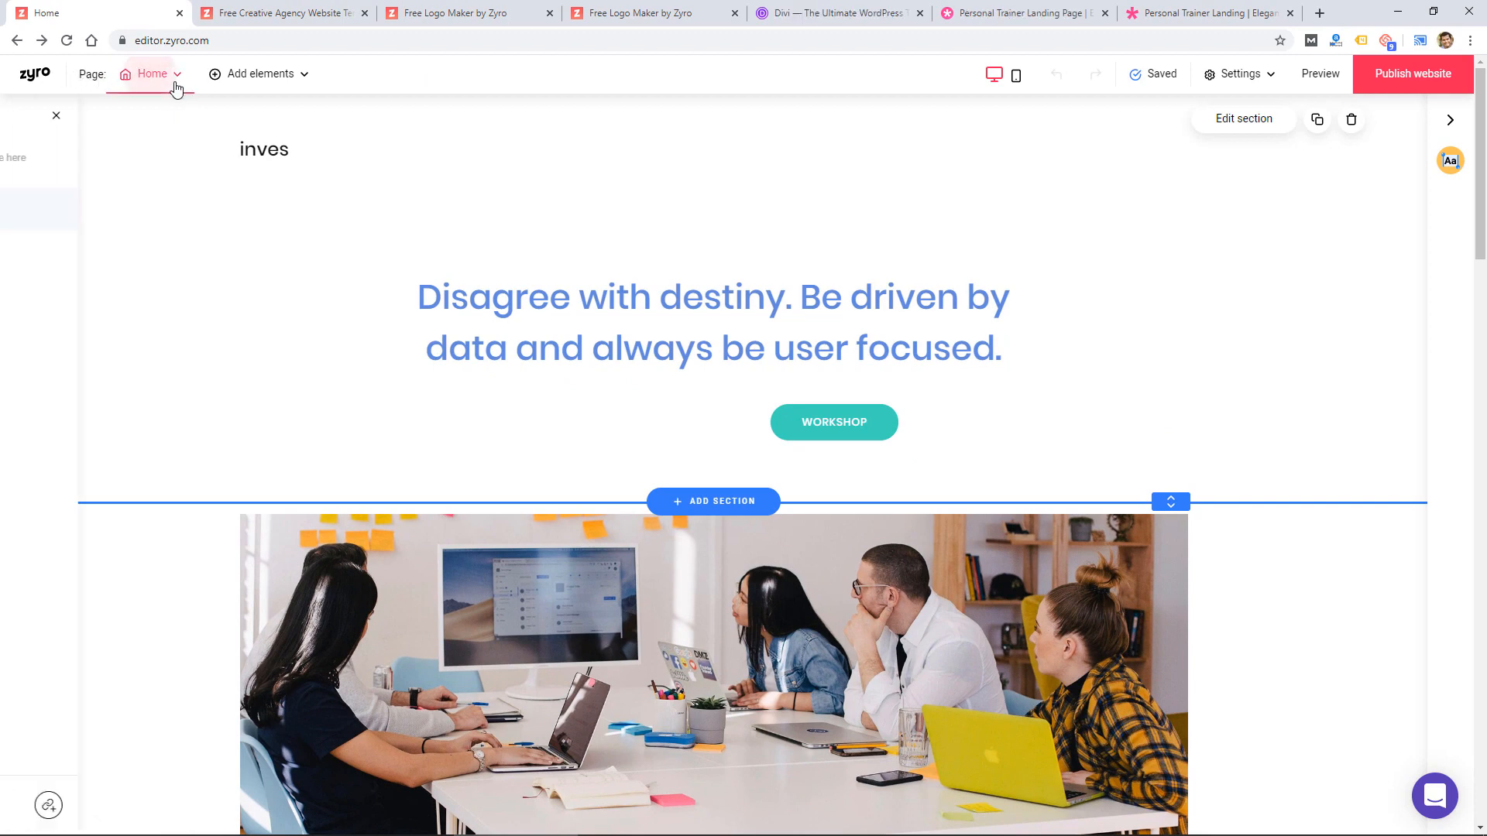
left_click(152, 74)
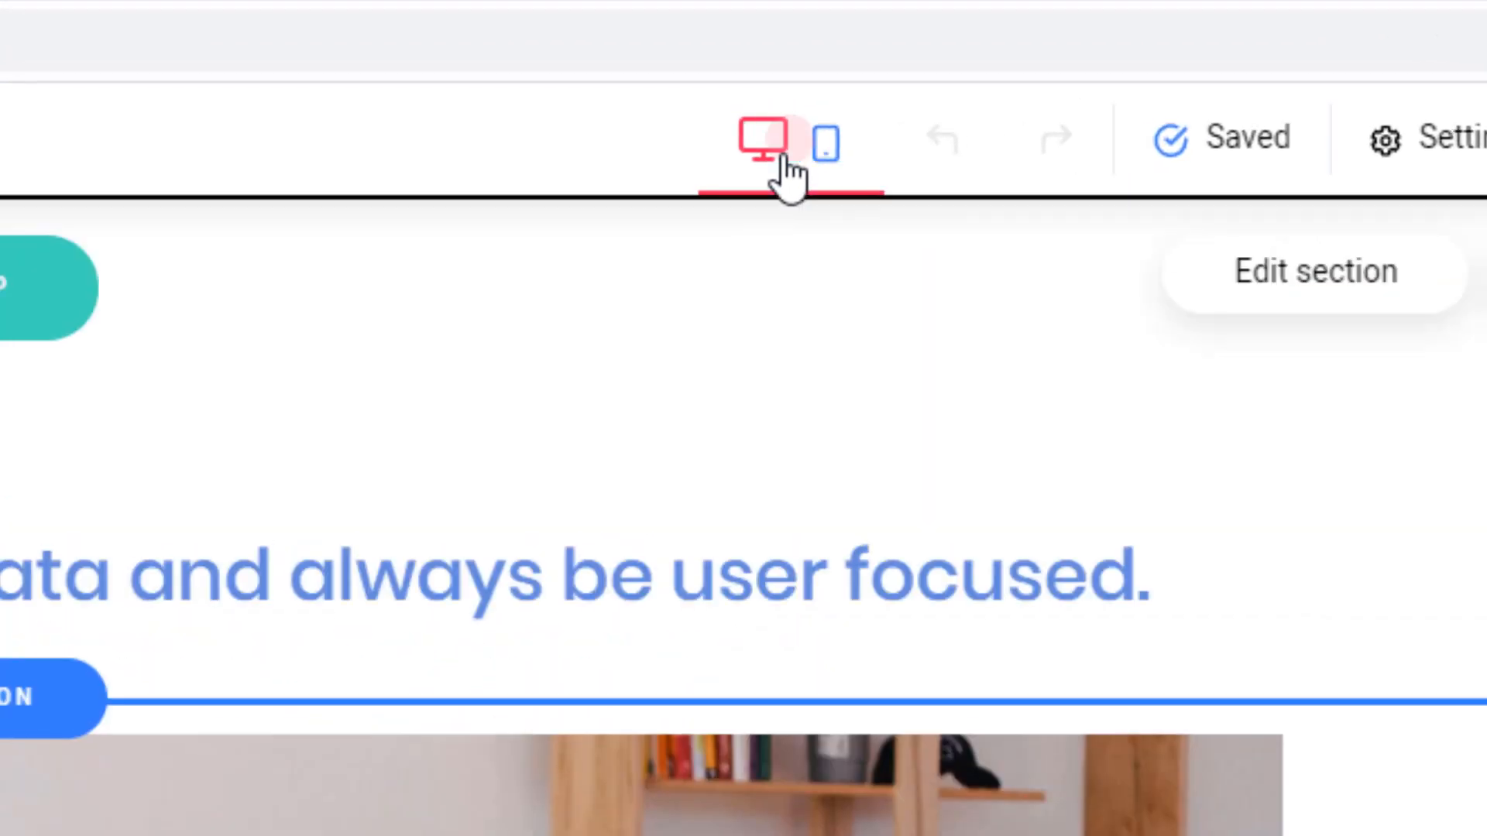
Switch the Home page to the mobile layout and scroll the phone preview.
left_click(827, 143)
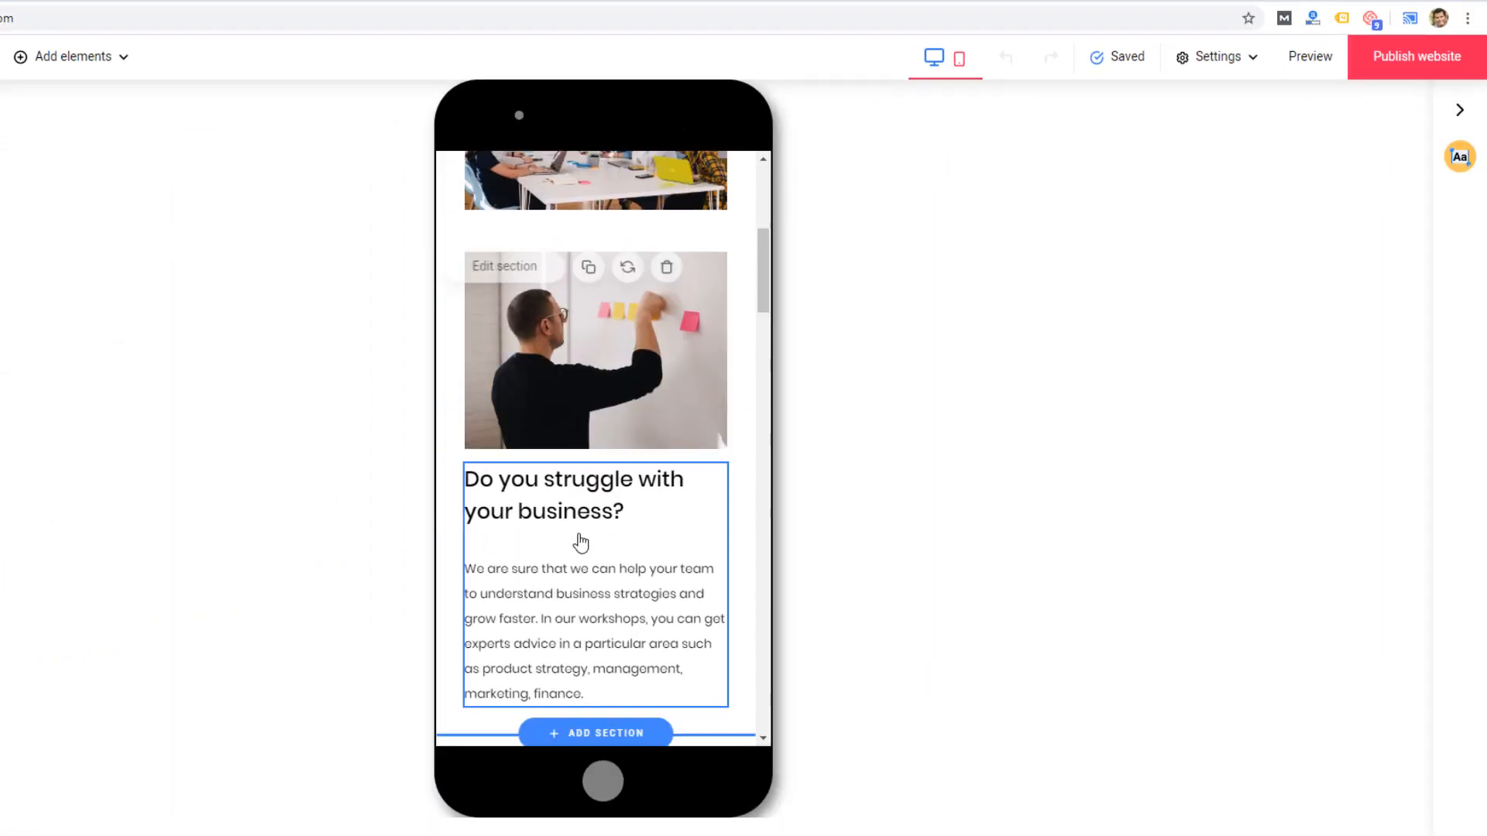
scroll("down", 3)
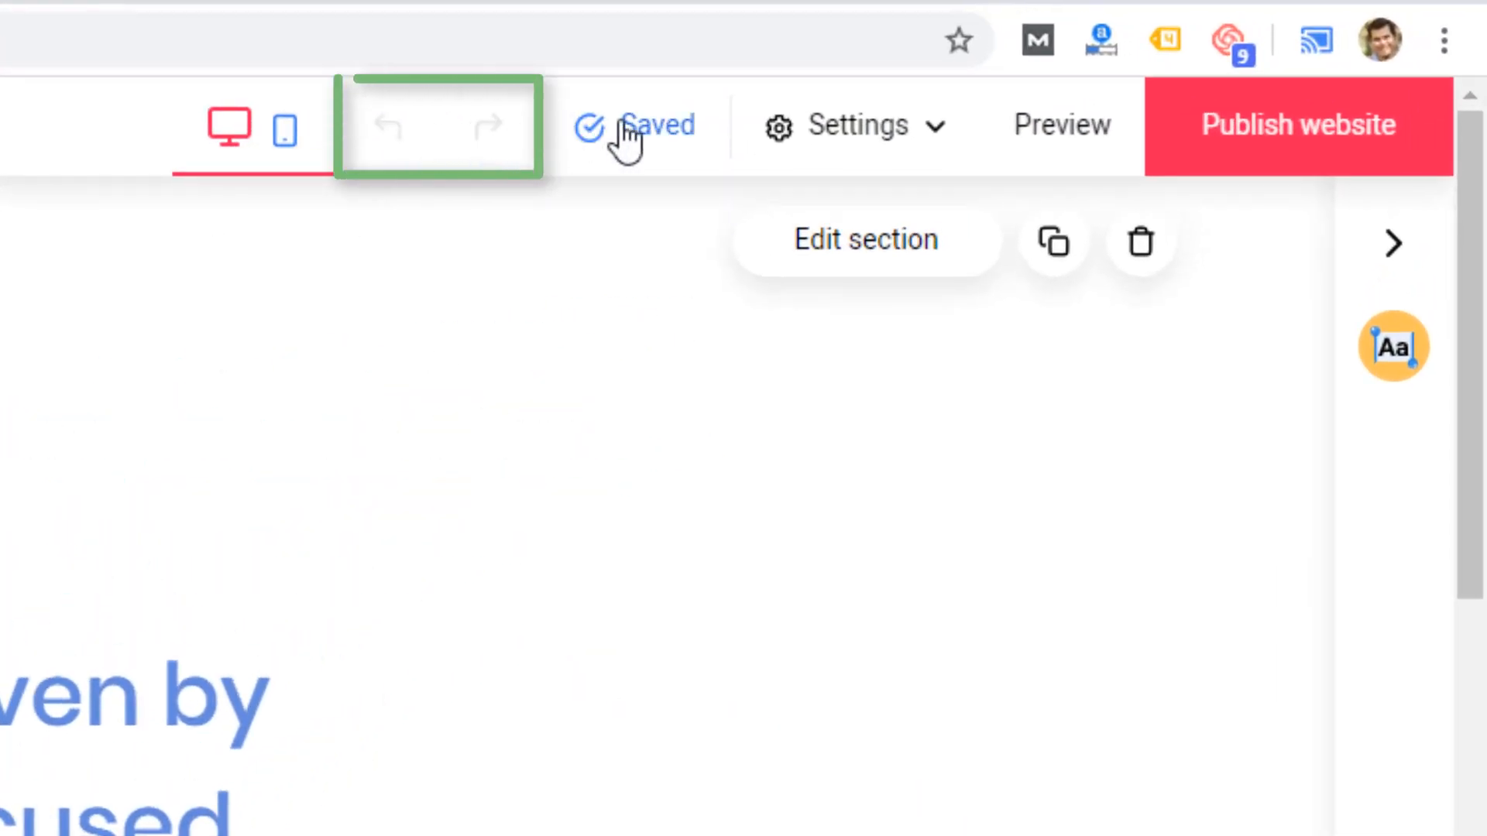
left_click(853, 124)
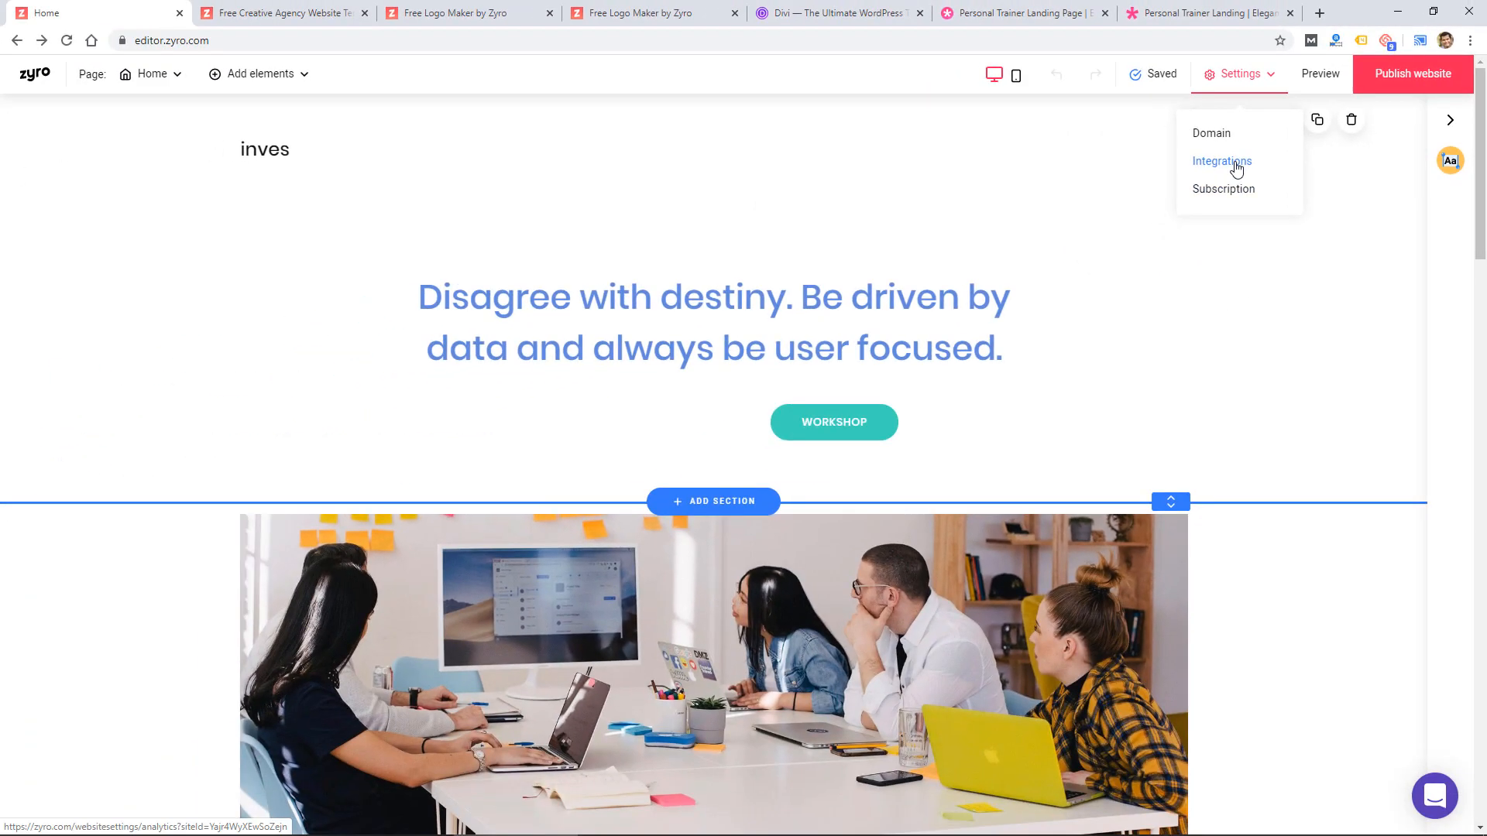
left_click(1222, 160)
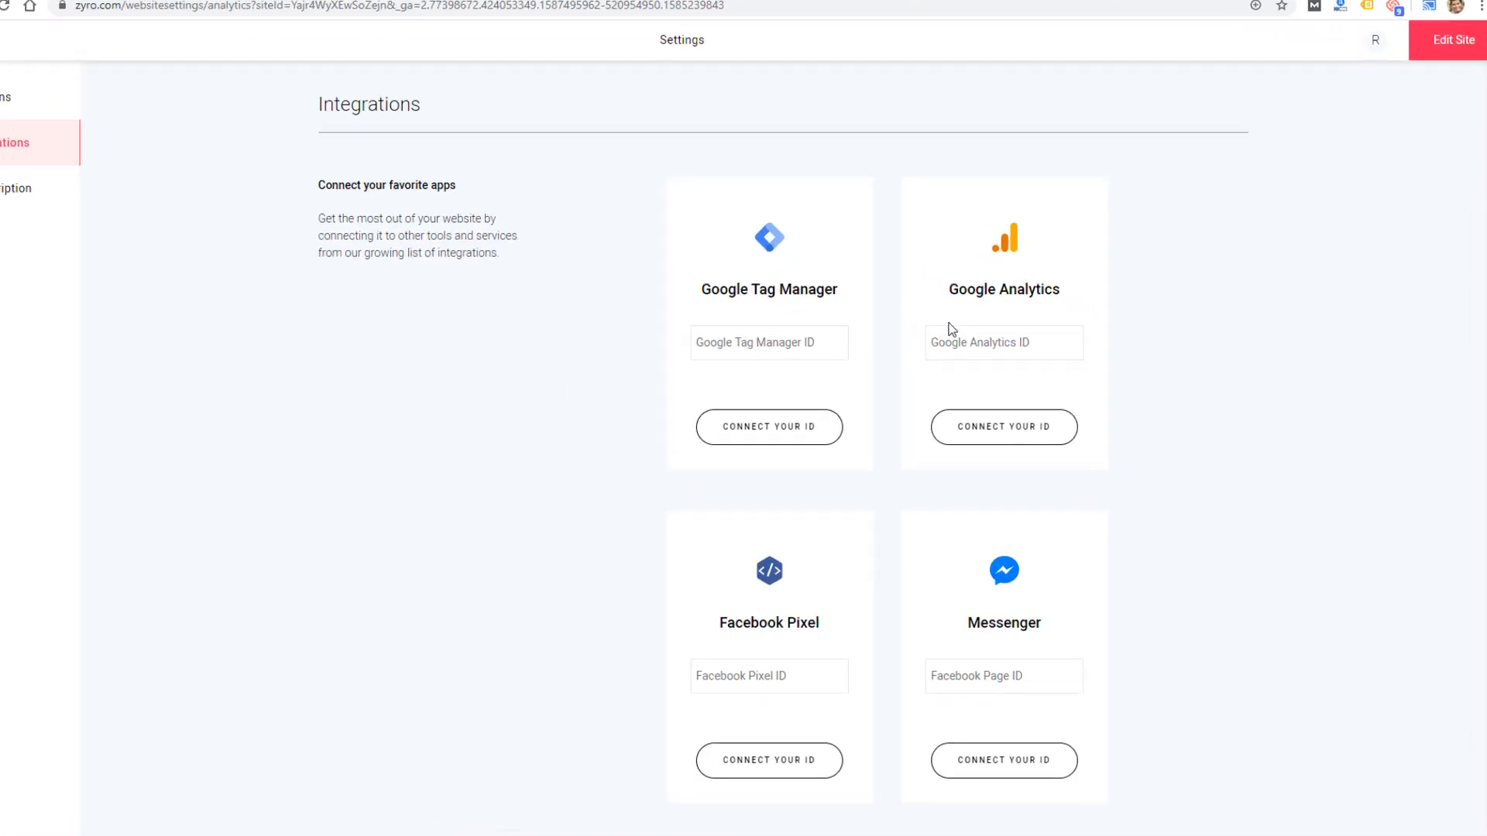
scroll("down", 3)
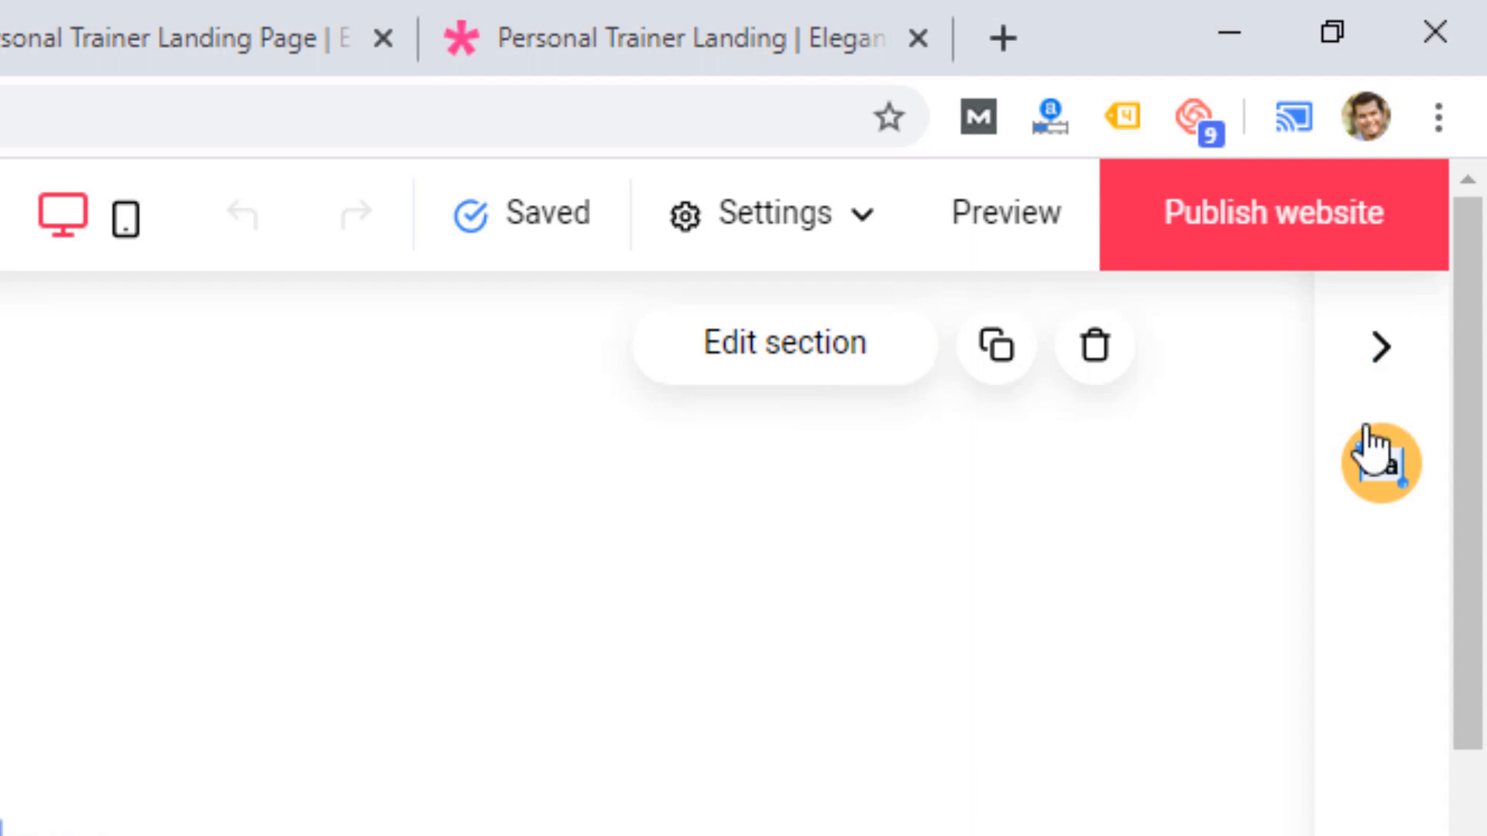
Generate an About paragraph for a Small Business Coffeeshop in AI Writer.
left_click(1378, 463)
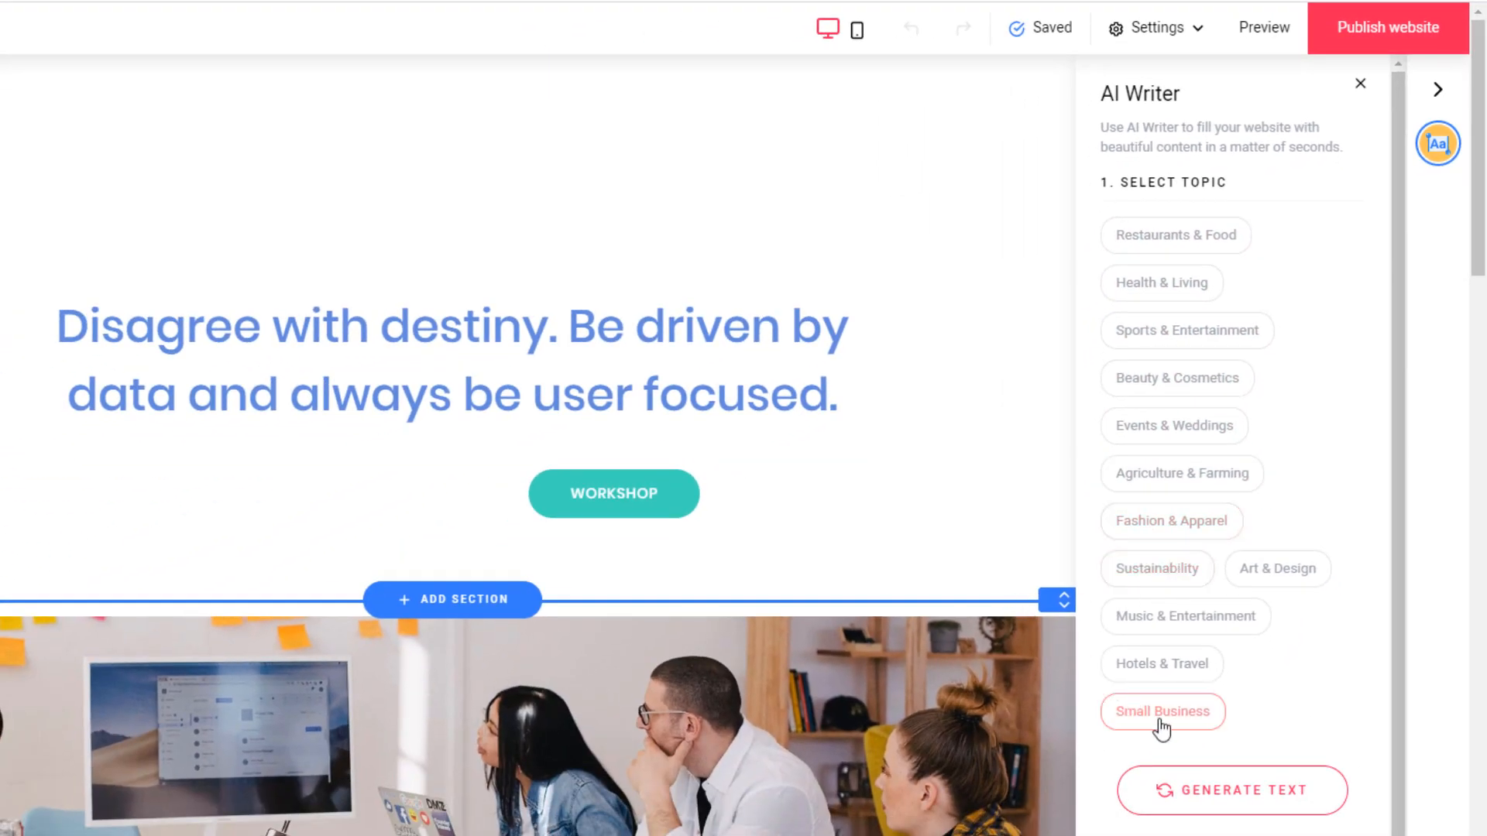
left_click(1162, 711)
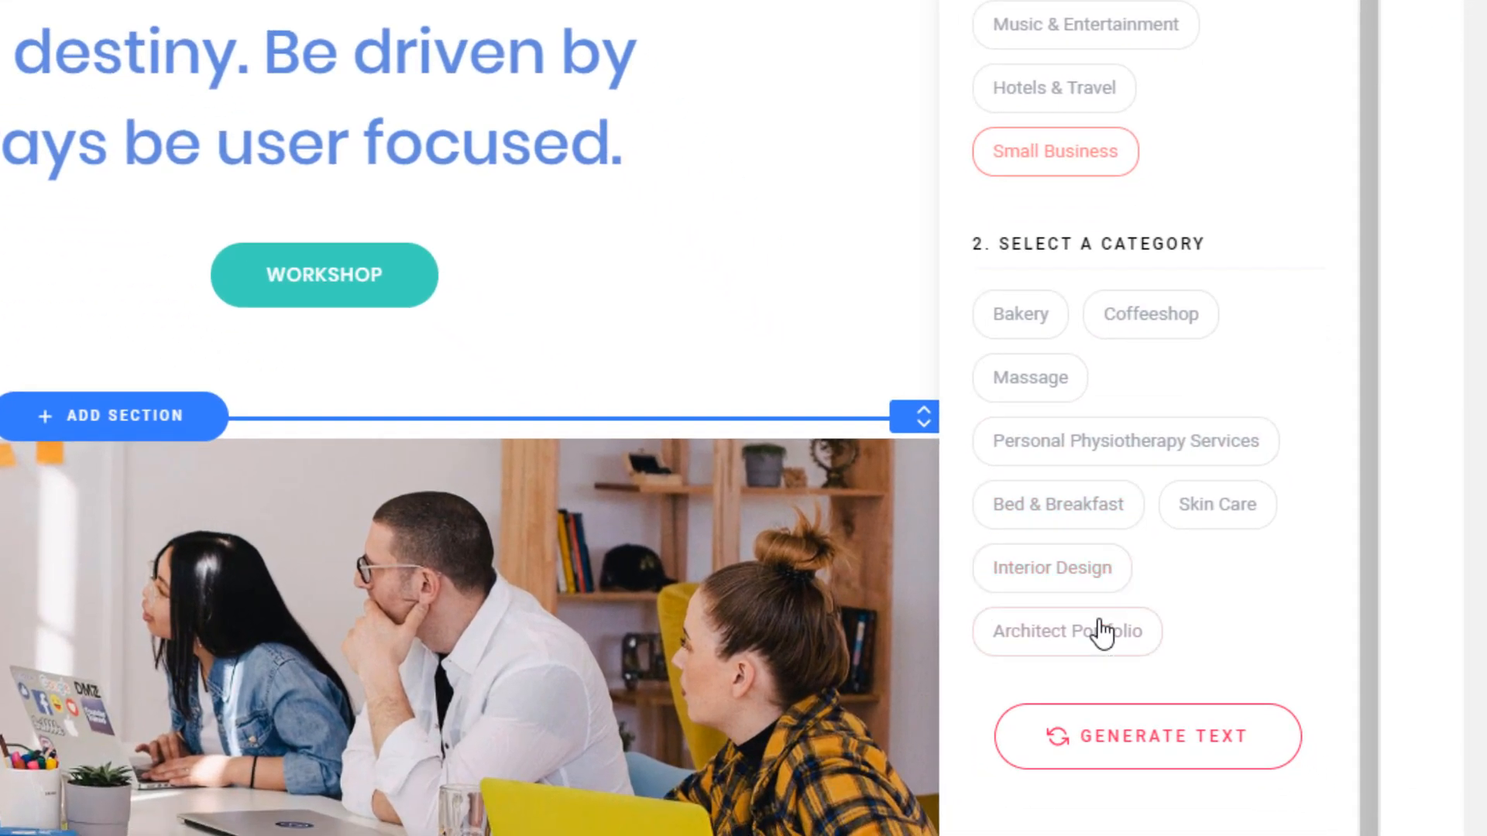
left_click(1149, 314)
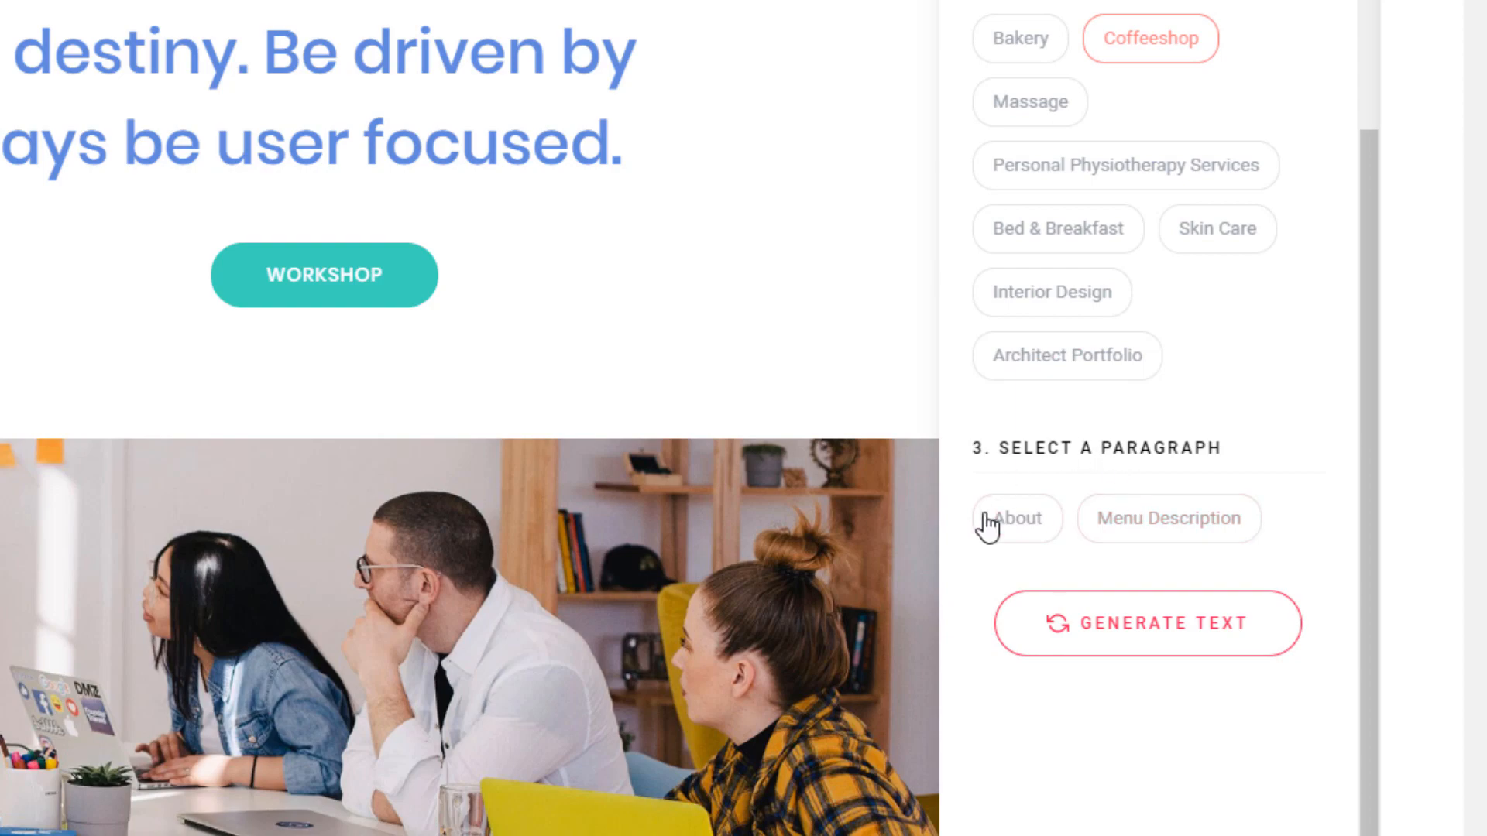
left_click(1016, 518)
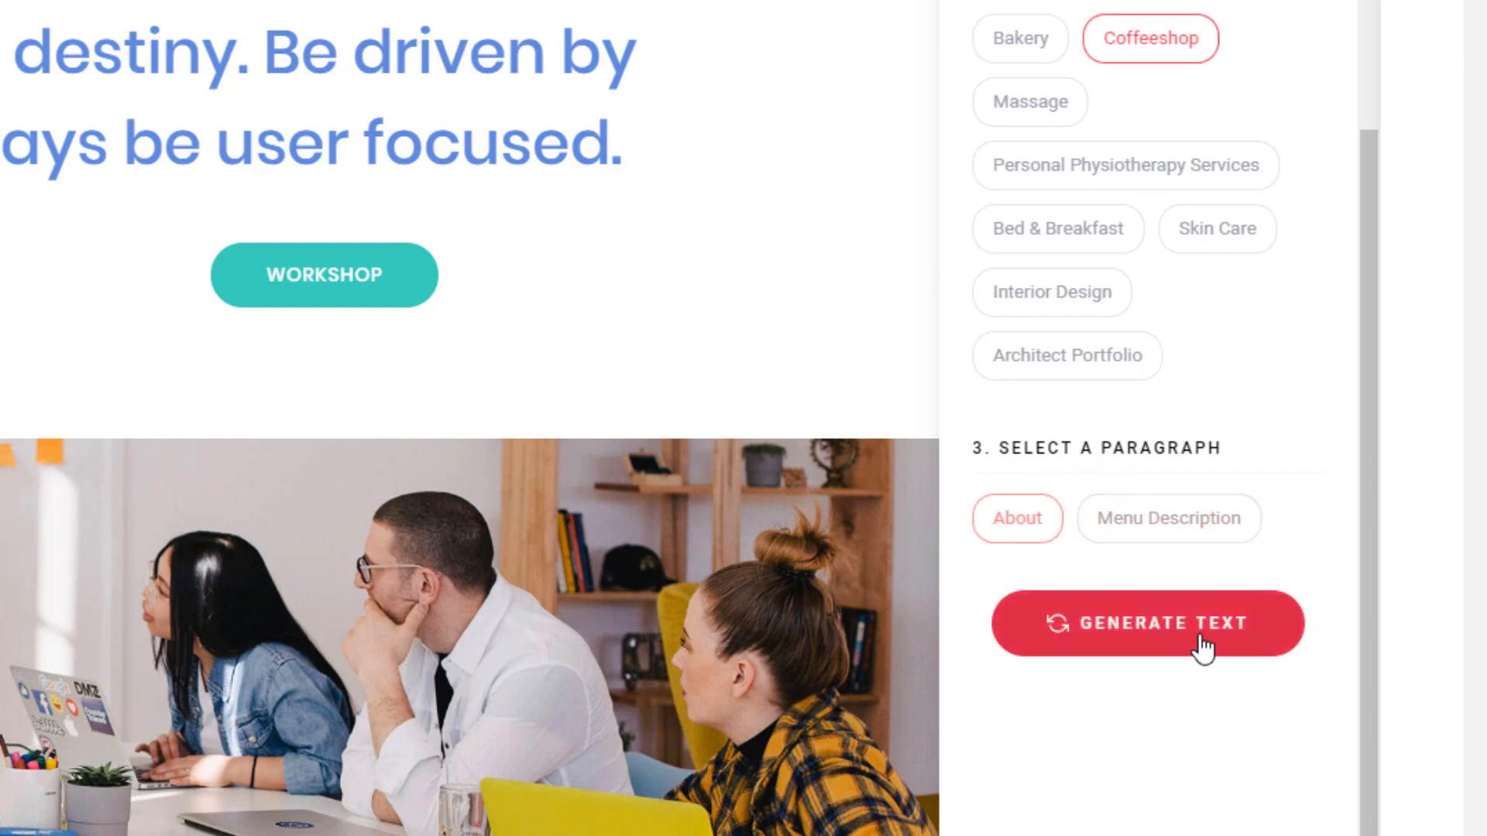
left_click(1145, 623)
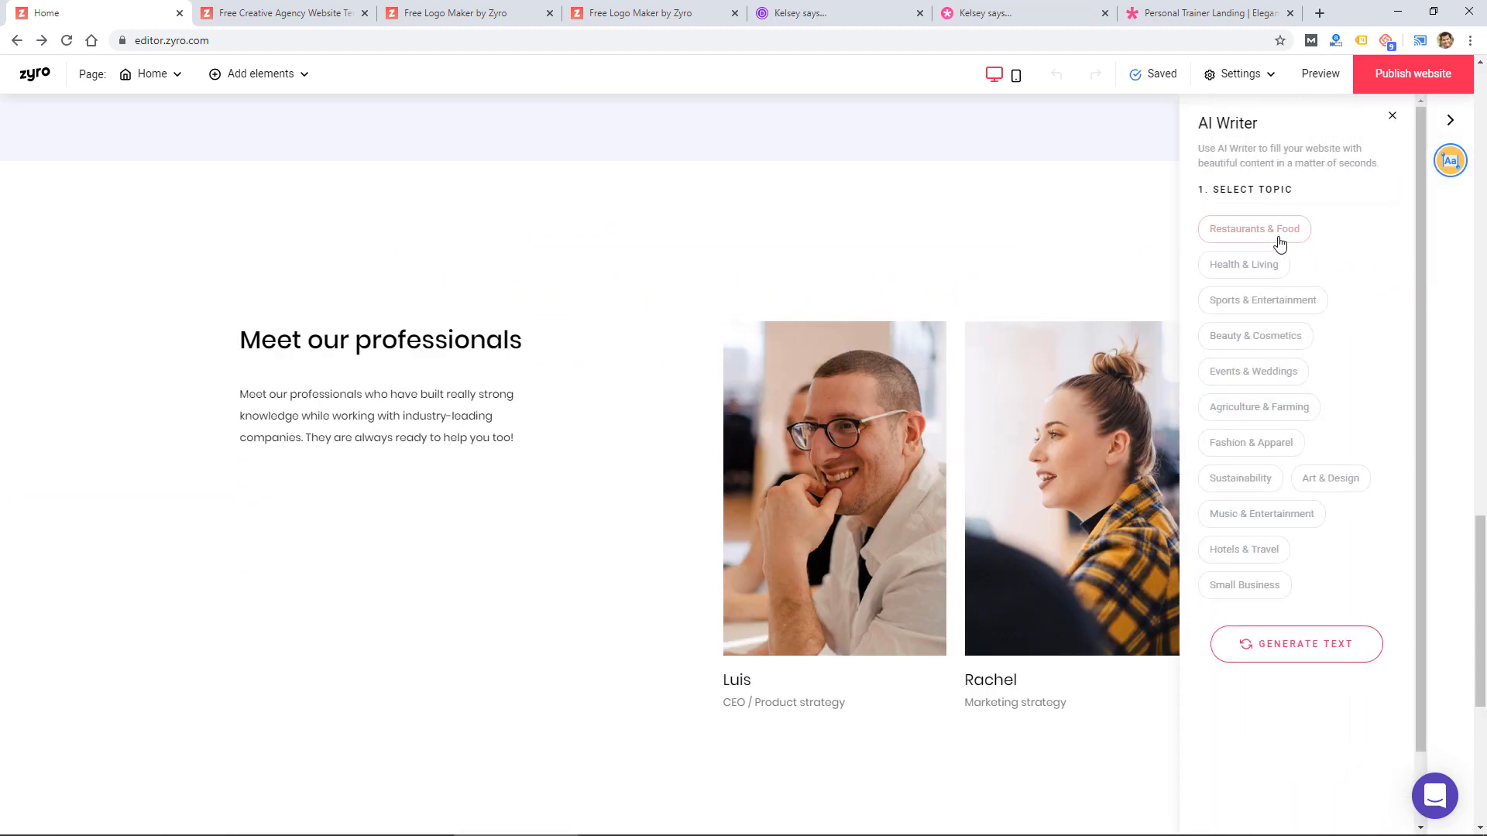
Try Restaurants & Food paragraph types, then Small Business with the Interior Design category.
left_click(1254, 228)
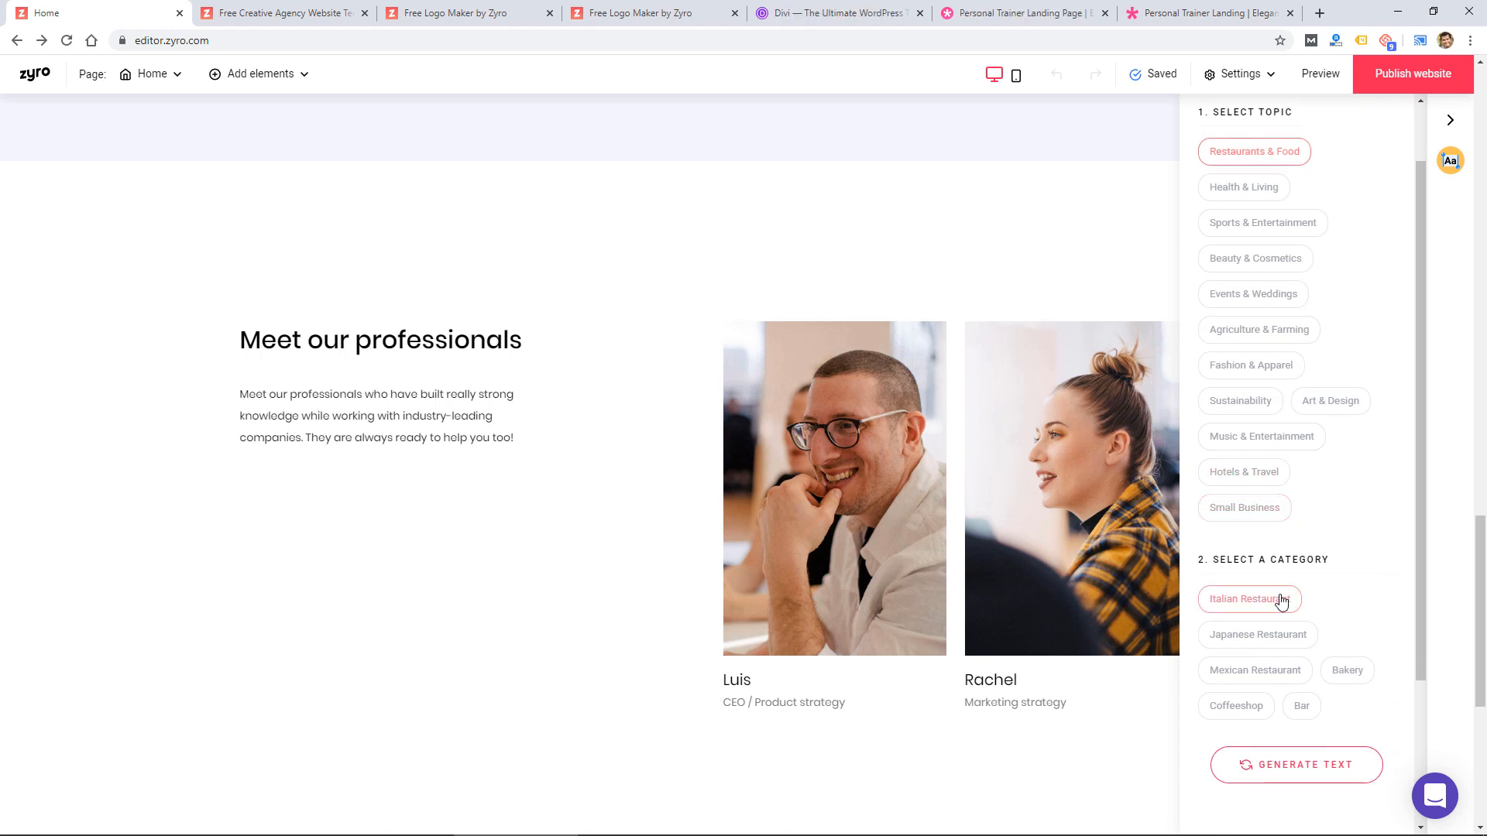
scroll("down", 3)
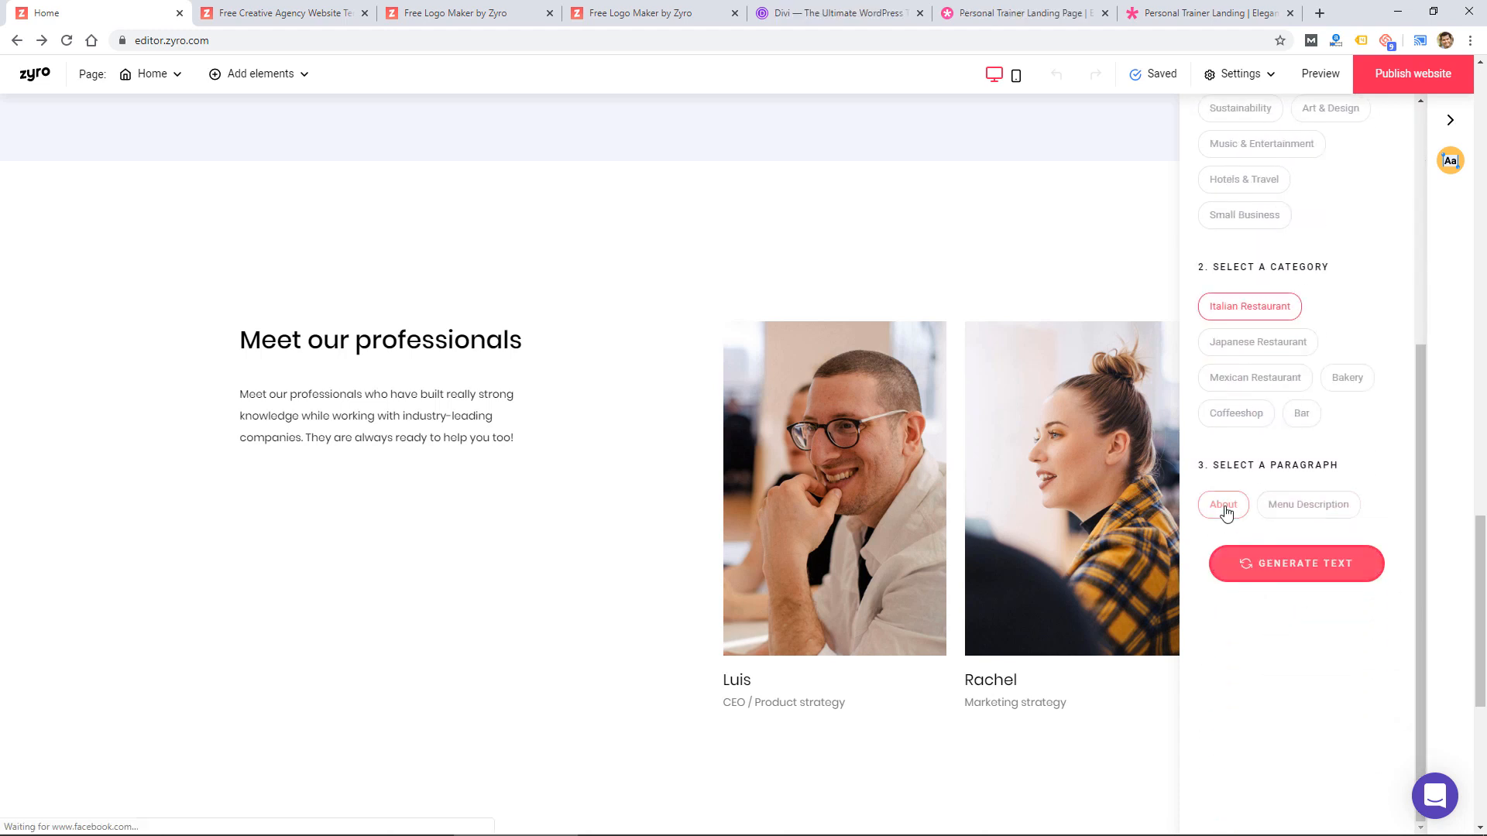
left_click(1222, 504)
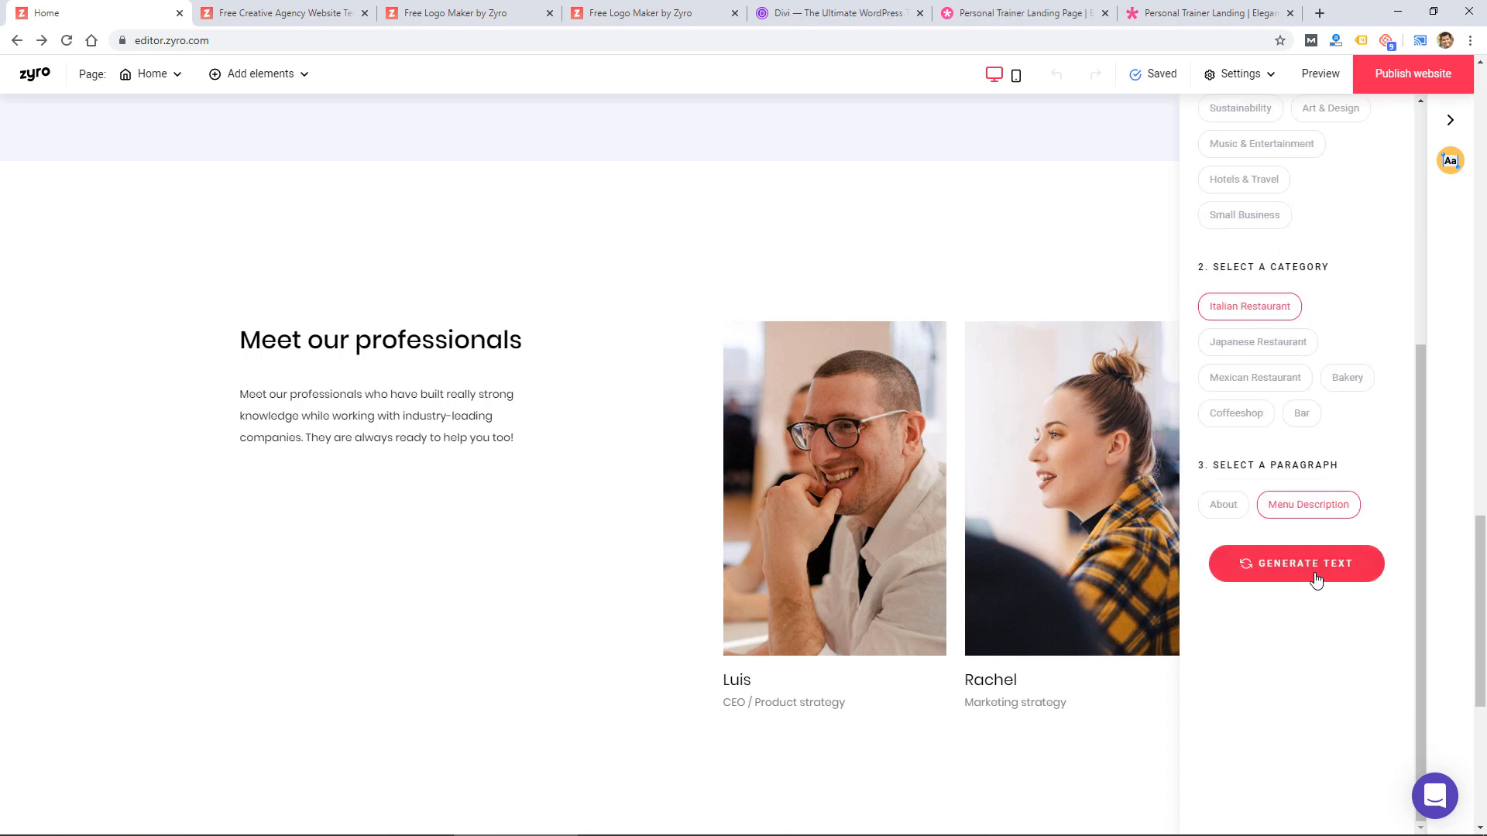
scroll("down", 3)
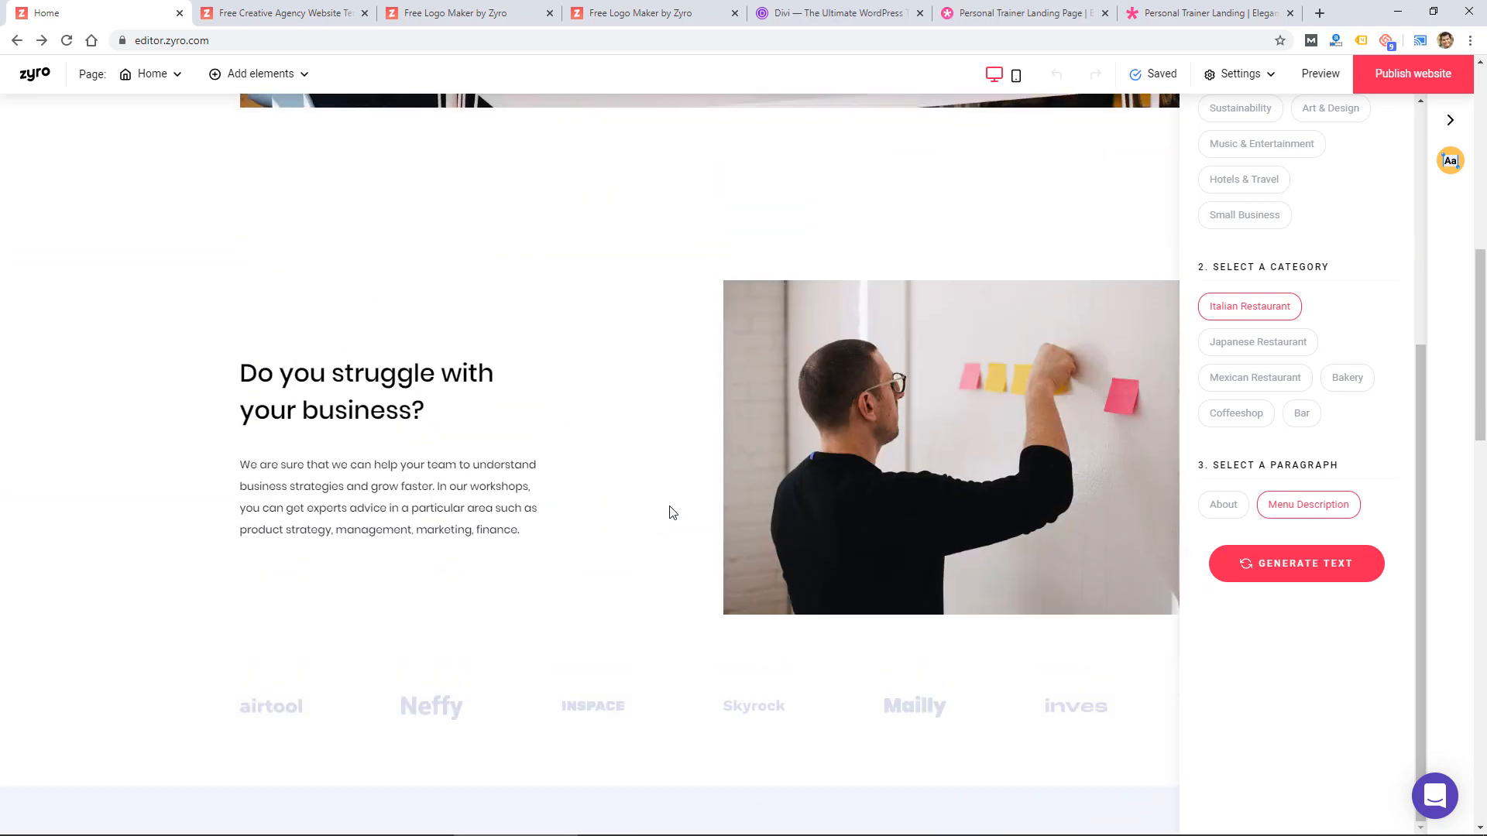
scroll("down", 3)
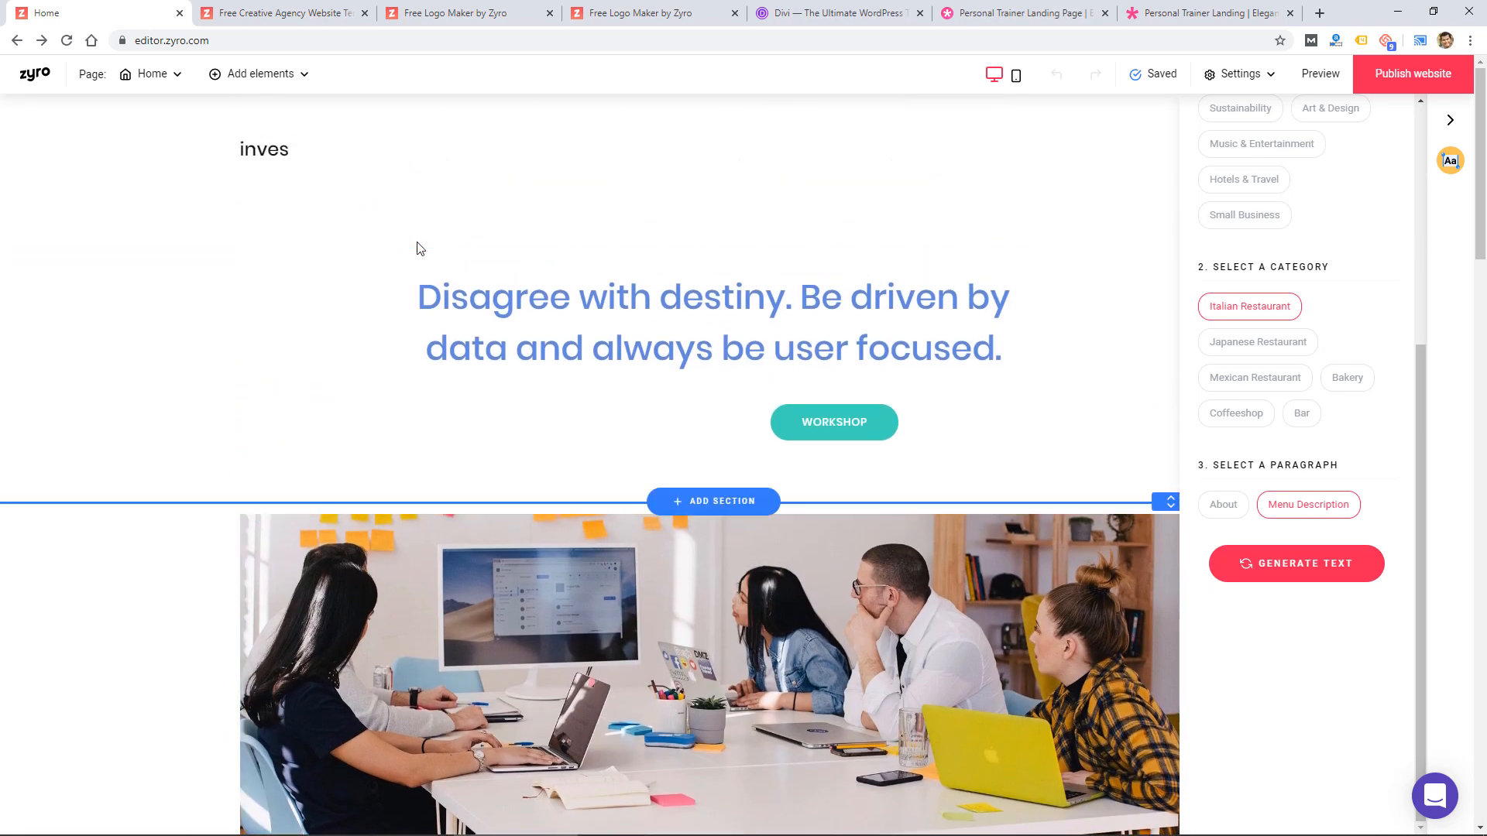
left_click(1244, 214)
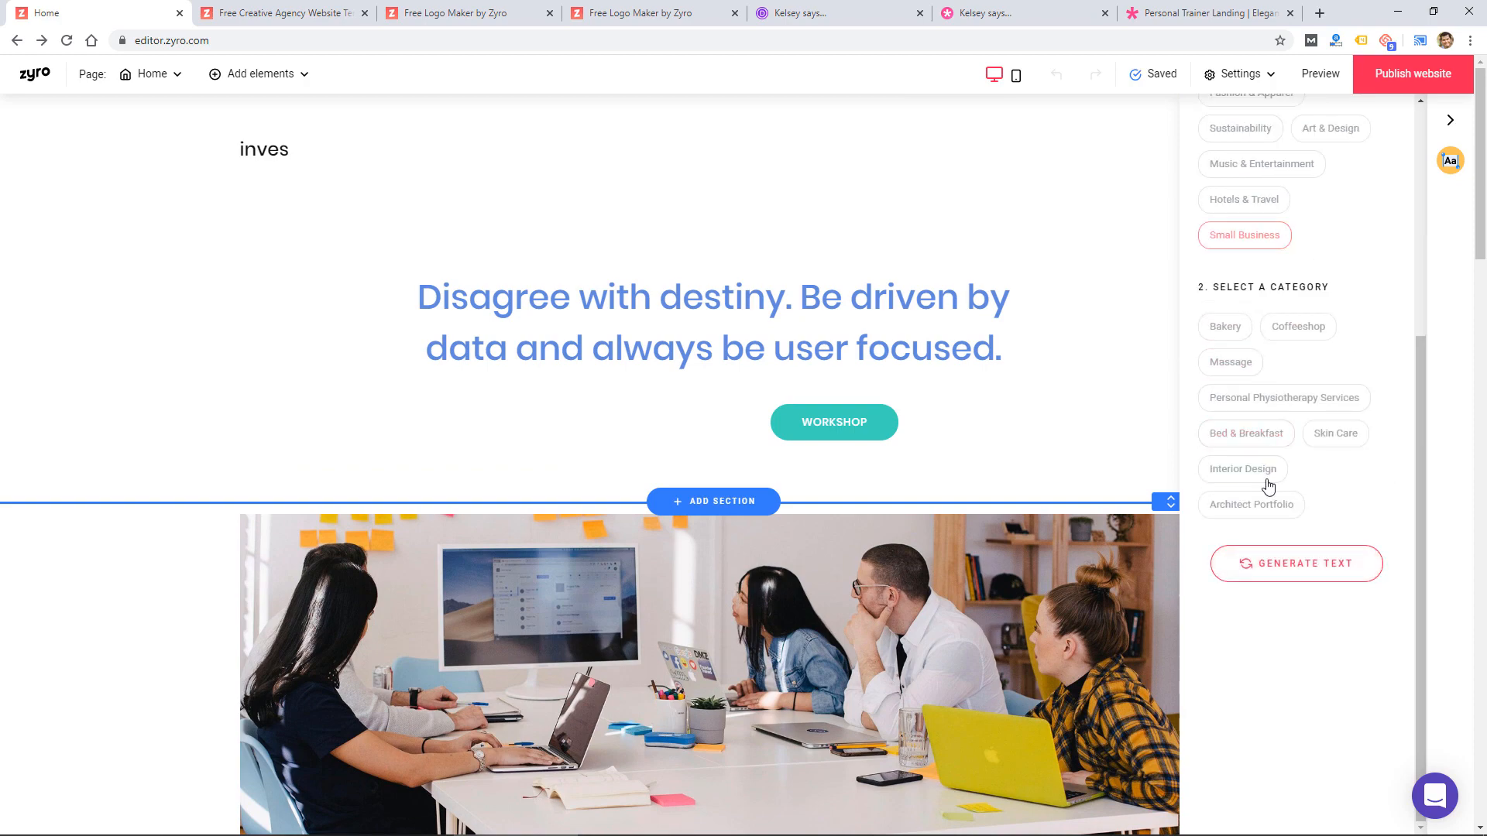
left_click(1241, 469)
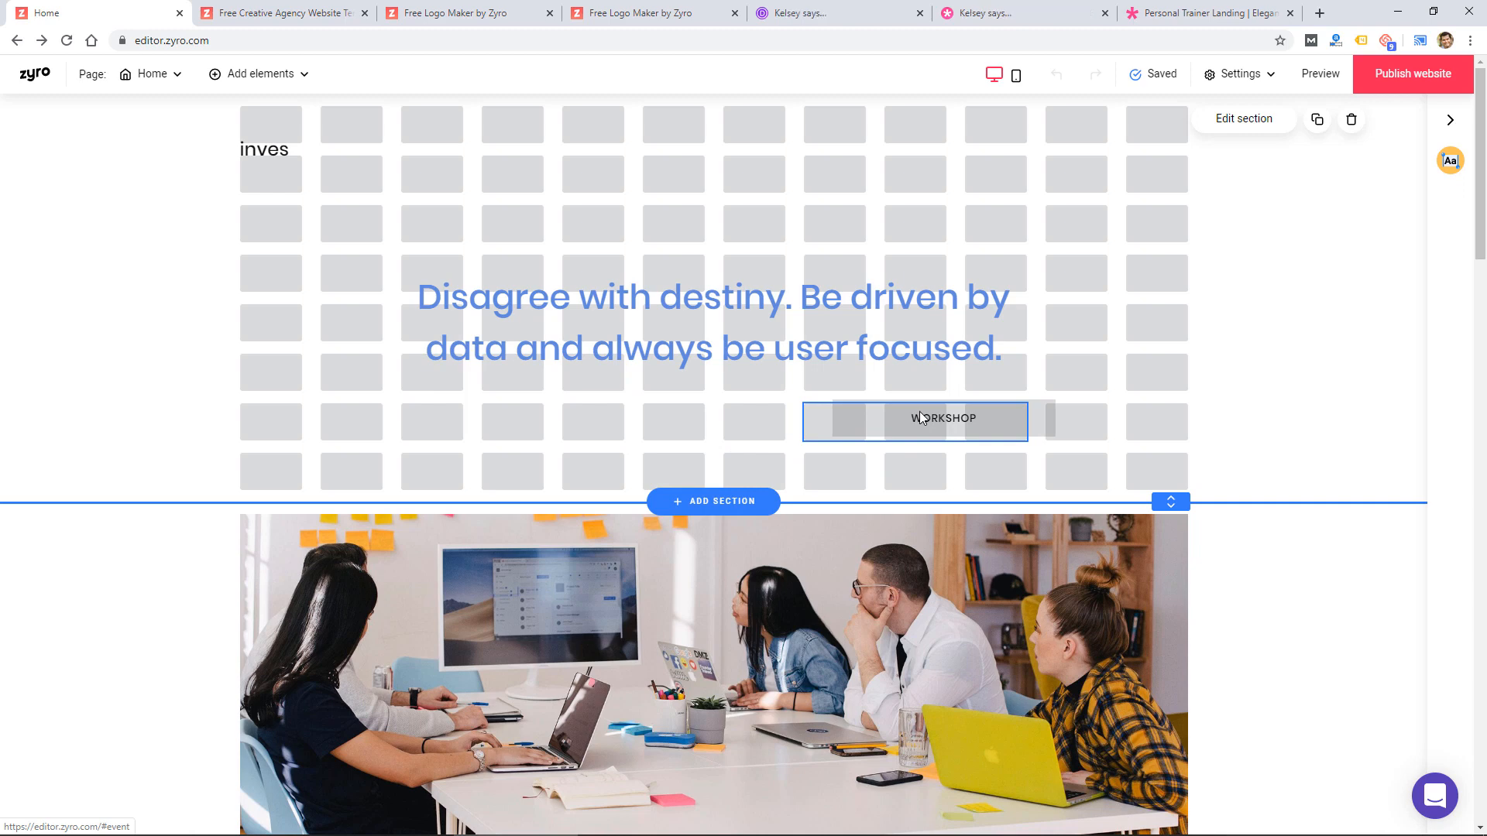
Reposition the first WORKSHOP button so it sits centred under the hero headline.
left_click(913, 420)
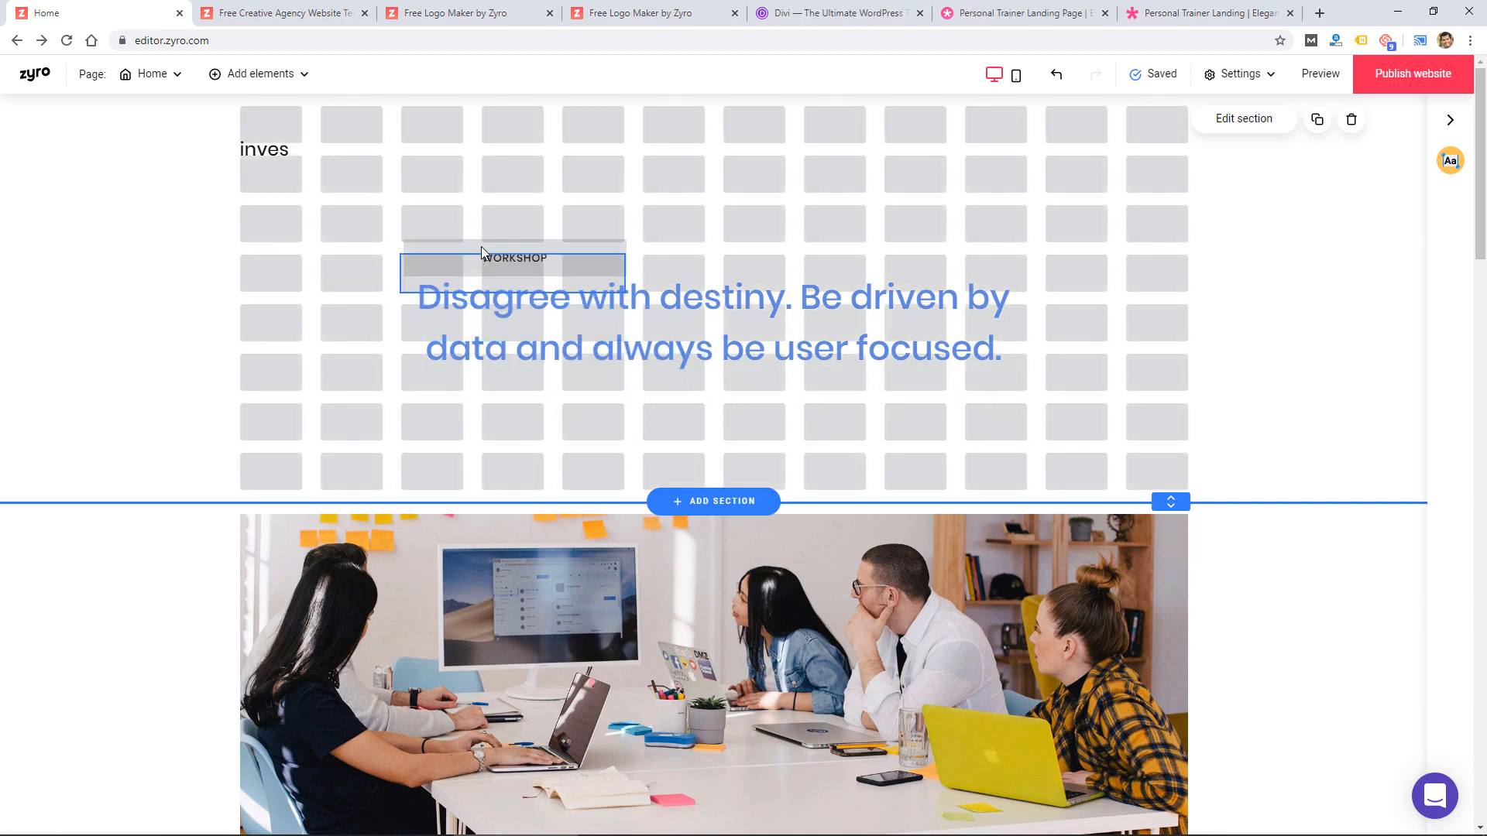
left_click_drag(512, 258, 943, 417)
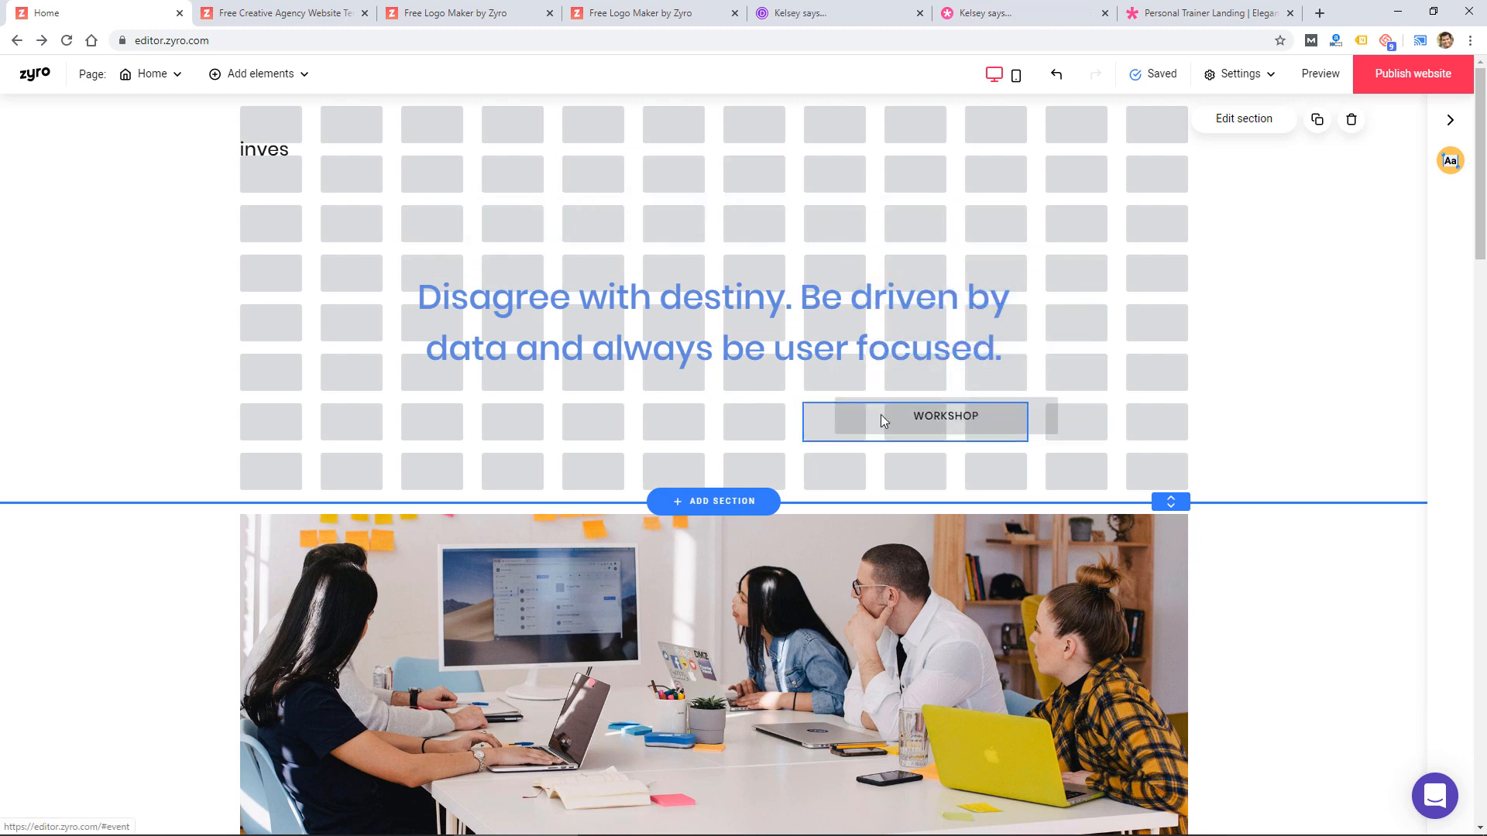
left_click_drag(944, 416, 789, 427)
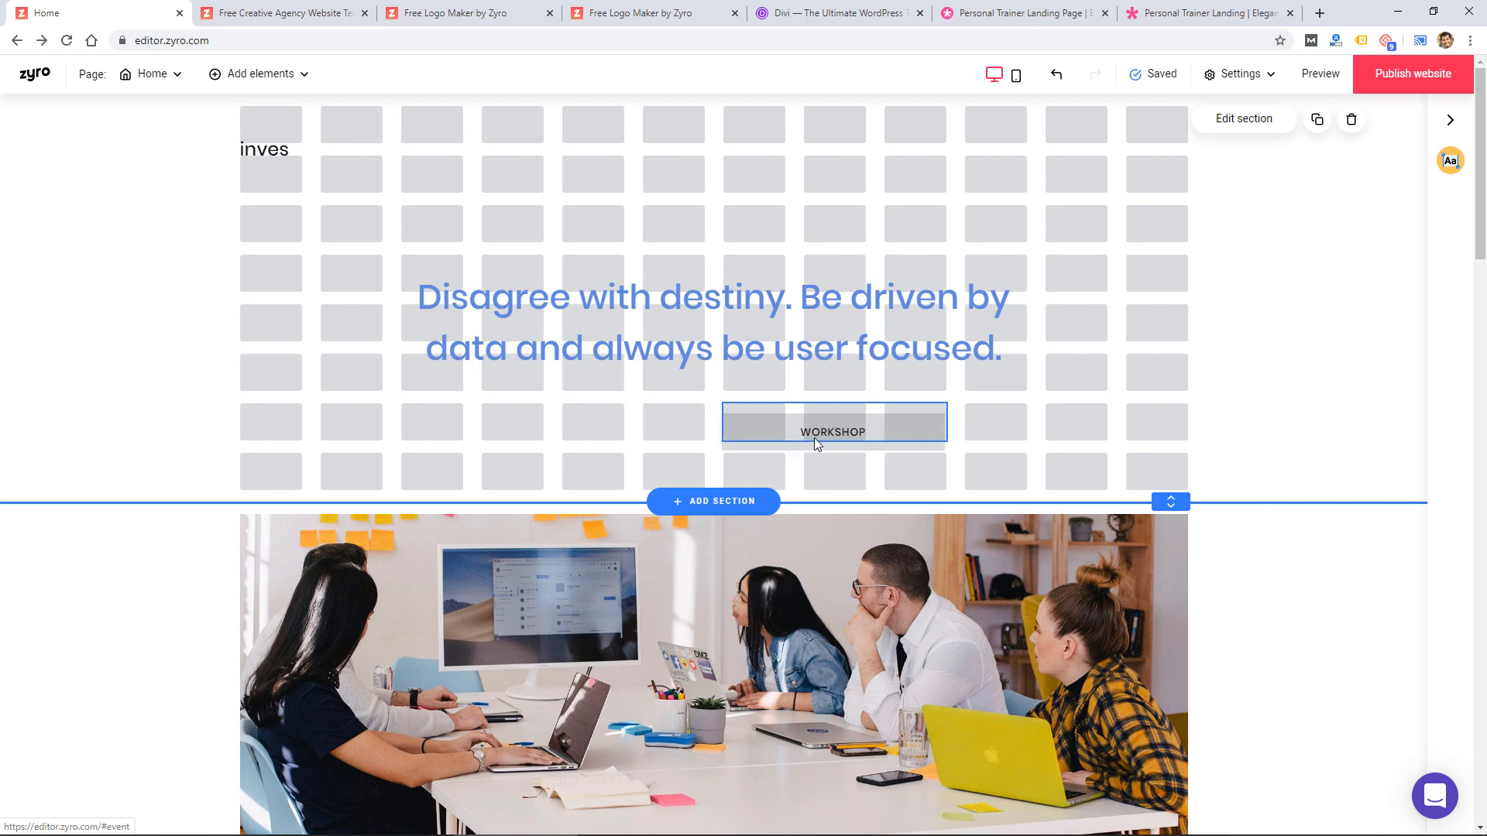
left_click_drag(833, 424, 740, 425)
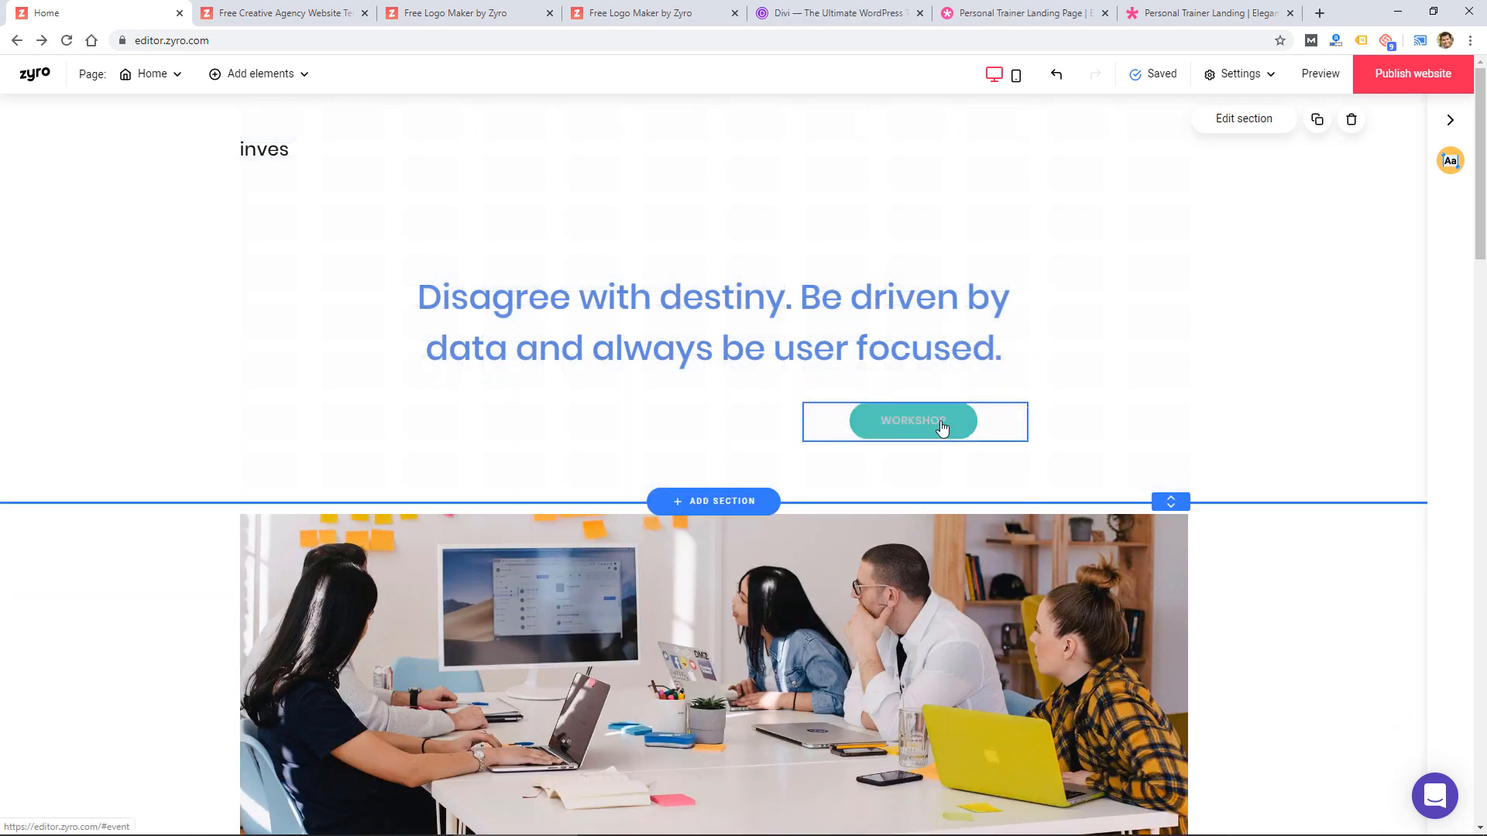
Place a second Workshop button beside the first one and select it.
left_click(914, 421)
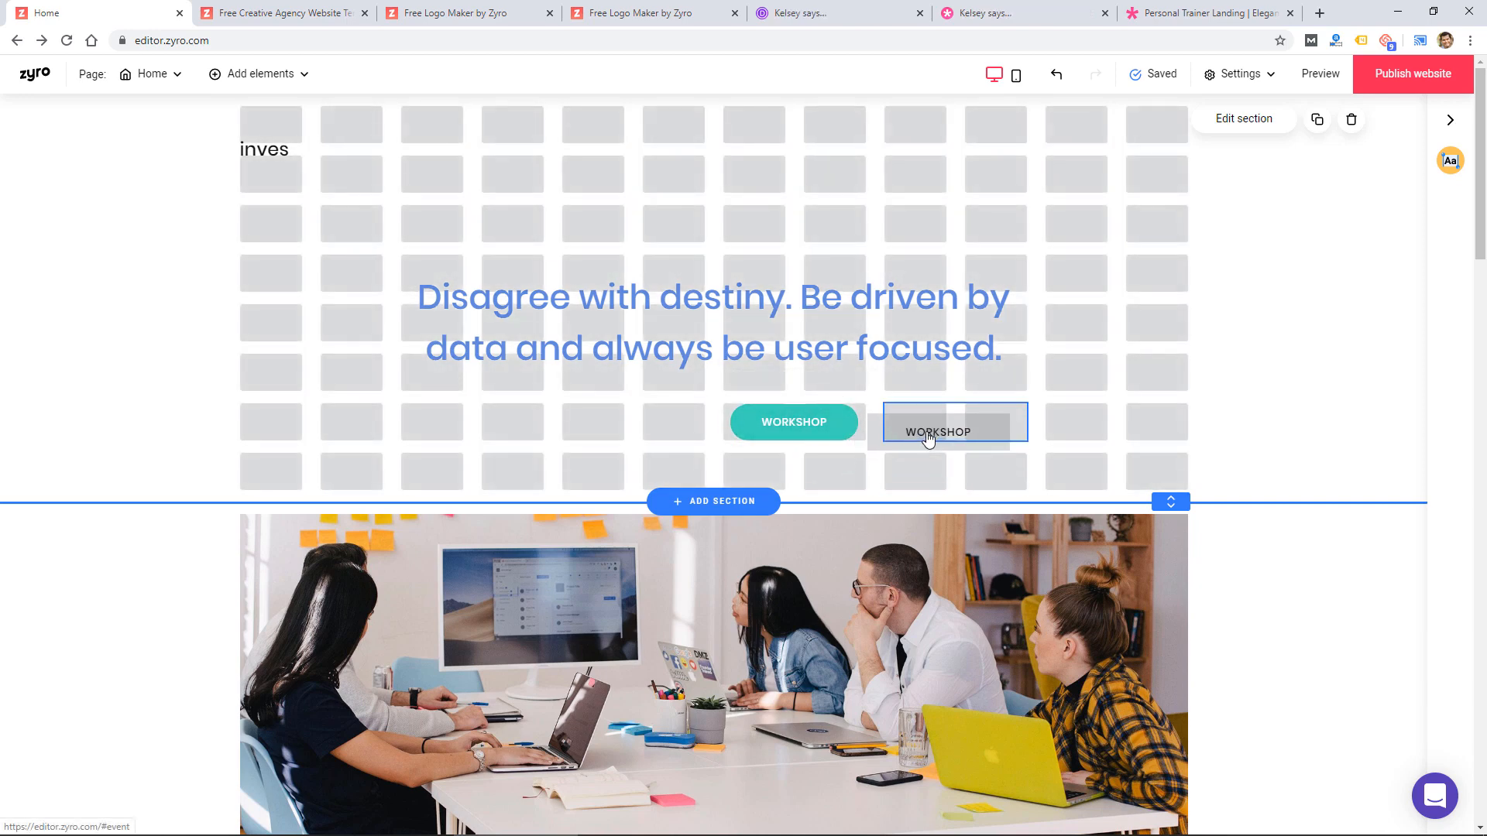
left_click(953, 422)
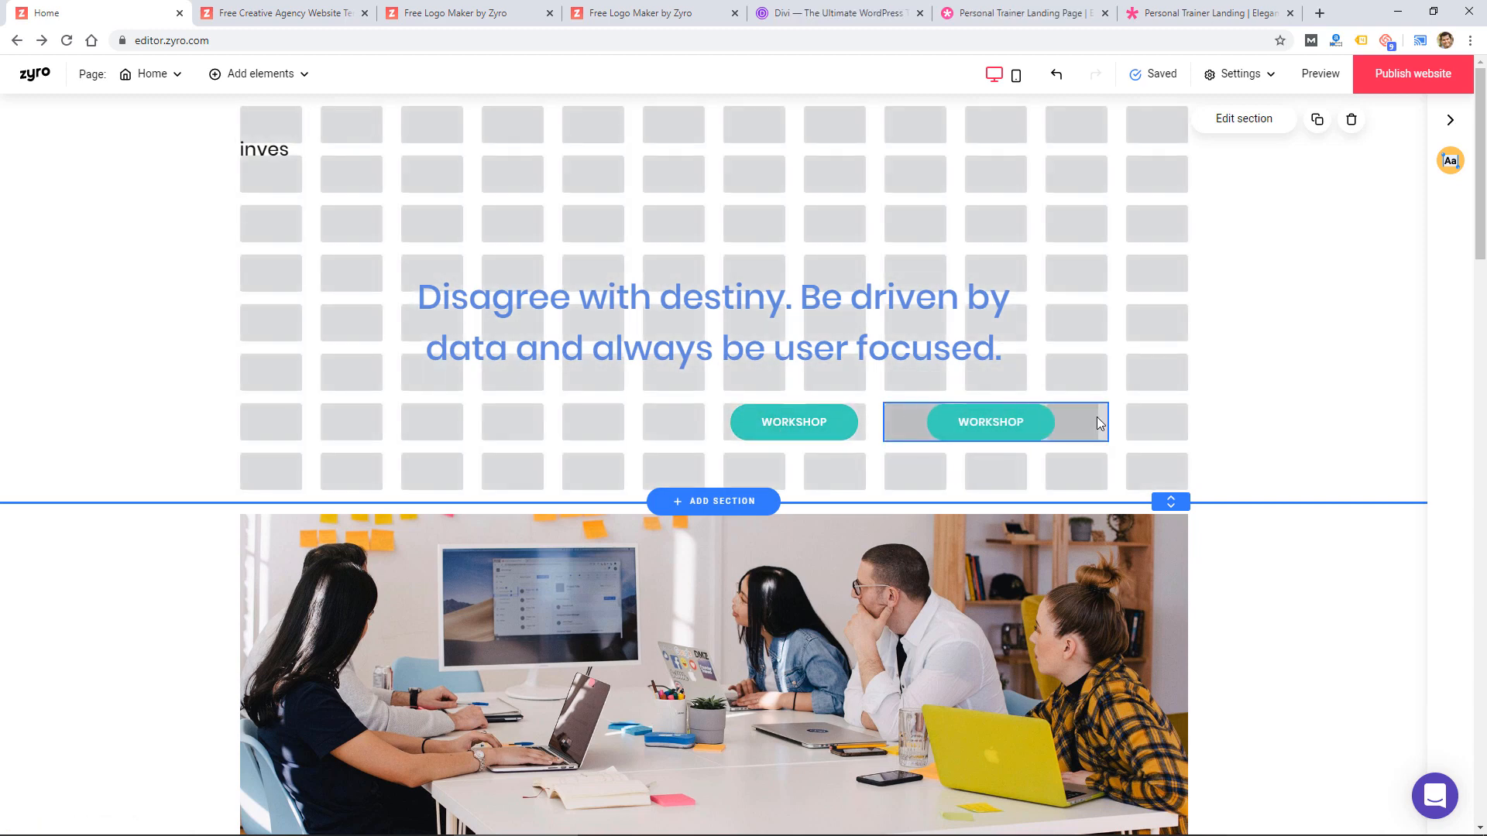
left_click(793, 422)
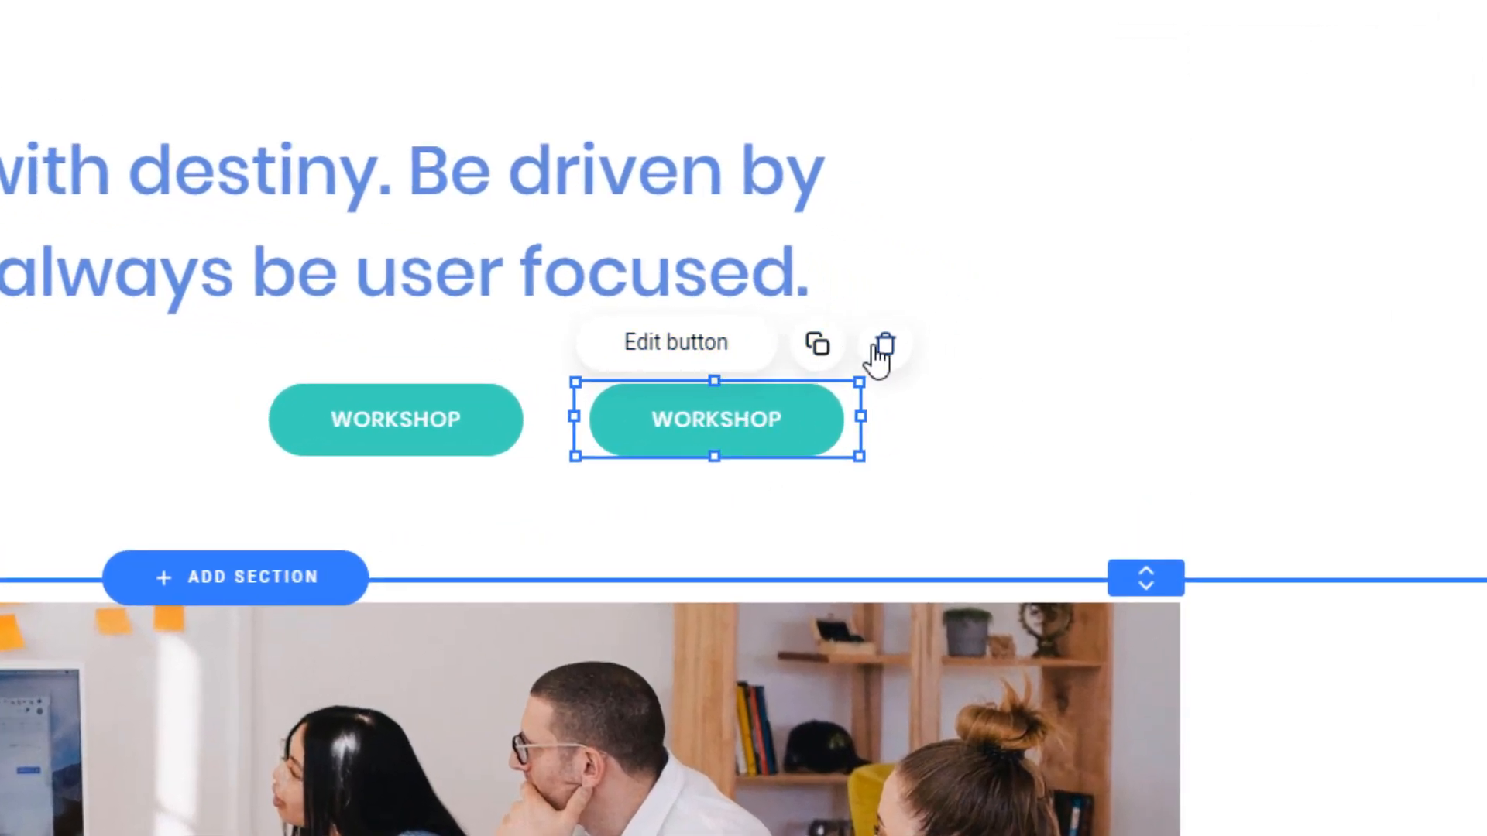
left_click(675, 342)
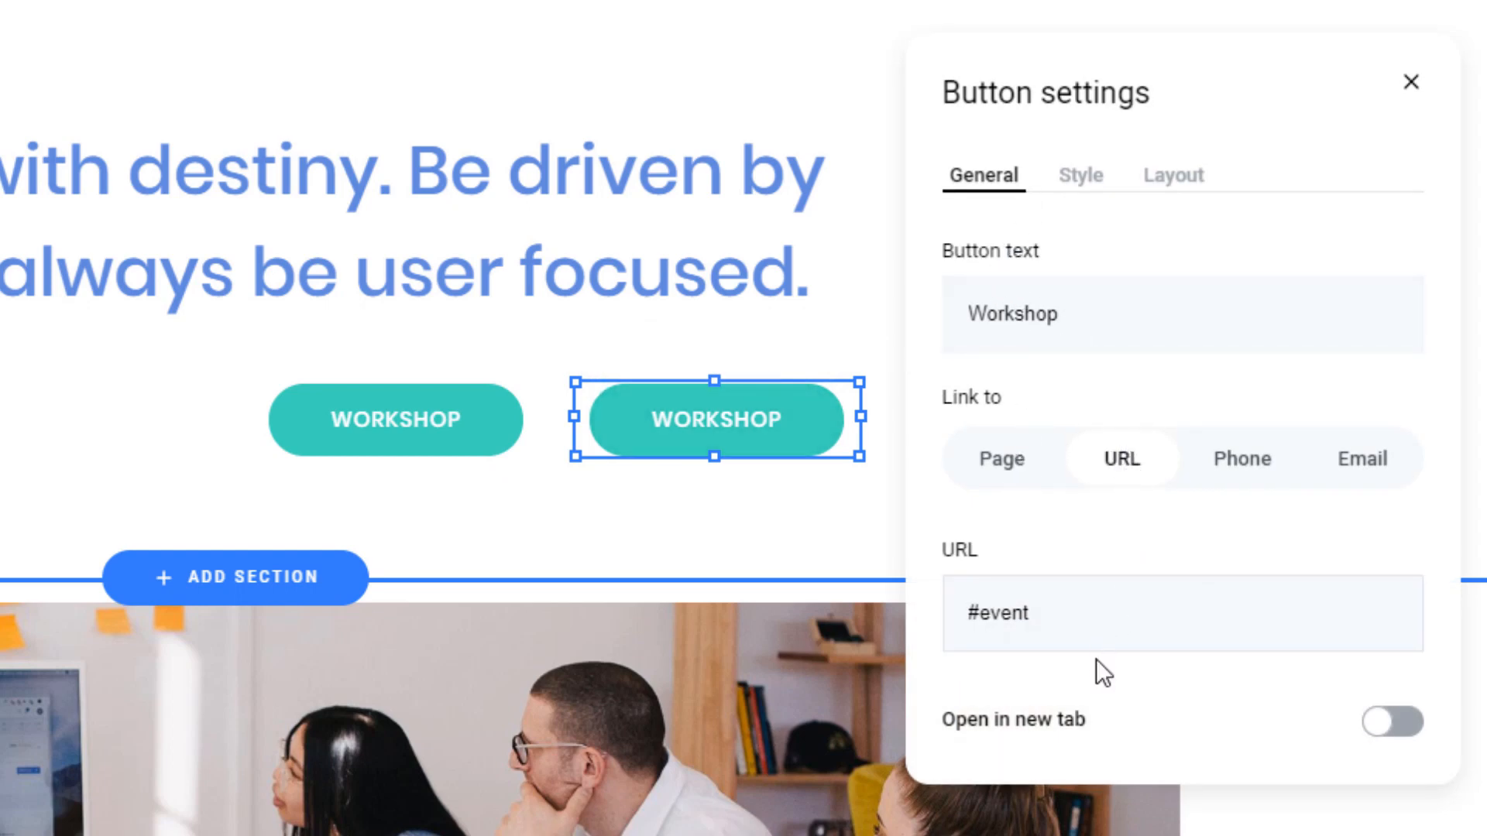
left_click(1078, 175)
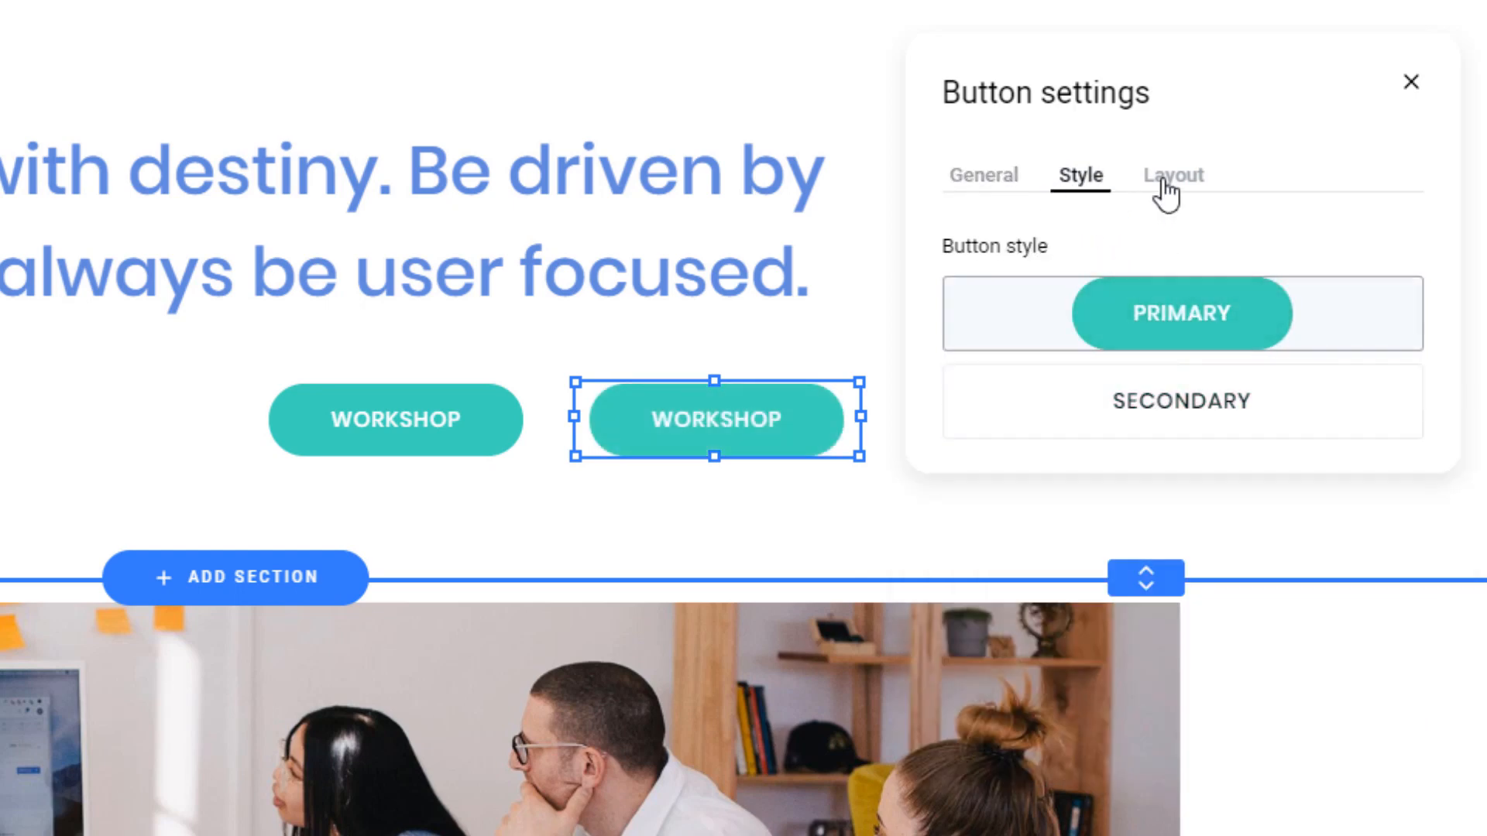
left_click(1172, 175)
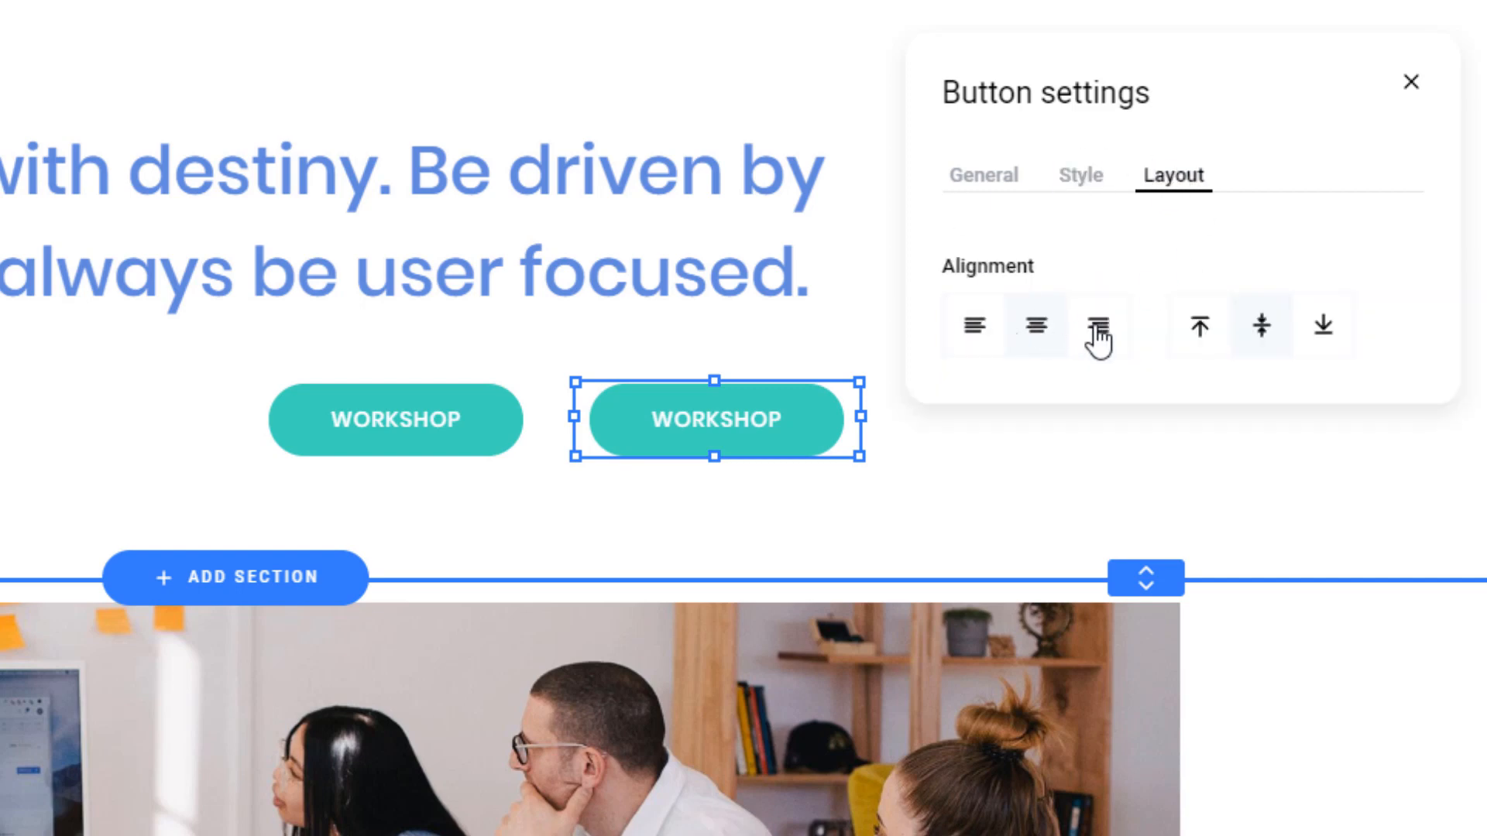
mouse_move(948, 339)
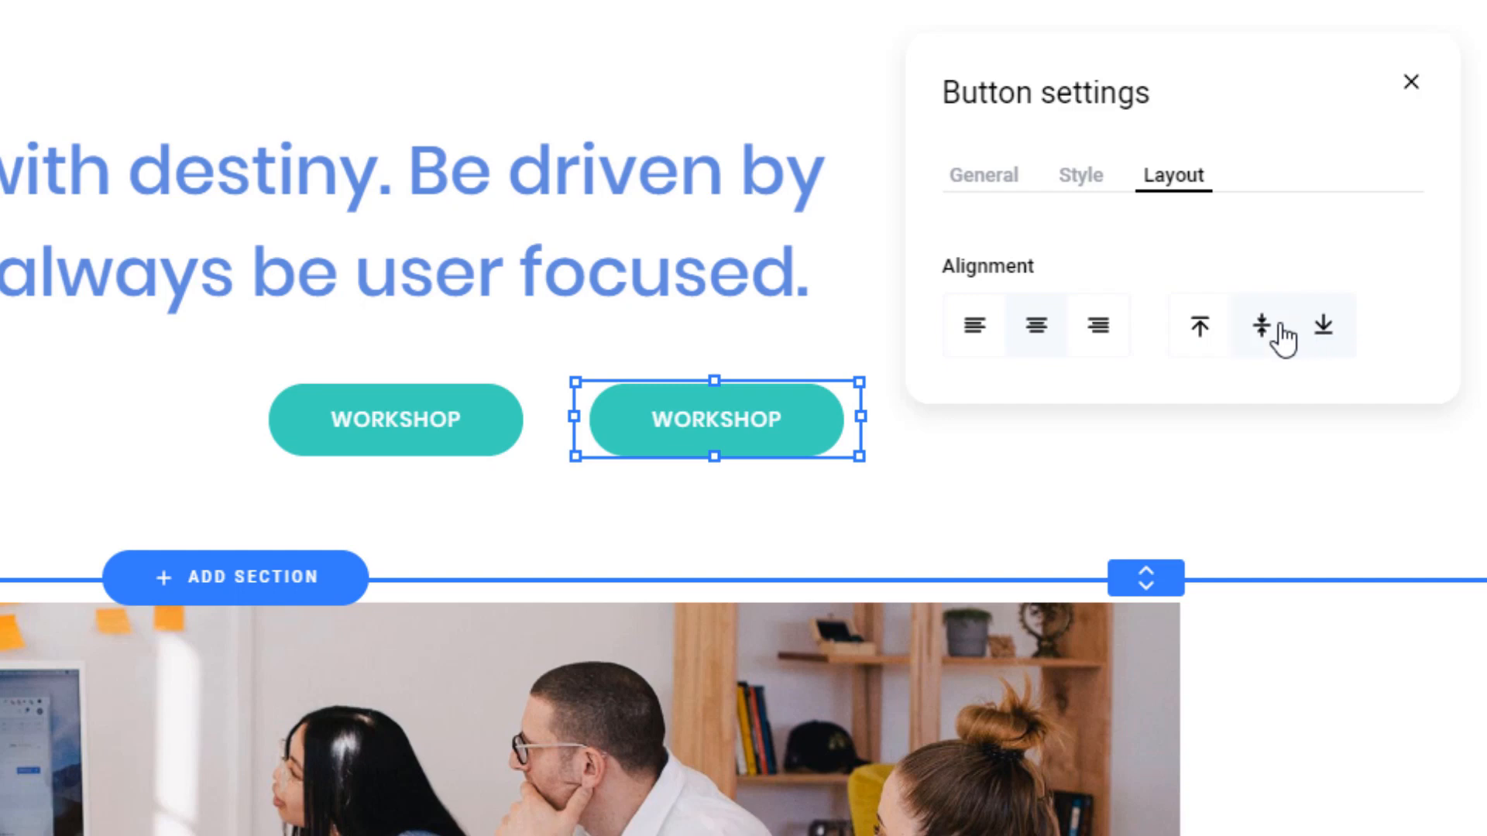
left_click(983, 175)
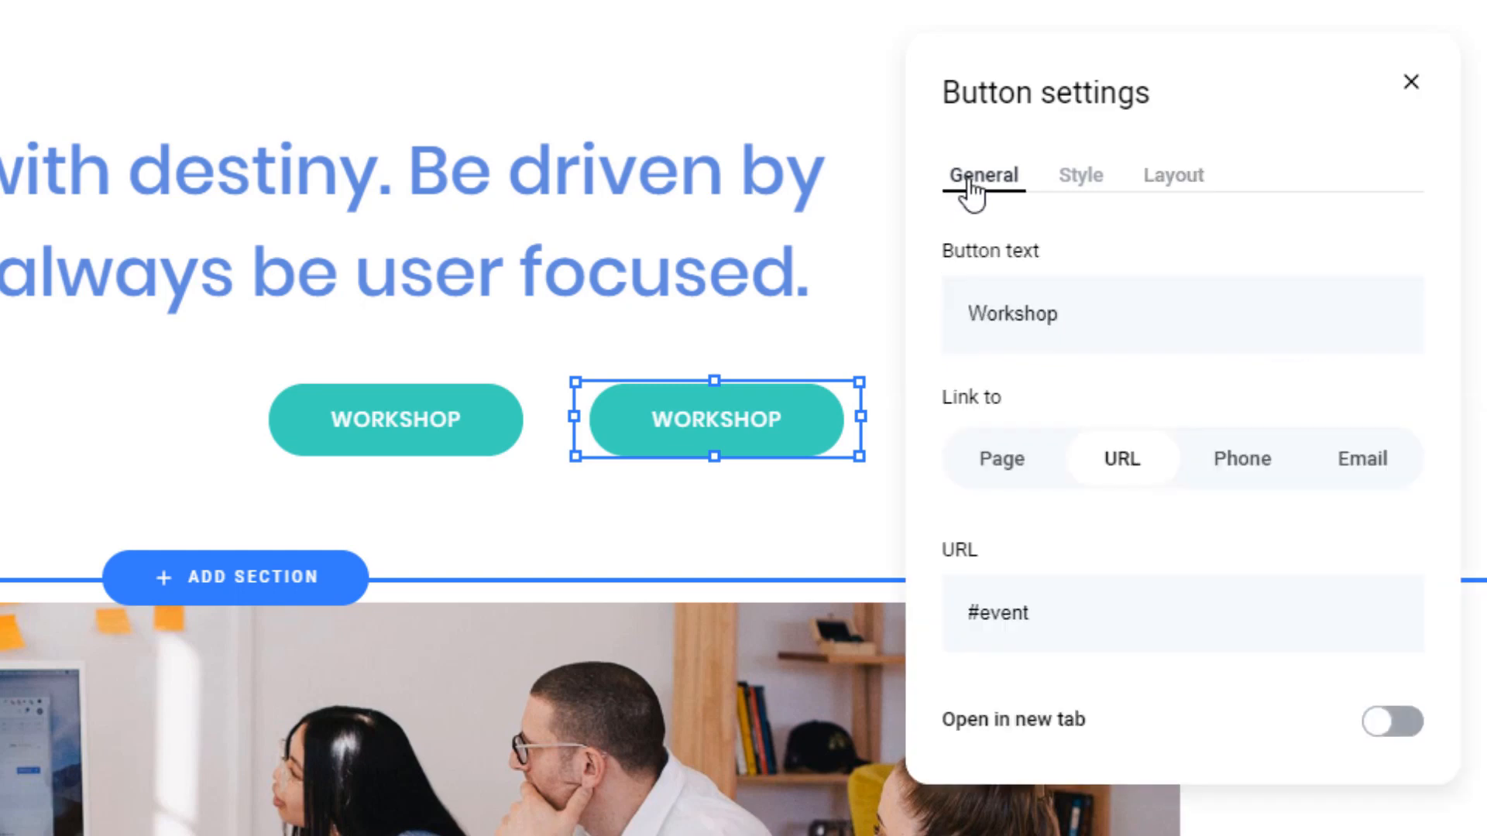
mouse_move(1389, 107)
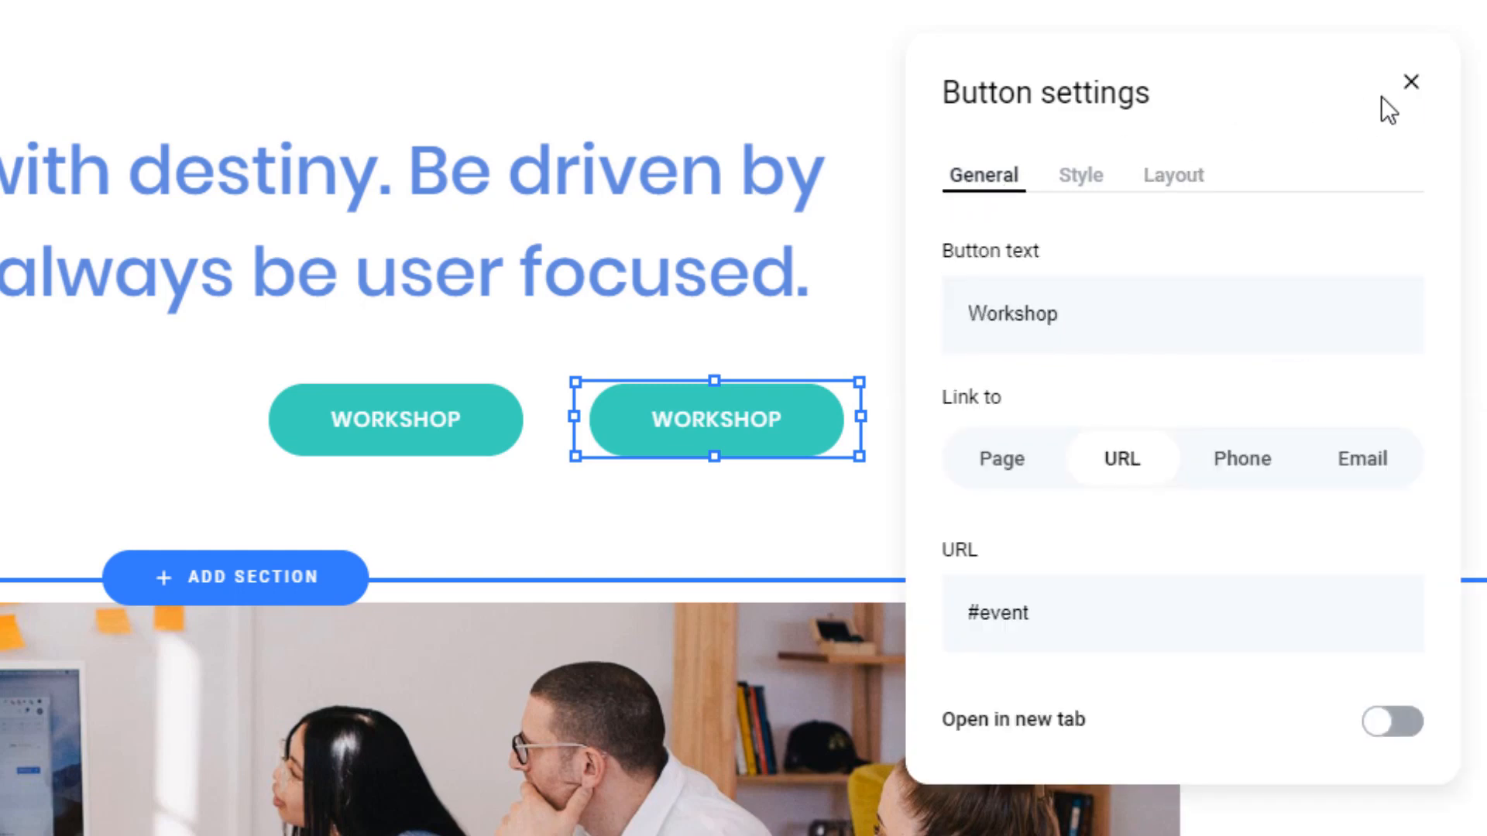
mouse_move(714, 447)
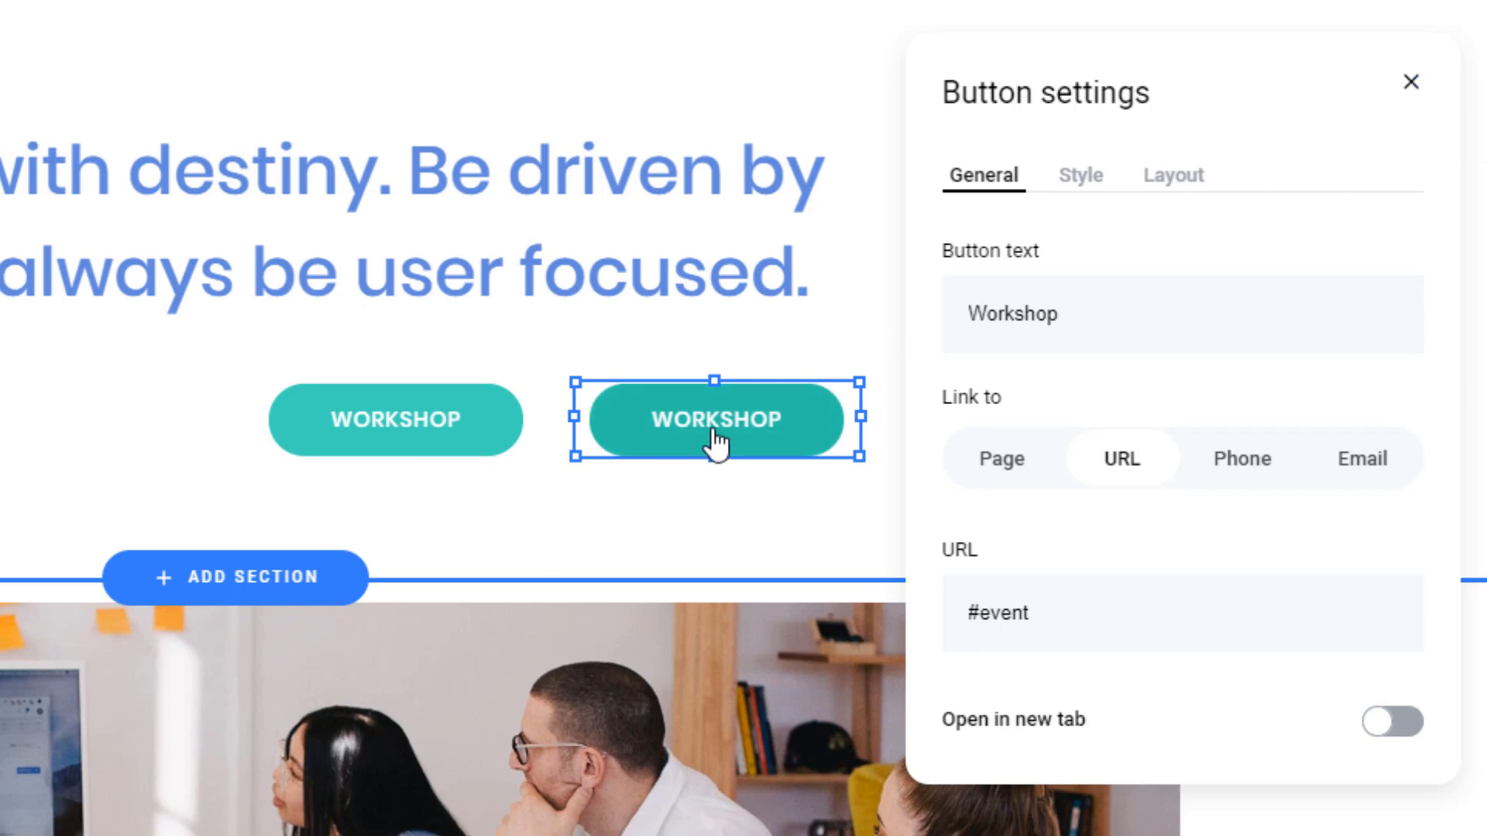
mouse_move(1099, 246)
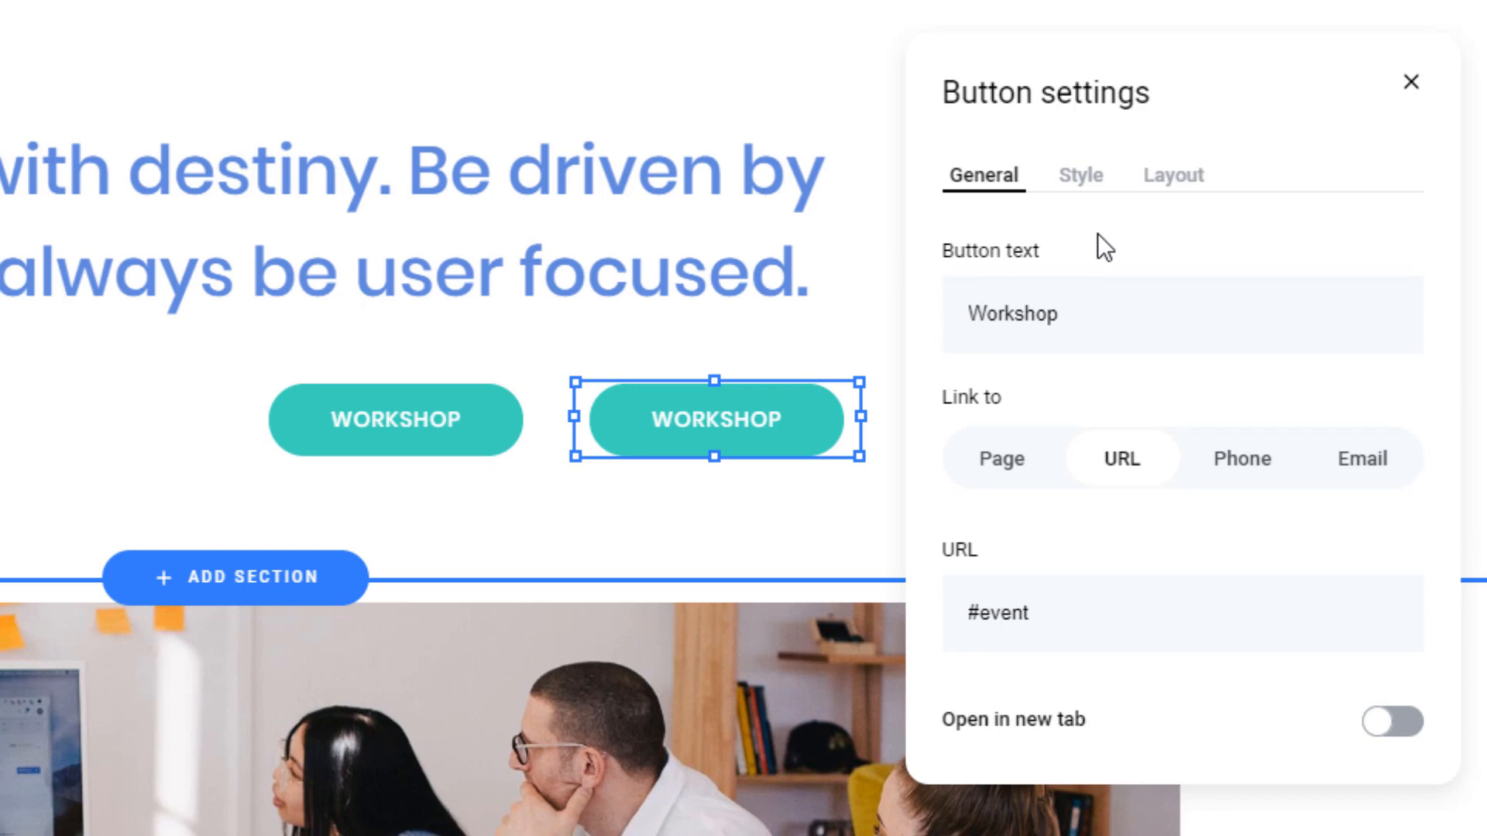
mouse_move(1412, 80)
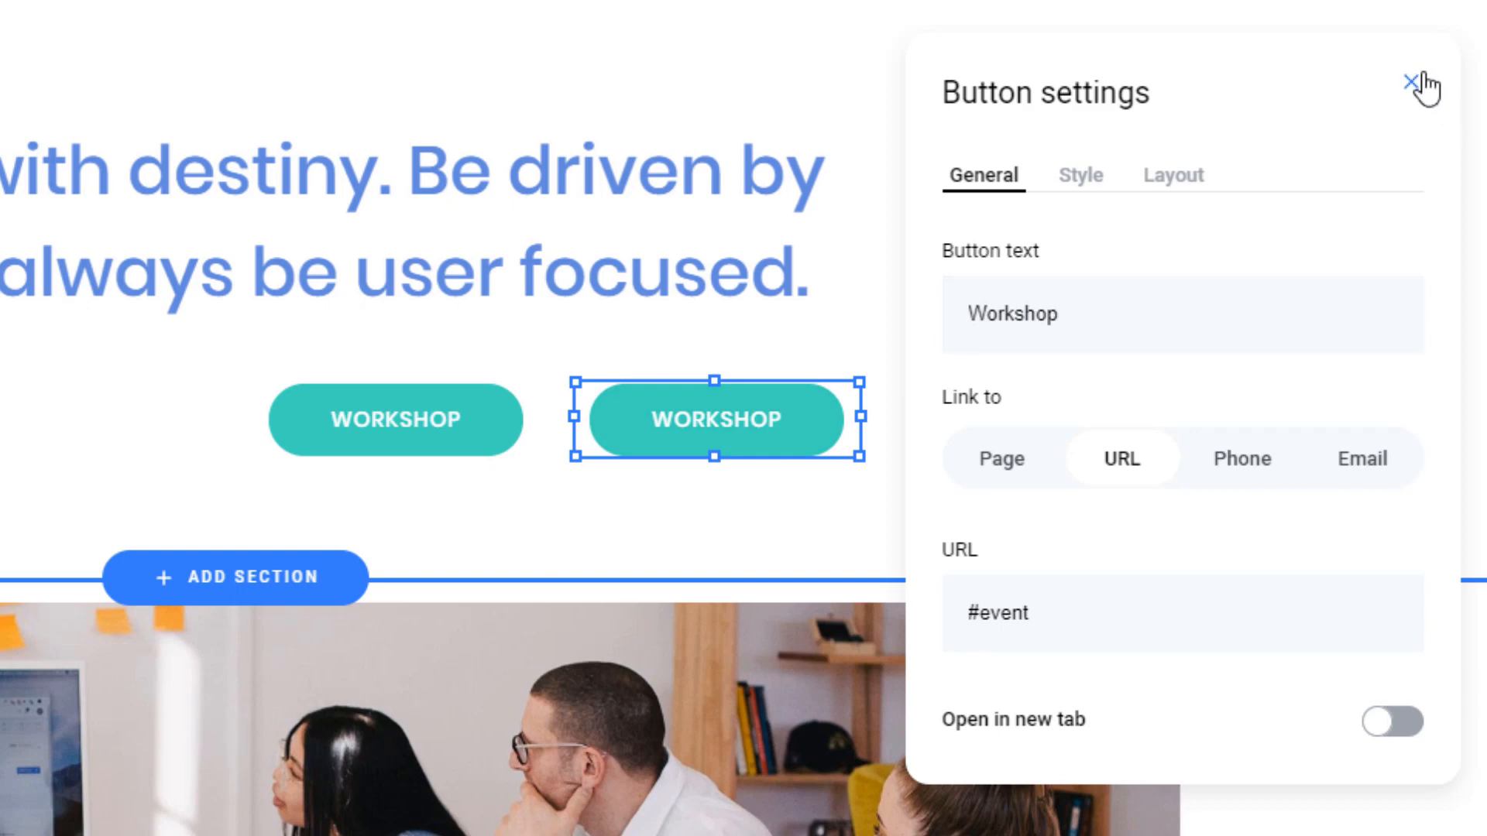
left_click(1416, 84)
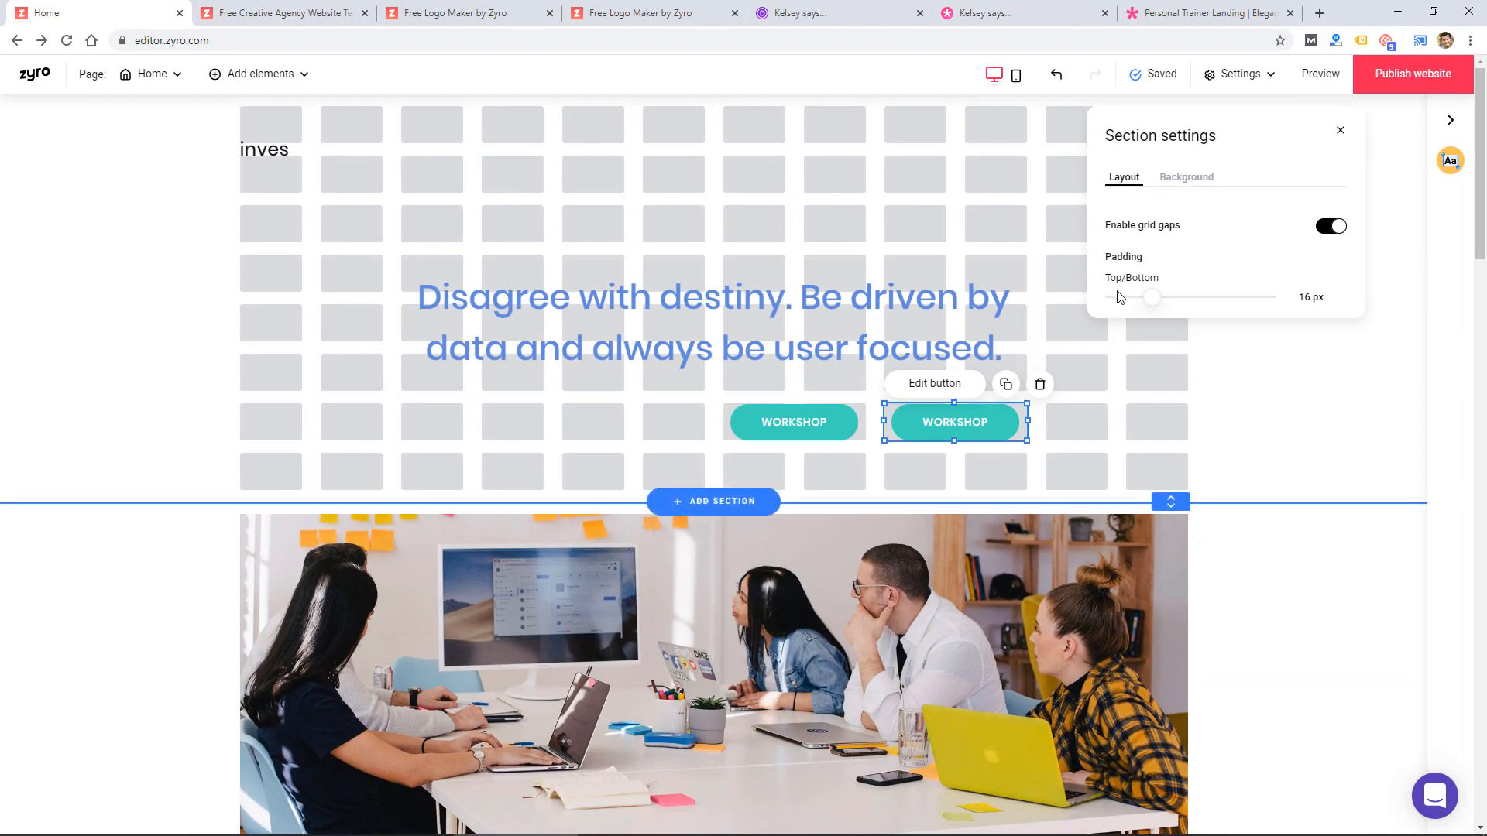
Set hero top/bottom padding to 22 px, keeping grid gaps on, and review background options.
left_click_drag(1152, 296, 1167, 297)
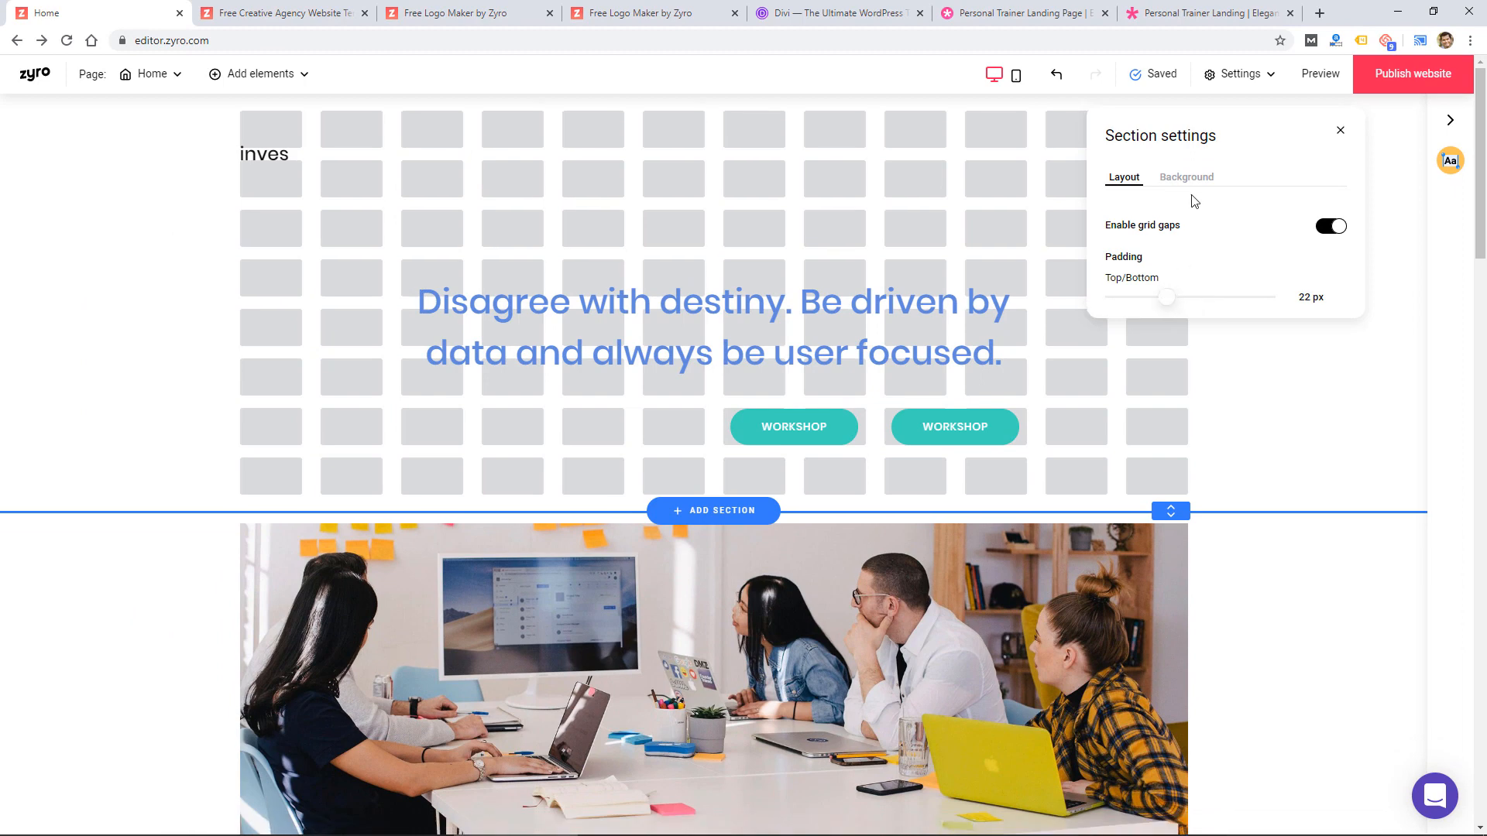
left_click(1331, 225)
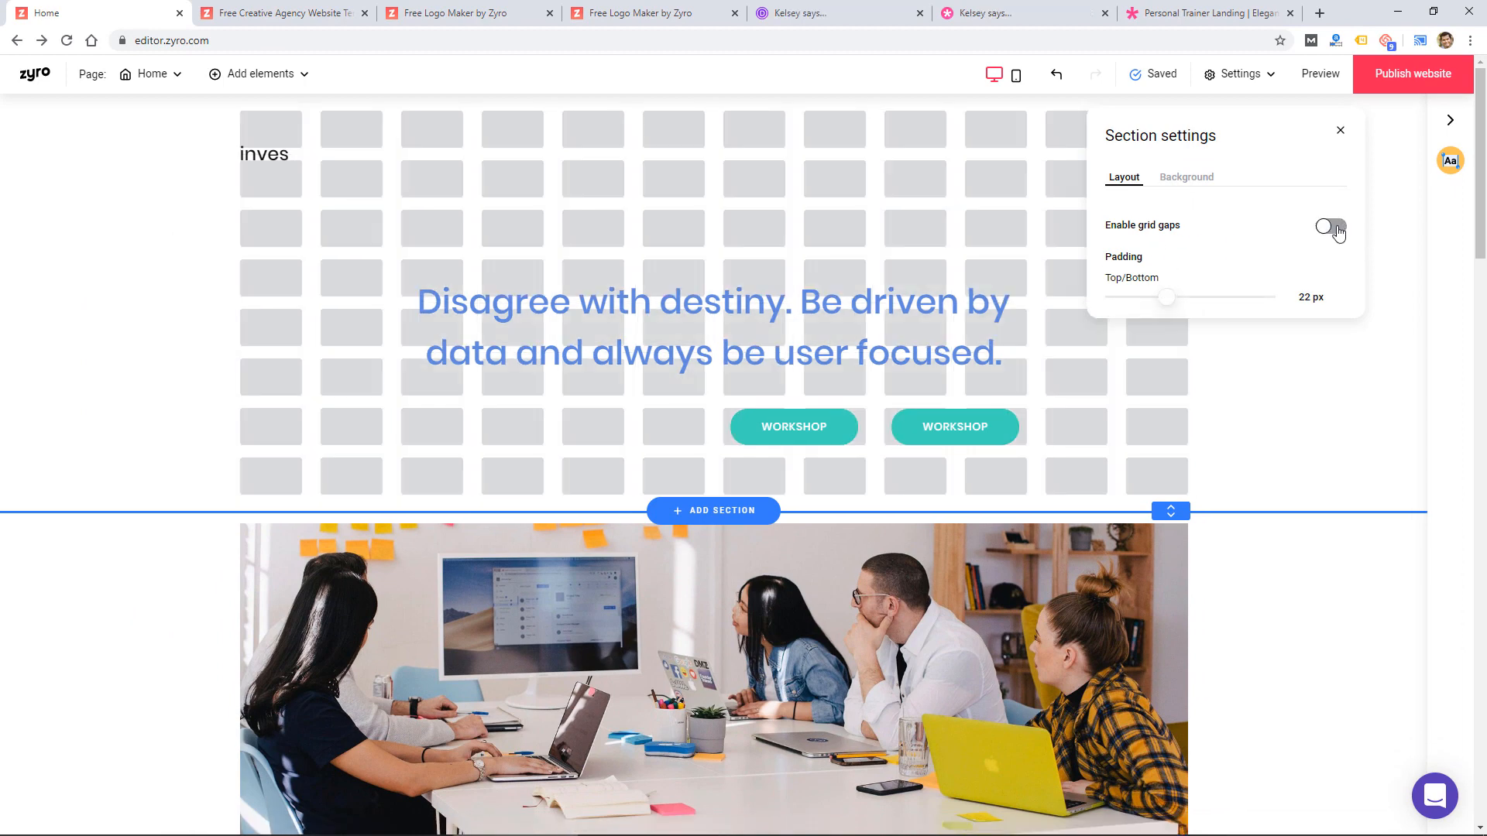
left_click(1331, 228)
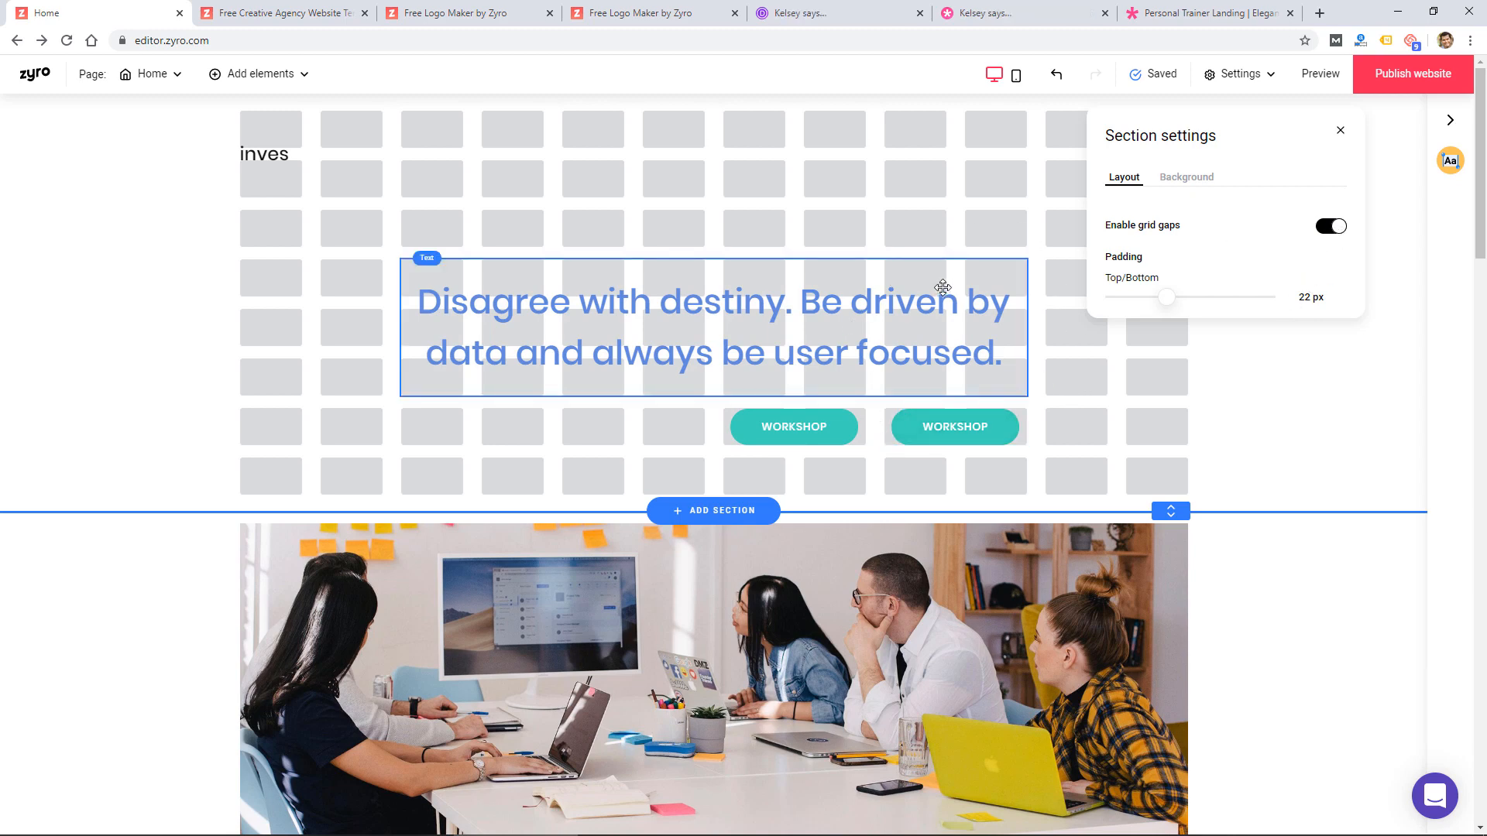
left_click(1186, 177)
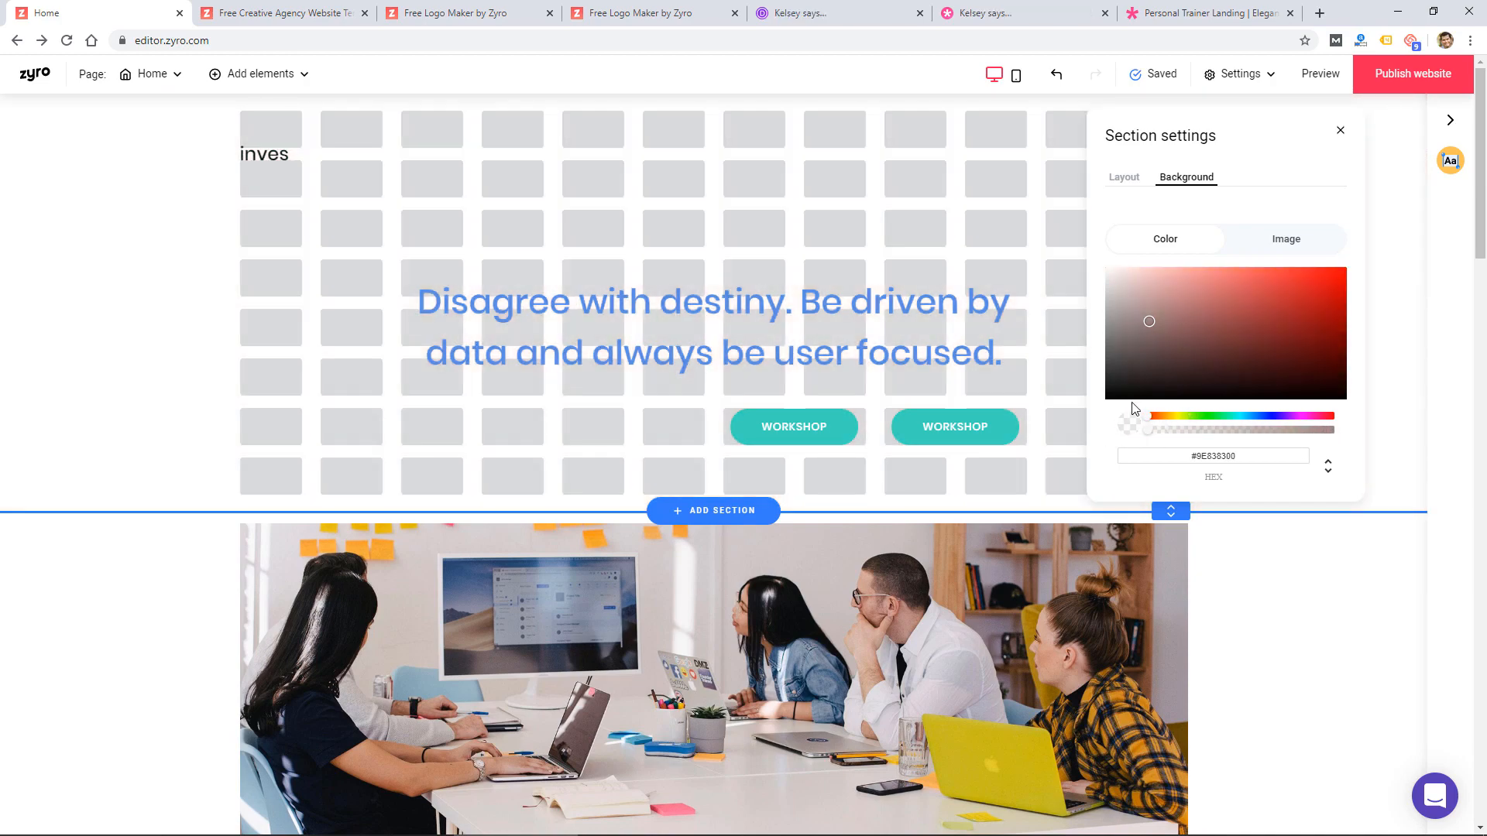
left_click(1339, 130)
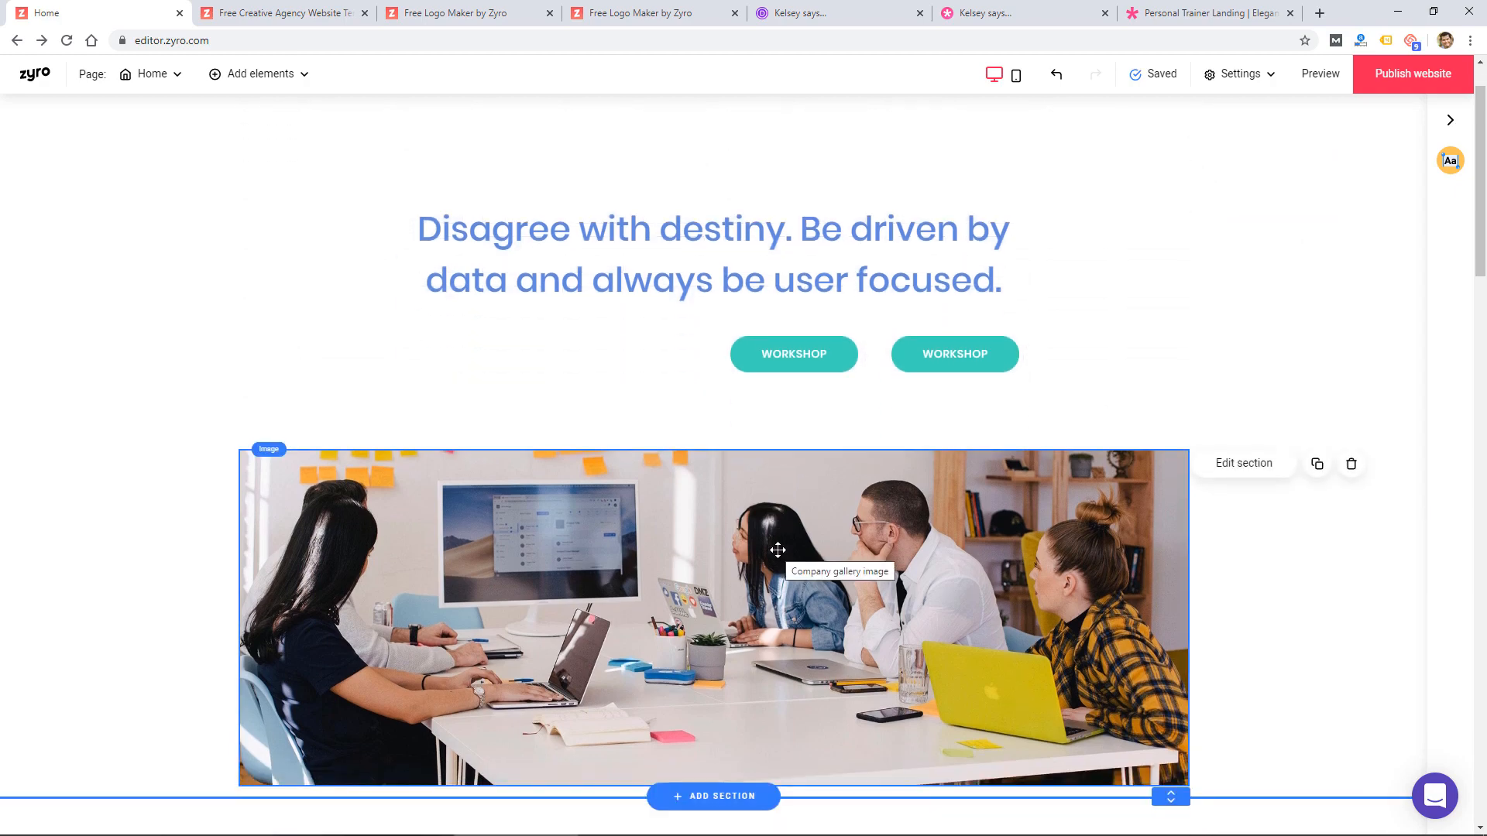
Add an empty section below the hero with a video on its right side.
left_click(712, 795)
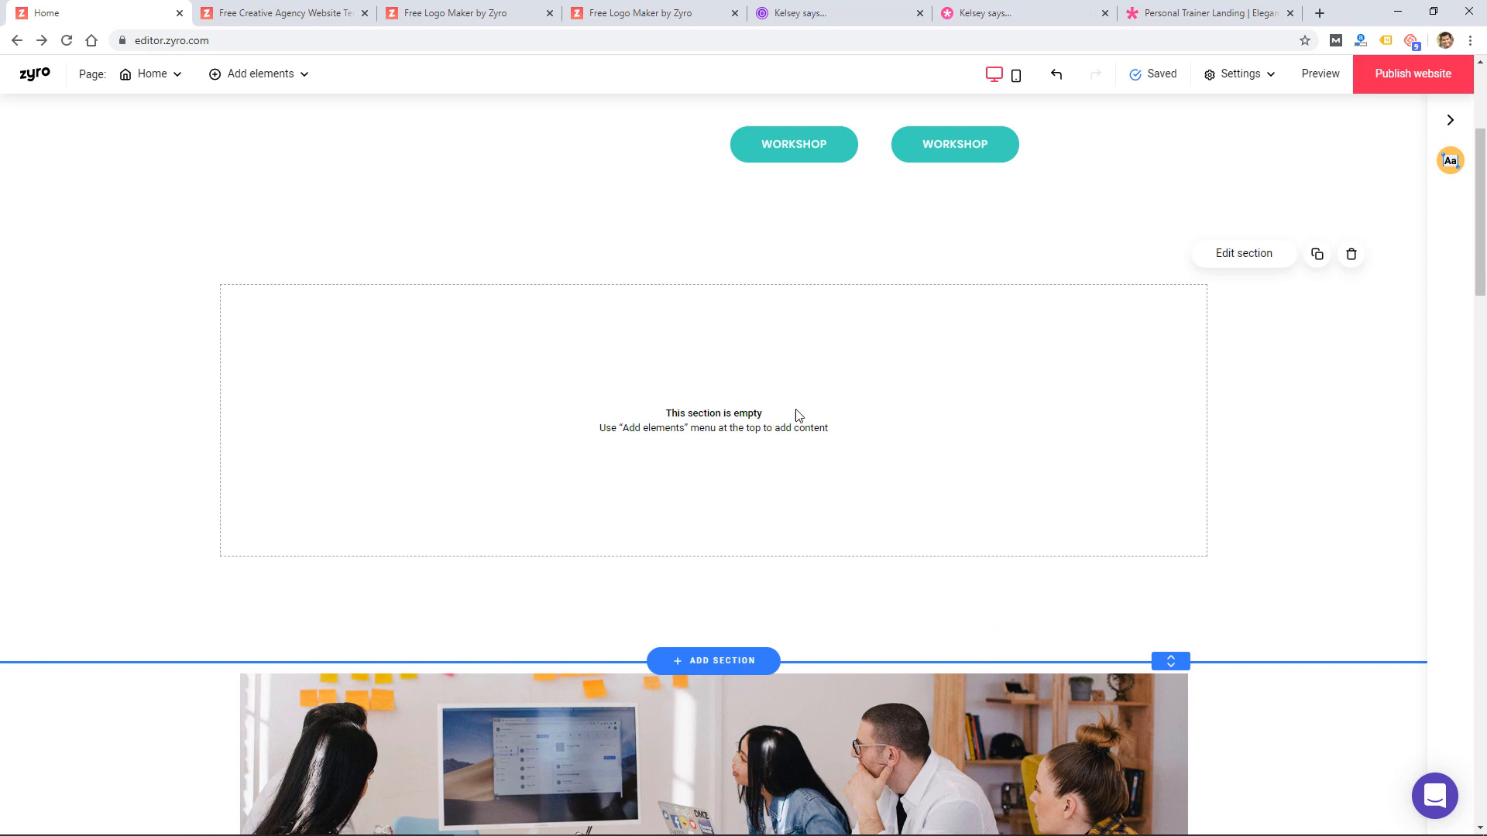
left_click(258, 74)
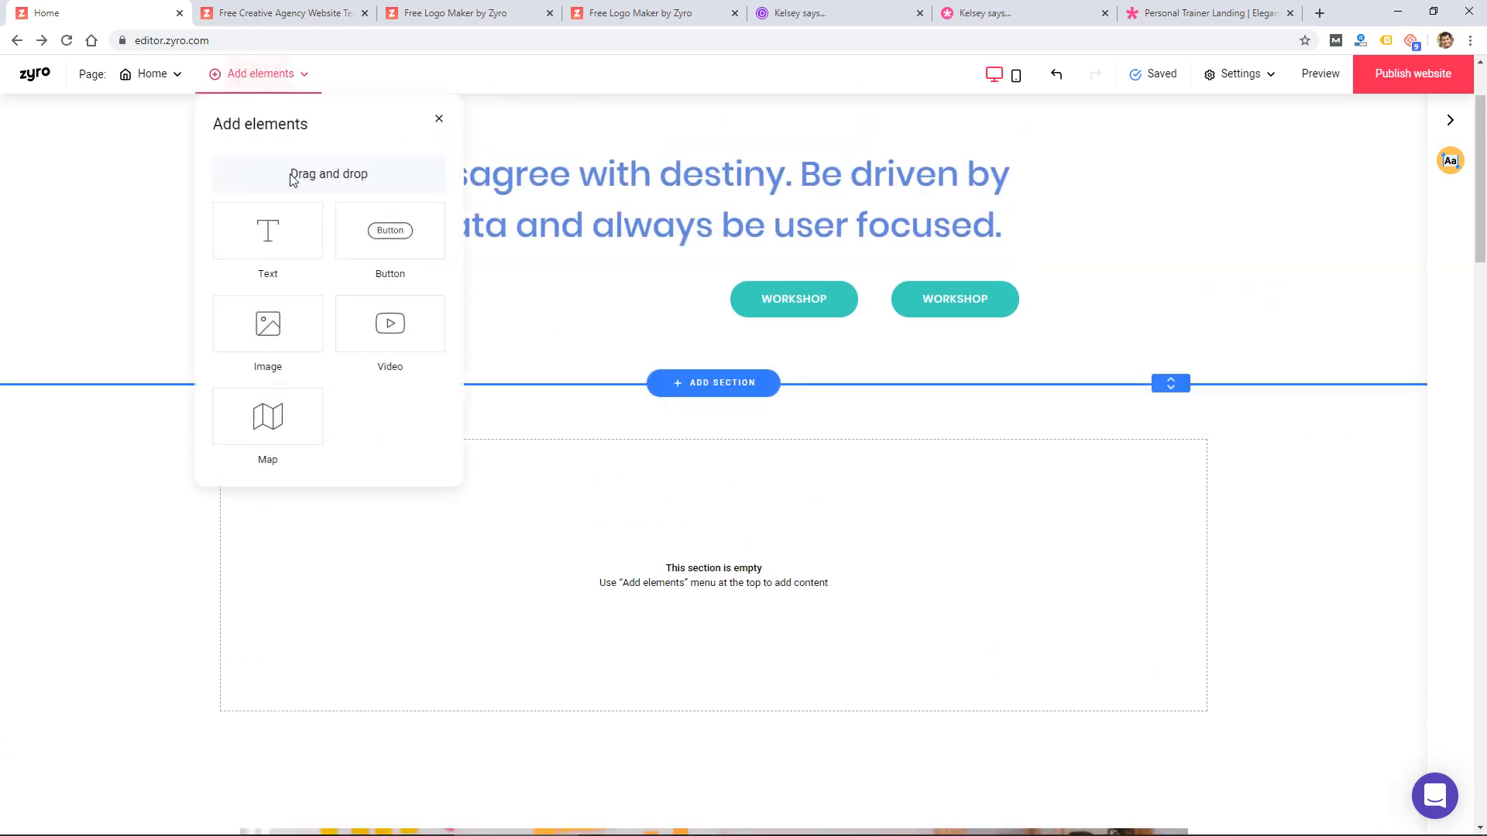
left_click_drag(389, 324, 841, 567)
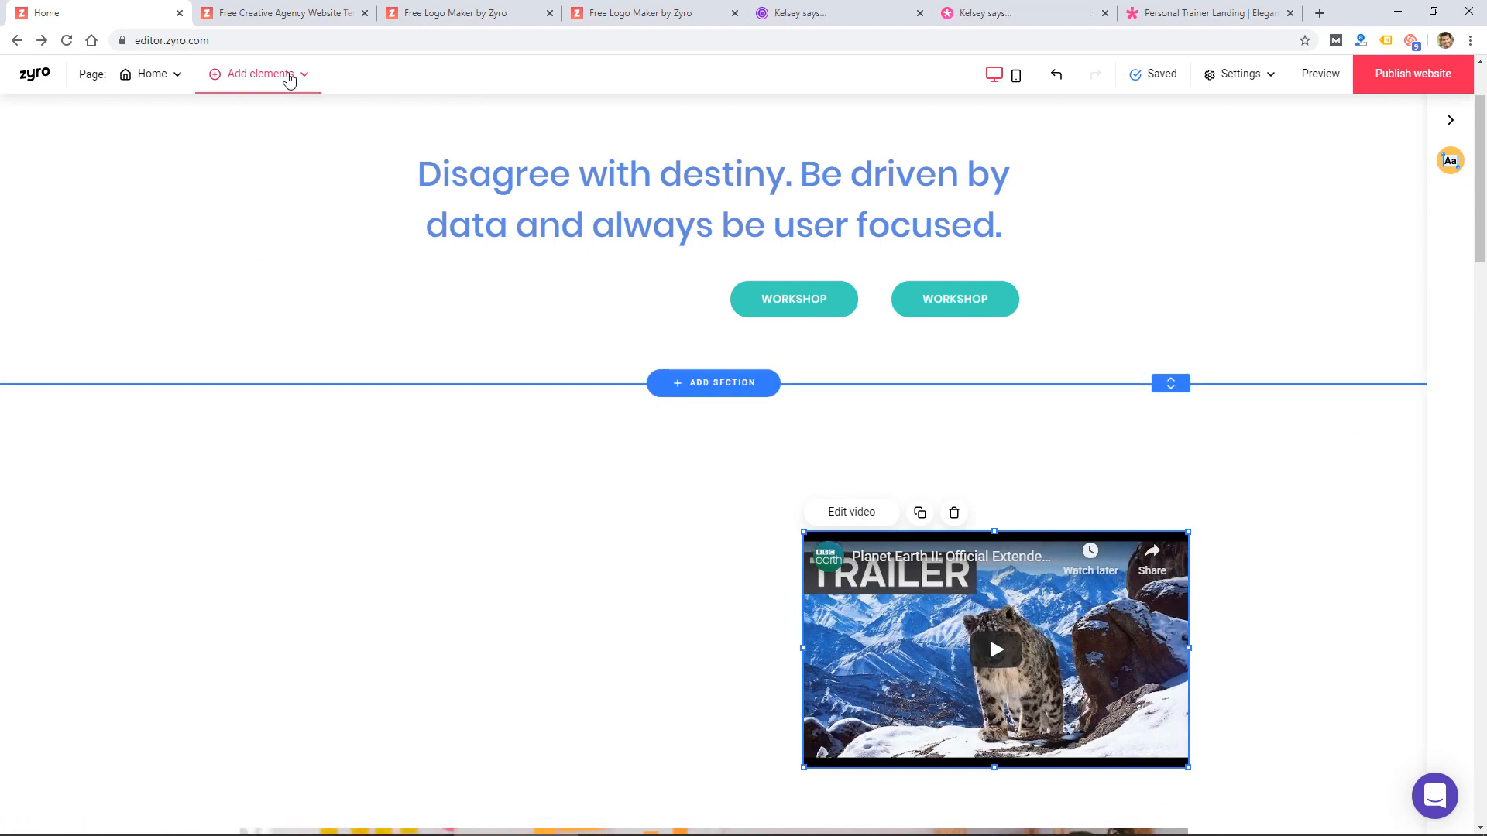
Add a living-room image to the new section and review its image settings.
left_click(251, 73)
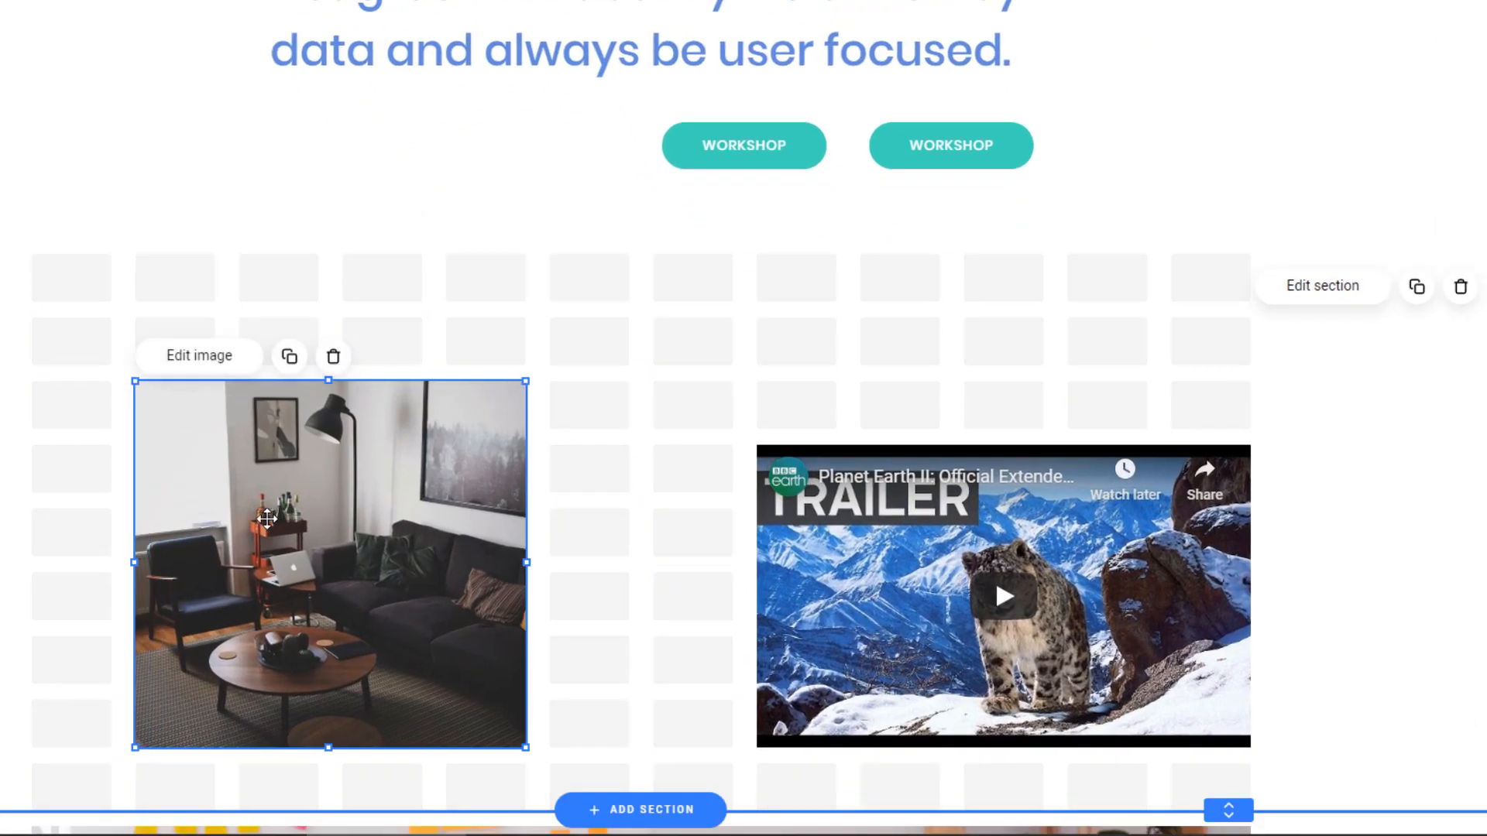
mouse_move(388, 510)
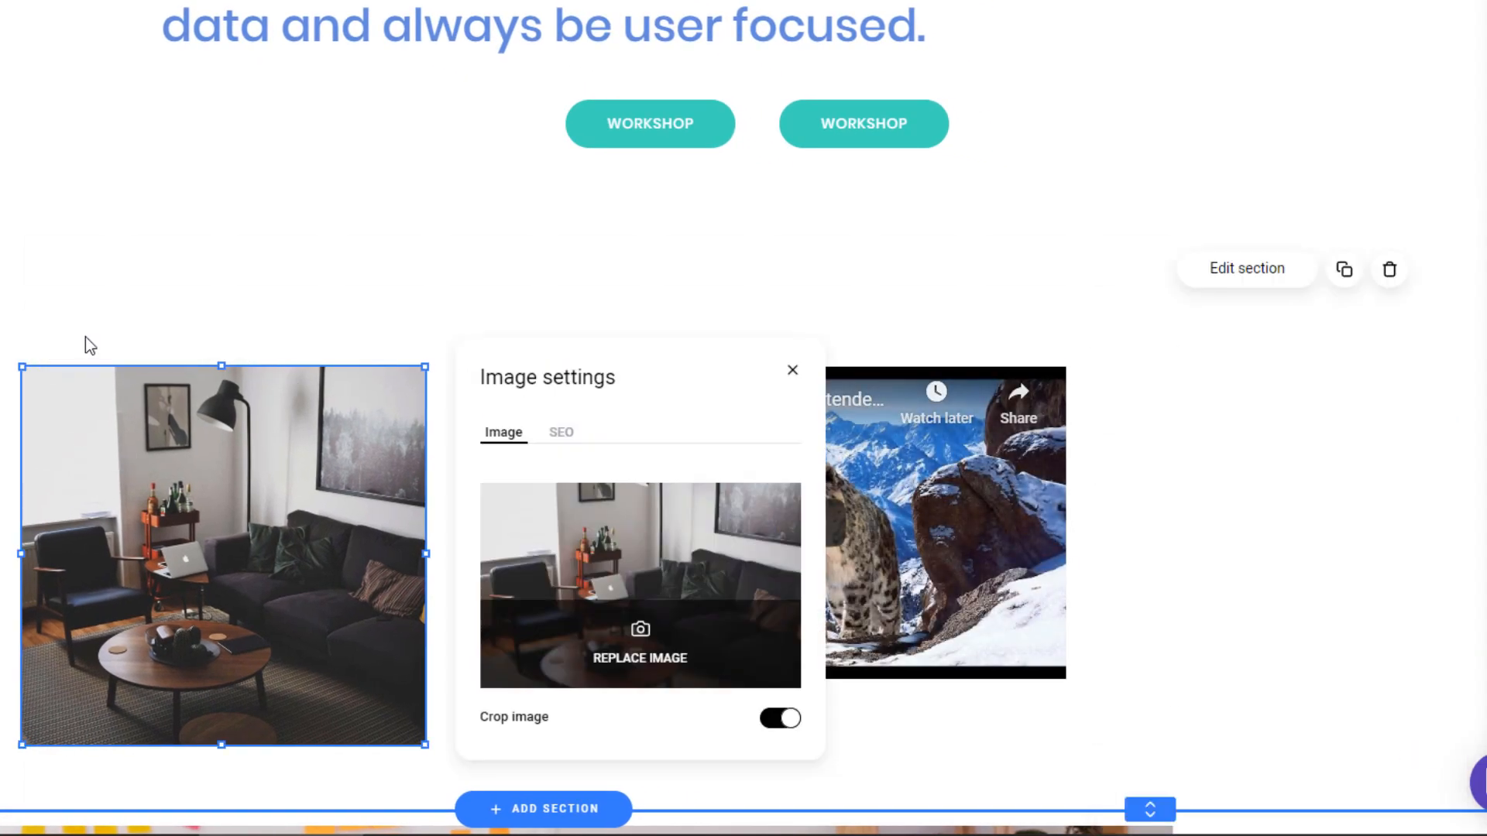
scroll("down", 3)
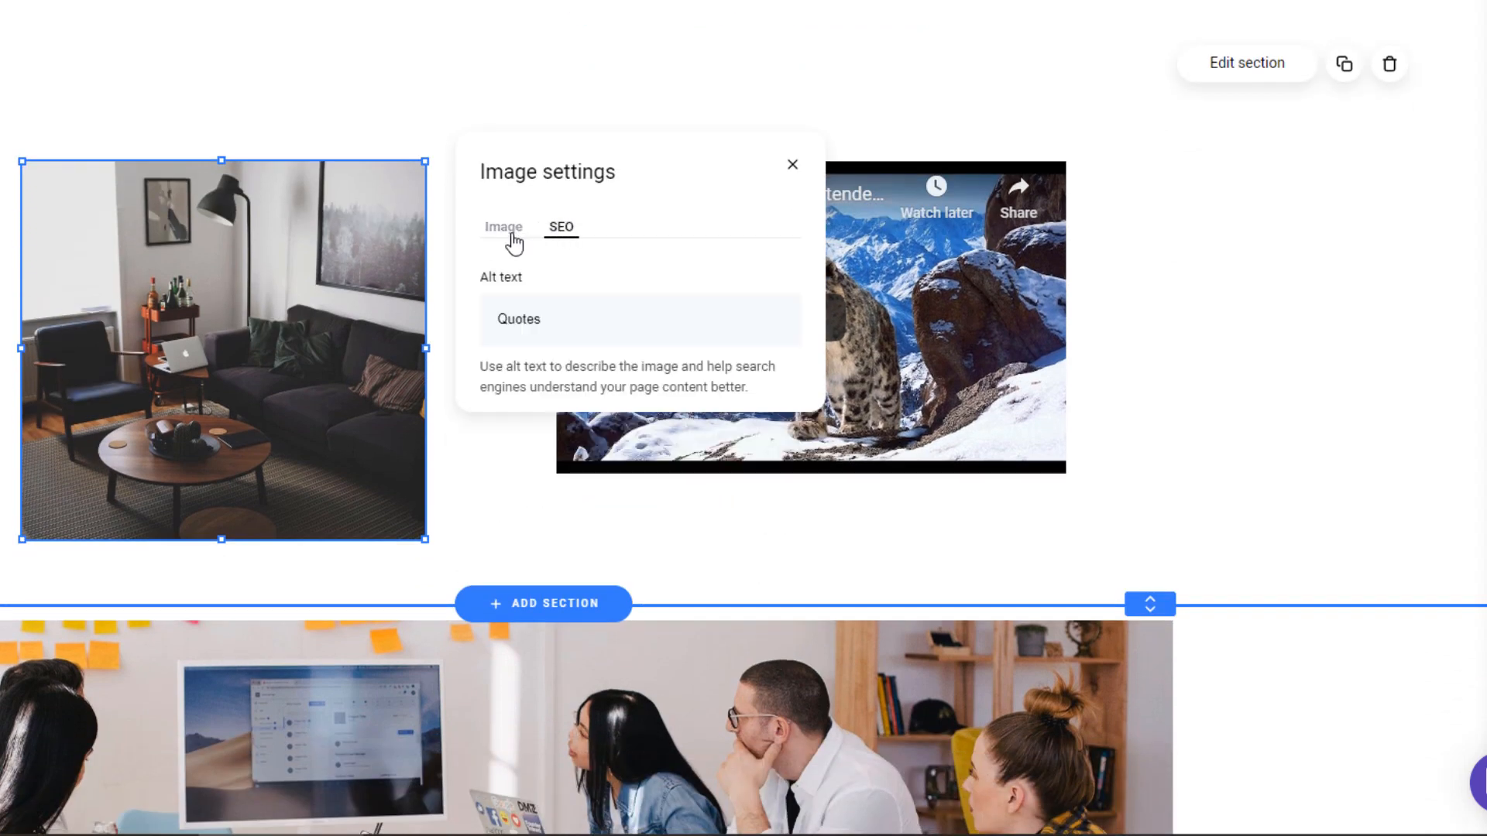
left_click(503, 227)
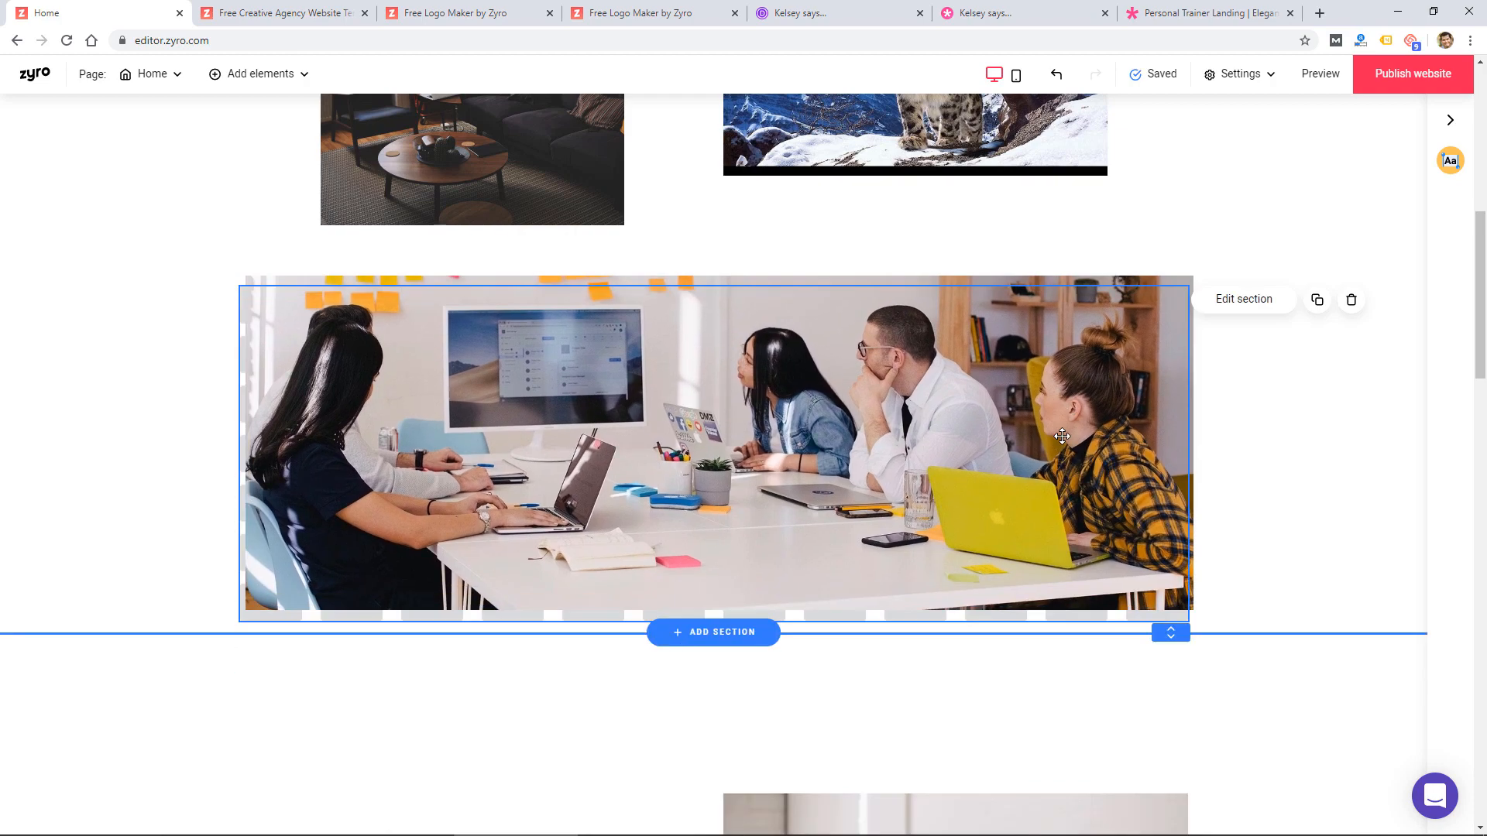
scroll("up", 3)
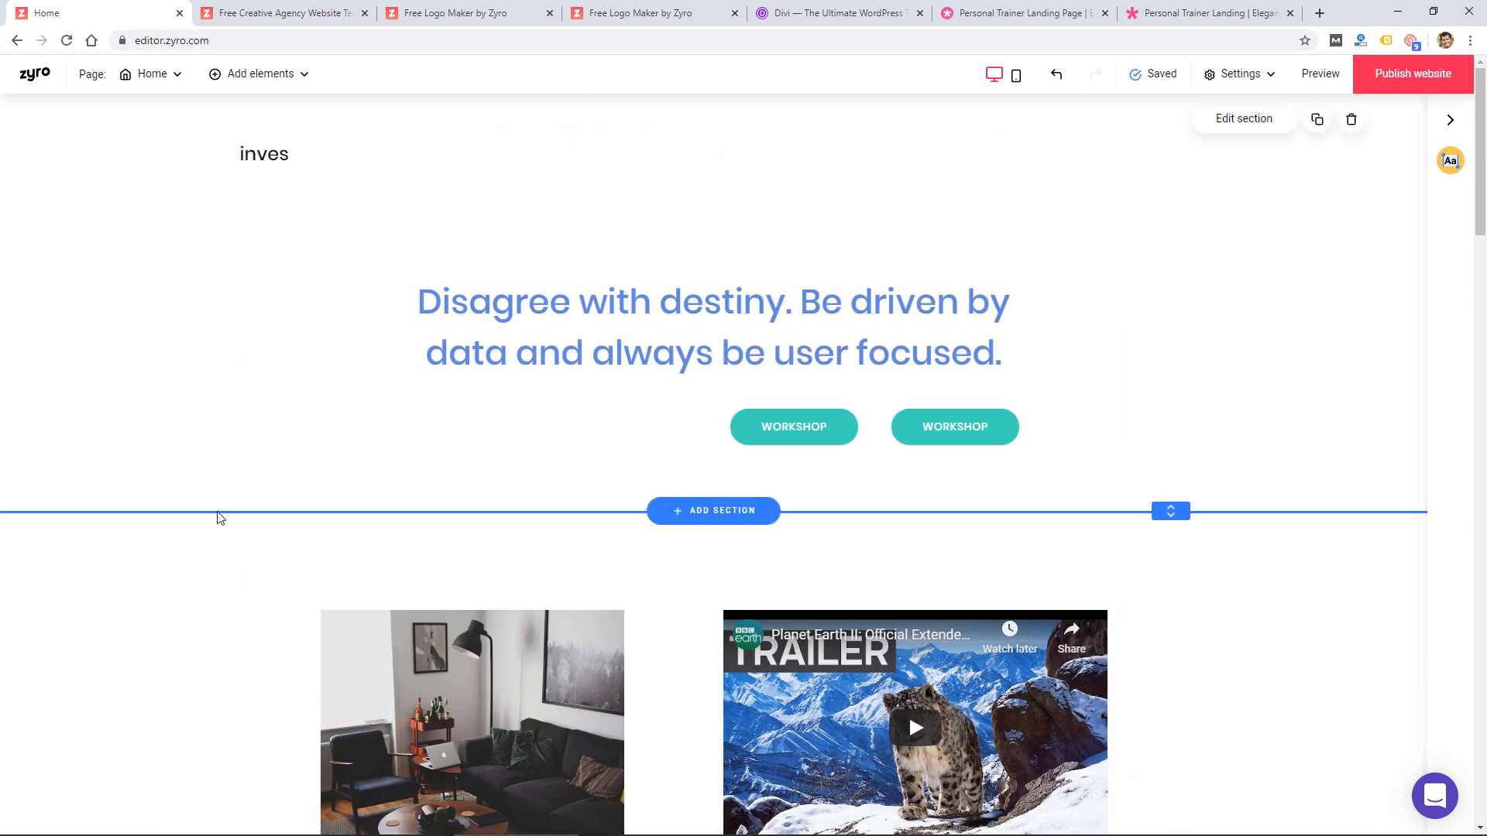
scroll("down", 3)
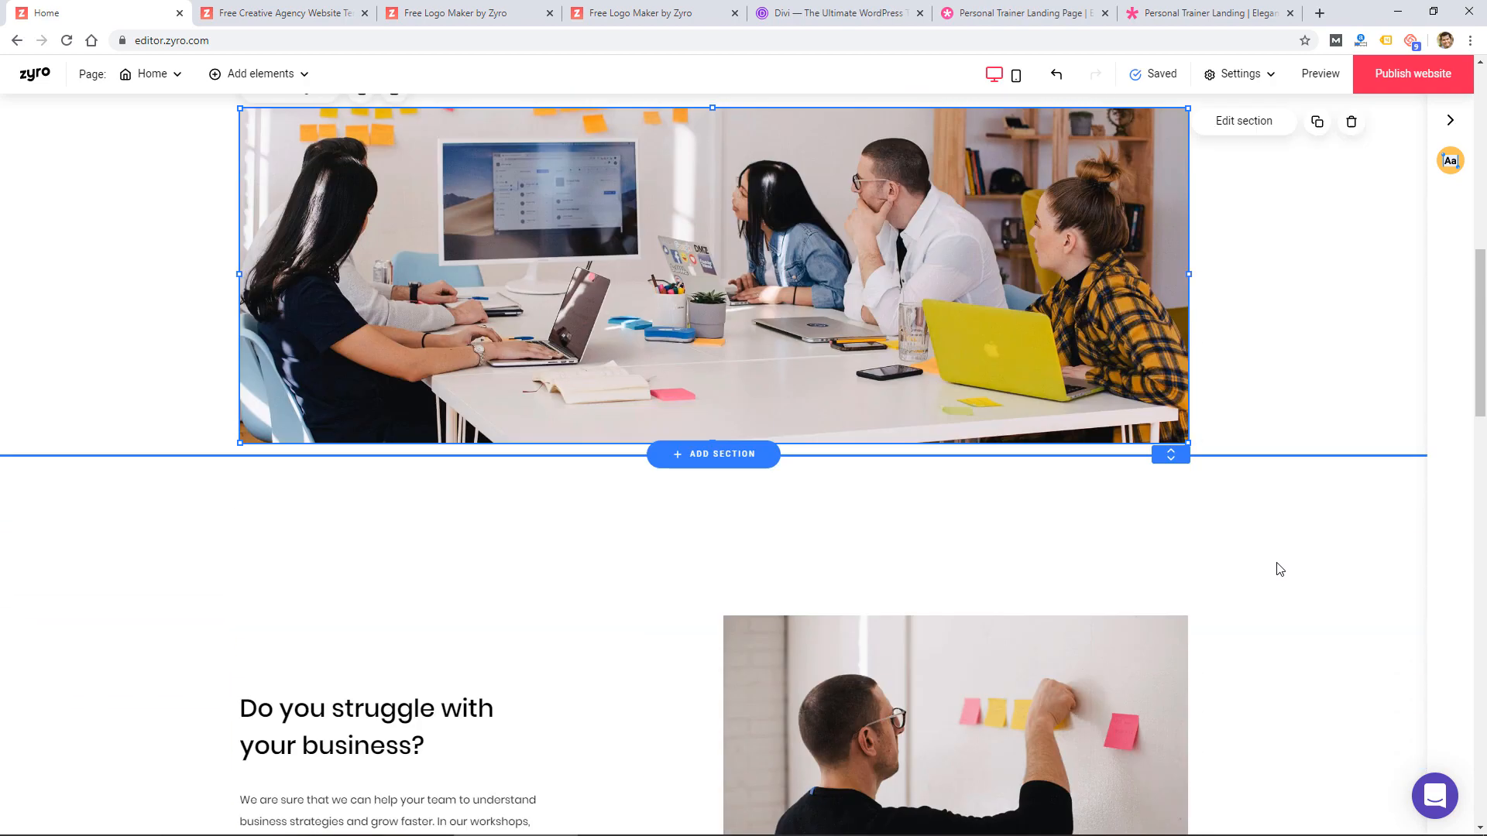
scroll("down", 3)
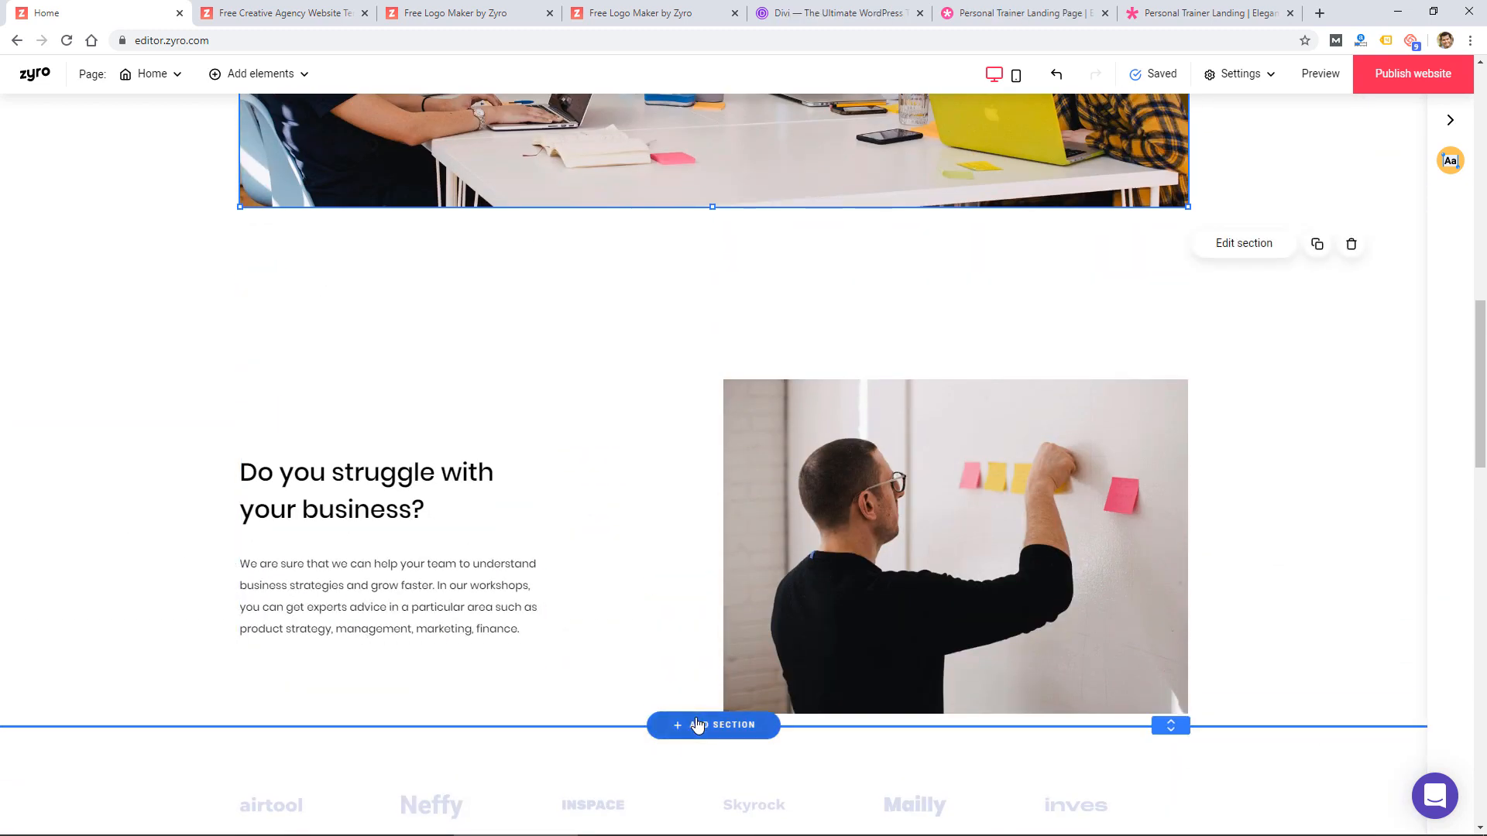
scroll("down", 3)
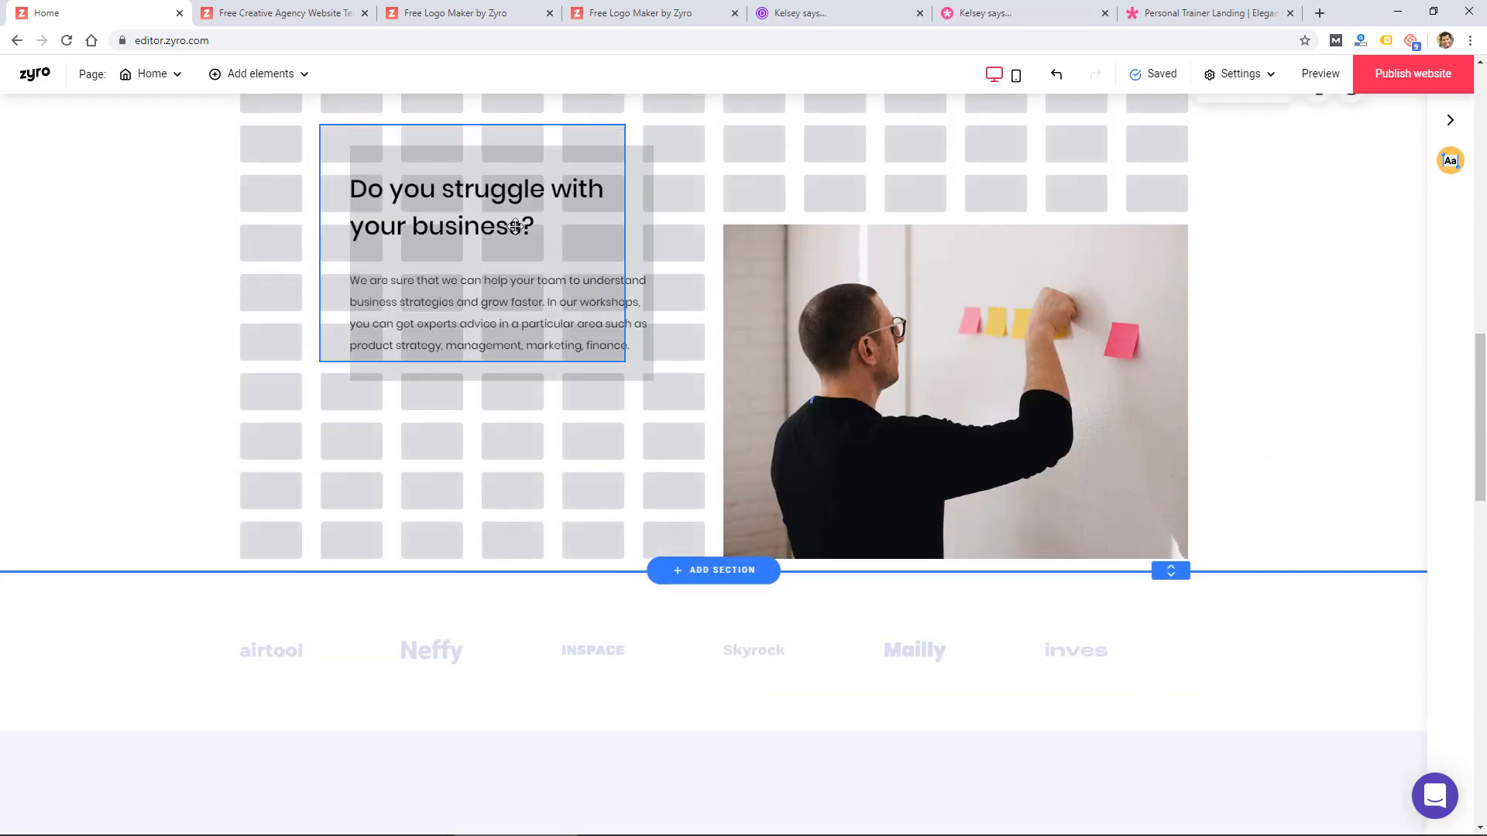
scroll("down", 3)
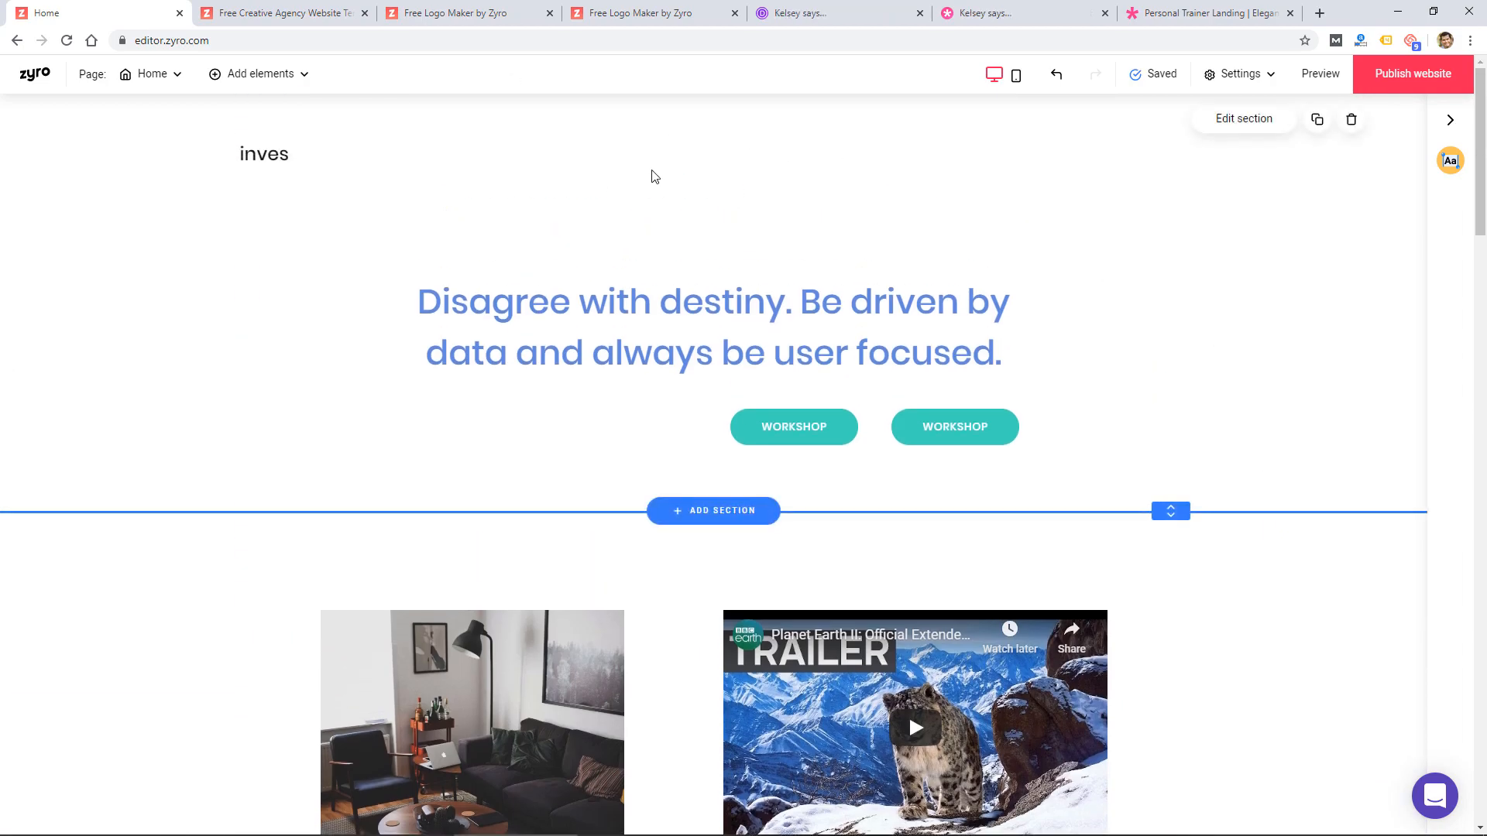
mouse_move(1022, 143)
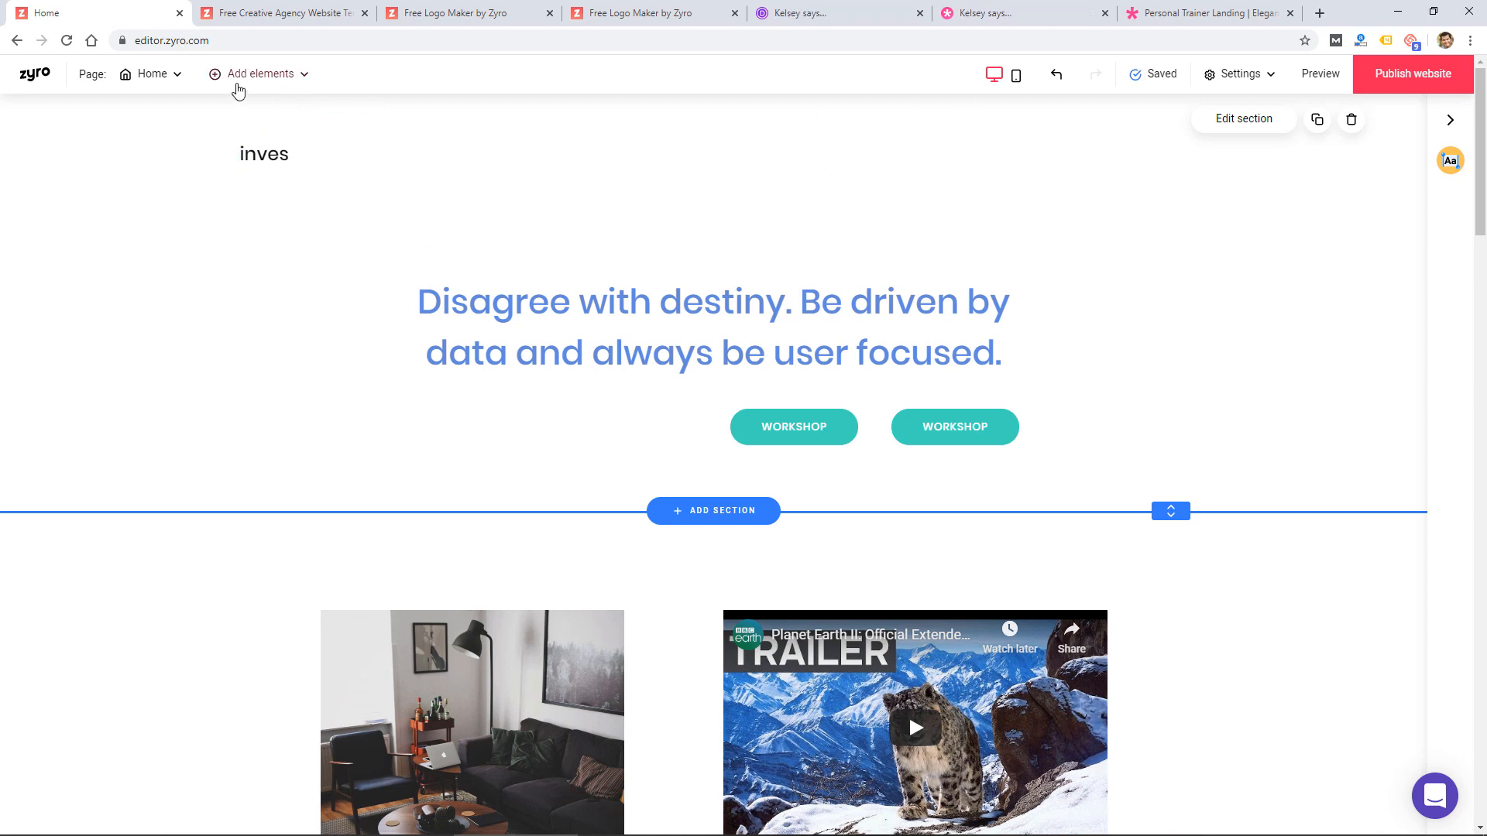
Create a blank page named 'About'.
left_click(152, 74)
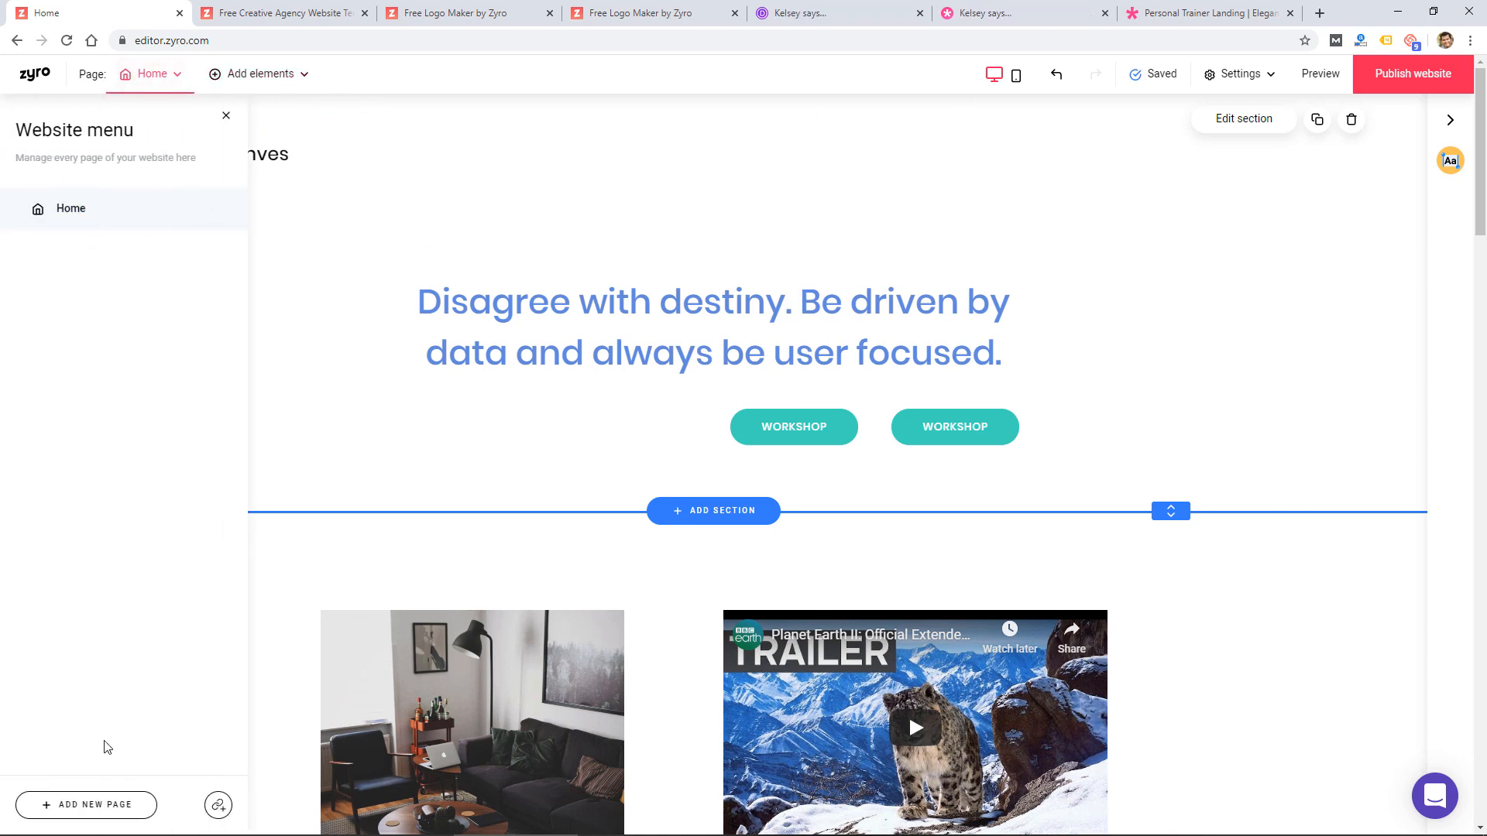
left_click(85, 806)
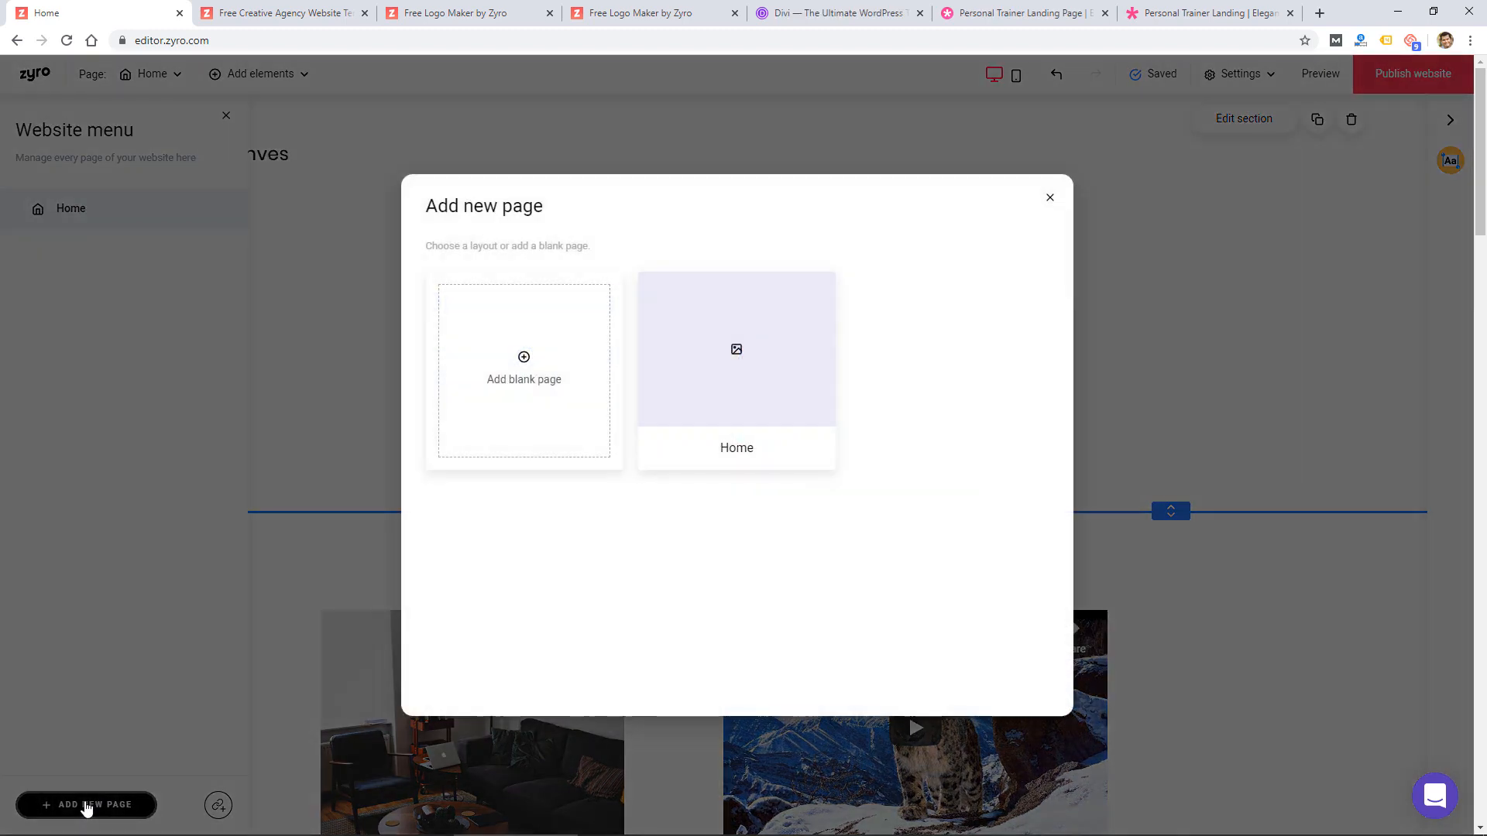
left_click(524, 372)
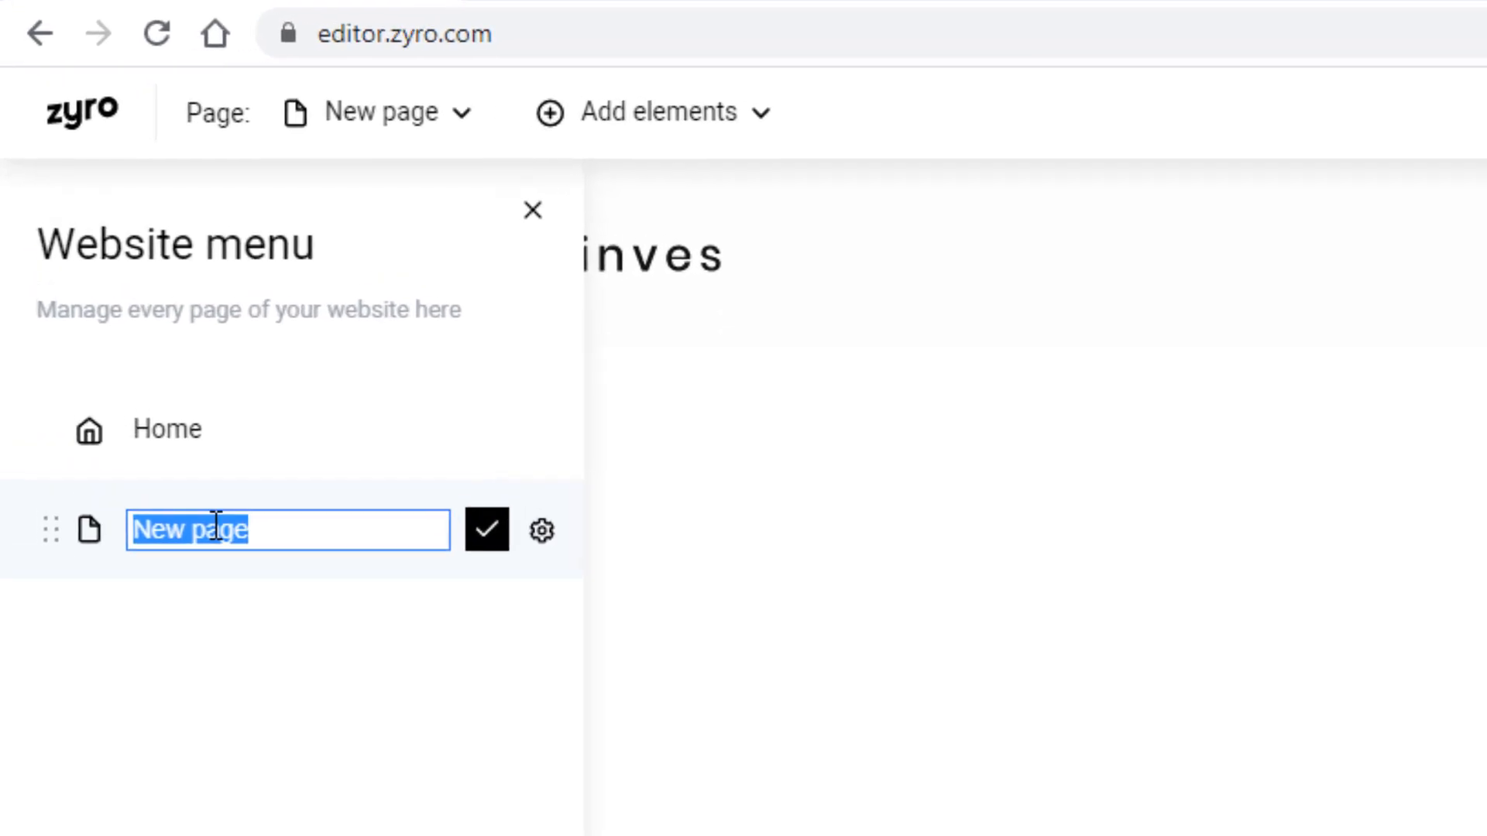
type("About")
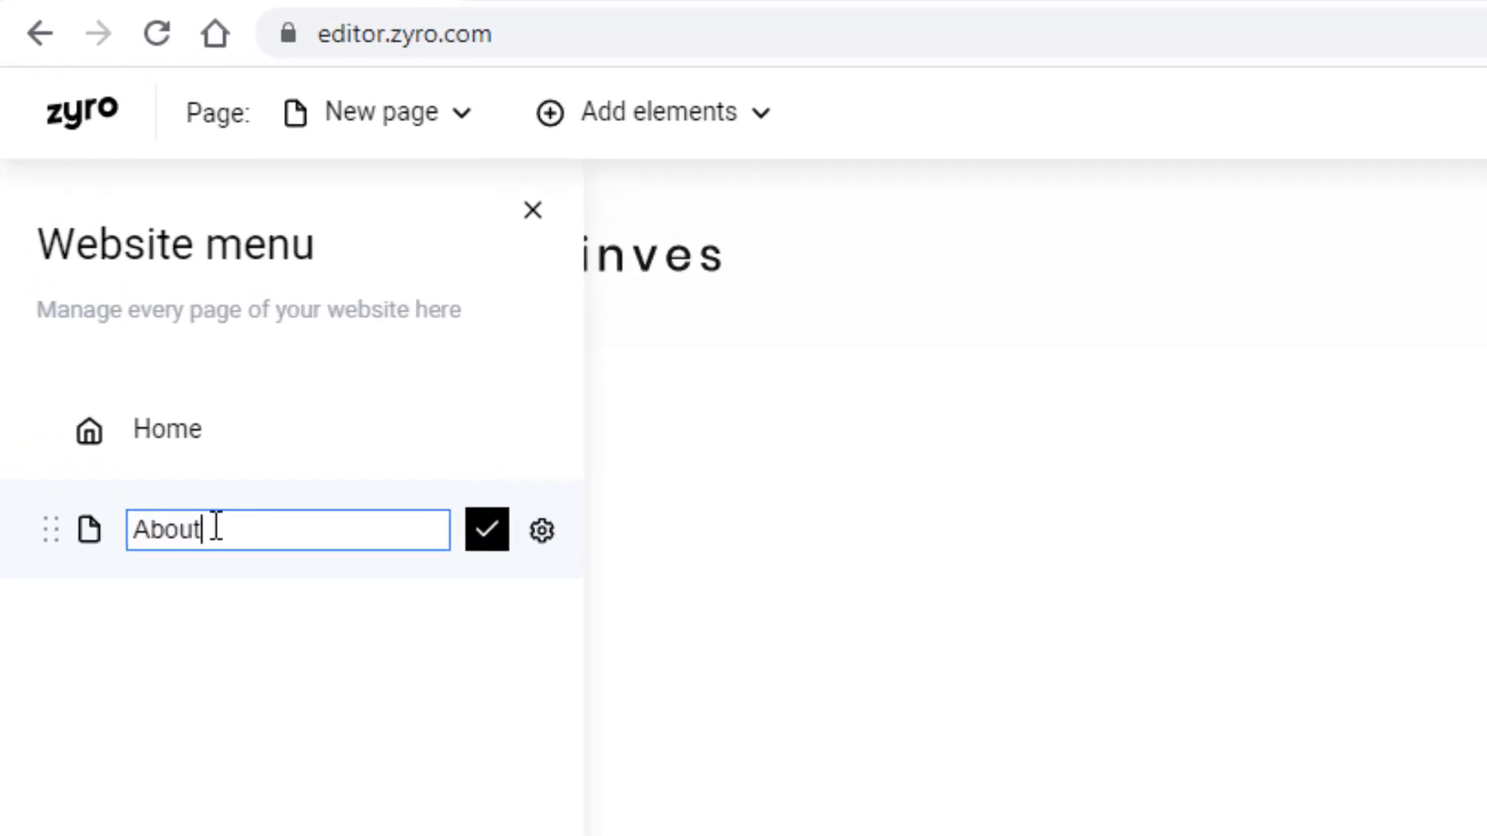
left_click(487, 529)
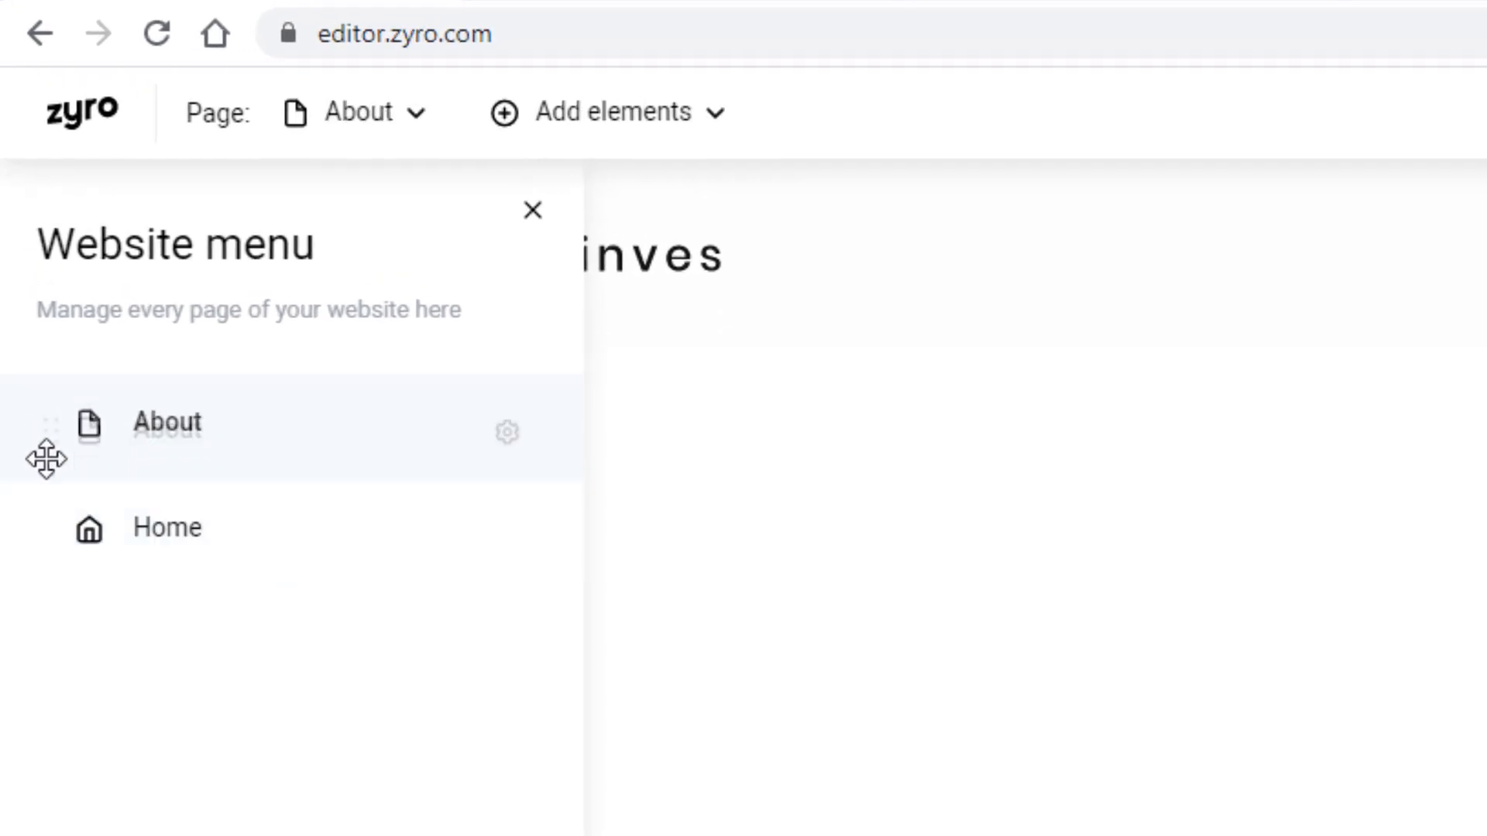
Review the About page's settings and close them without changes.
left_click(508, 432)
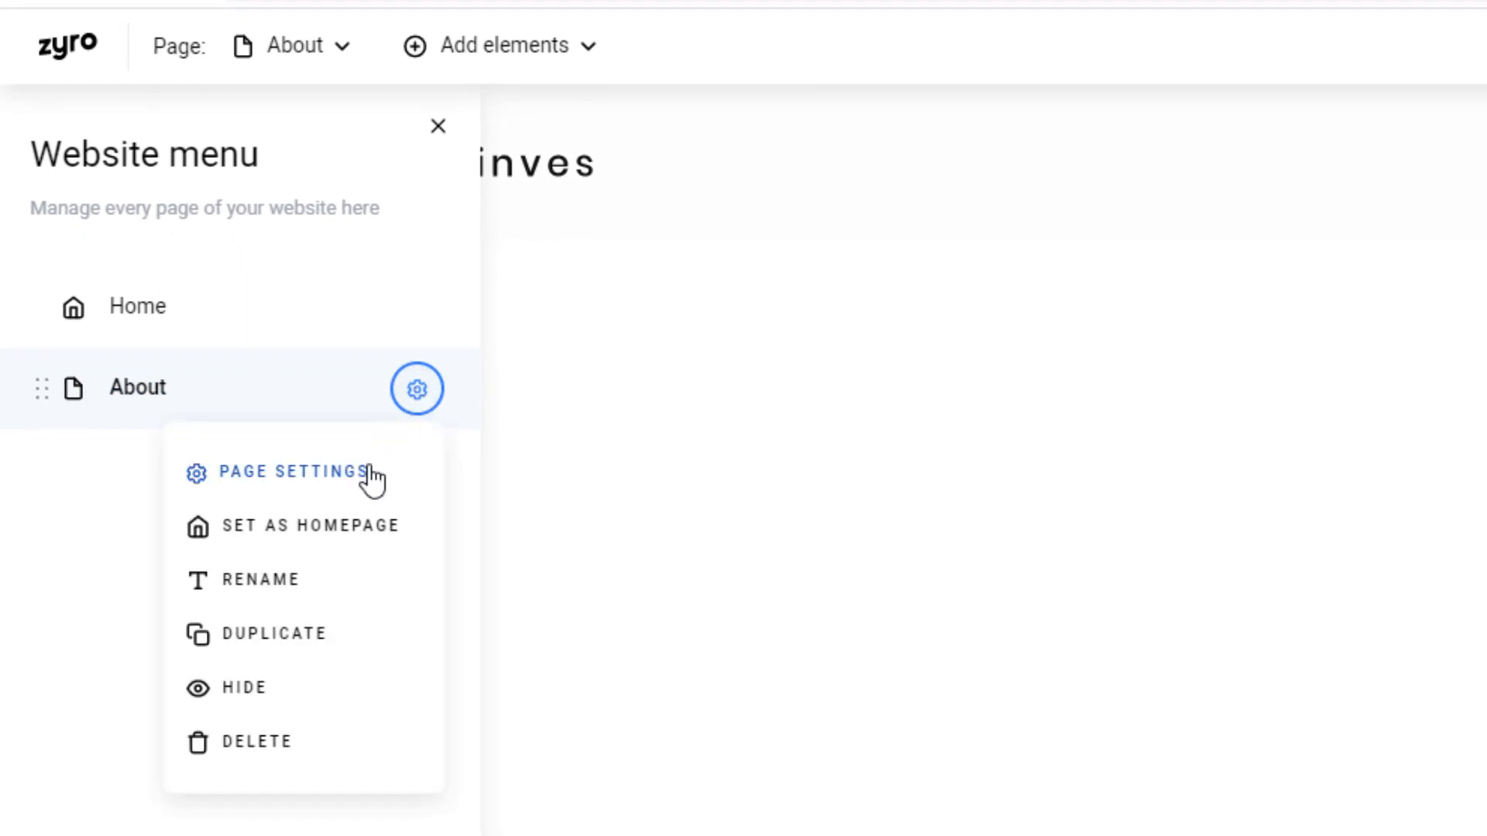
mouse_move(275, 634)
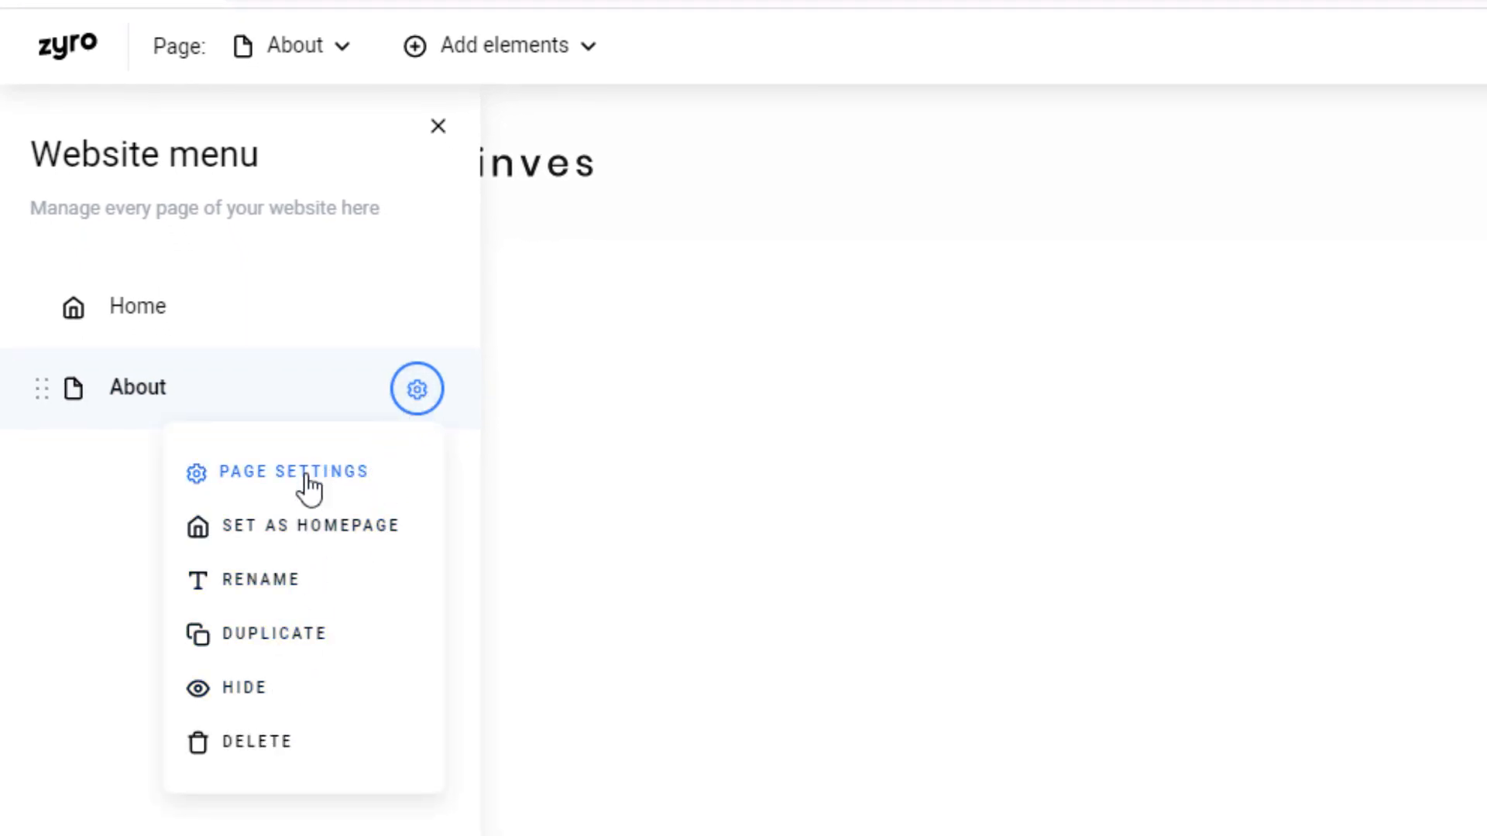
left_click(295, 471)
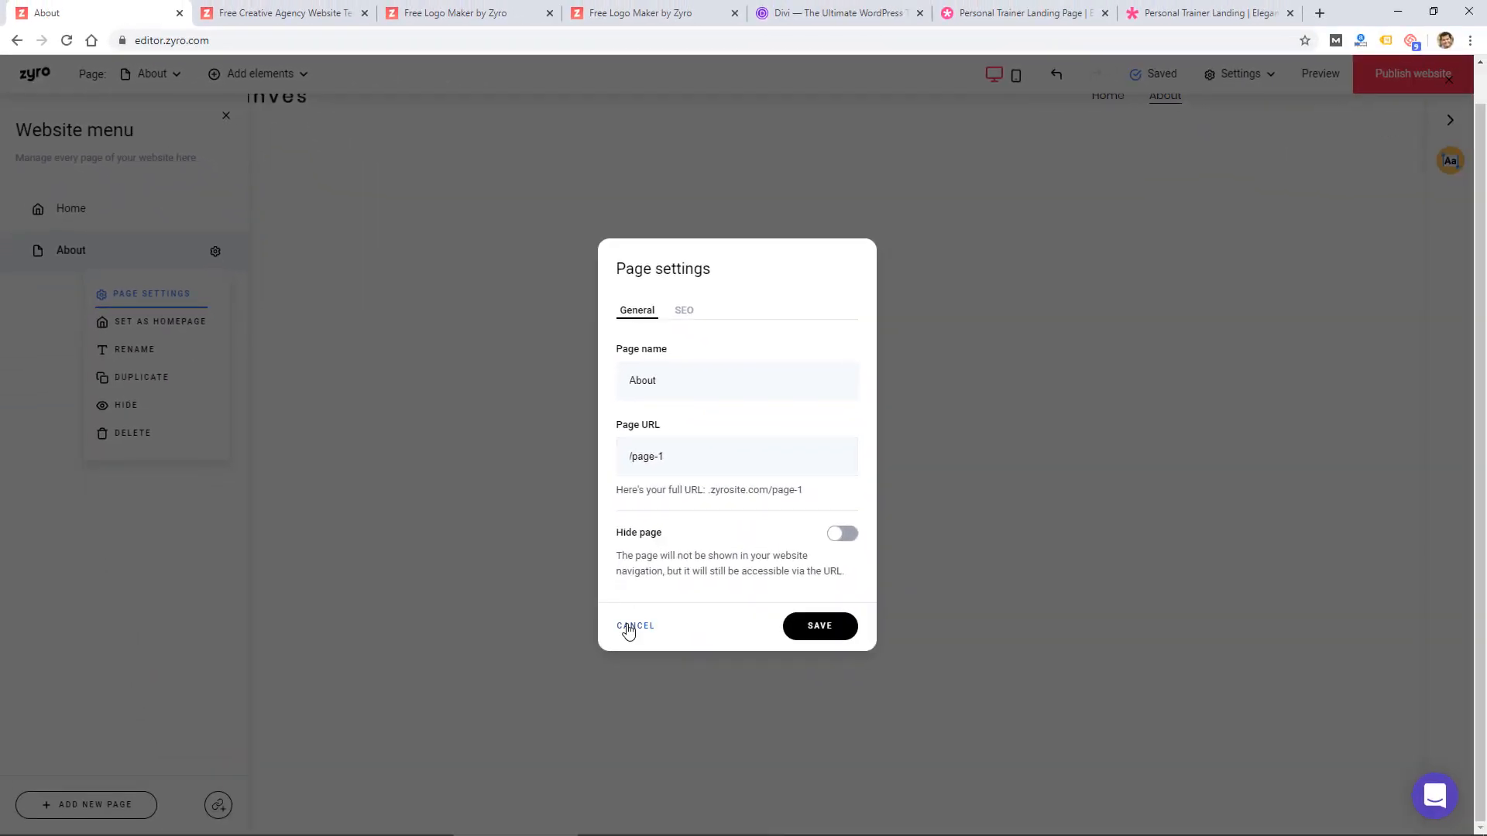
left_click(633, 626)
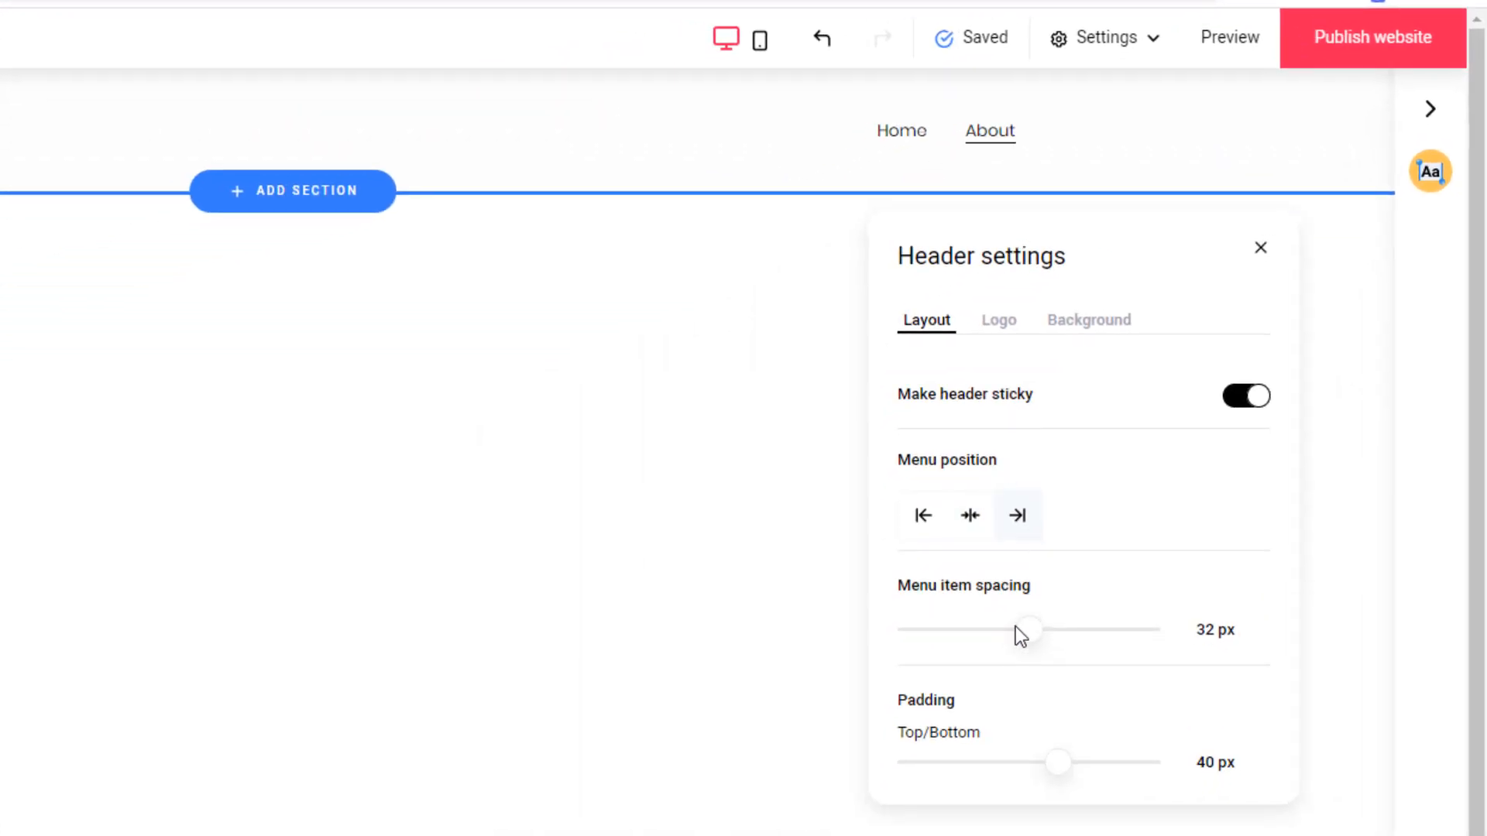
Reduce header menu item spacing from 32 px to 24 px and check logo options.
left_click_drag(1027, 629, 998, 629)
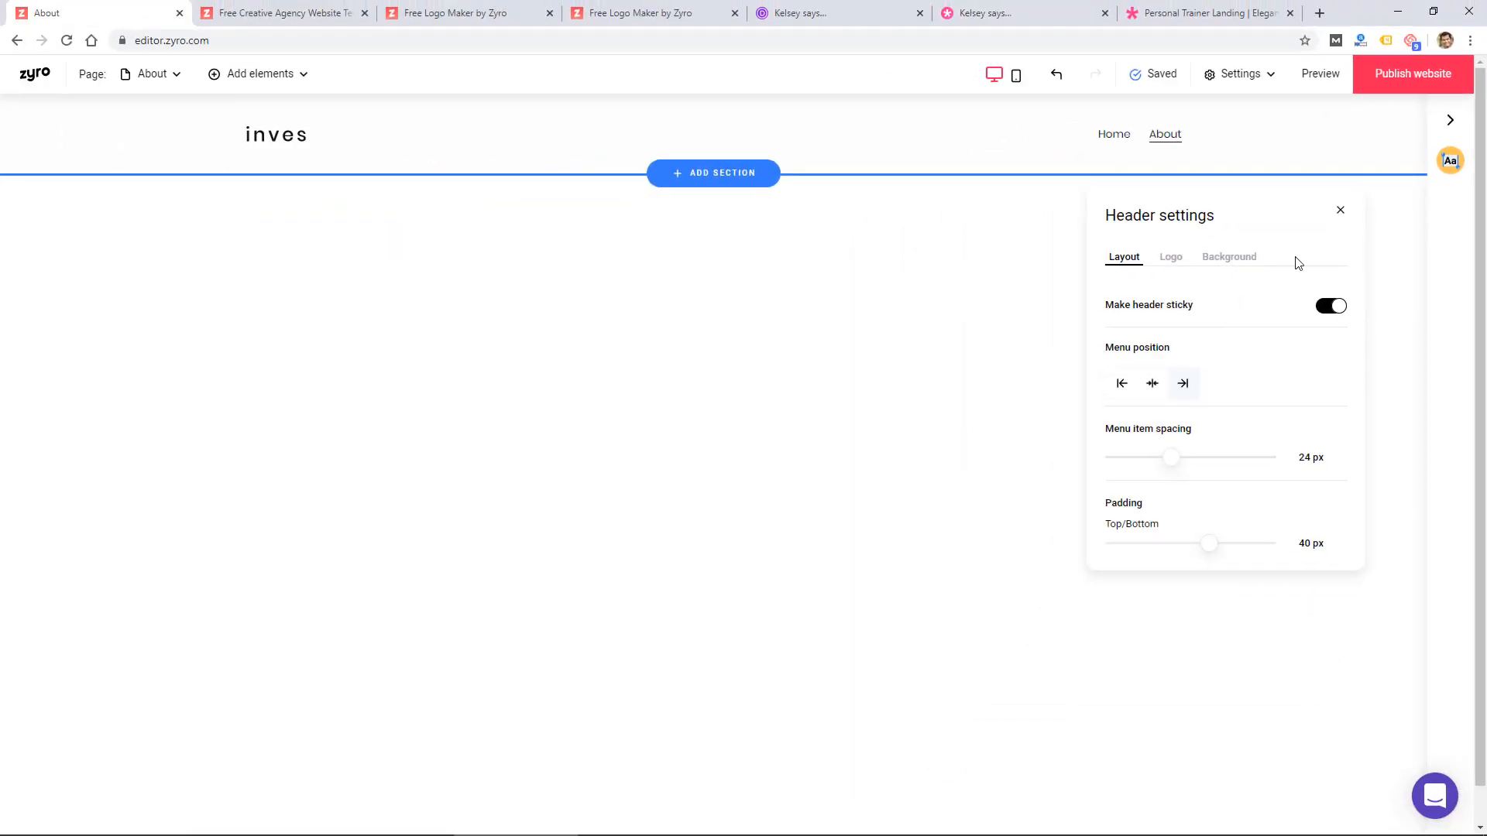
left_click(1170, 256)
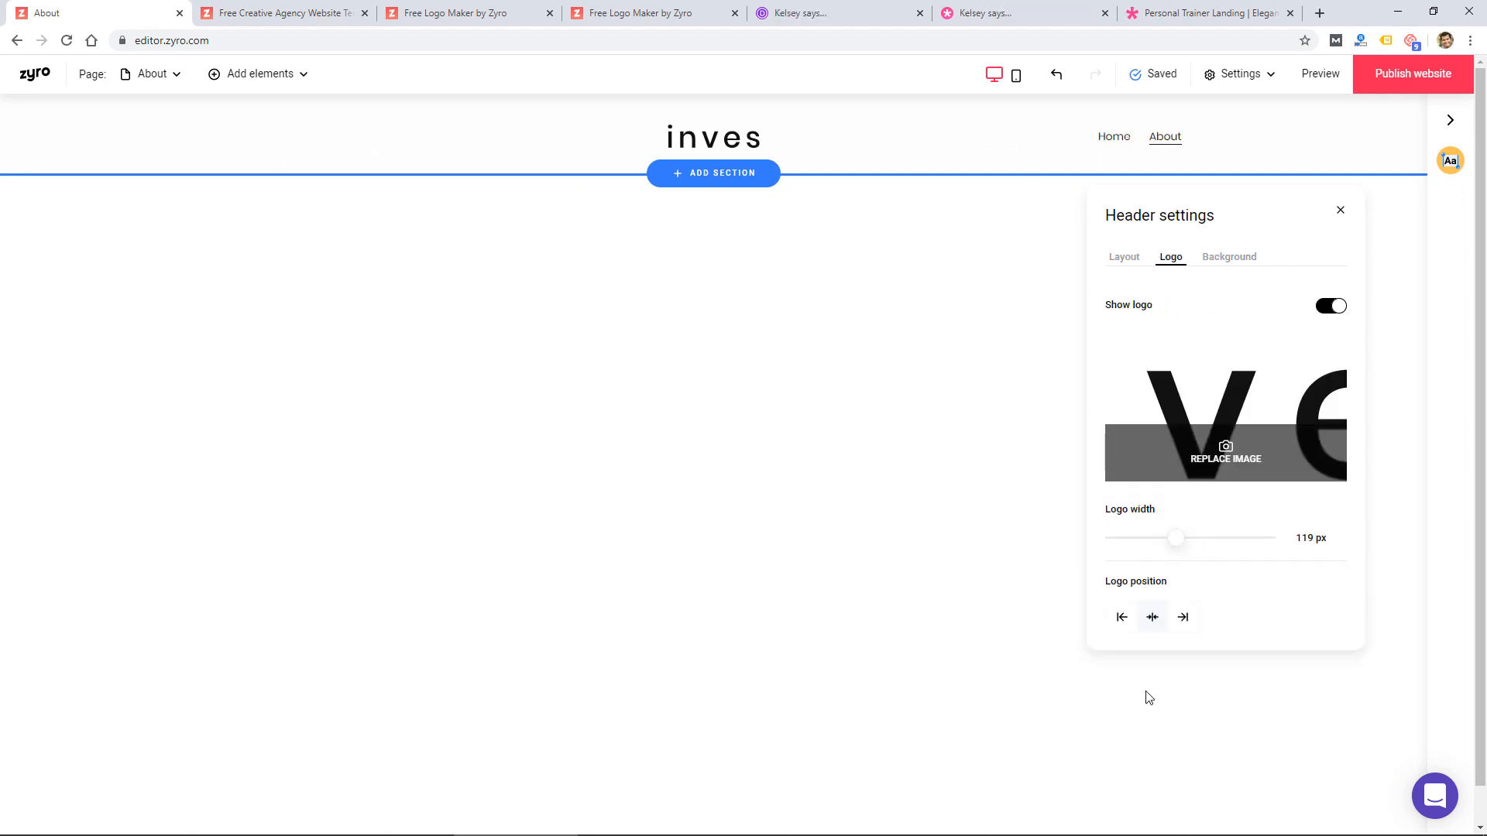
left_click(1340, 210)
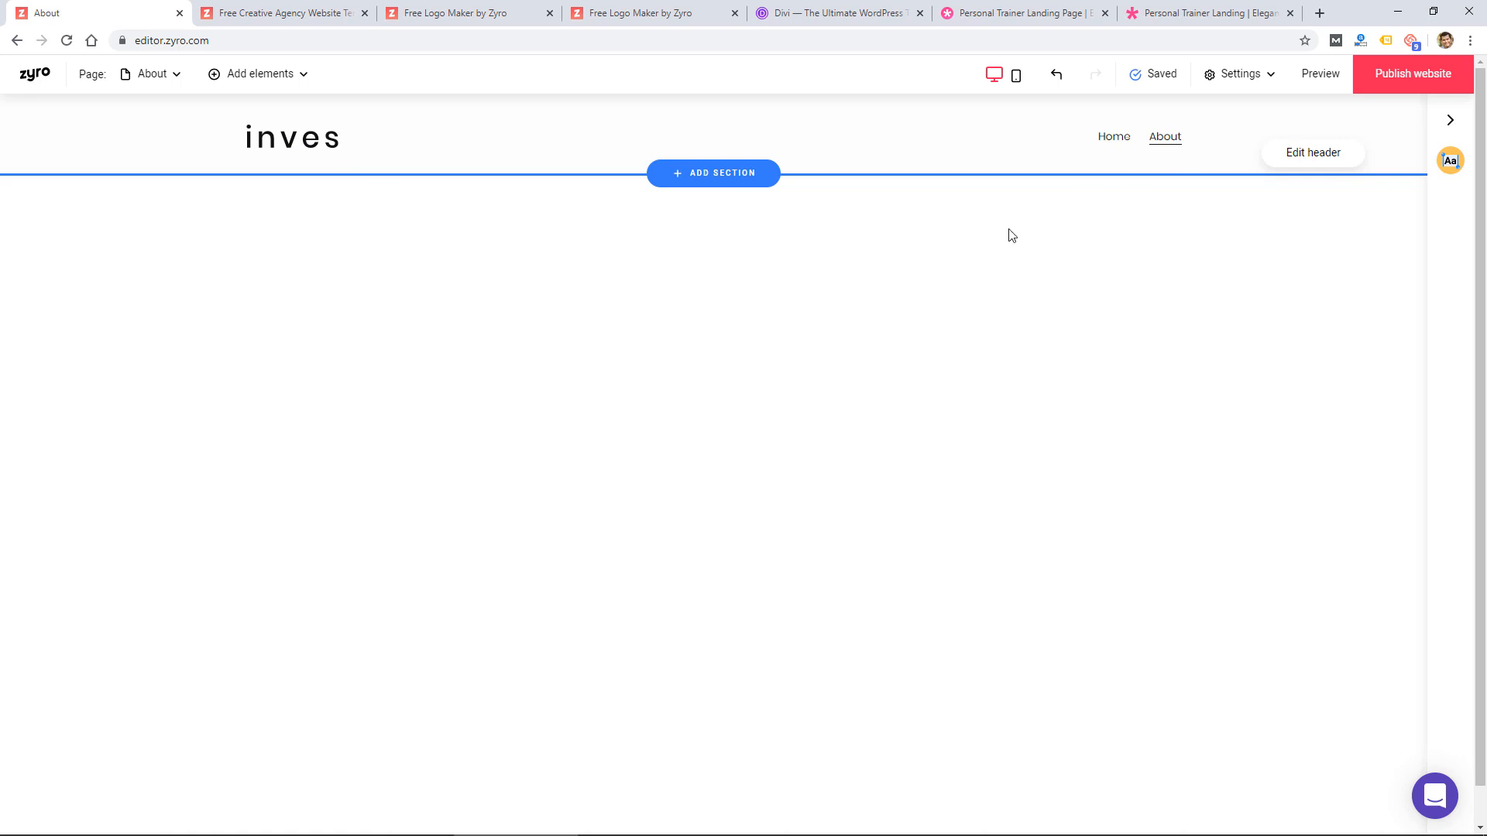
mouse_move(712, 173)
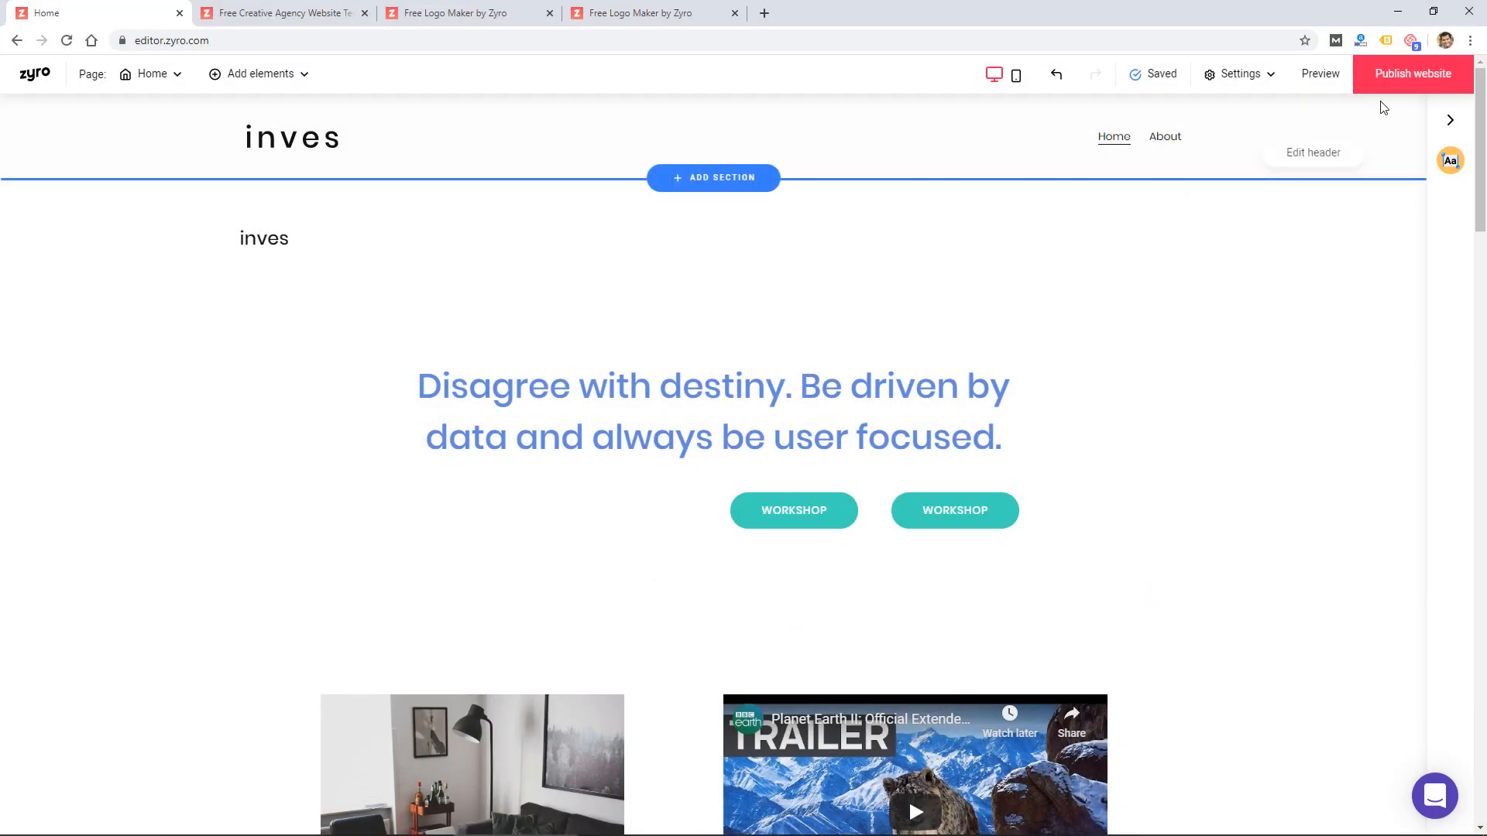
Preview the Home page as a visitor and scroll down through it.
left_click(1318, 73)
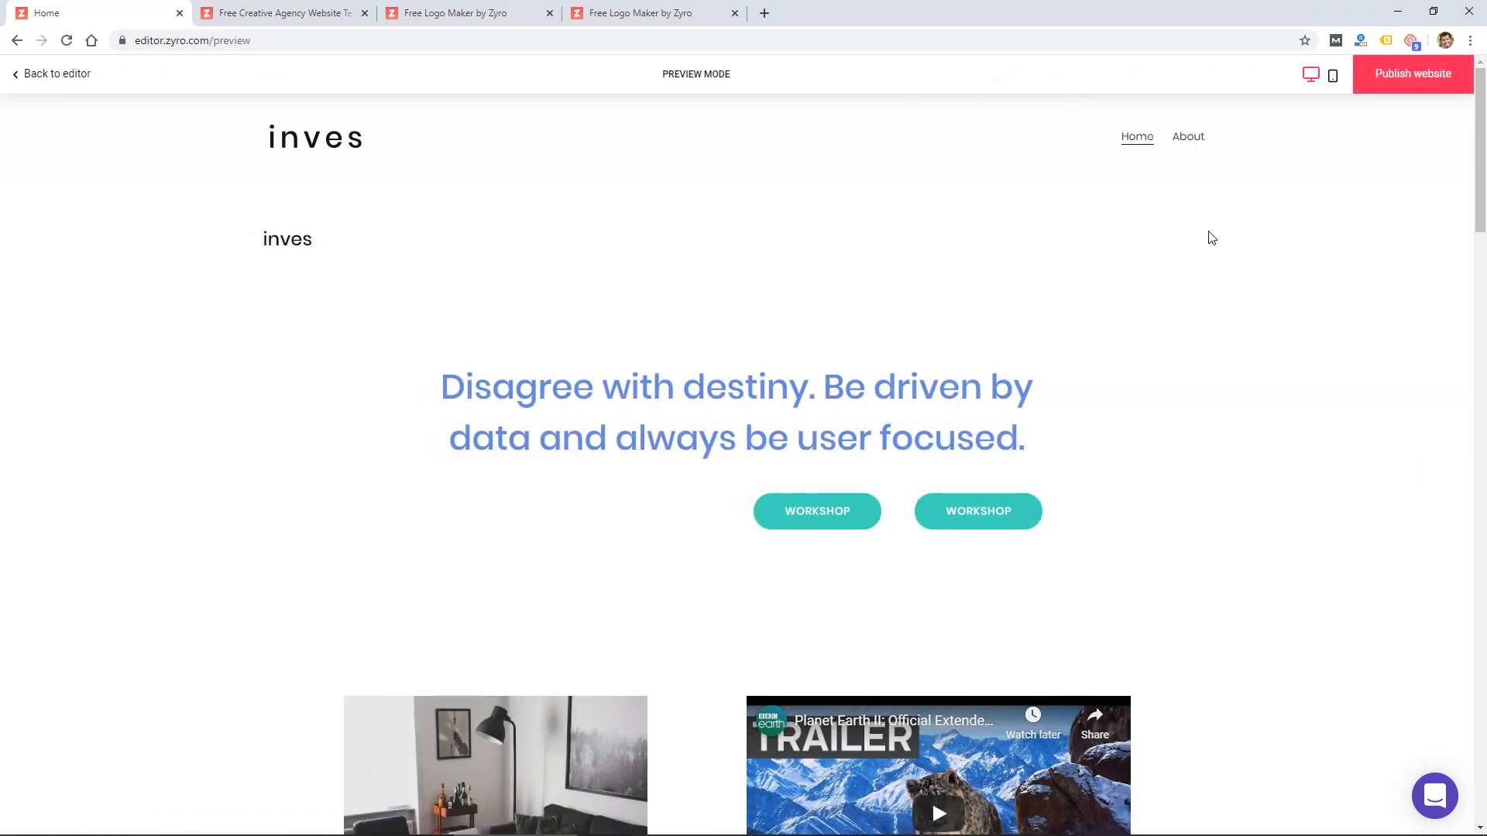
scroll("down", 3)
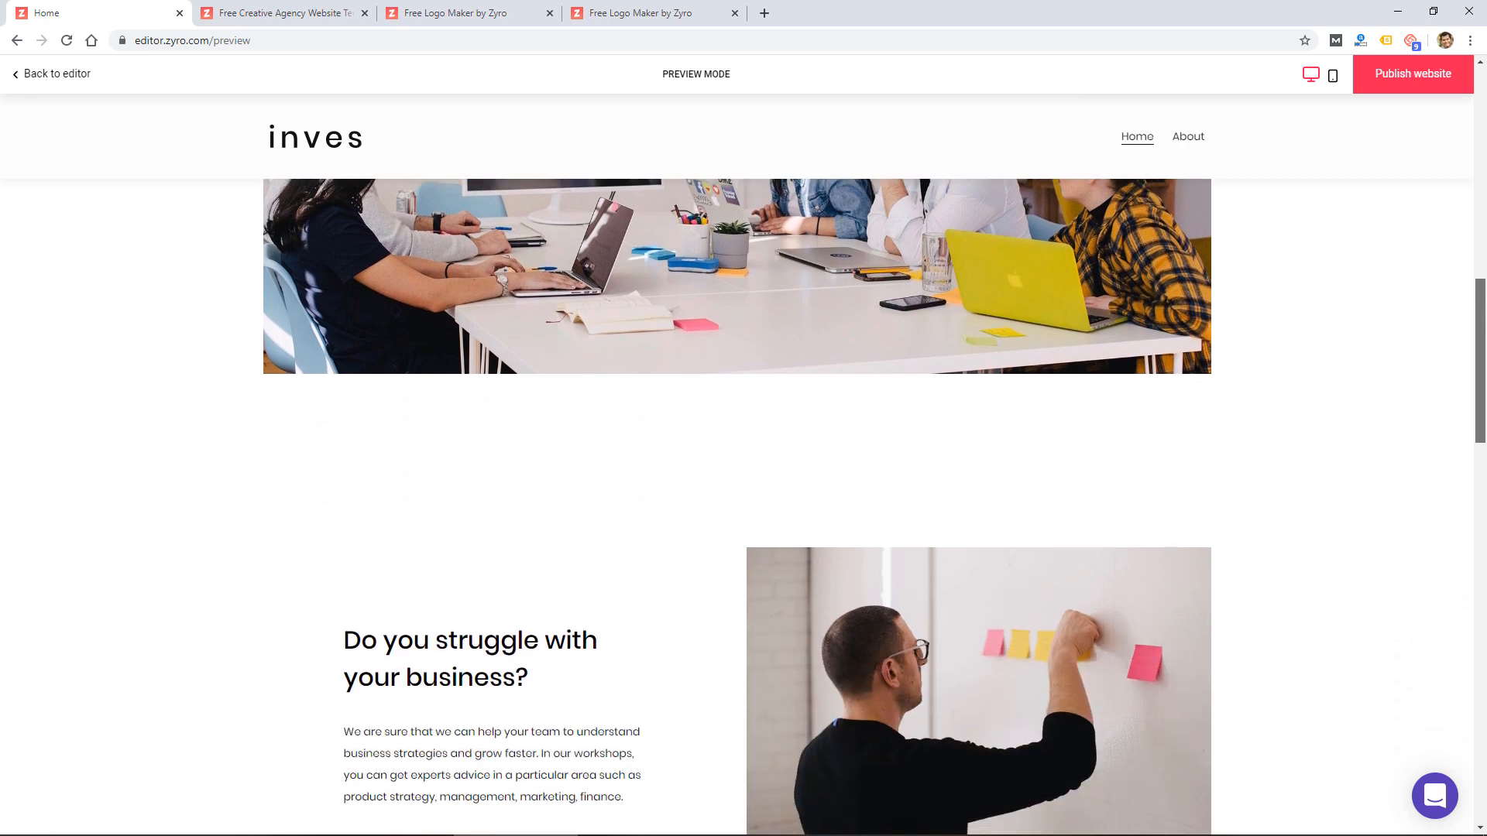
scroll("down", 3)
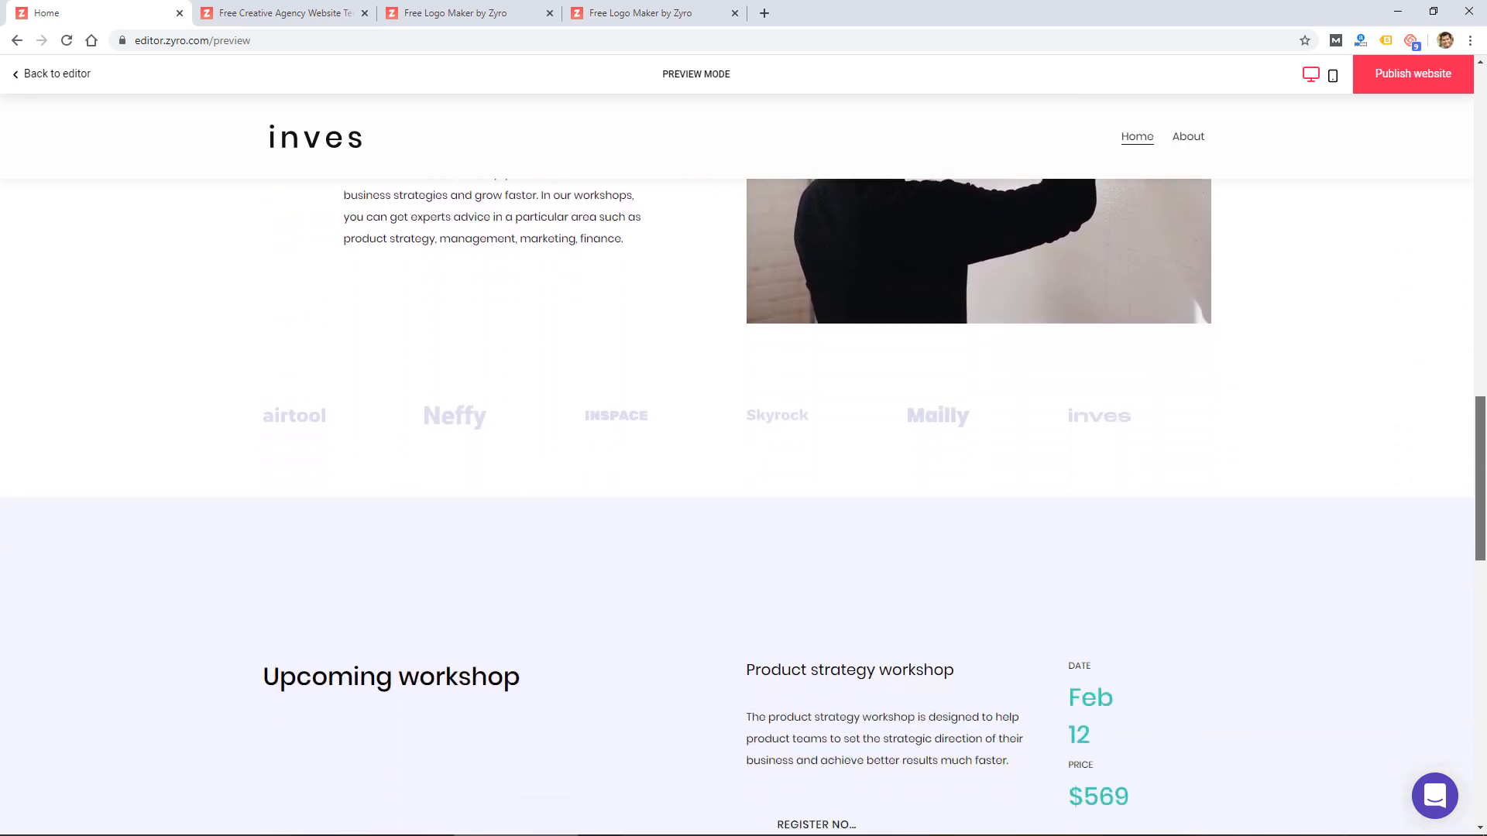
scroll("down", 3)
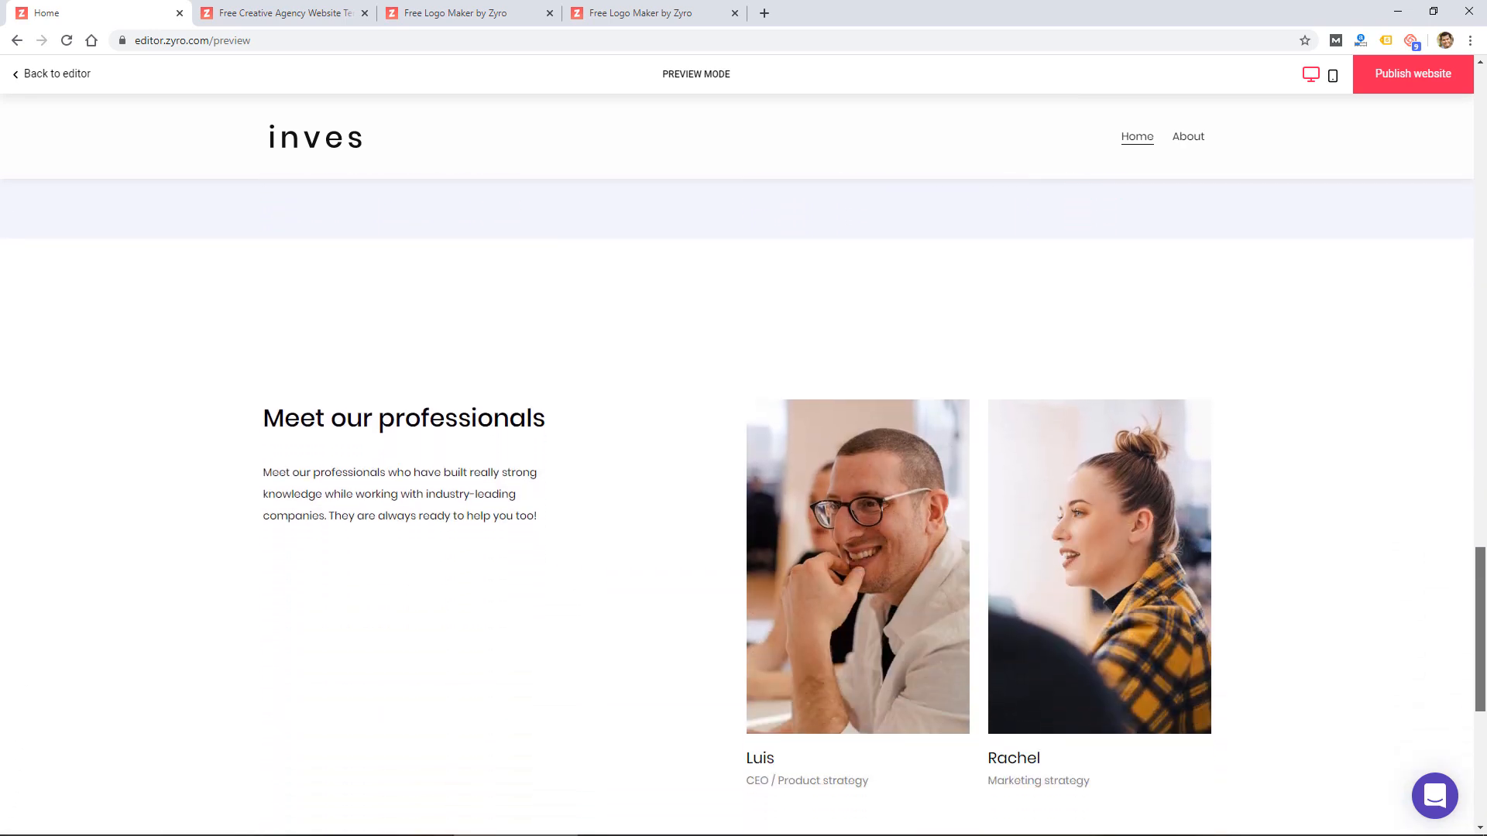
scroll("down", 3)
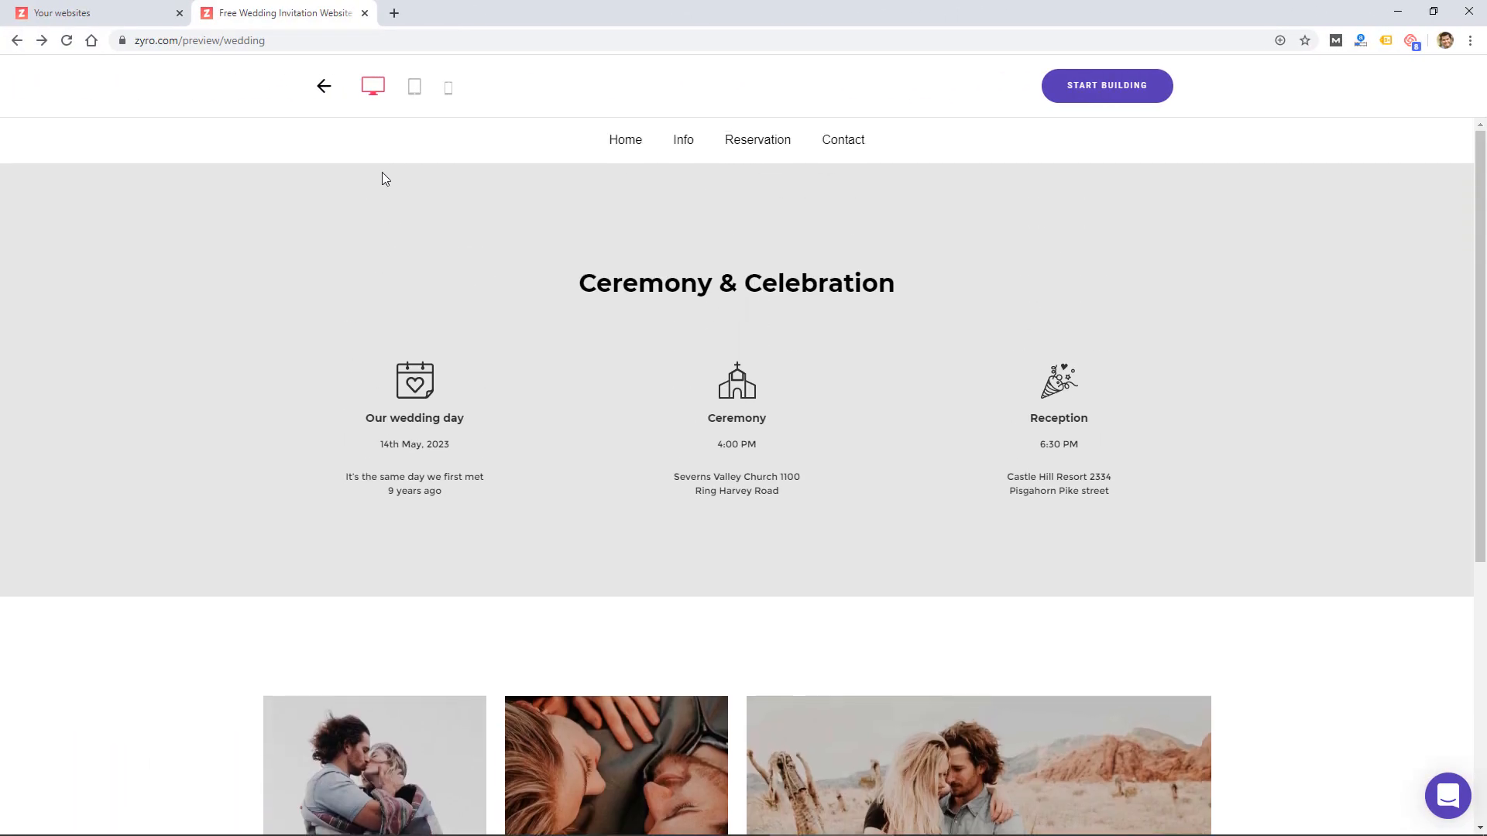
Preview the Creative Agency template from the gallery at tablet size.
left_click(324, 85)
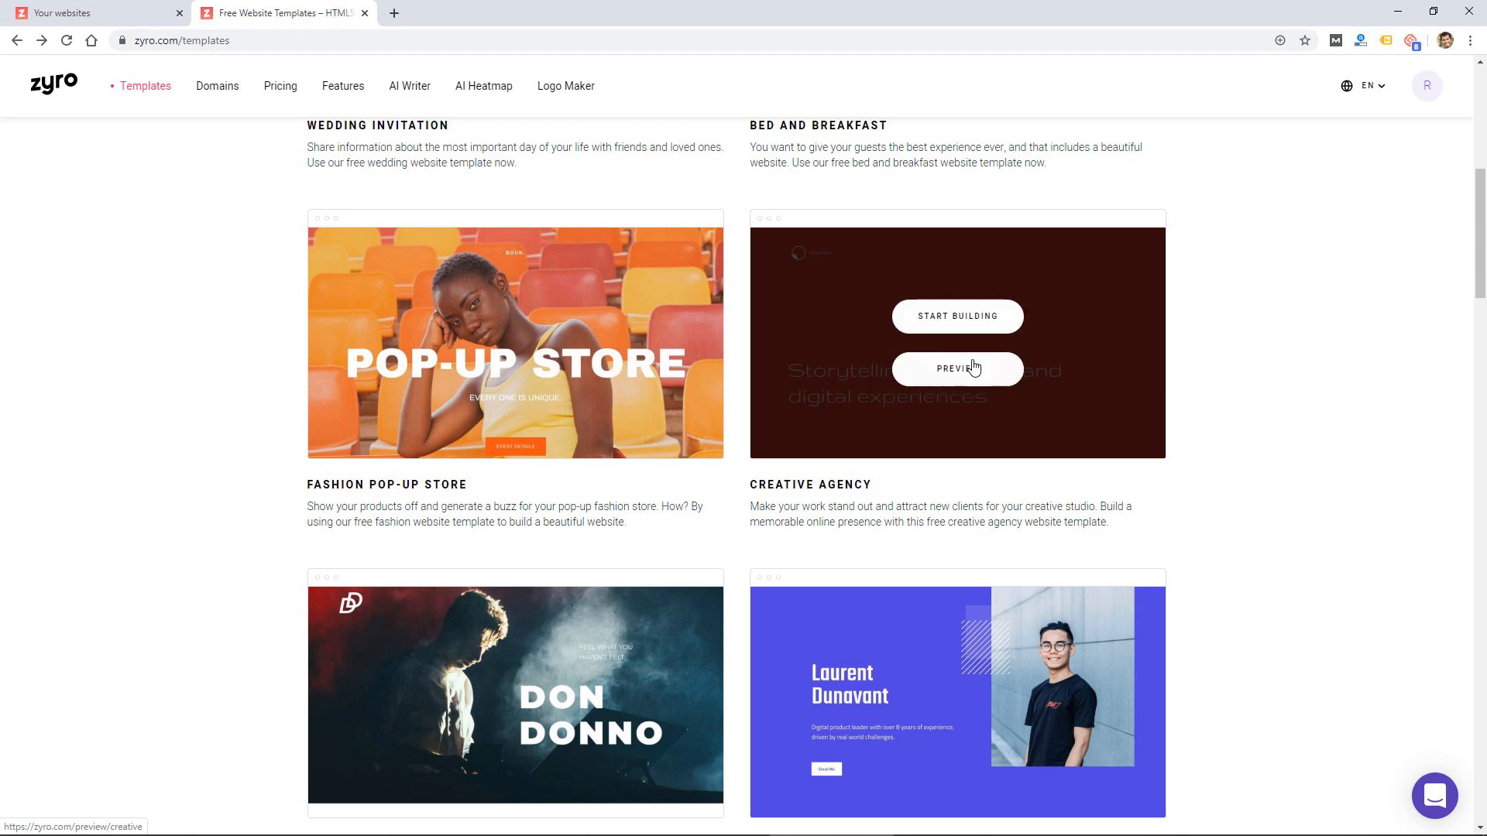
left_click(956, 368)
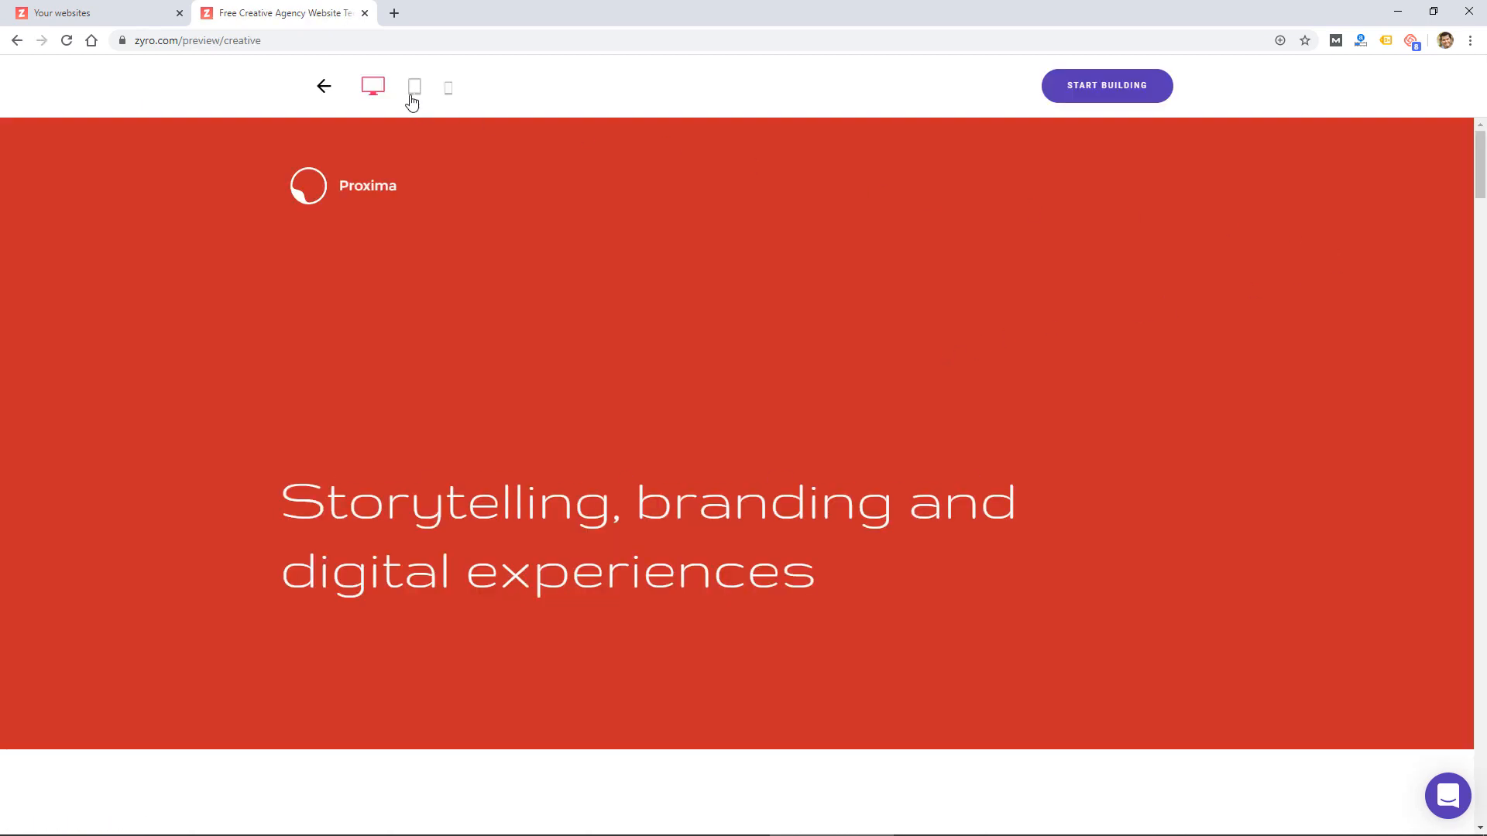
left_click(414, 86)
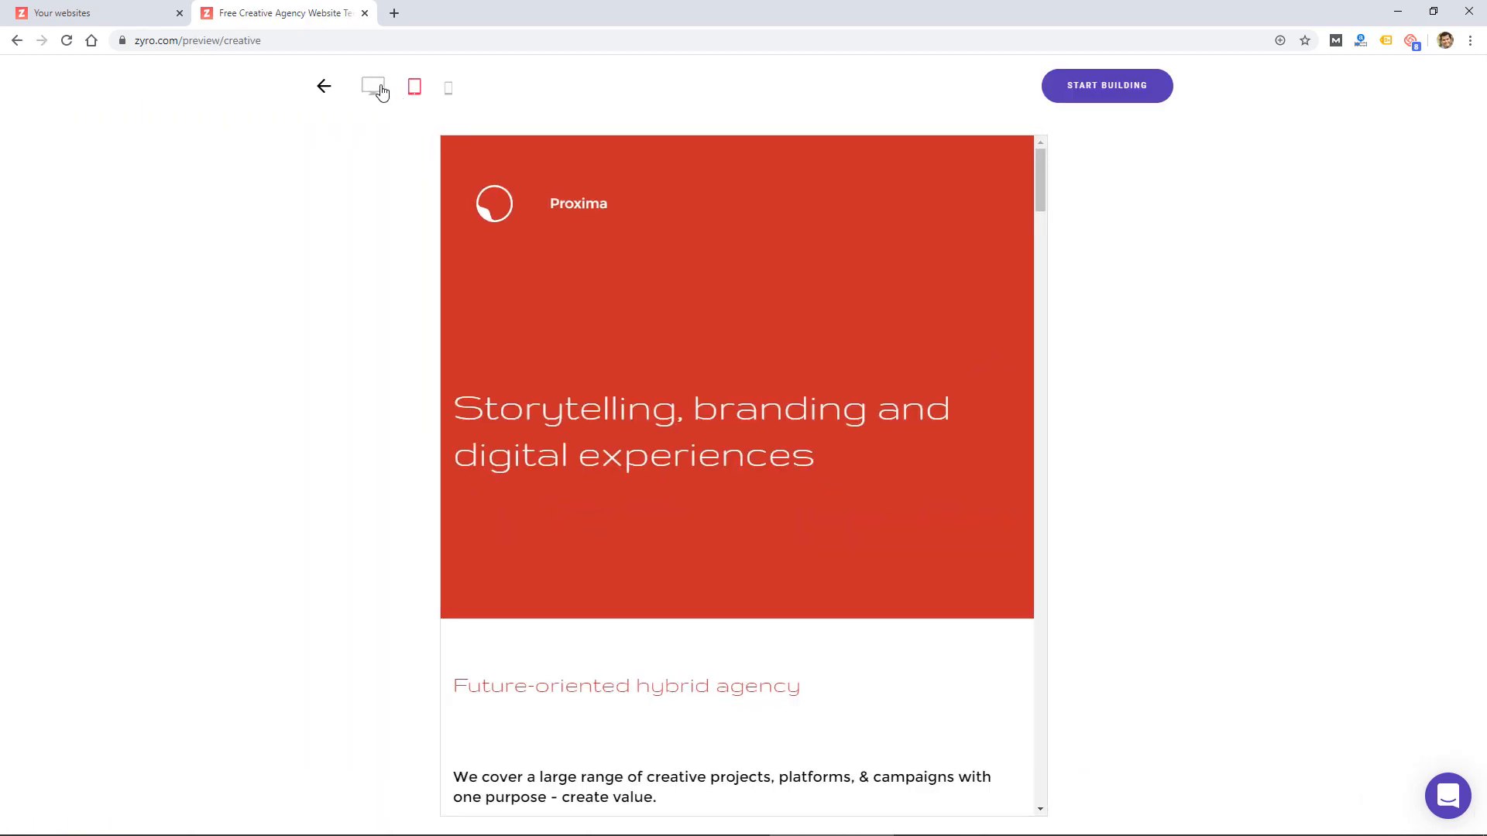
left_click(448, 88)
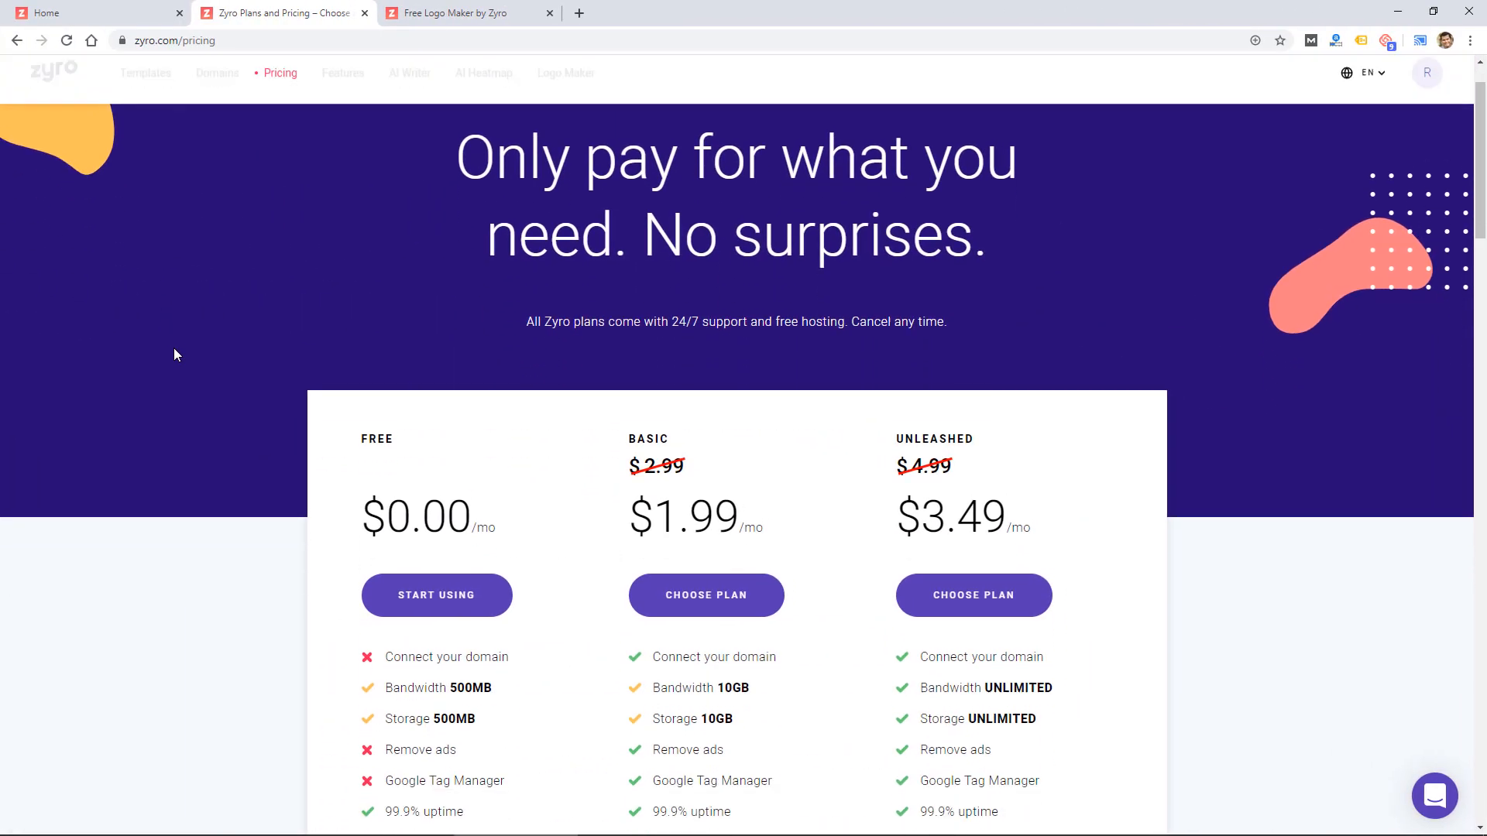
Scroll down through the plan comparison on the pricing page.
scroll("down", 3)
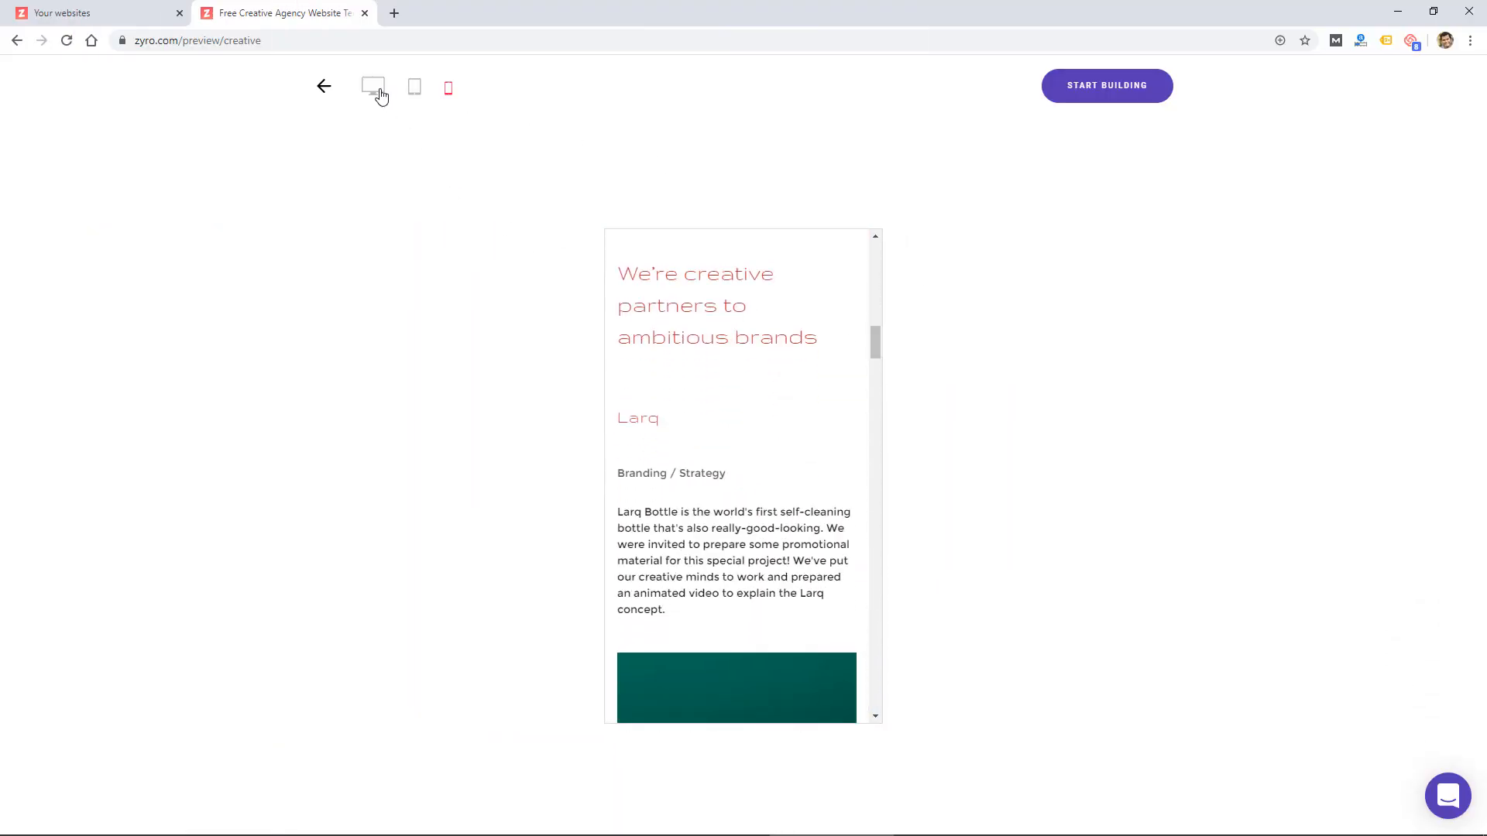
Show the Creative Agency preview at desktop width and scroll to the team profiles.
left_click(373, 86)
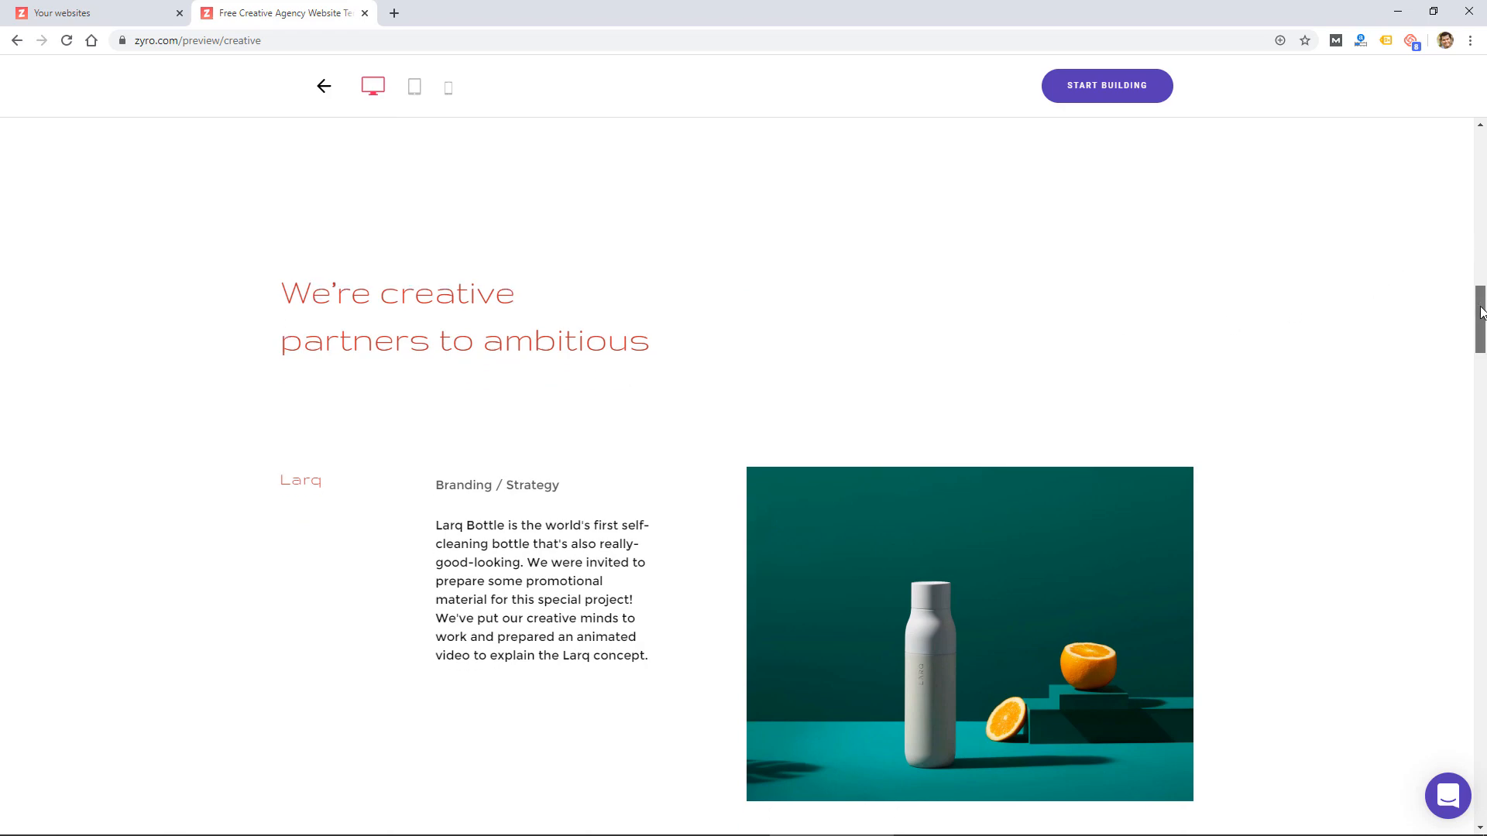
scroll("down", 3)
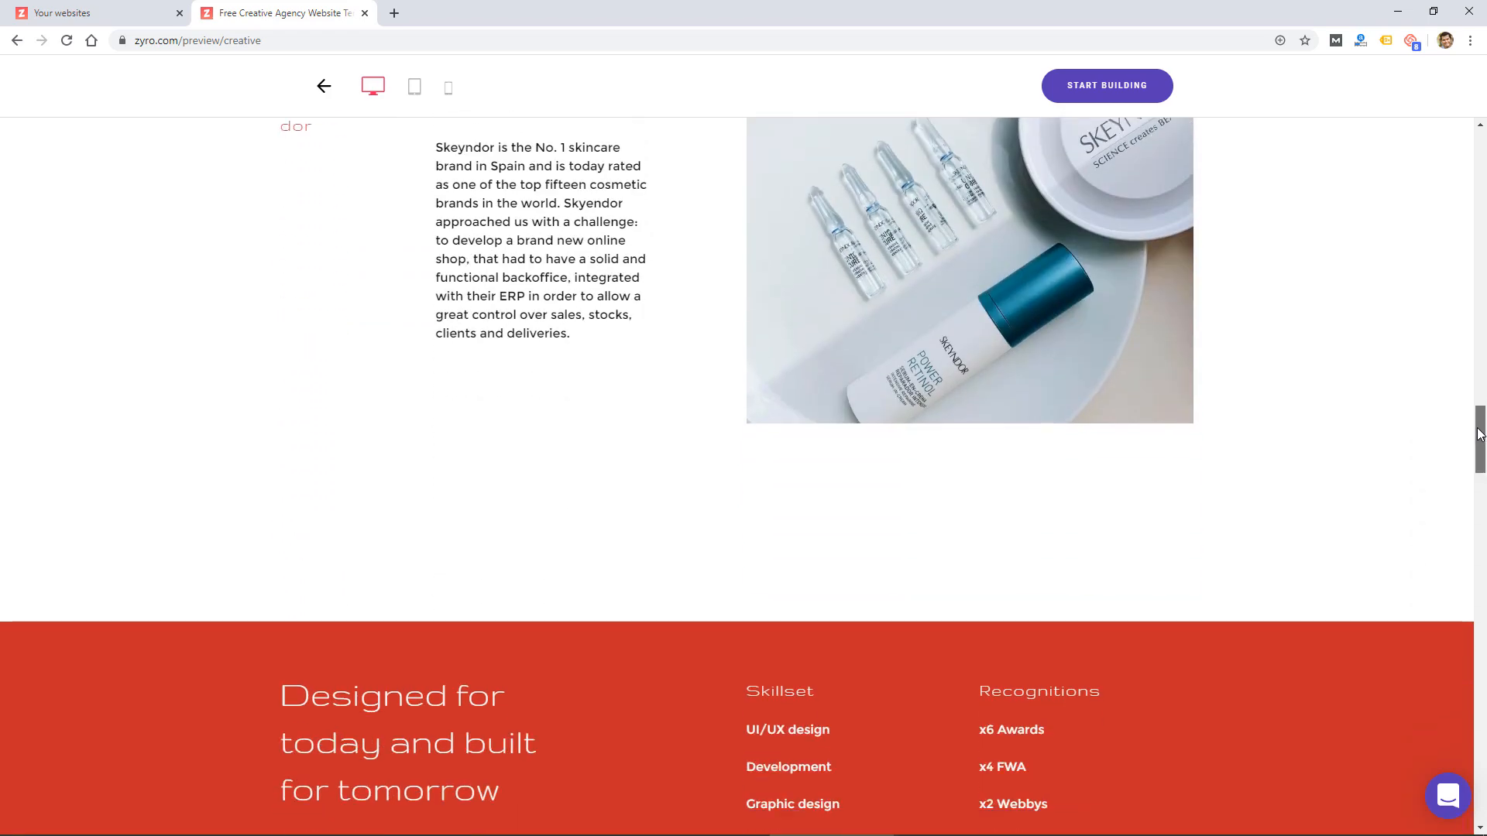
scroll("down", 3)
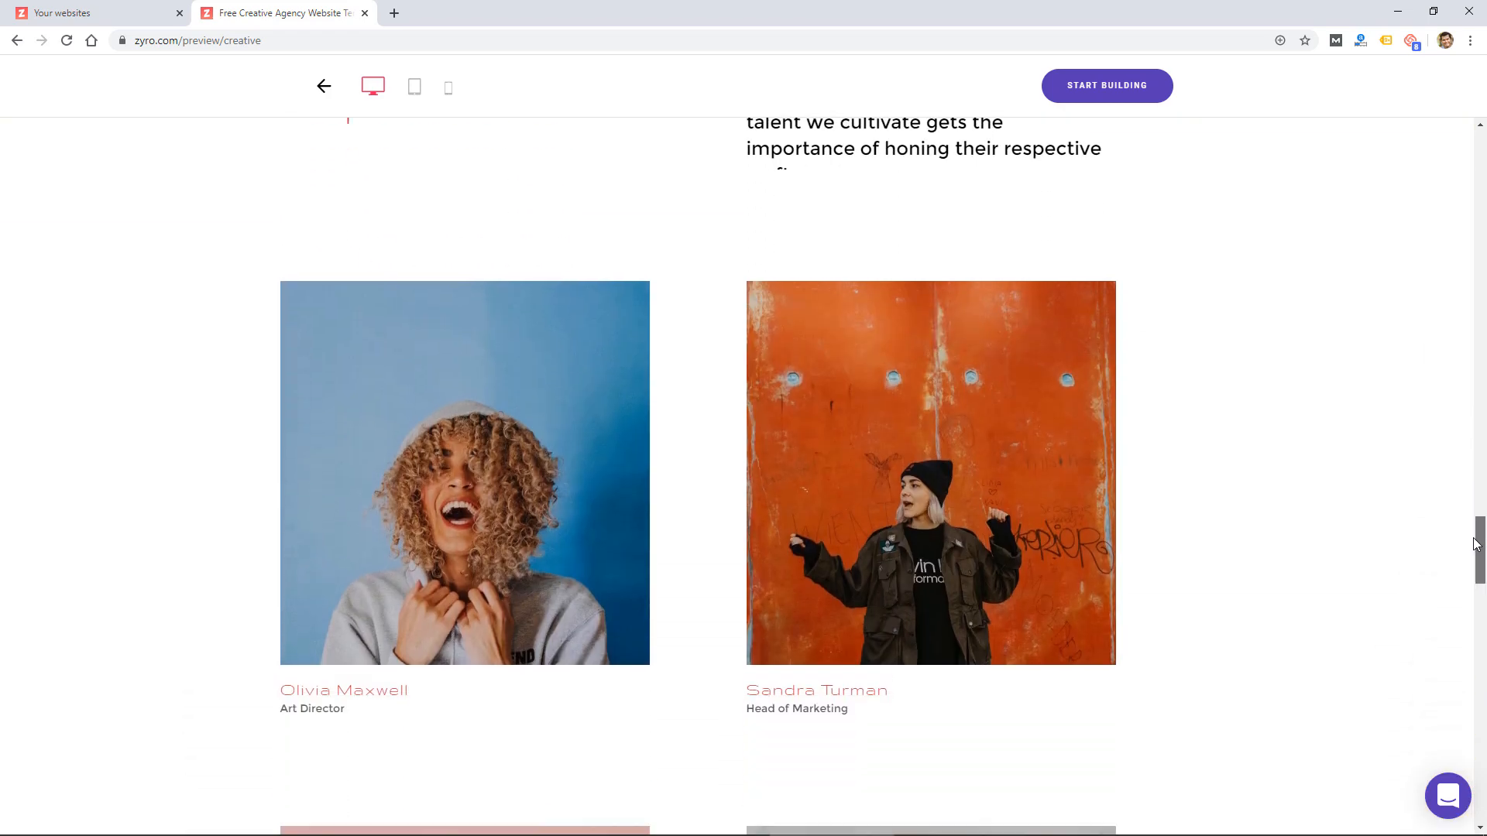
scroll("down", 3)
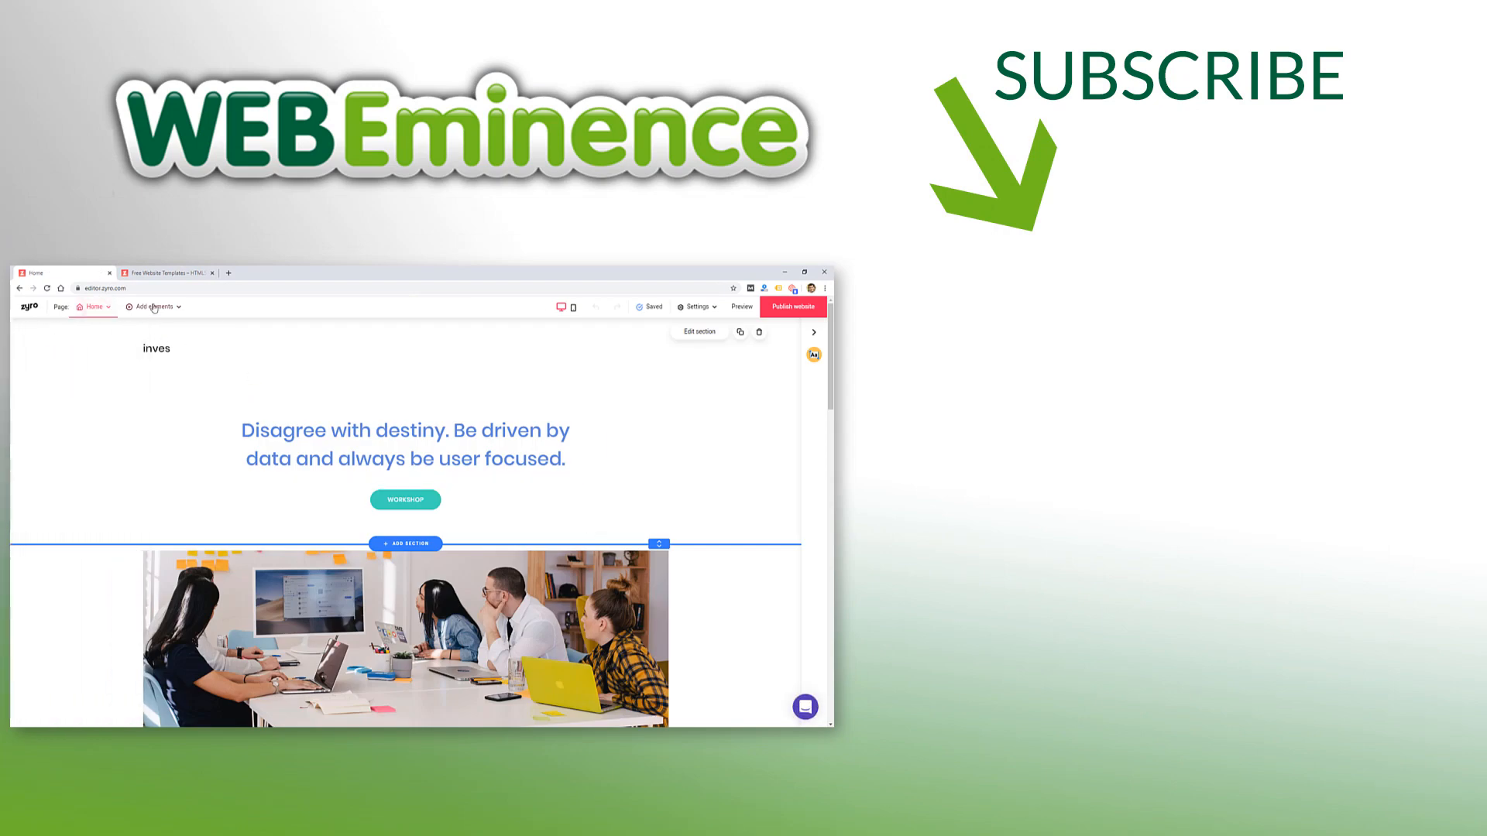
left_click(152, 307)
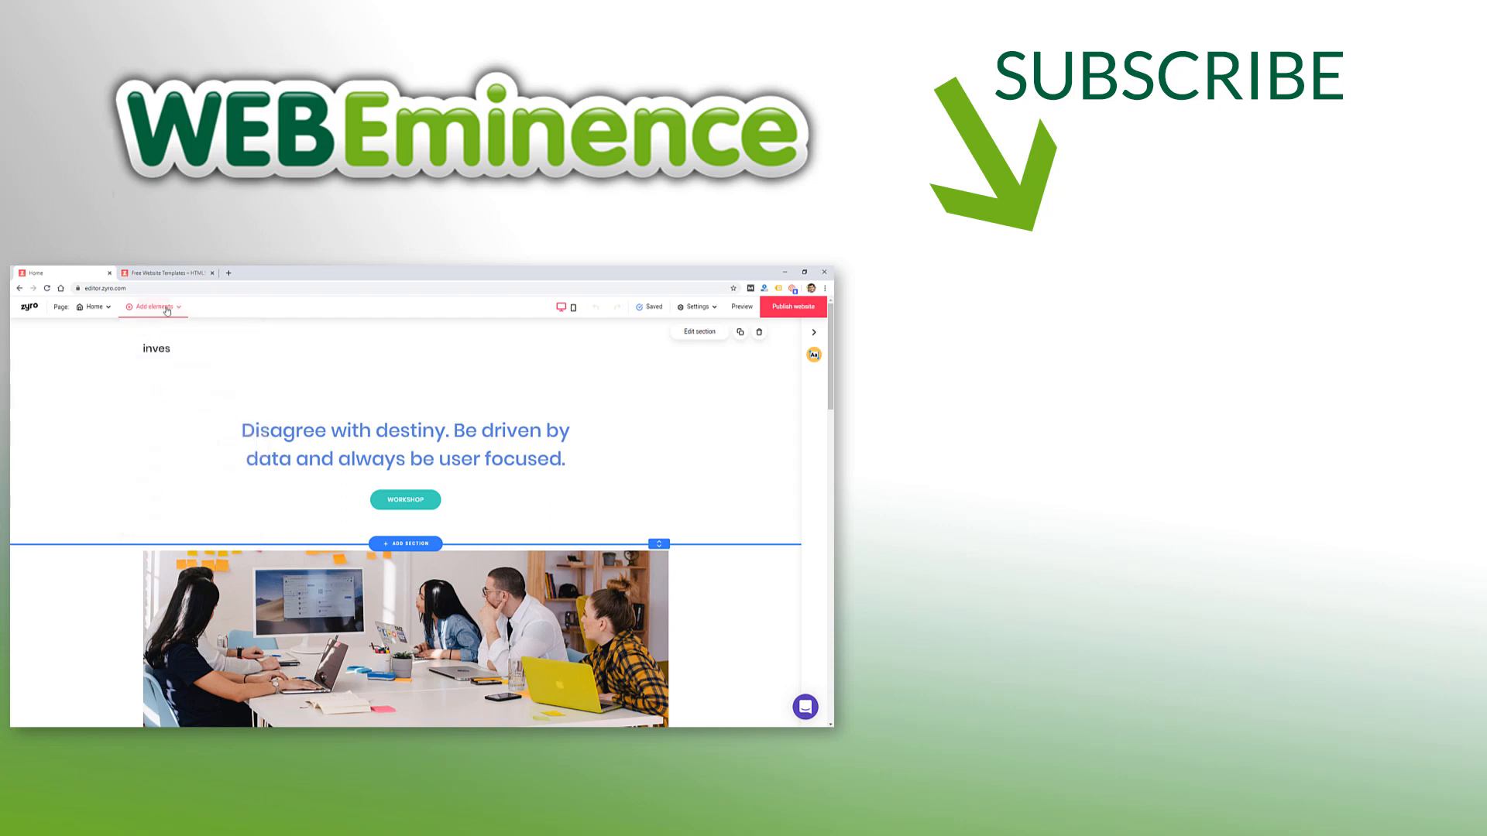
mouse_move(166, 310)
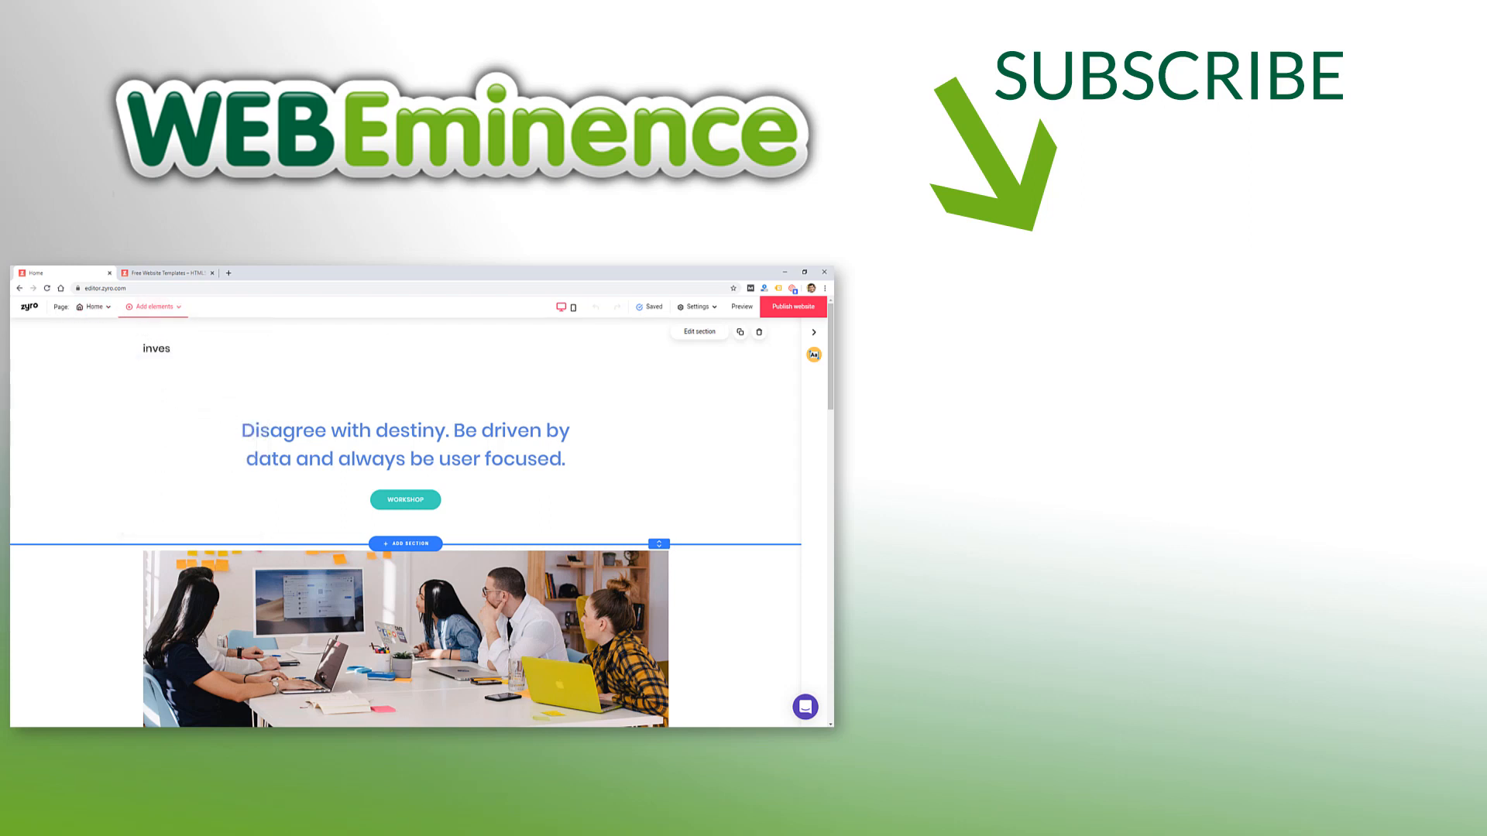